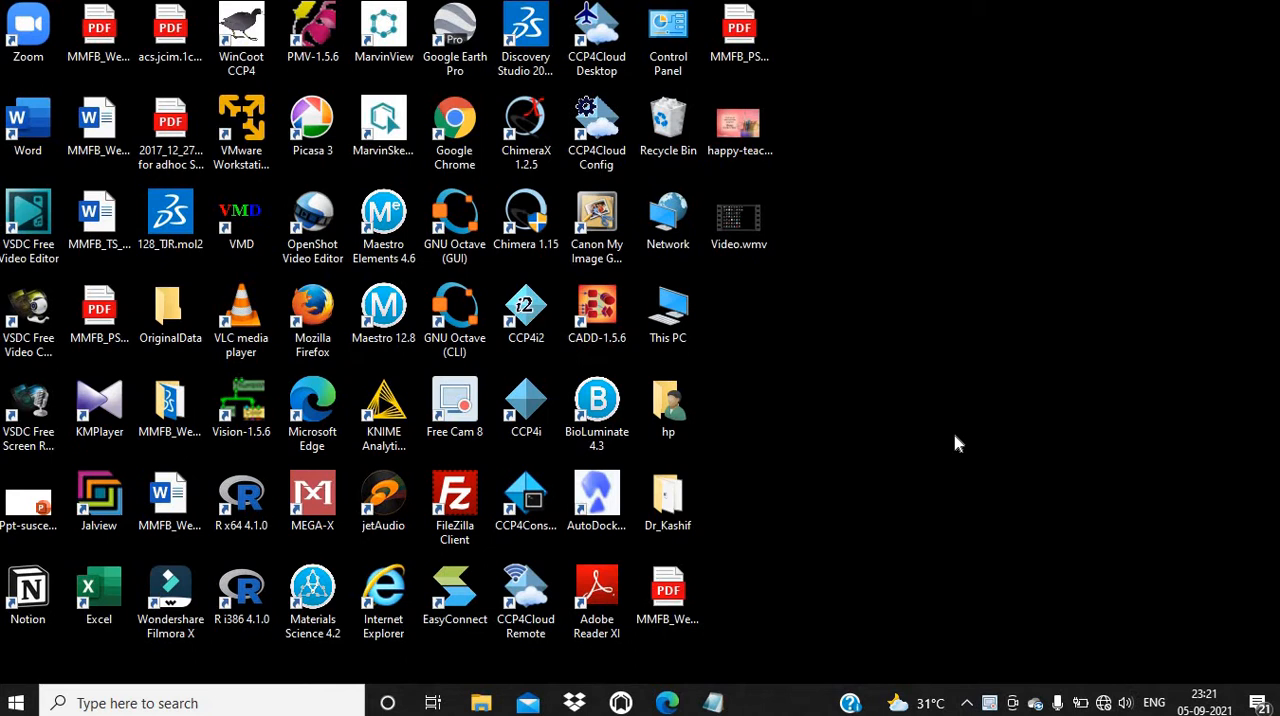
{"action": "mouse_move", "coordinate": [904, 412]}
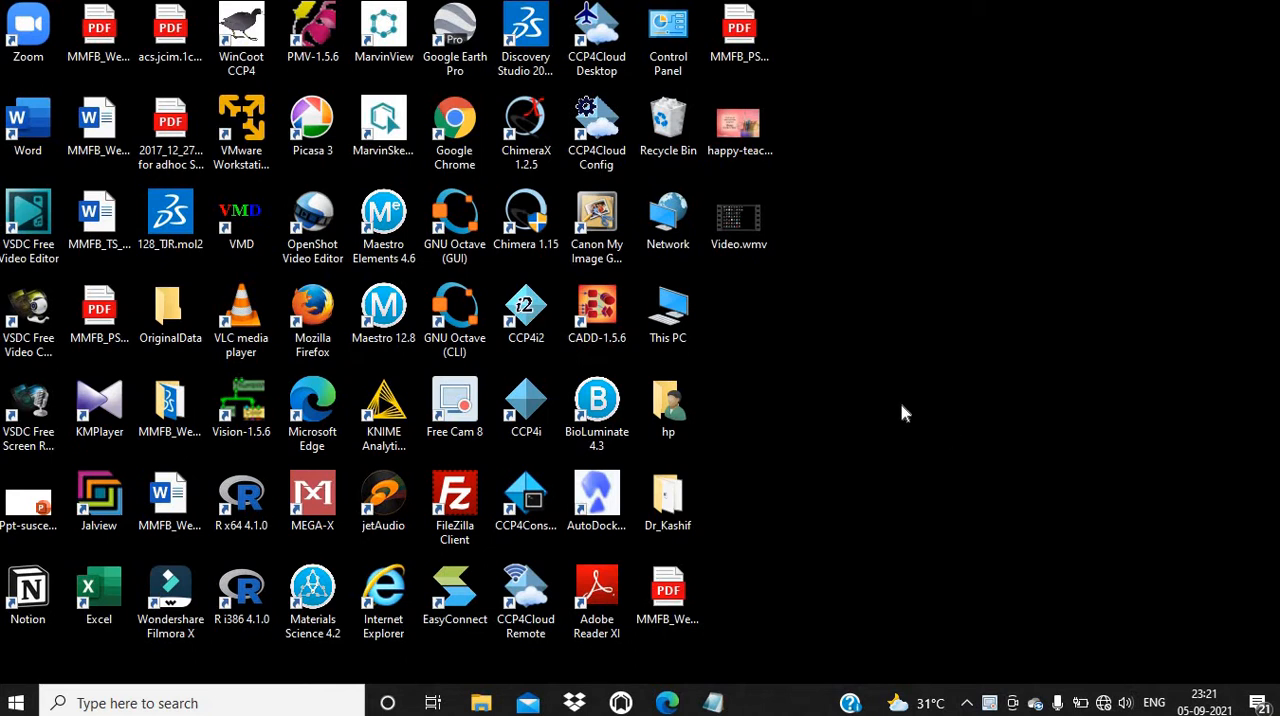
{"action": "mouse_move", "coordinate": [796, 448]}
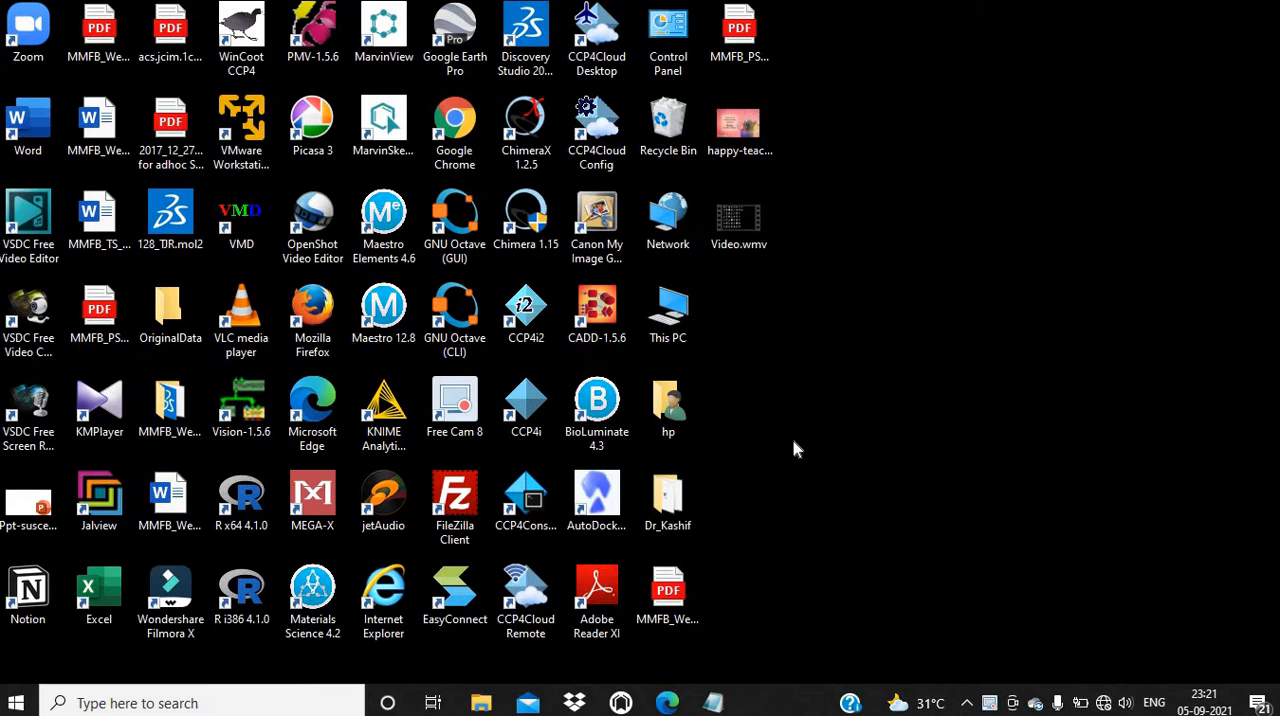
Step: Launch UCSF Chimera and maximize its window
{"action": "left_click", "coordinate": [524, 216]}
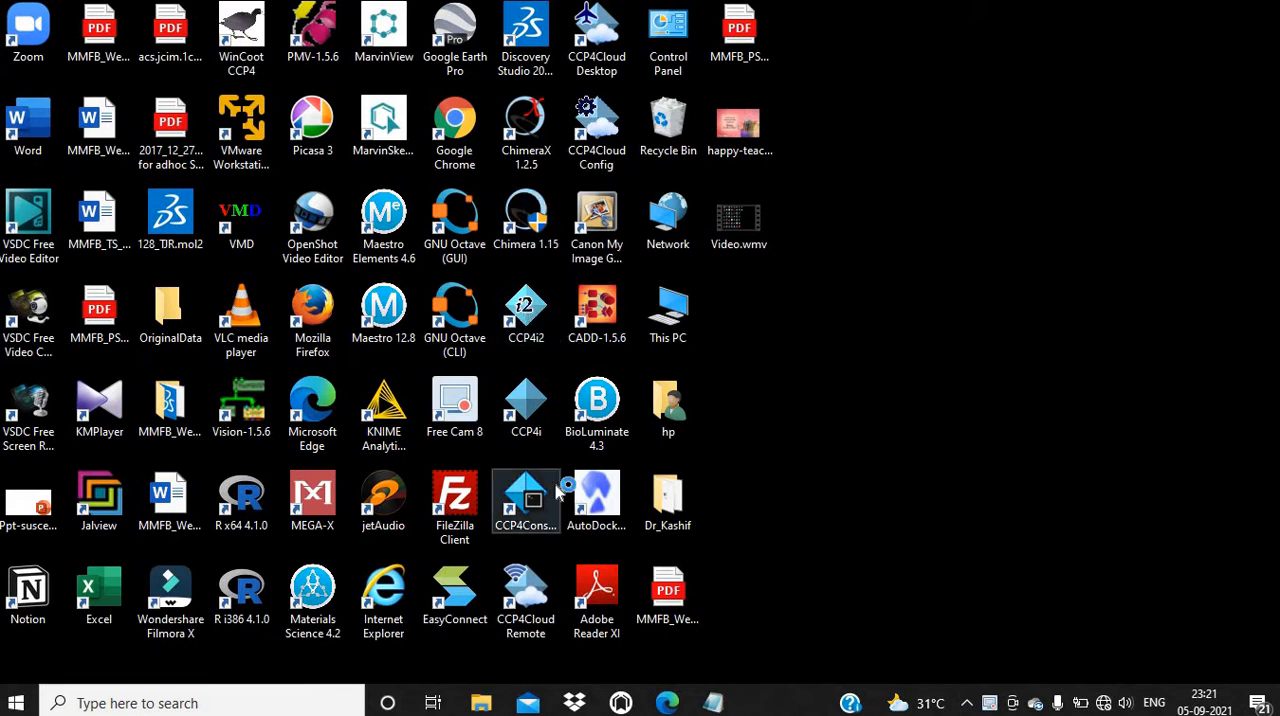
{"action": "double_click", "coordinate": [524, 220]}
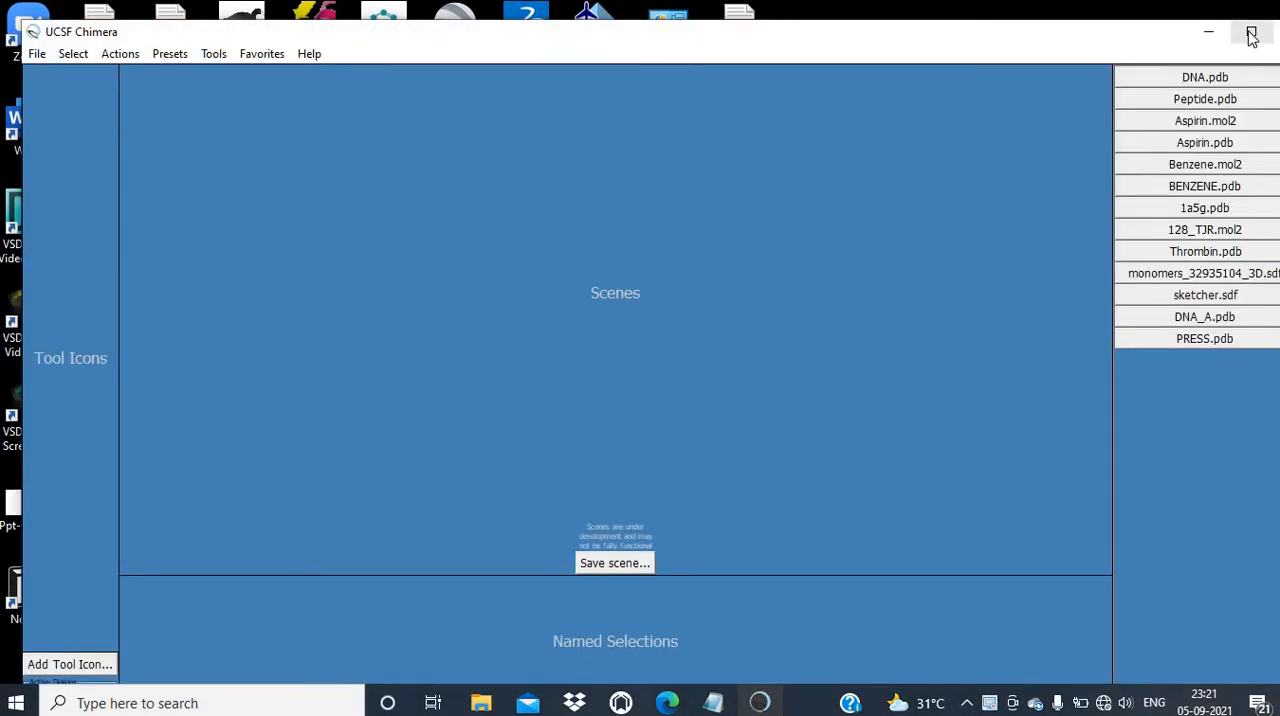
{"action": "left_click", "coordinate": [1250, 36]}
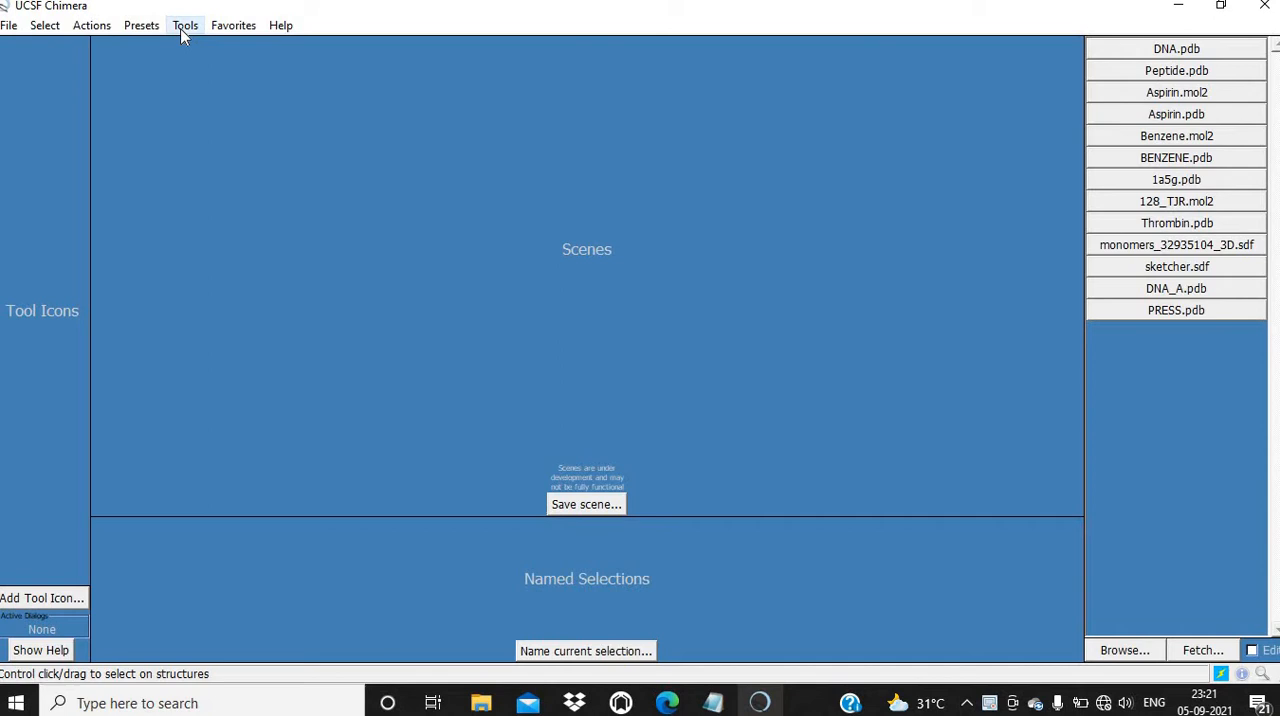
{"action": "mouse_move", "coordinate": [184, 30]}
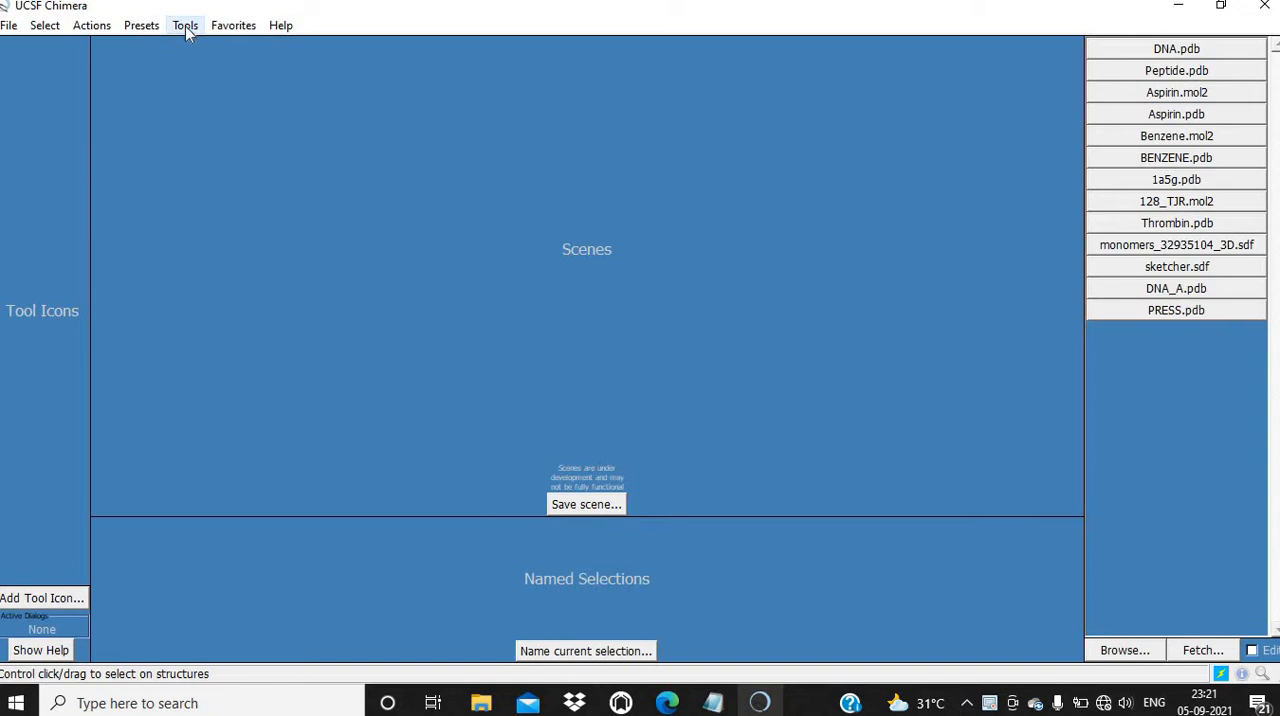
{"action": "mouse_move", "coordinate": [196, 32]}
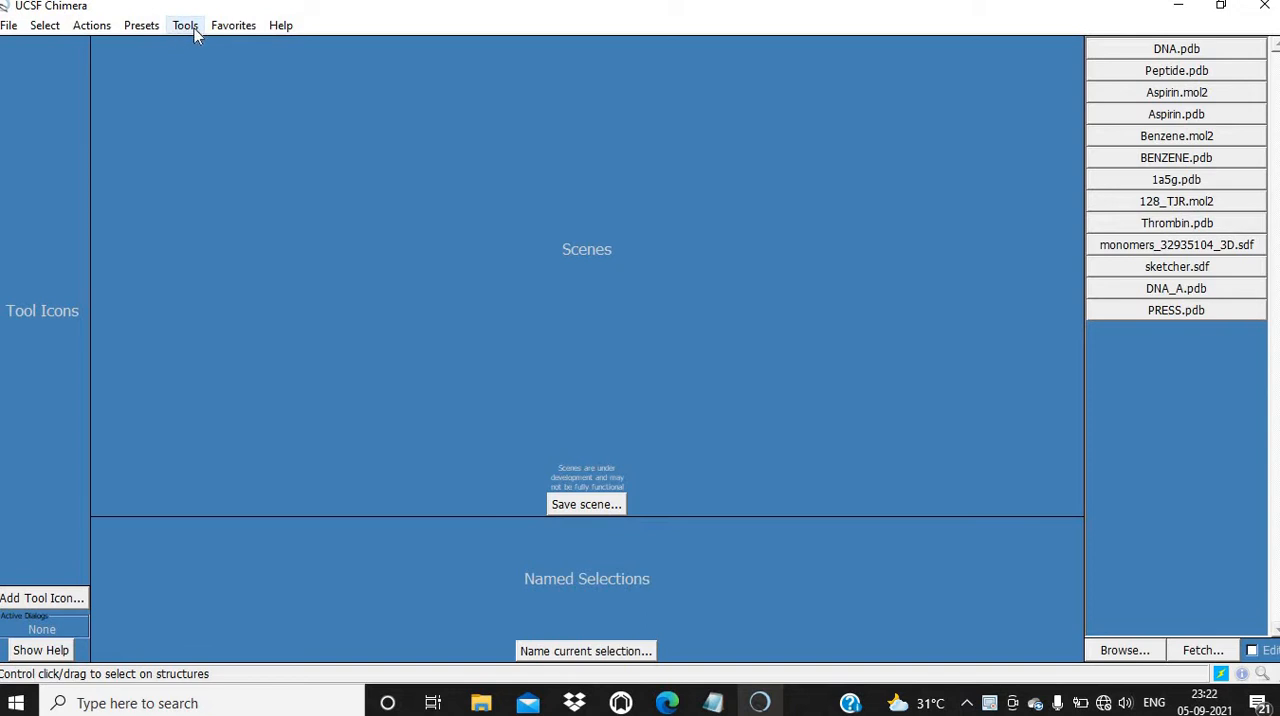
Step: Bring up the Build Structure tool from Tools > Structure Editing
{"action": "left_click", "coordinate": [184, 24]}
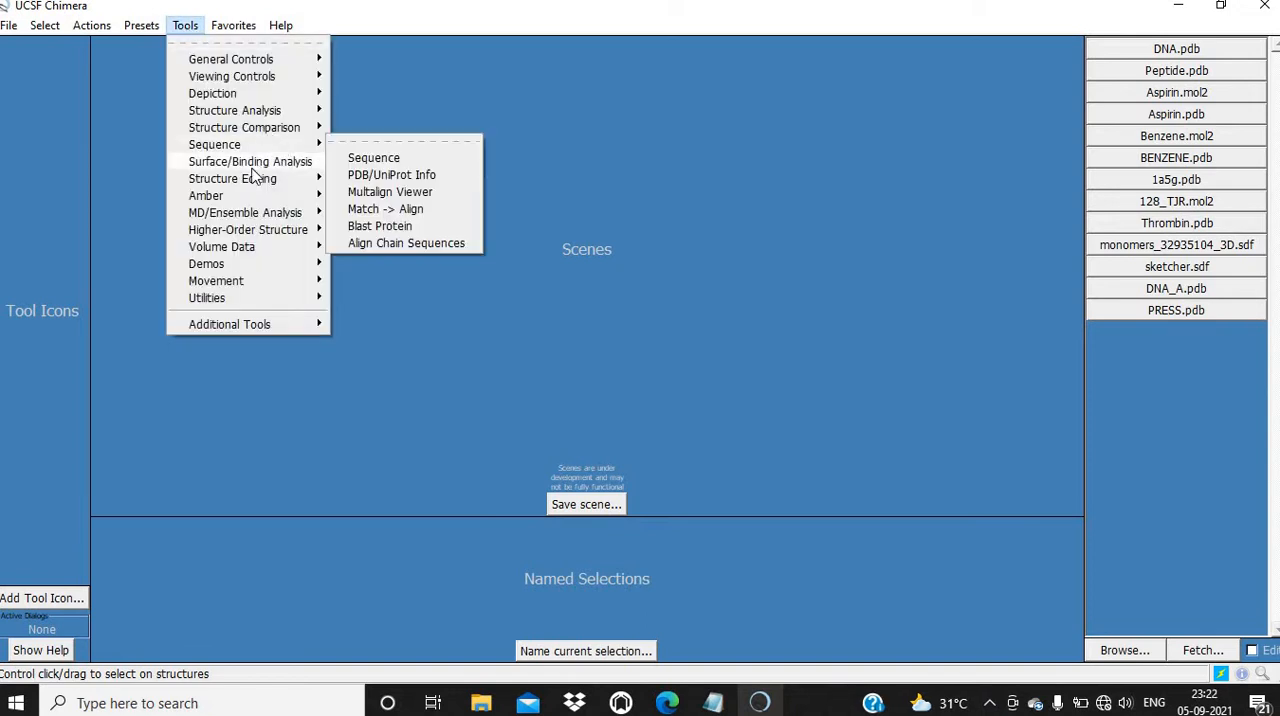
{"action": "mouse_move", "coordinate": [232, 178]}
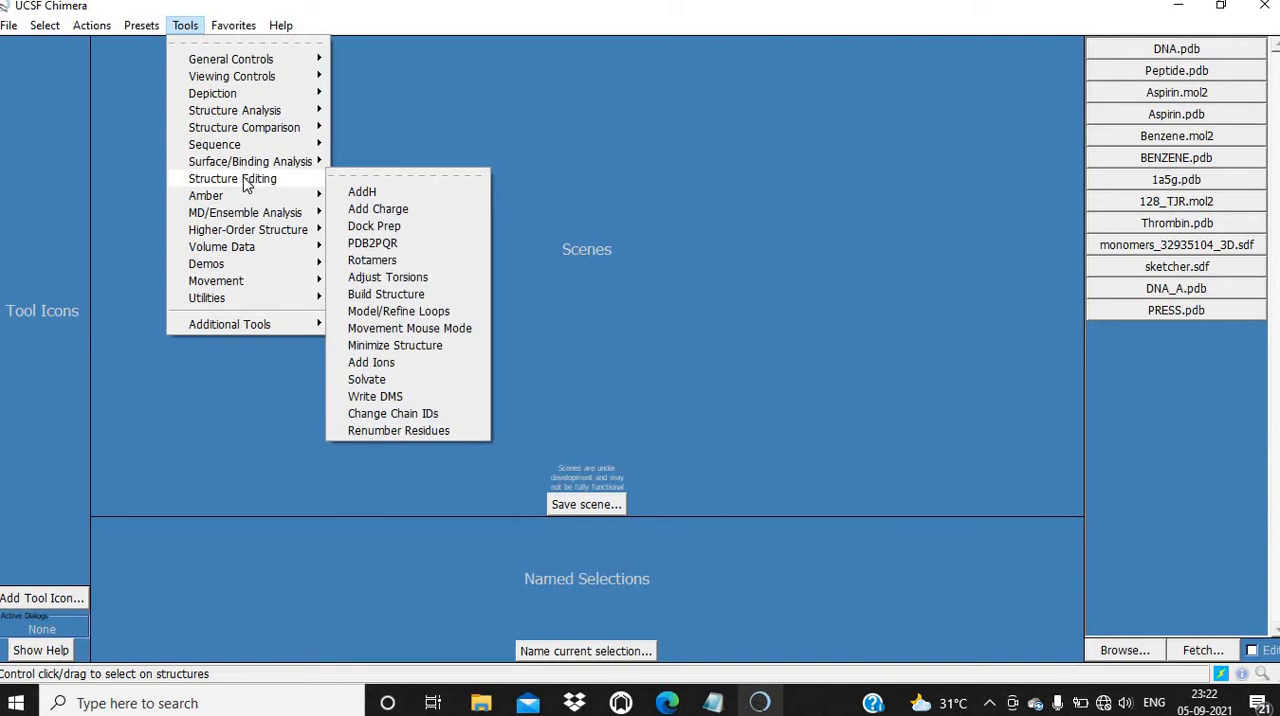
{"action": "left_click", "coordinate": [384, 292]}
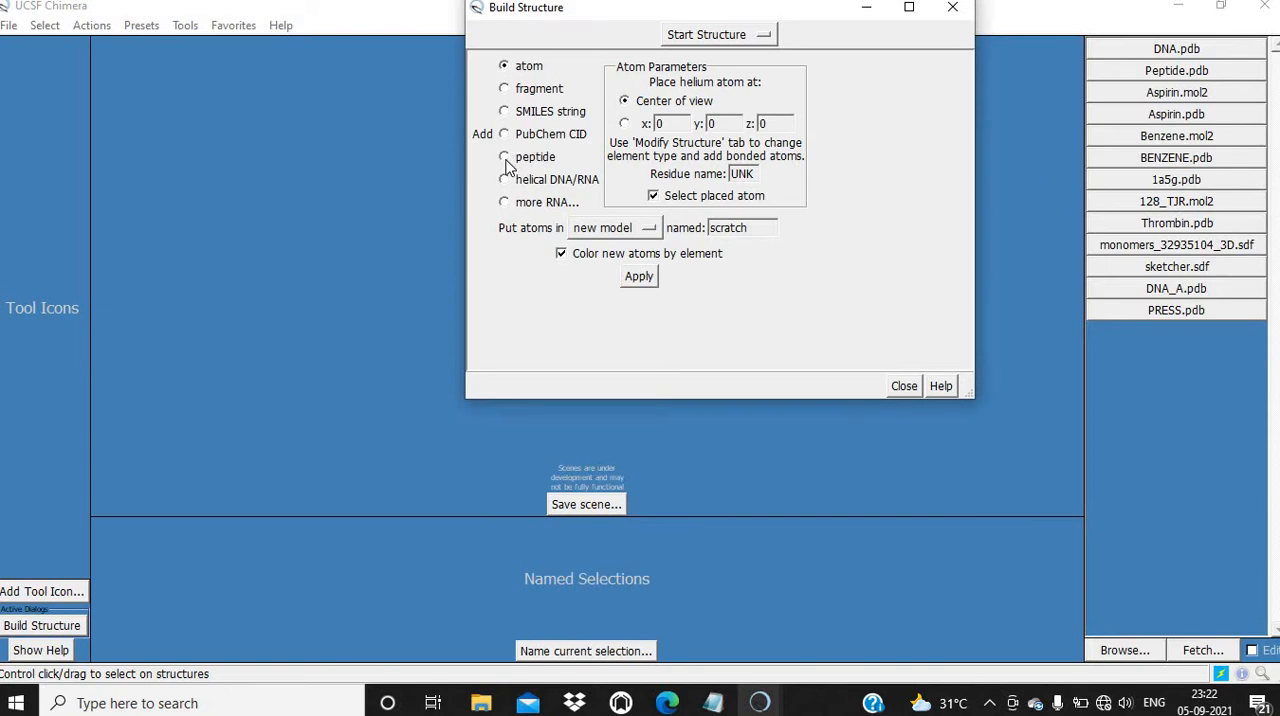
Step: Choose peptide building and enter the sequence PRESS
{"action": "left_click", "coordinate": [504, 156]}
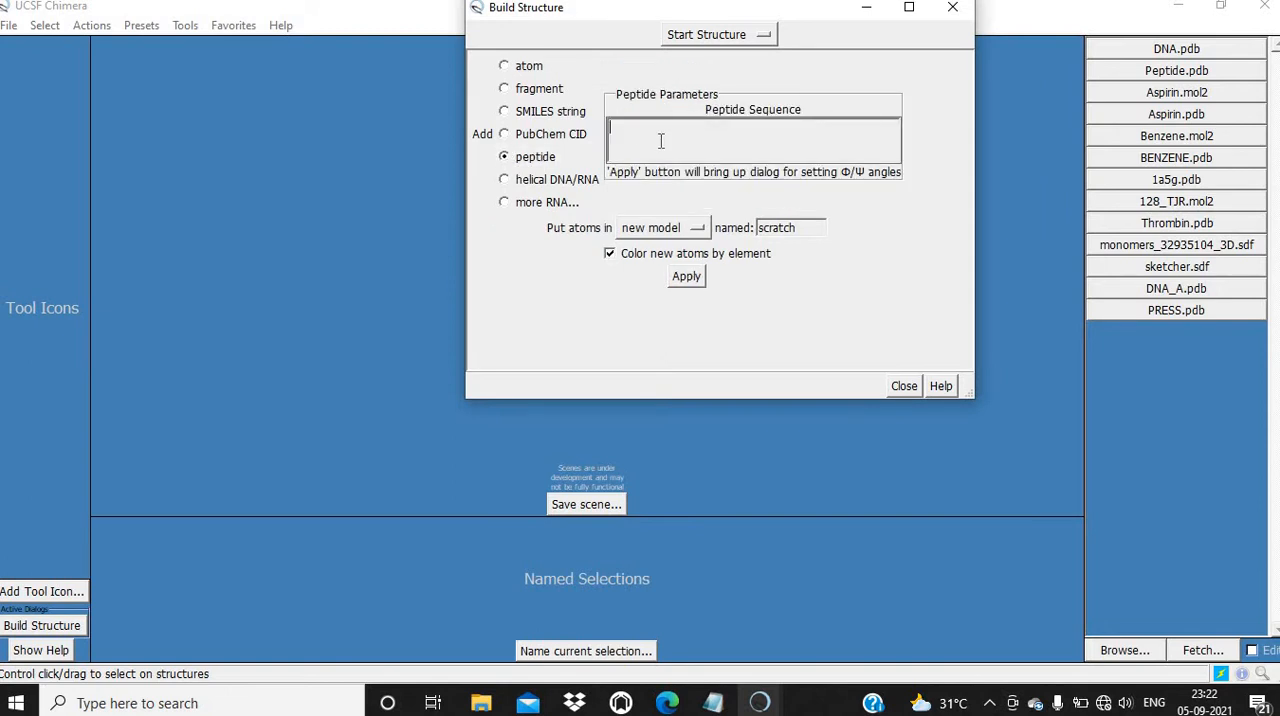
{"action": "type", "text": "p"}
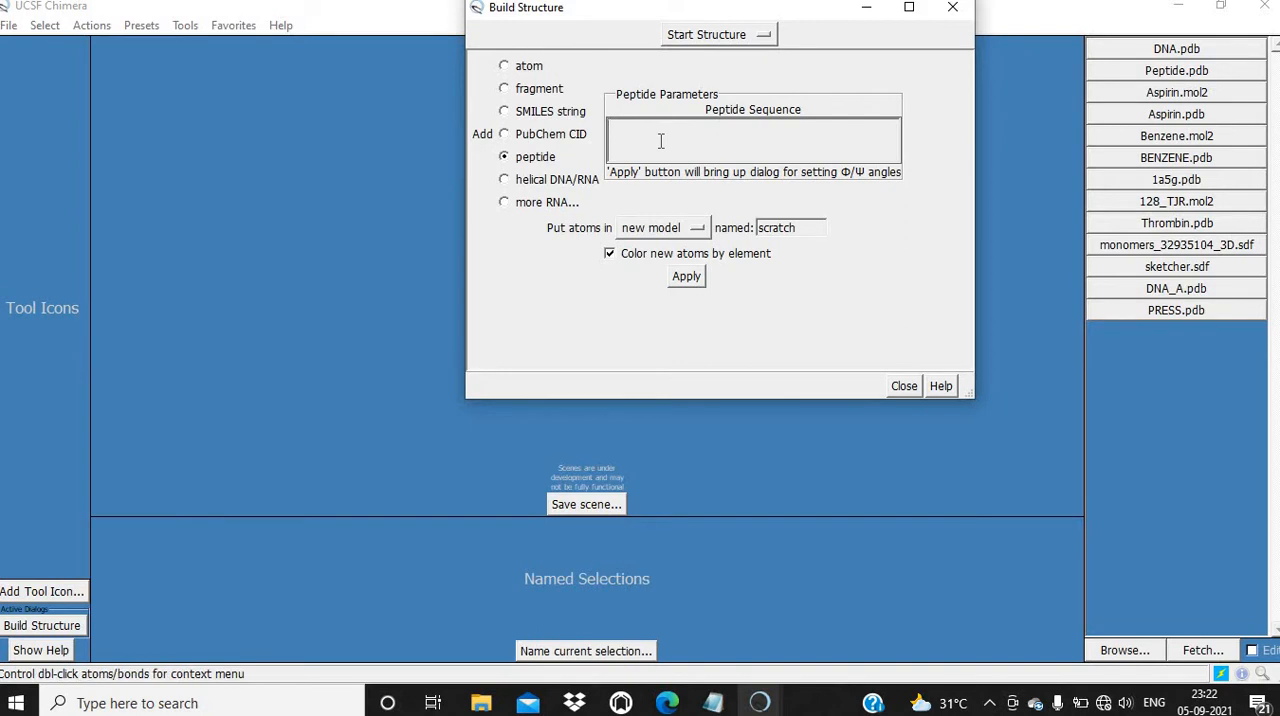
{"action": "type", "text": "PRE"}
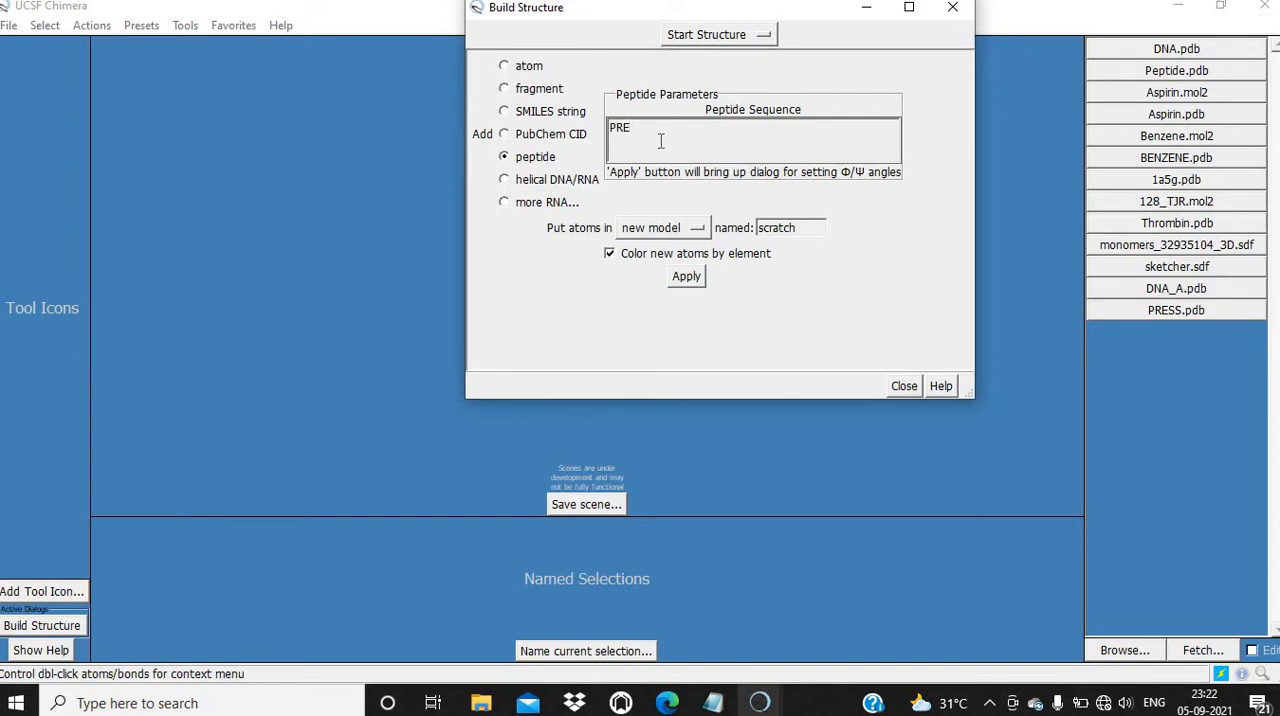
{"action": "type", "text": "SS"}
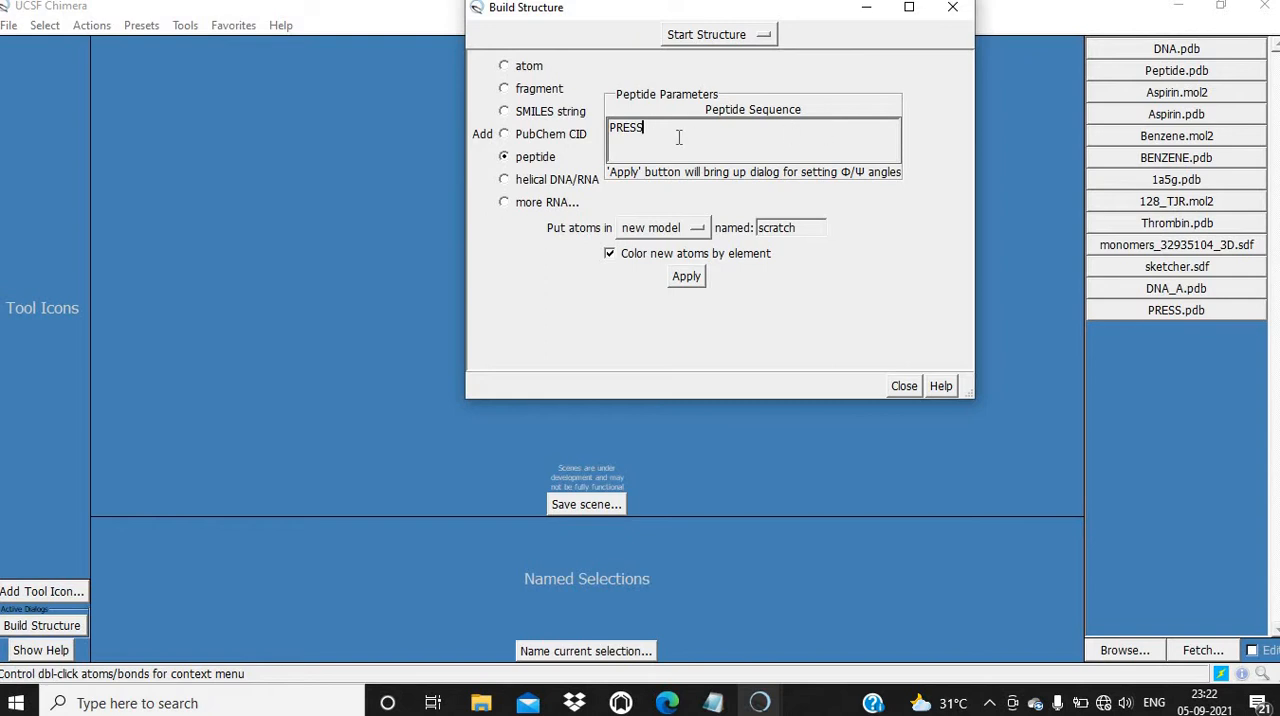
{"action": "mouse_move", "coordinate": [708, 130]}
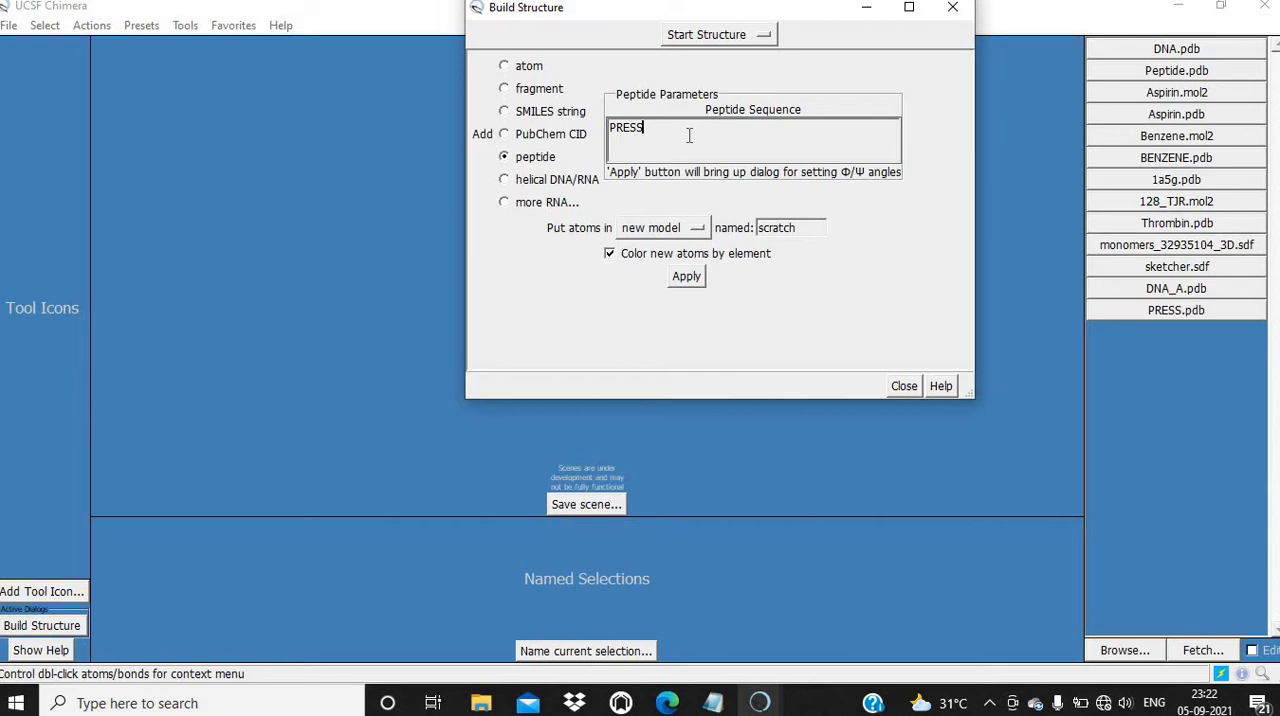
{"action": "mouse_move", "coordinate": [592, 136]}
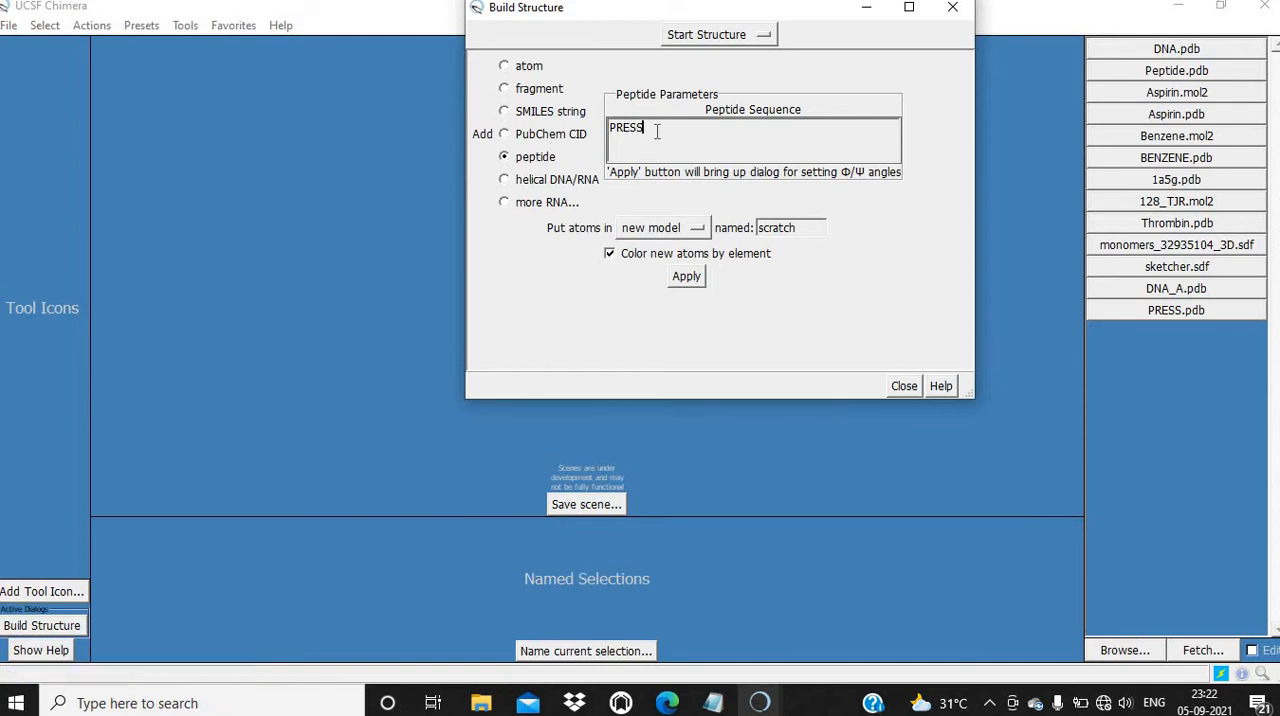
Step: Name the model TEST and apply to reach the backbone angle dialog
{"action": "left_click", "coordinate": [790, 228]}
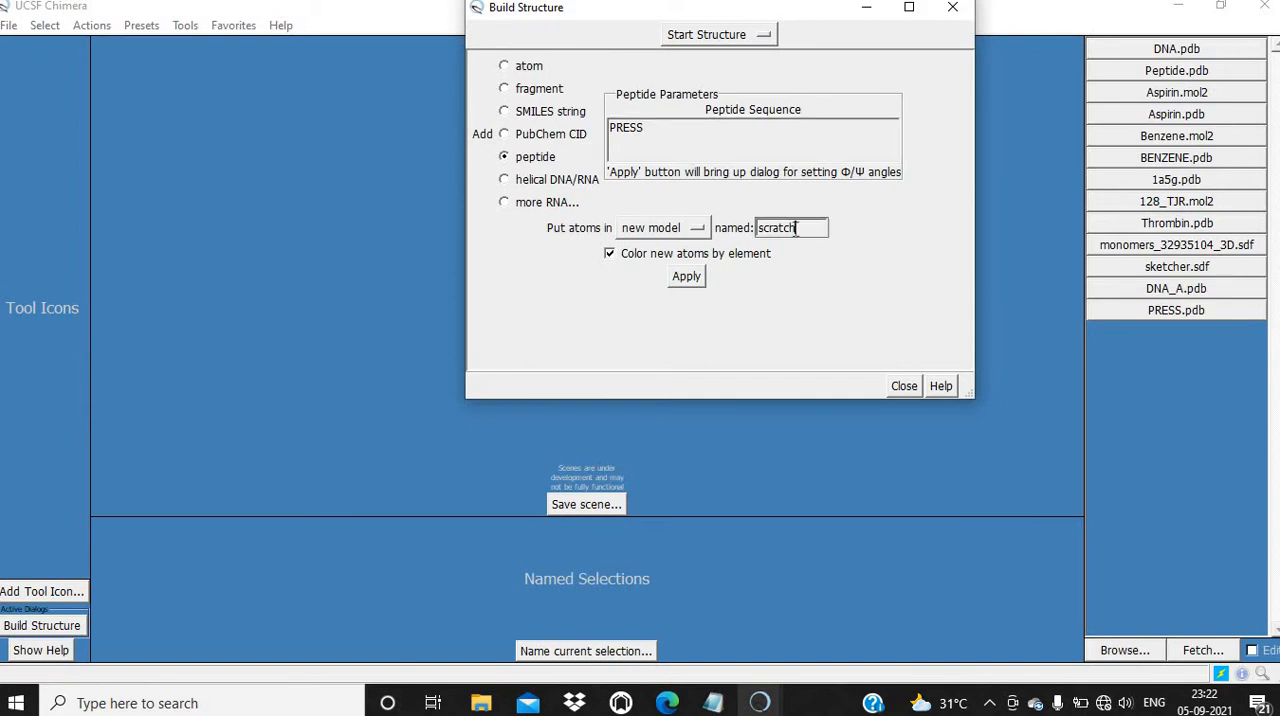
{"action": "type", "text": "TEST"}
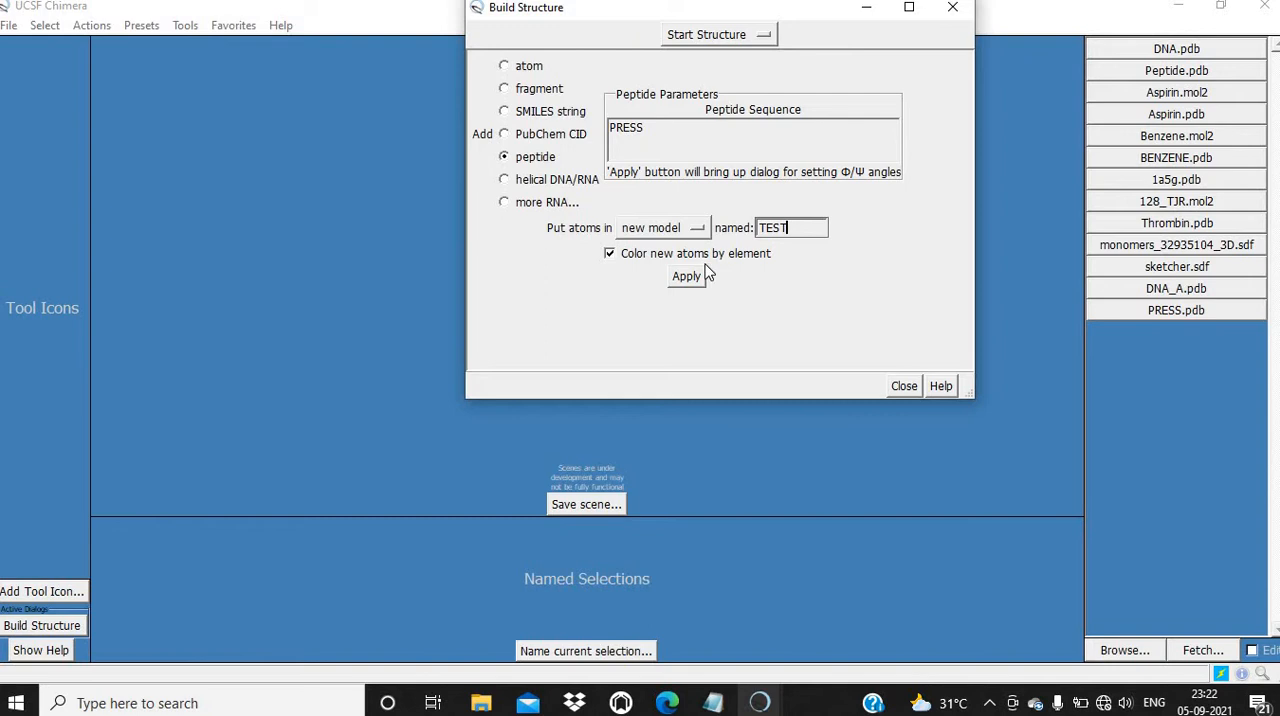
{"action": "left_click", "coordinate": [686, 276]}
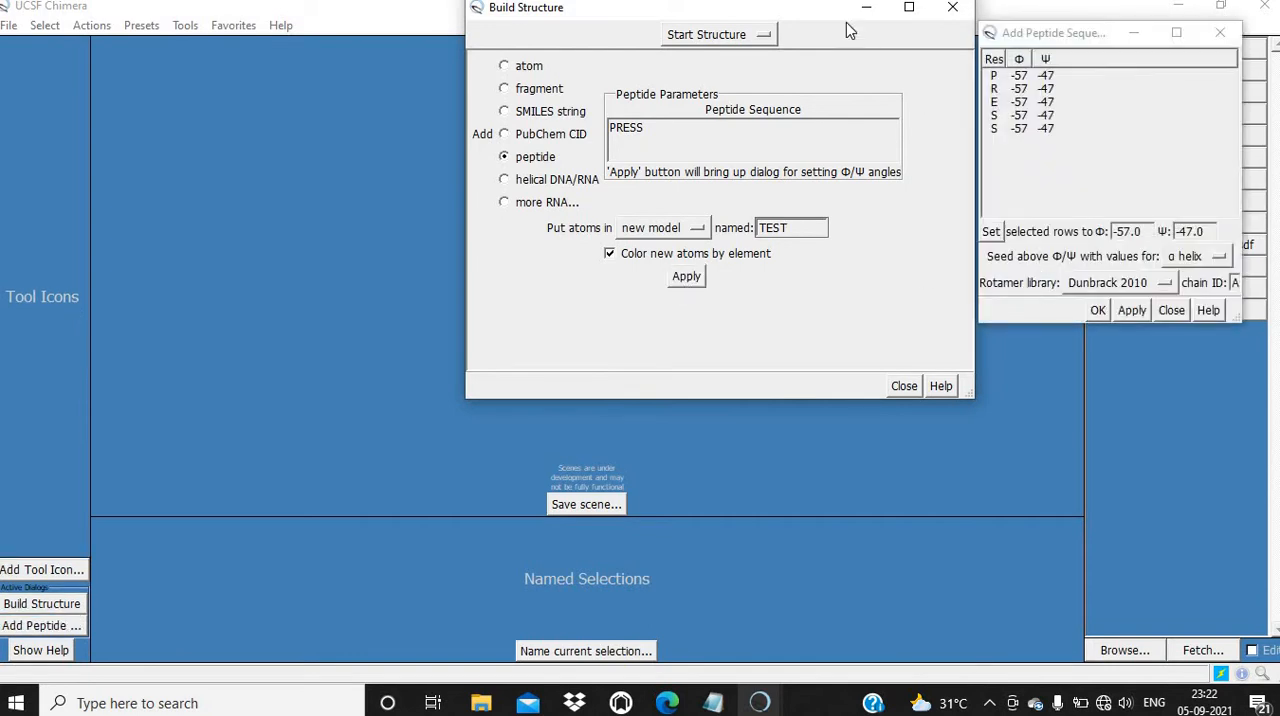
Step: Keep alpha-helix angles phi −57, psi −47 and build the PRESS peptide
{"action": "left_click", "coordinate": [790, 228]}
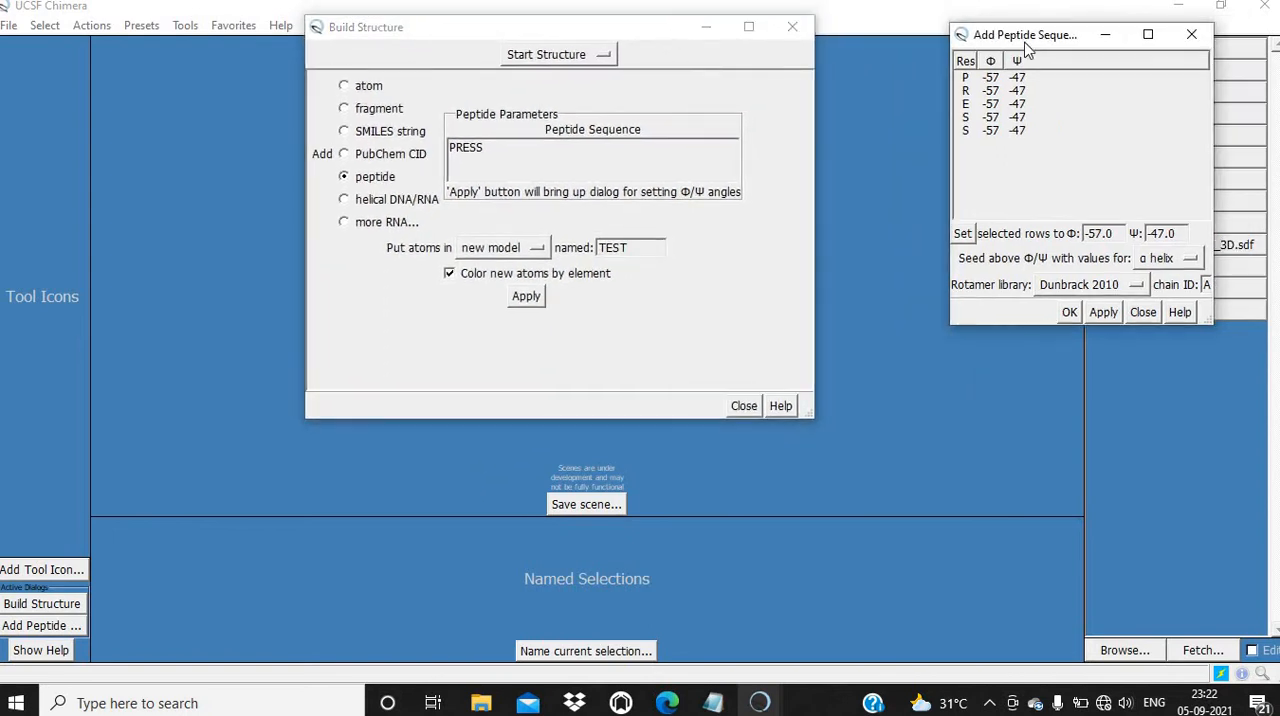
{"action": "left_click_drag", "start_coordinate": [1024, 34], "coordinate": [922, 58]}
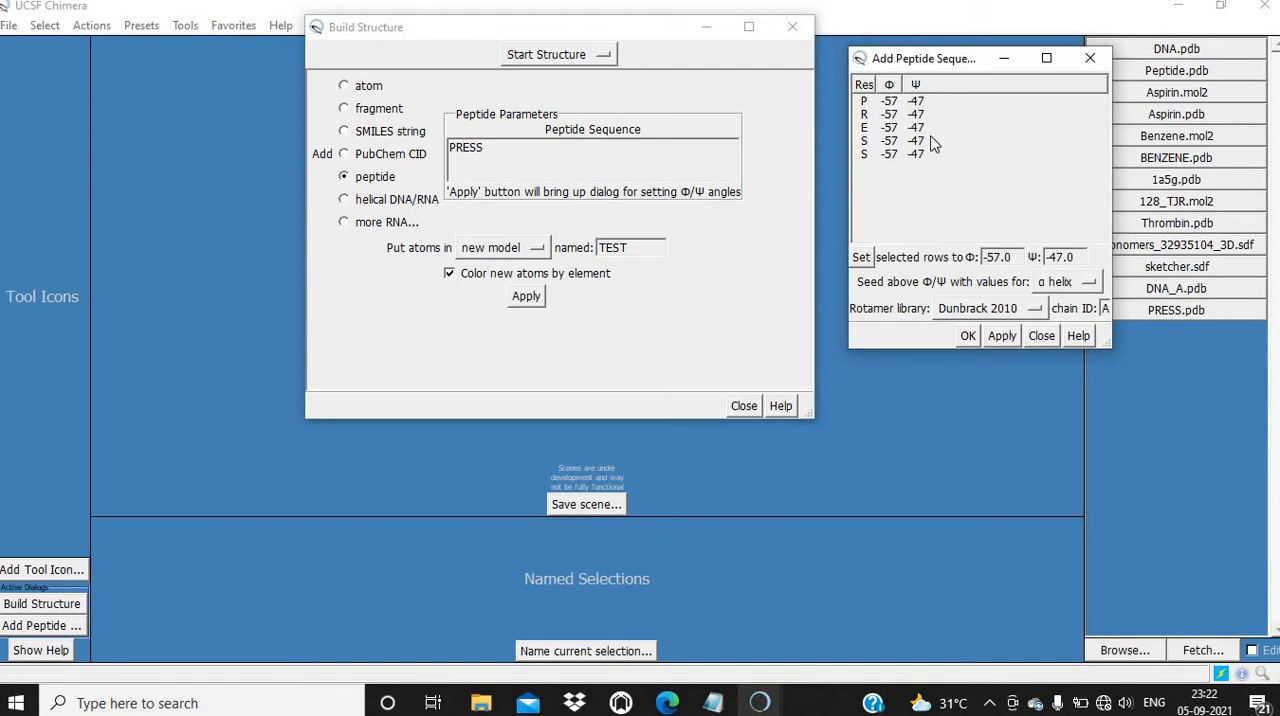
{"action": "mouse_move", "coordinate": [996, 236]}
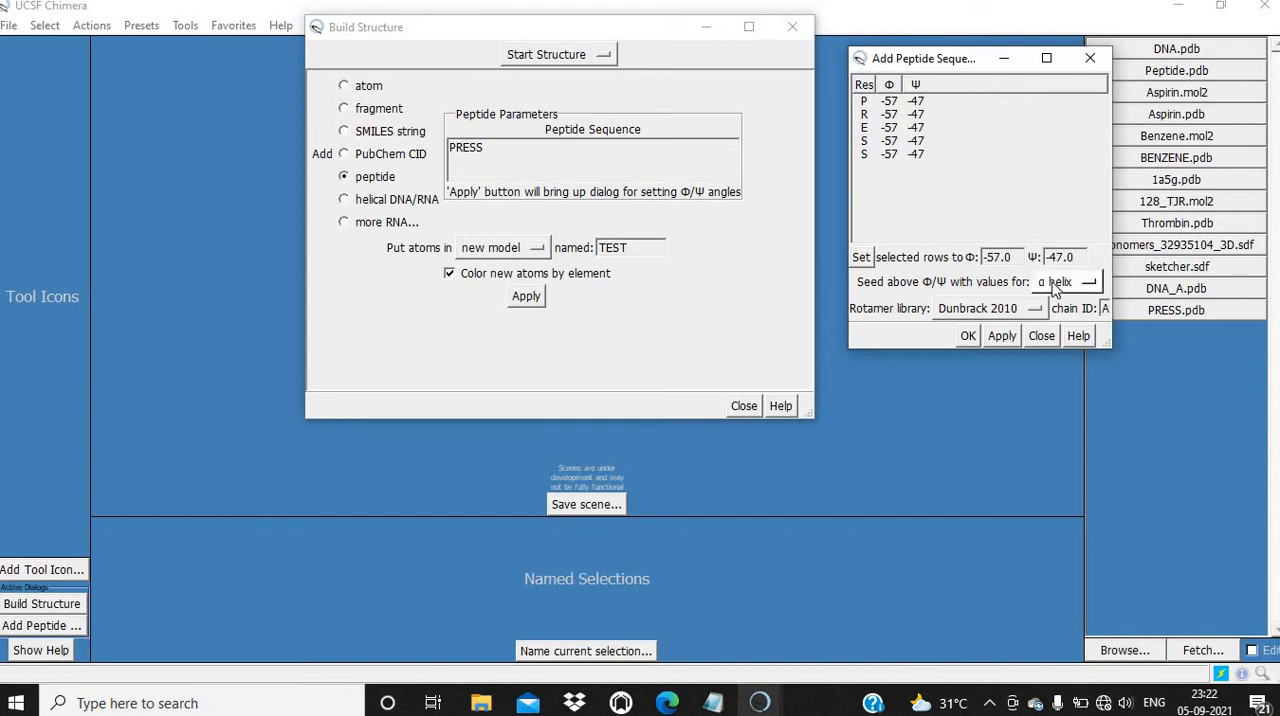
{"action": "mouse_move", "coordinate": [1060, 288]}
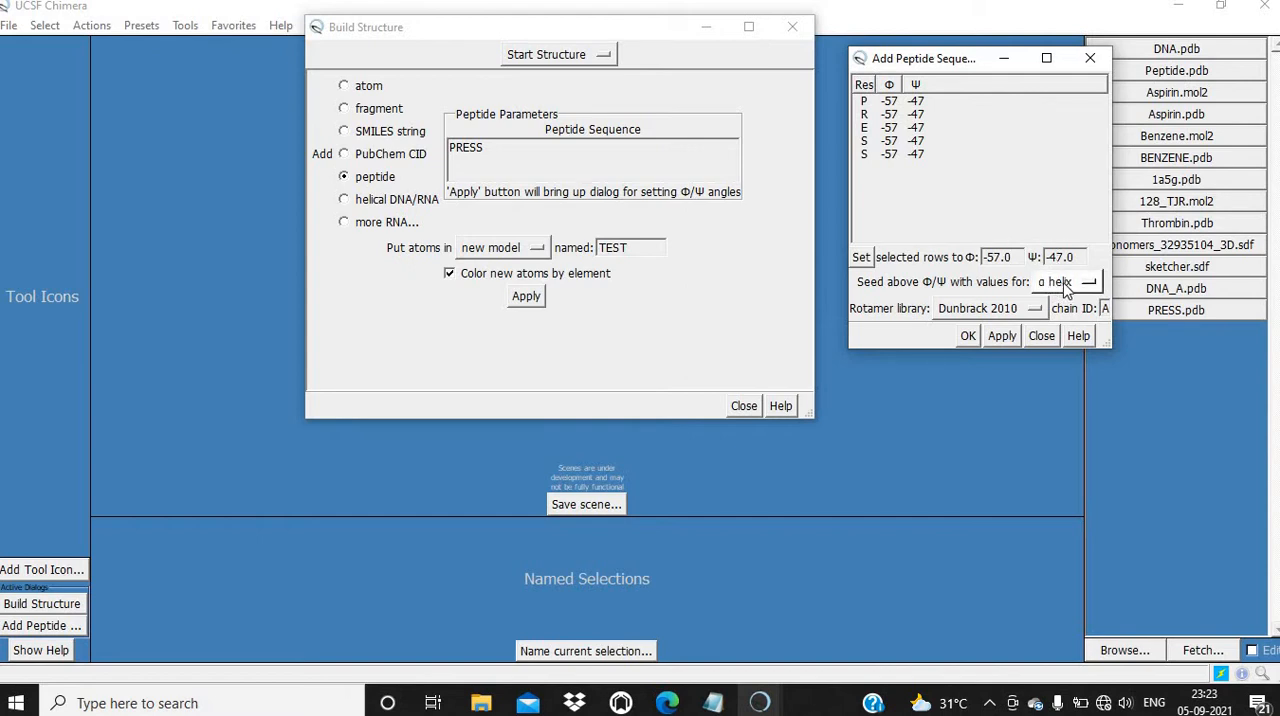
{"action": "mouse_move", "coordinate": [1064, 284]}
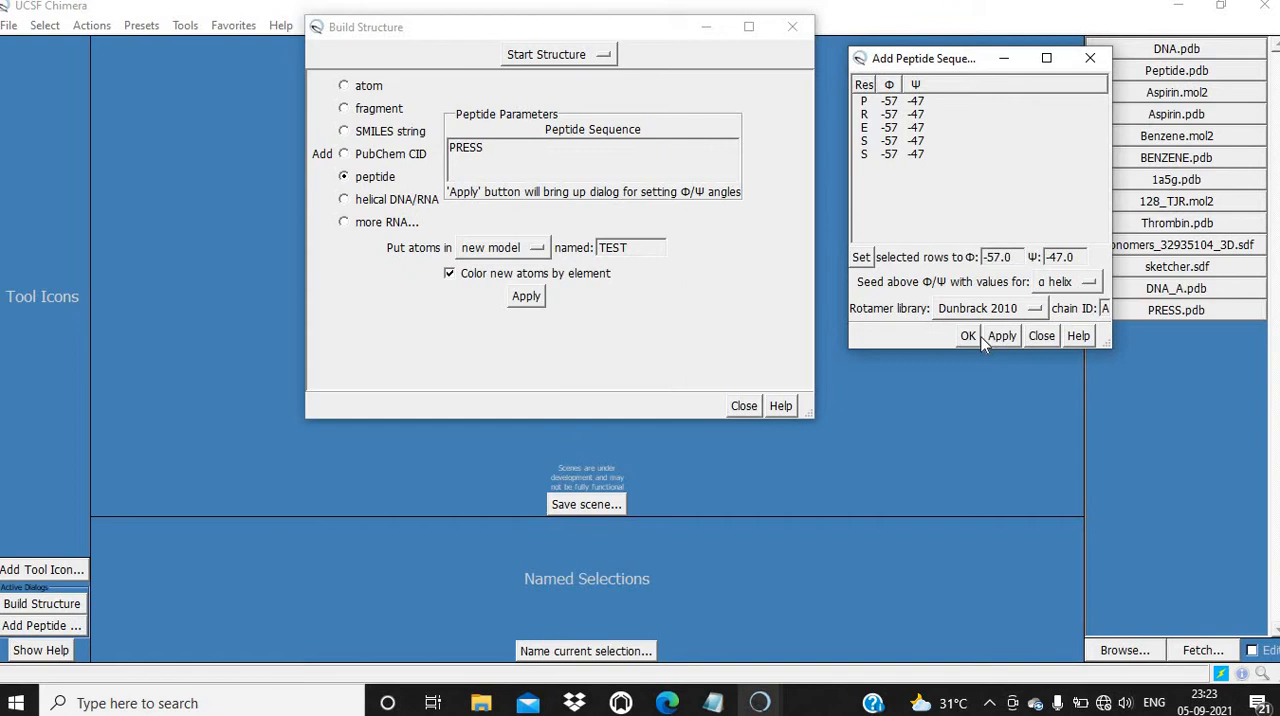
{"action": "left_click", "coordinate": [966, 336]}
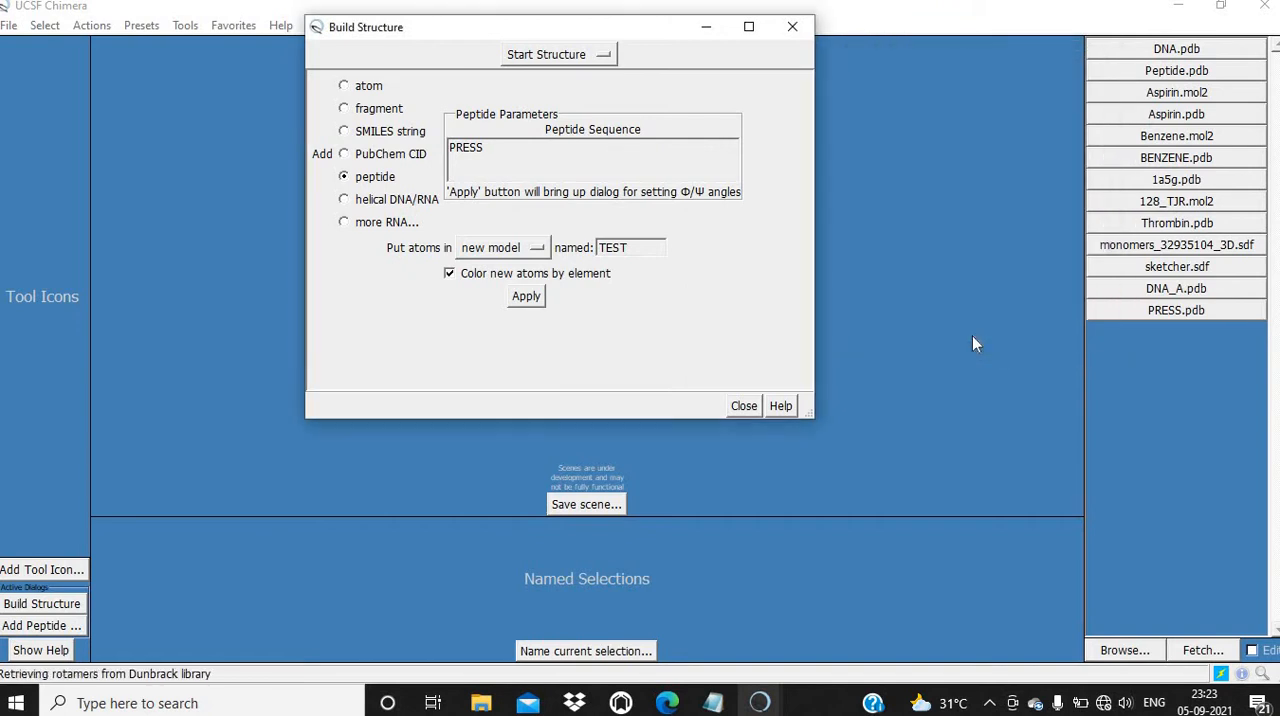
Step: Close Build Structure and show the peptide backbone as a ribbon
{"action": "left_click", "coordinate": [526, 296]}
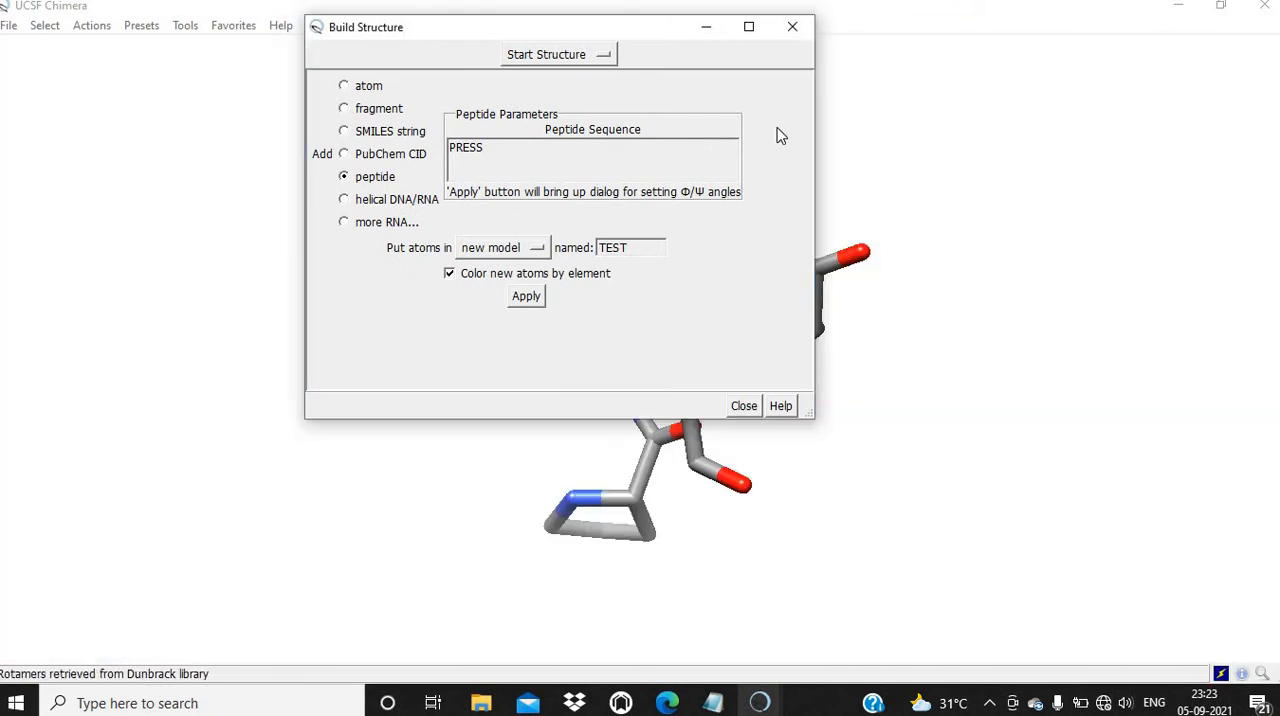
{"action": "left_click", "coordinate": [744, 404]}
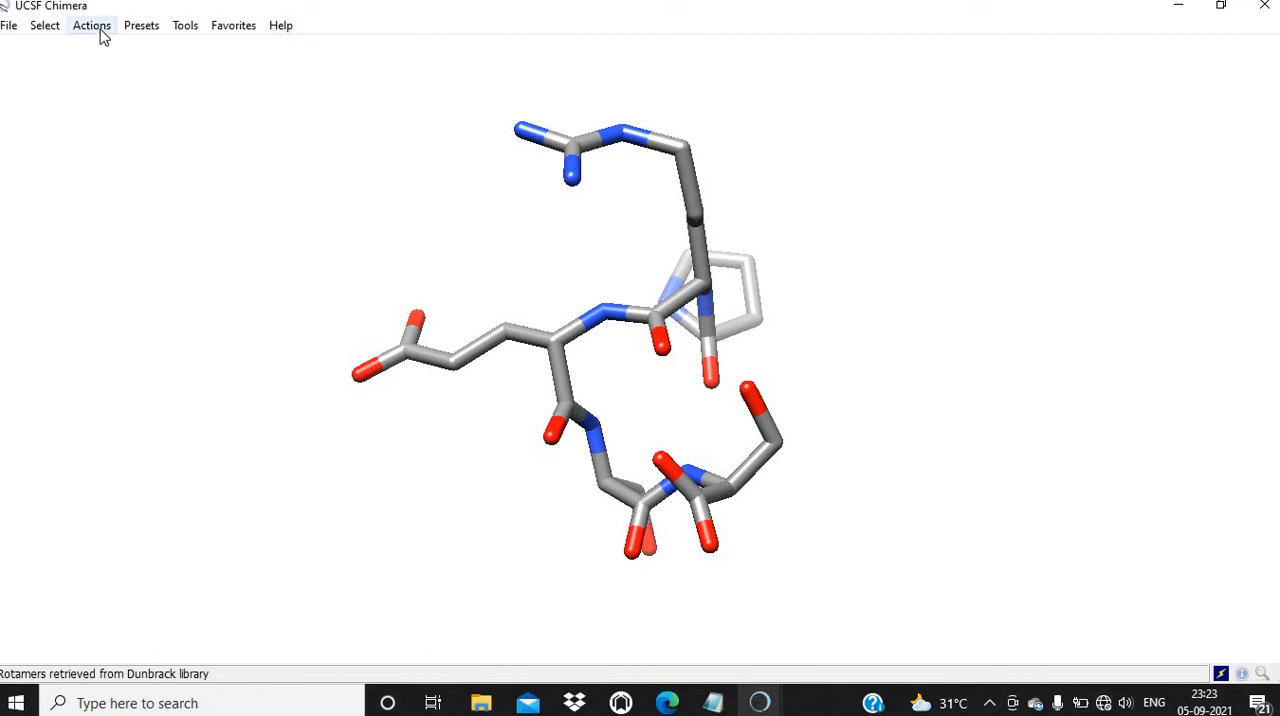
{"action": "left_click", "coordinate": [92, 24]}
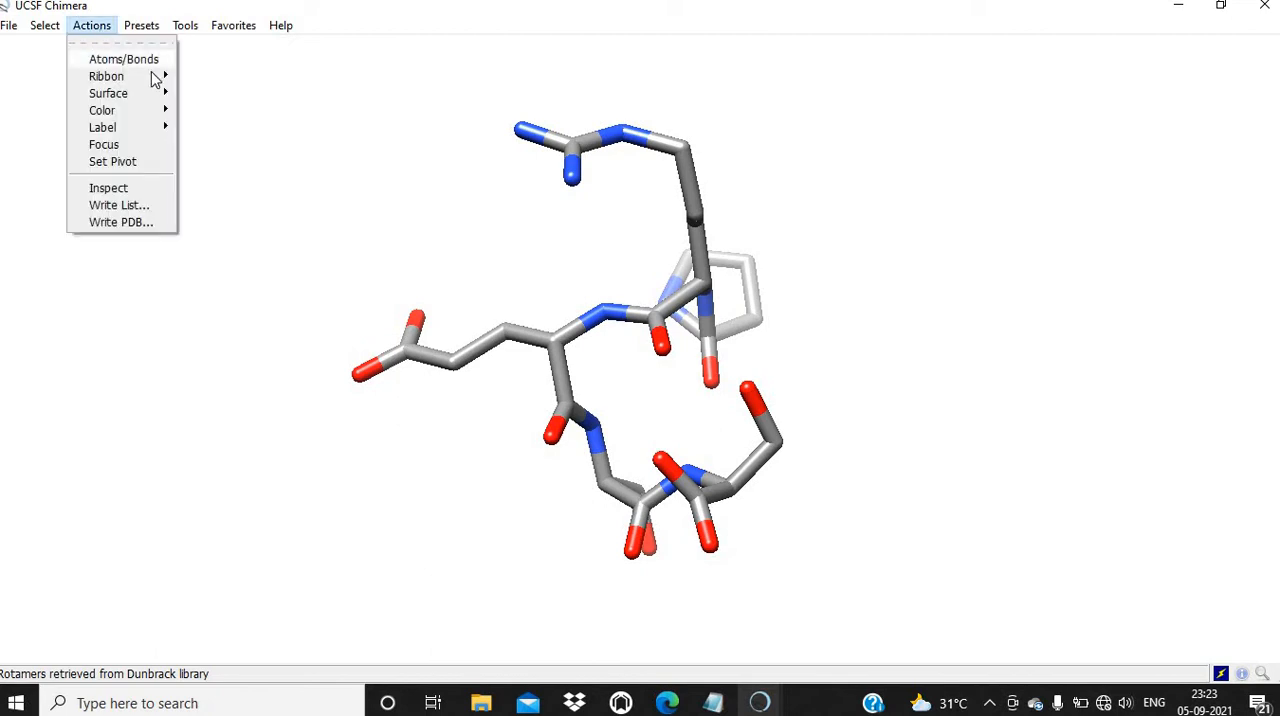
{"action": "left_click", "coordinate": [106, 76]}
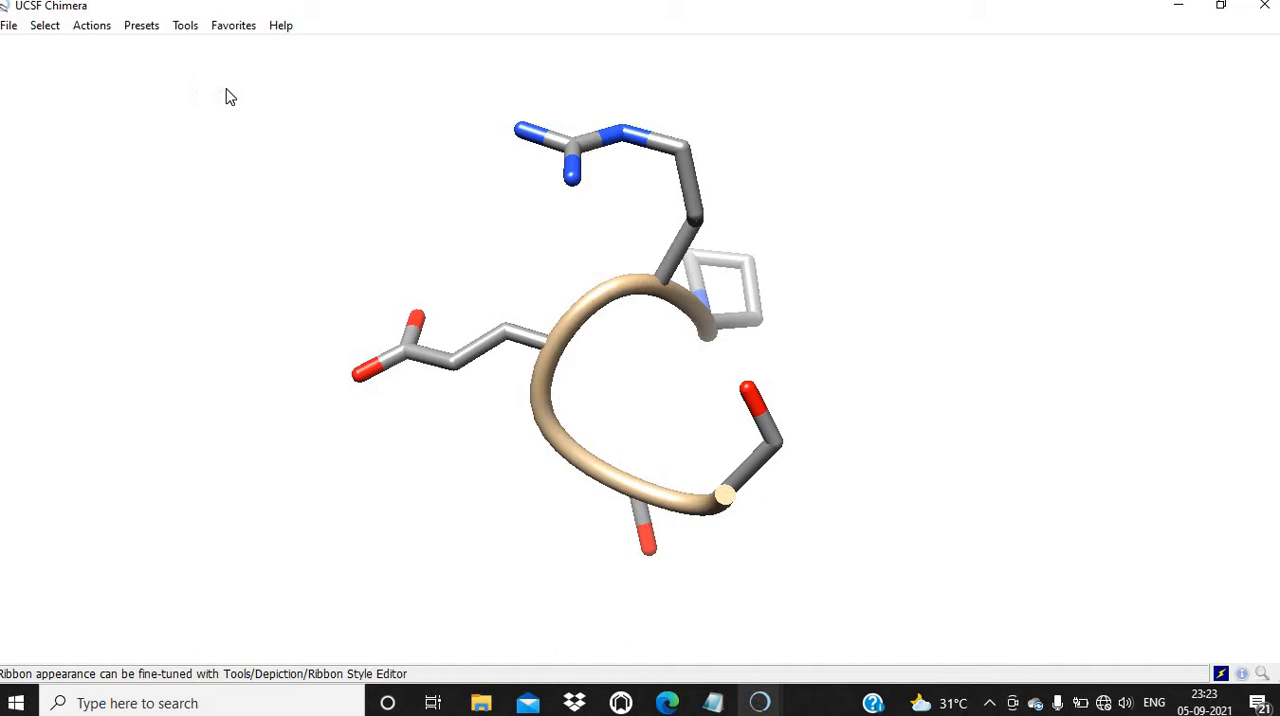
{"action": "left_click", "coordinate": [92, 24]}
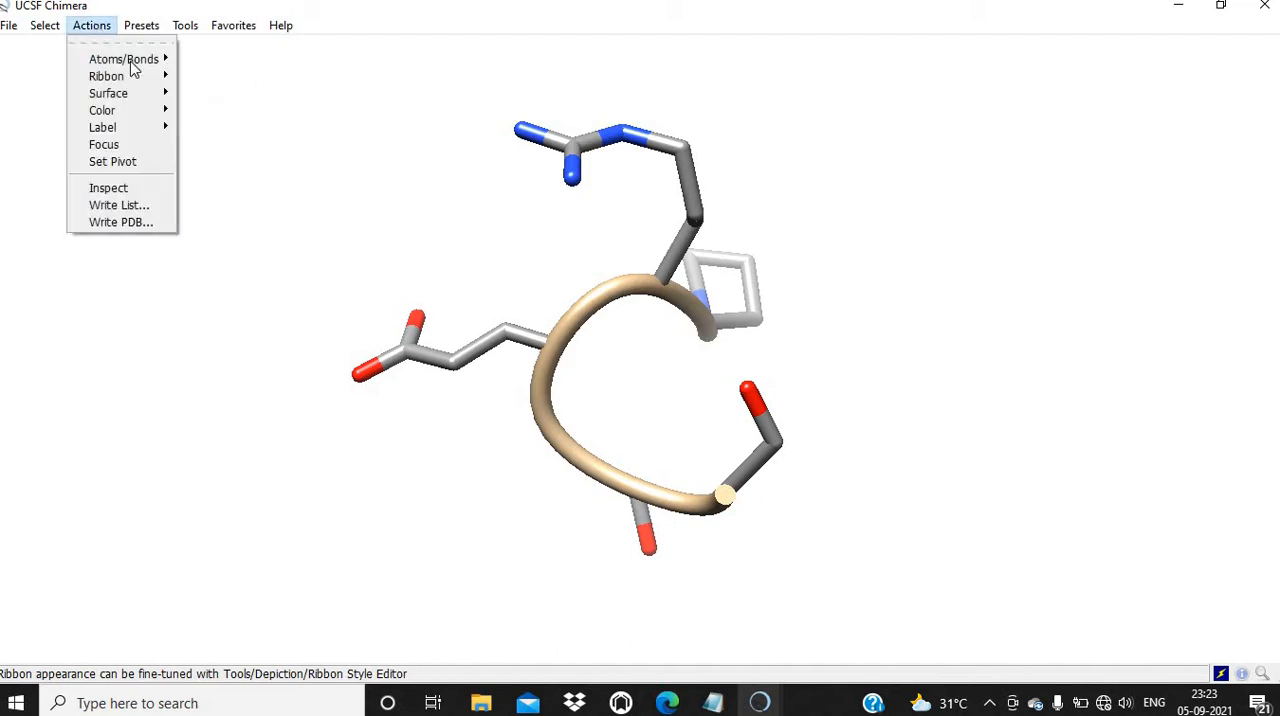
Step: Run FindHBond on the peptide, drawing its 2 hydrogen bonds as thin lines
{"action": "left_click", "coordinate": [184, 24]}
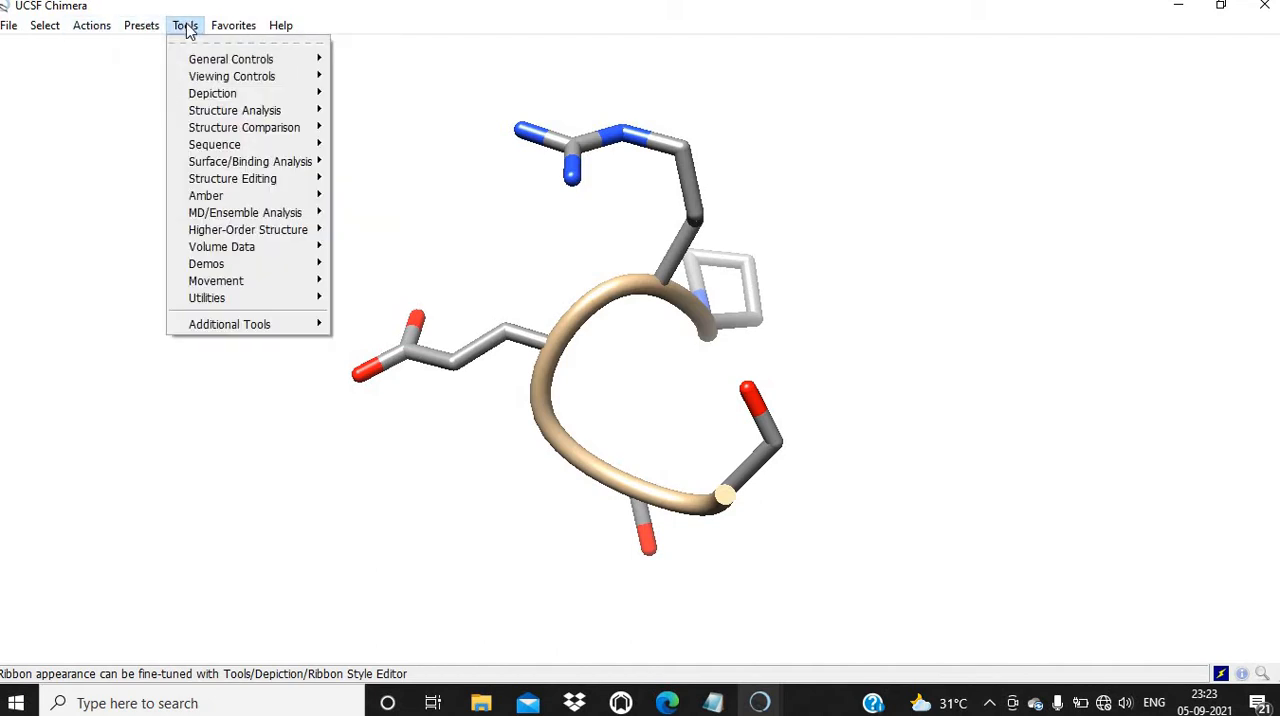
{"action": "mouse_move", "coordinate": [232, 178]}
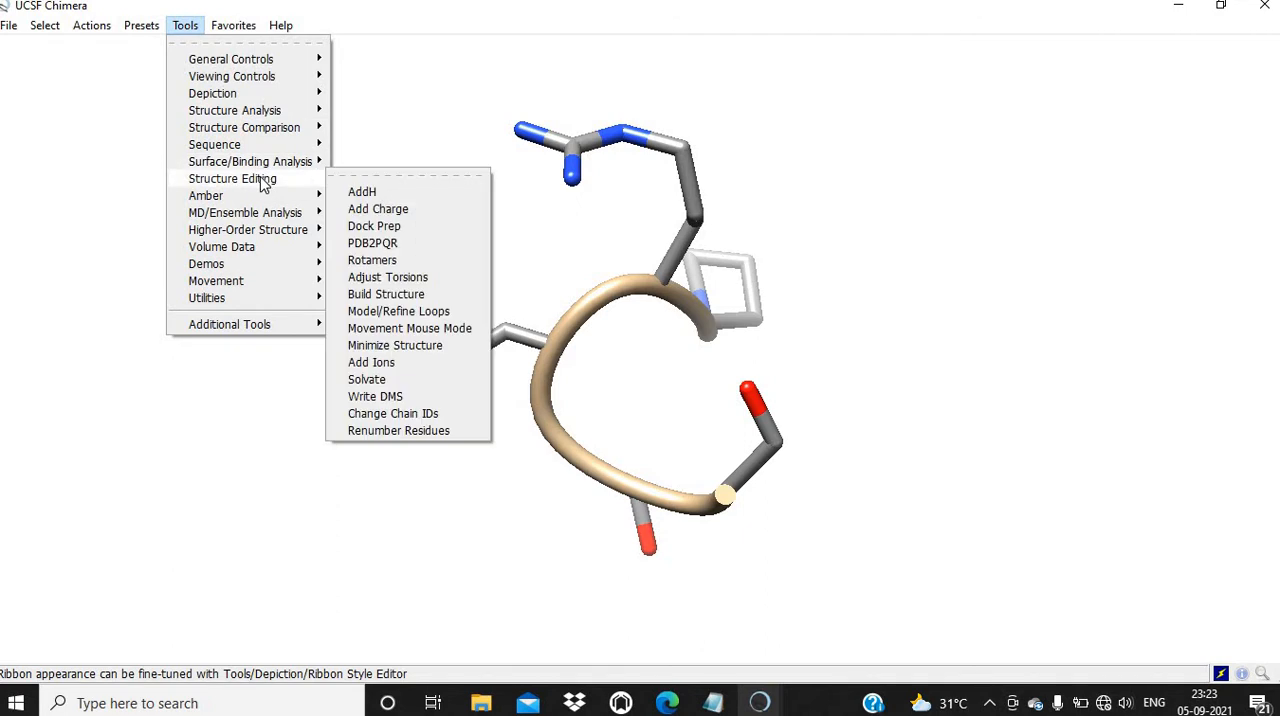
{"action": "mouse_move", "coordinate": [280, 168]}
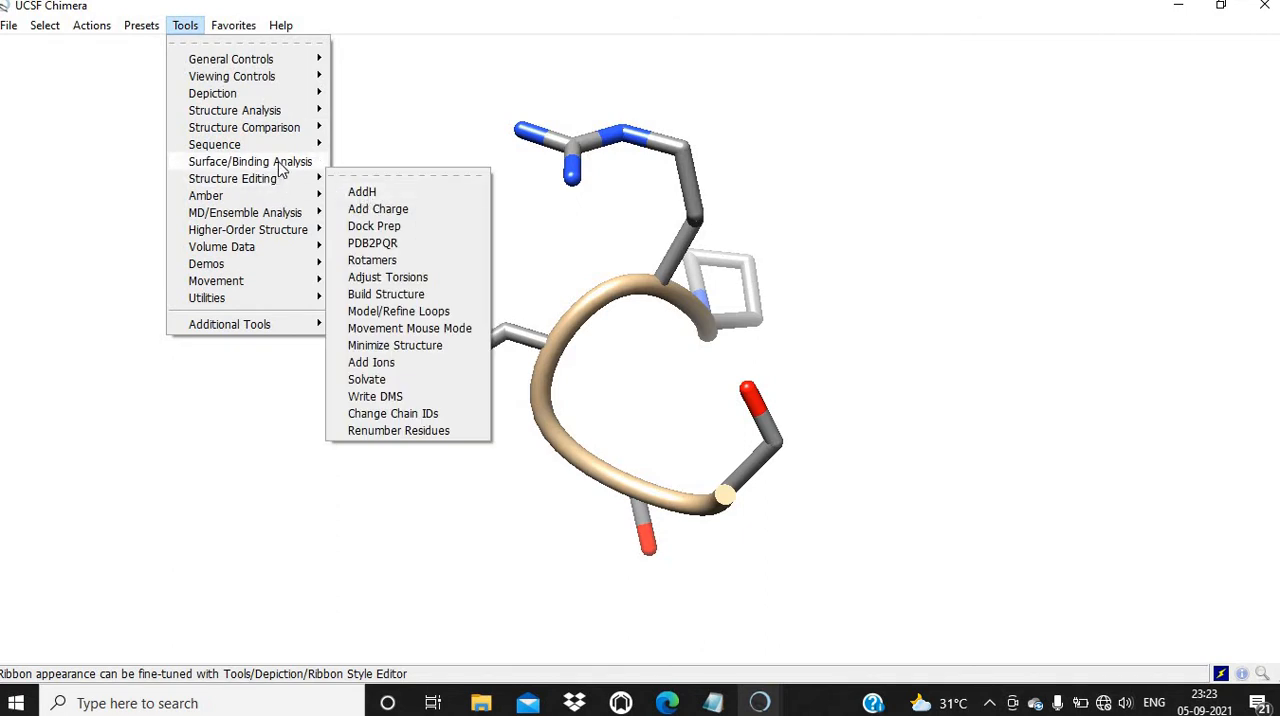
{"action": "mouse_move", "coordinate": [250, 160]}
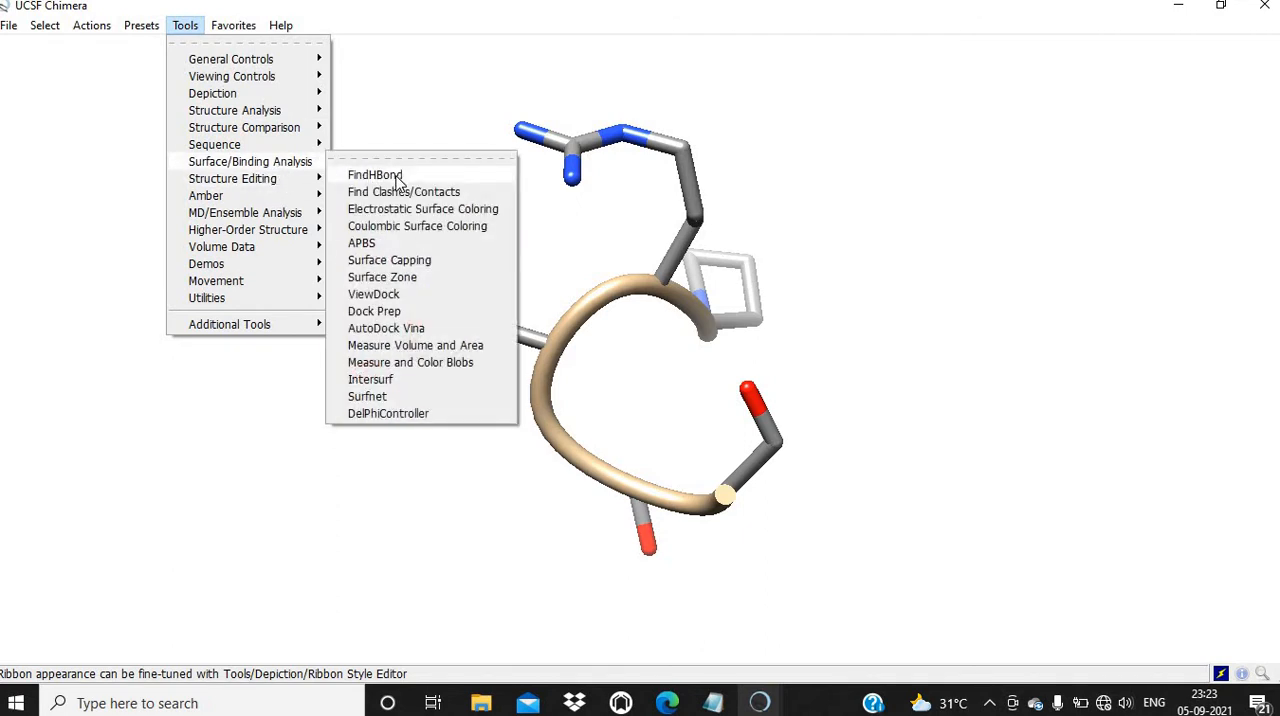
{"action": "left_click", "coordinate": [376, 176]}
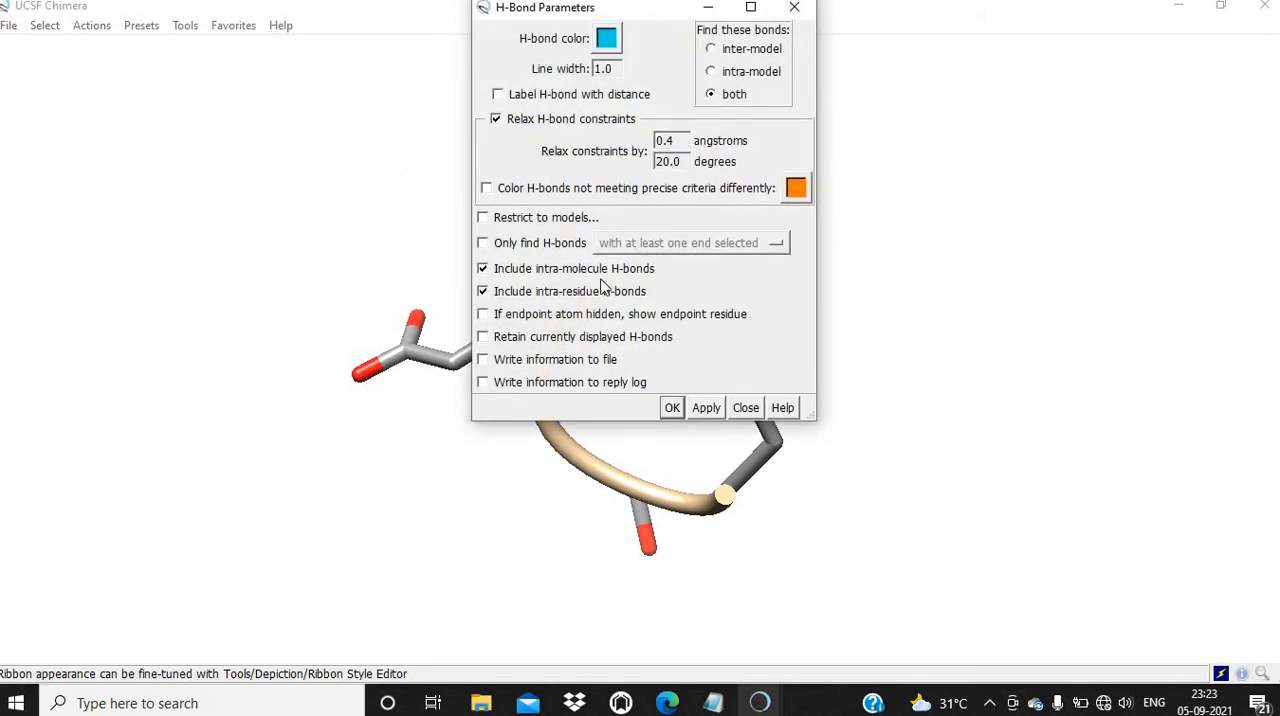
{"action": "mouse_move", "coordinate": [700, 398]}
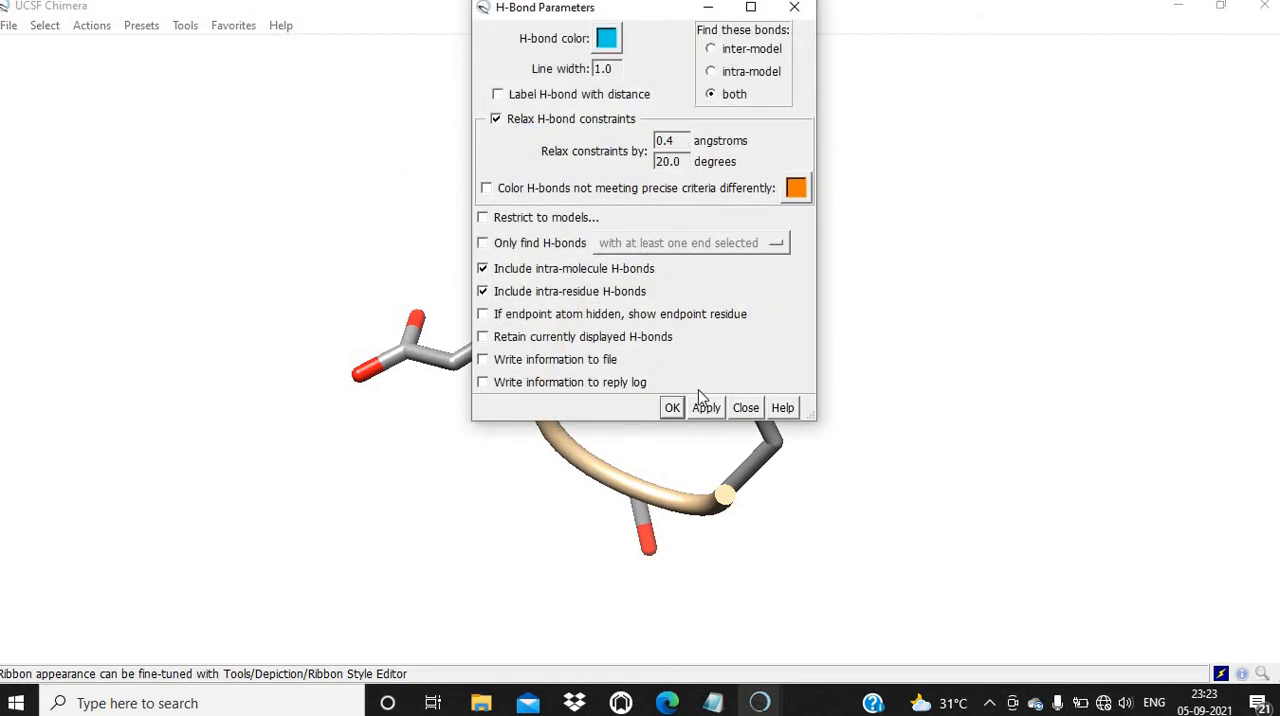
{"action": "left_click", "coordinate": [672, 408]}
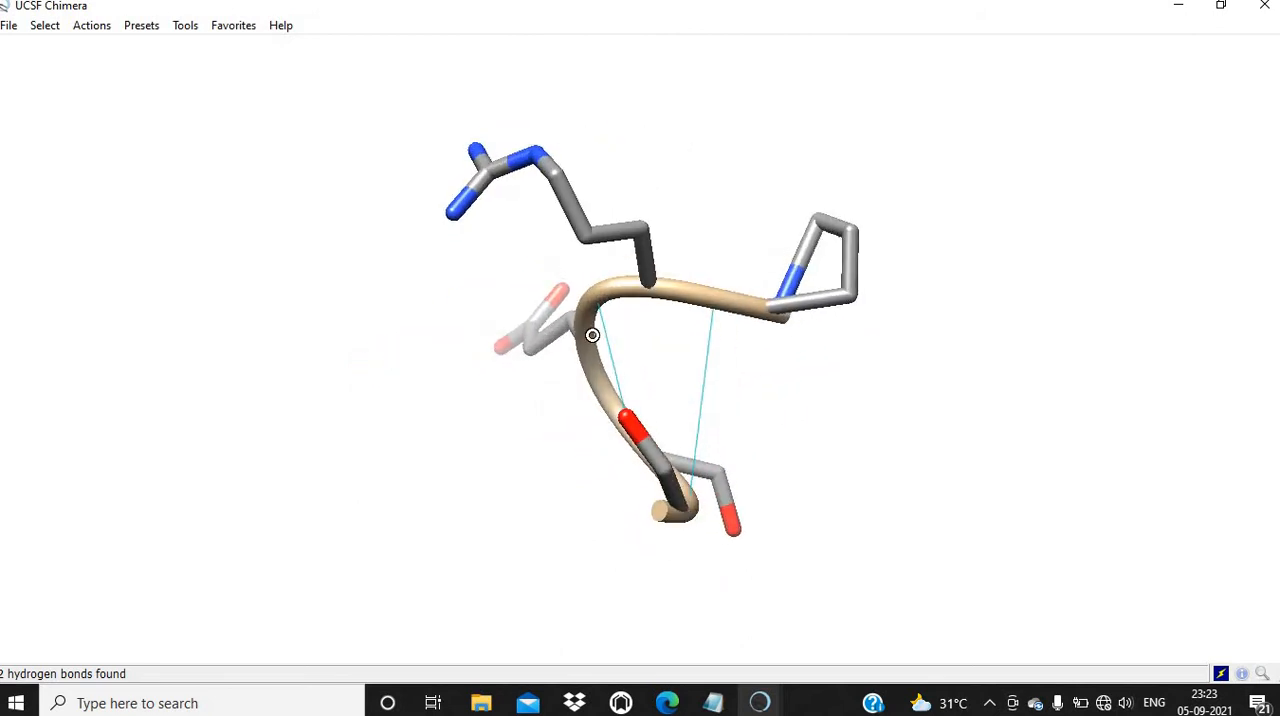
{"action": "left_click_drag", "start_coordinate": [592, 336], "coordinate": [640, 336]}
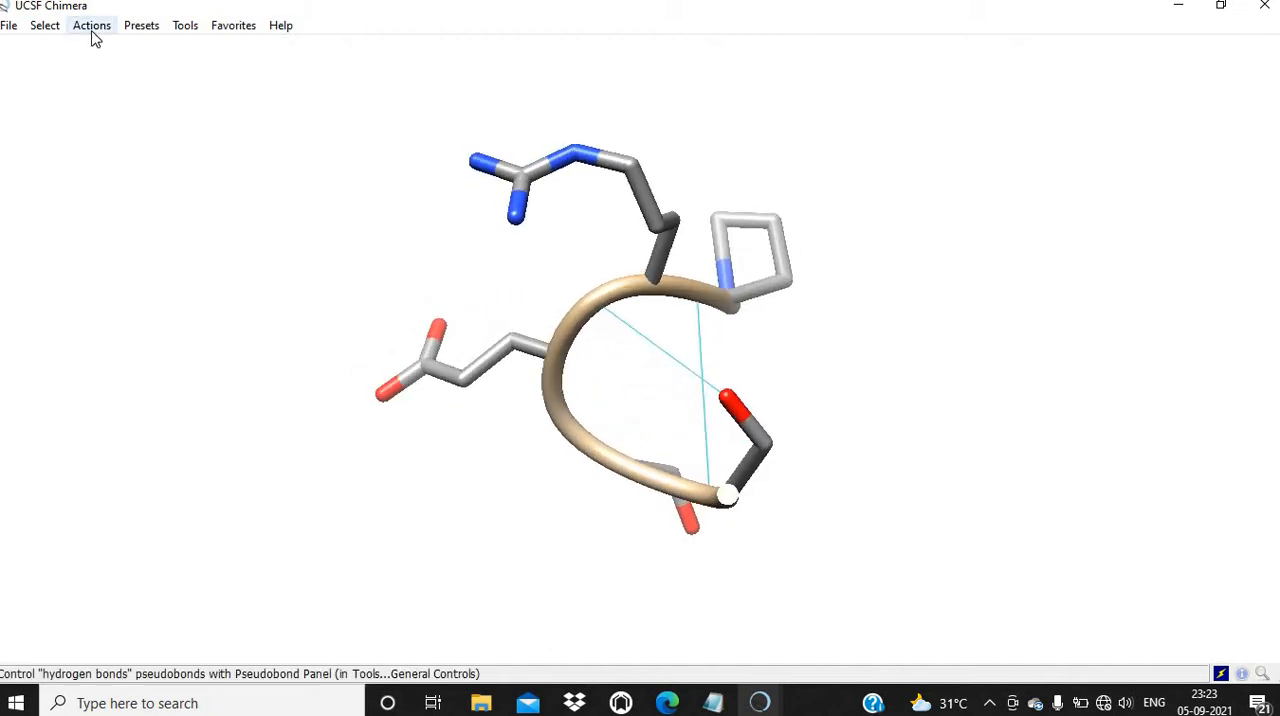
Step: Hide the ribbon via Actions > Ribbon > hide, leaving the stick model
{"action": "left_click", "coordinate": [92, 24]}
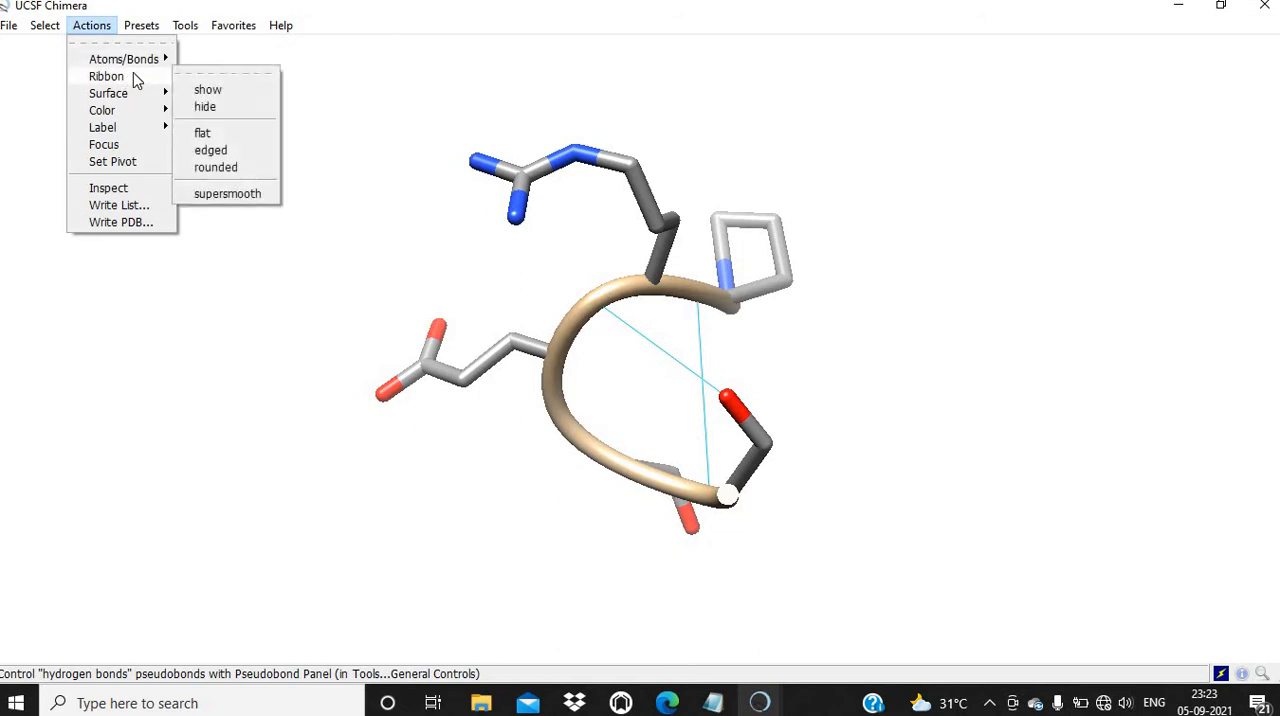
{"action": "mouse_move", "coordinate": [204, 108]}
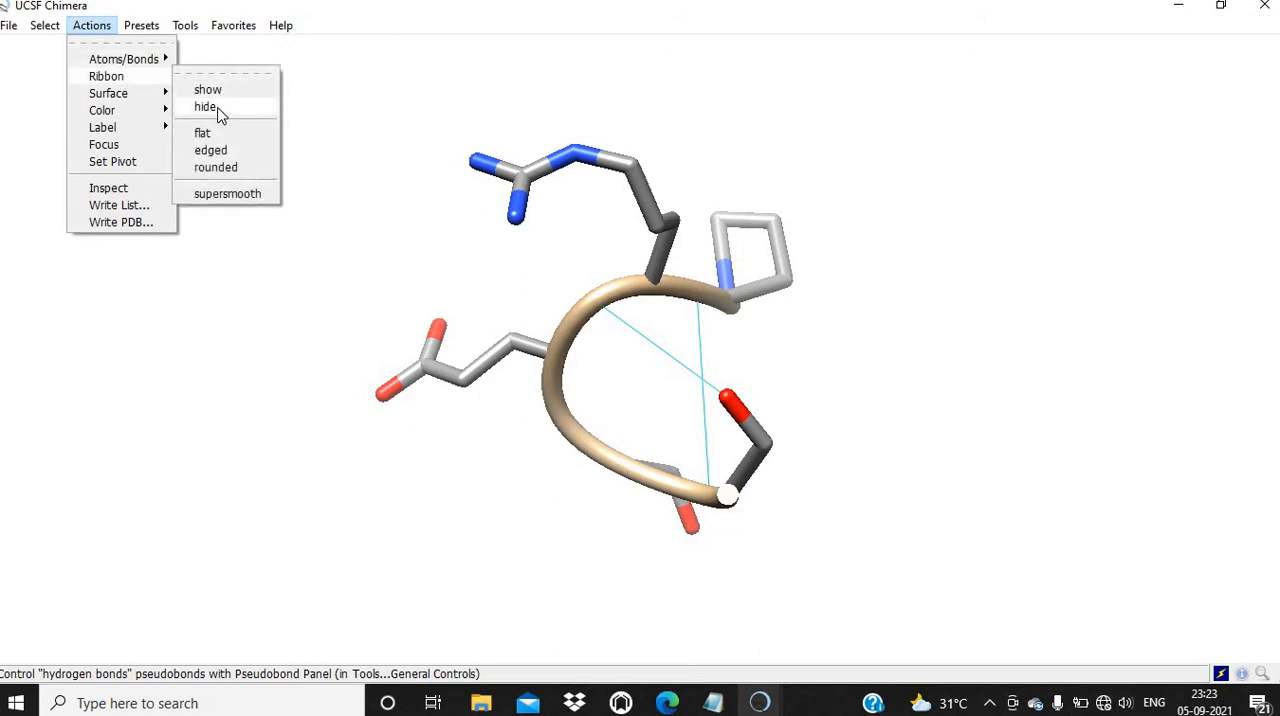
{"action": "left_click", "coordinate": [204, 108]}
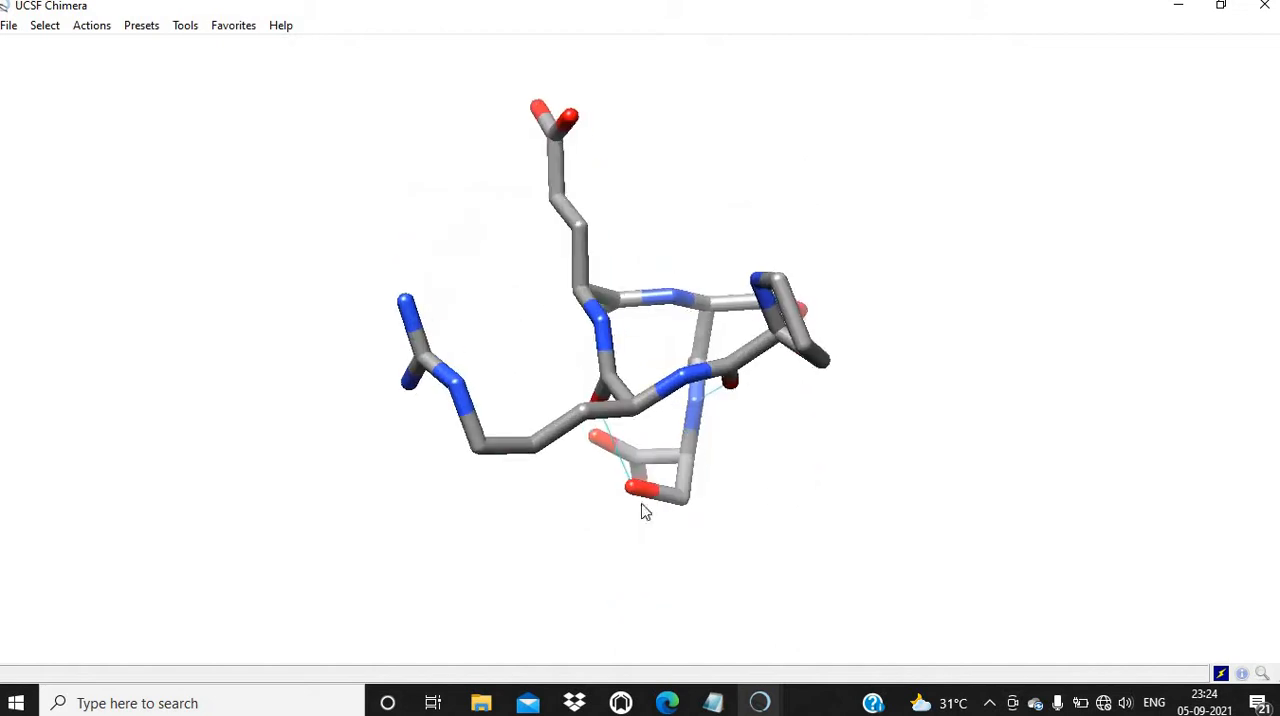
{"action": "left_click_drag", "start_coordinate": [644, 510], "coordinate": [692, 460]}
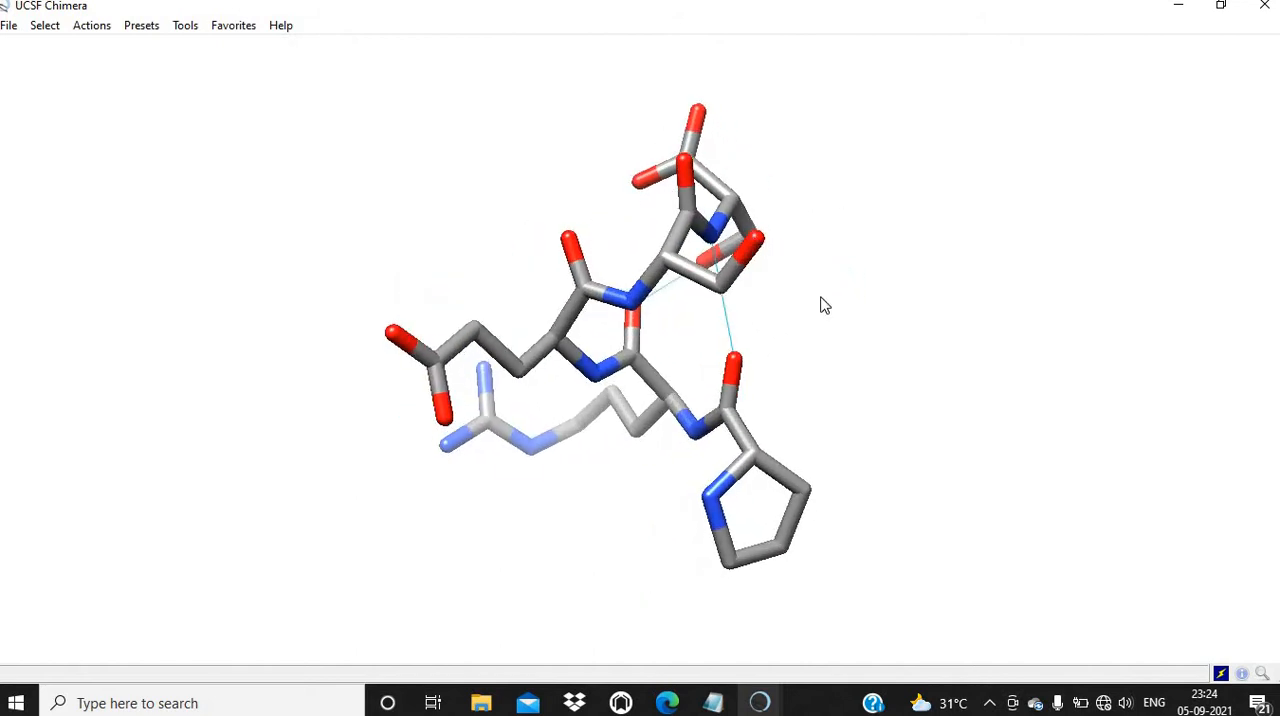
{"action": "left_click_drag", "start_coordinate": [824, 304], "coordinate": [730, 388]}
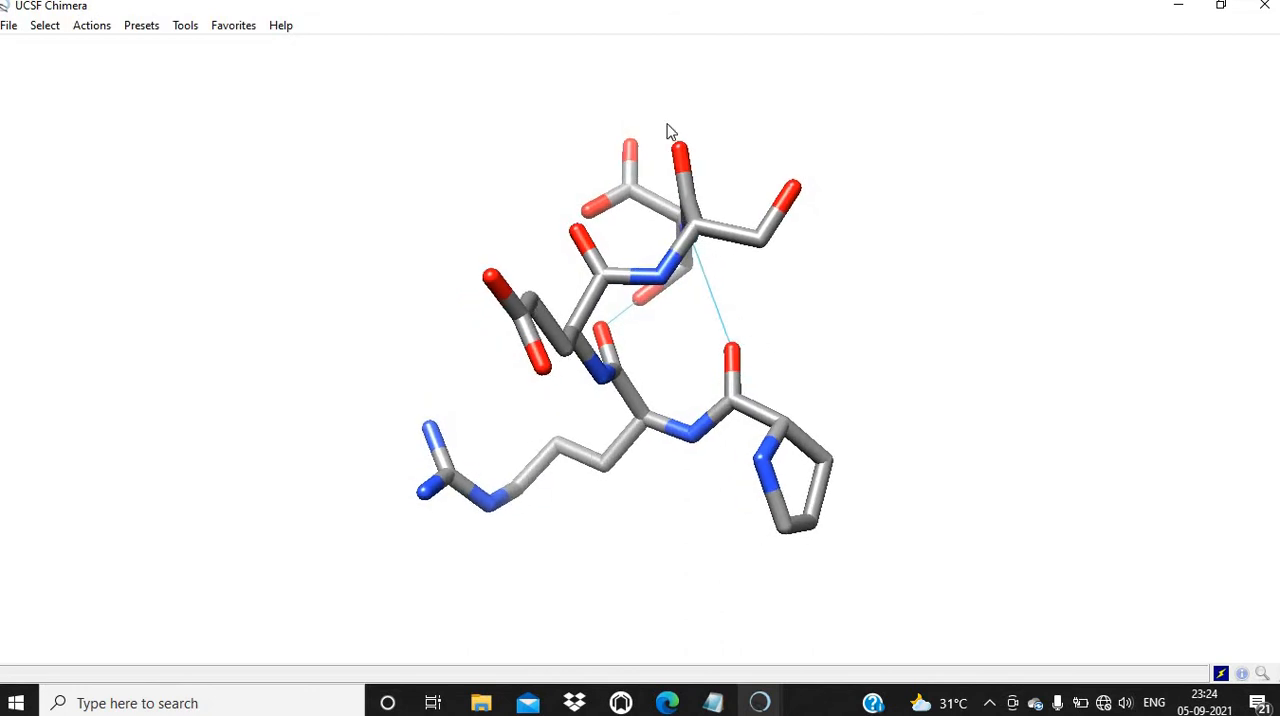
{"action": "mouse_move", "coordinate": [720, 160]}
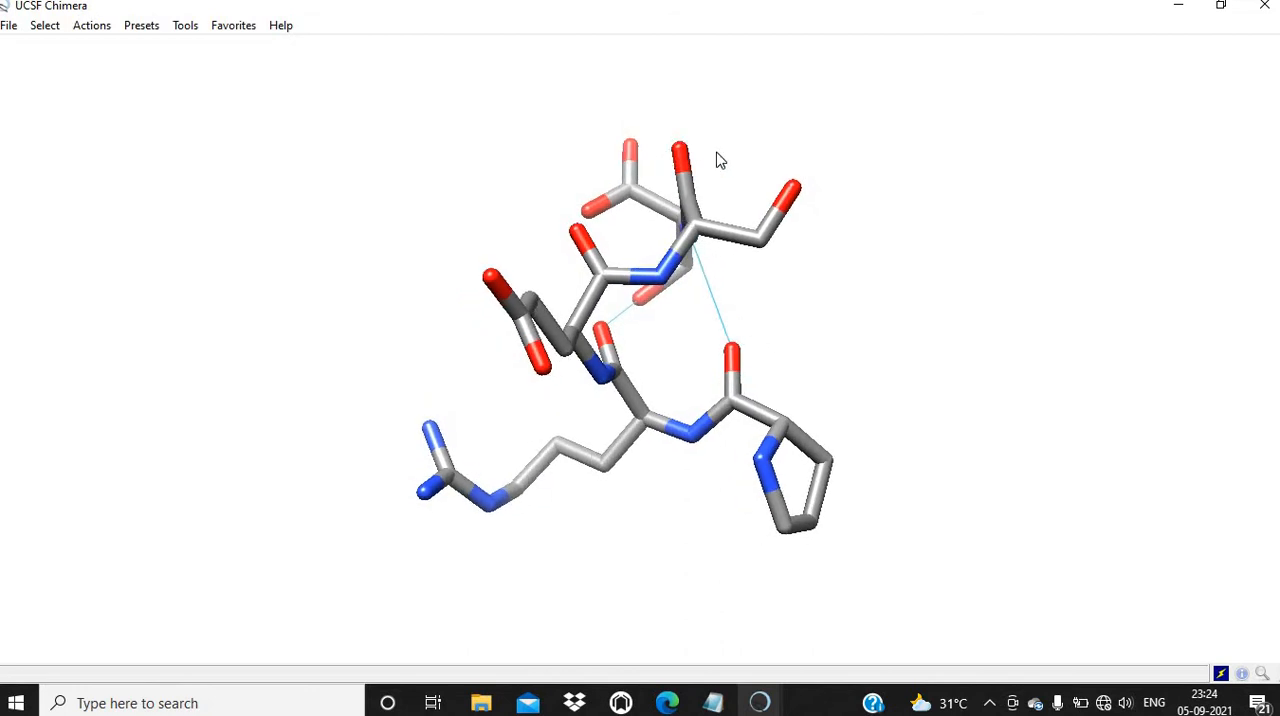
{"action": "left_click_drag", "start_coordinate": [720, 160], "coordinate": [636, 198]}
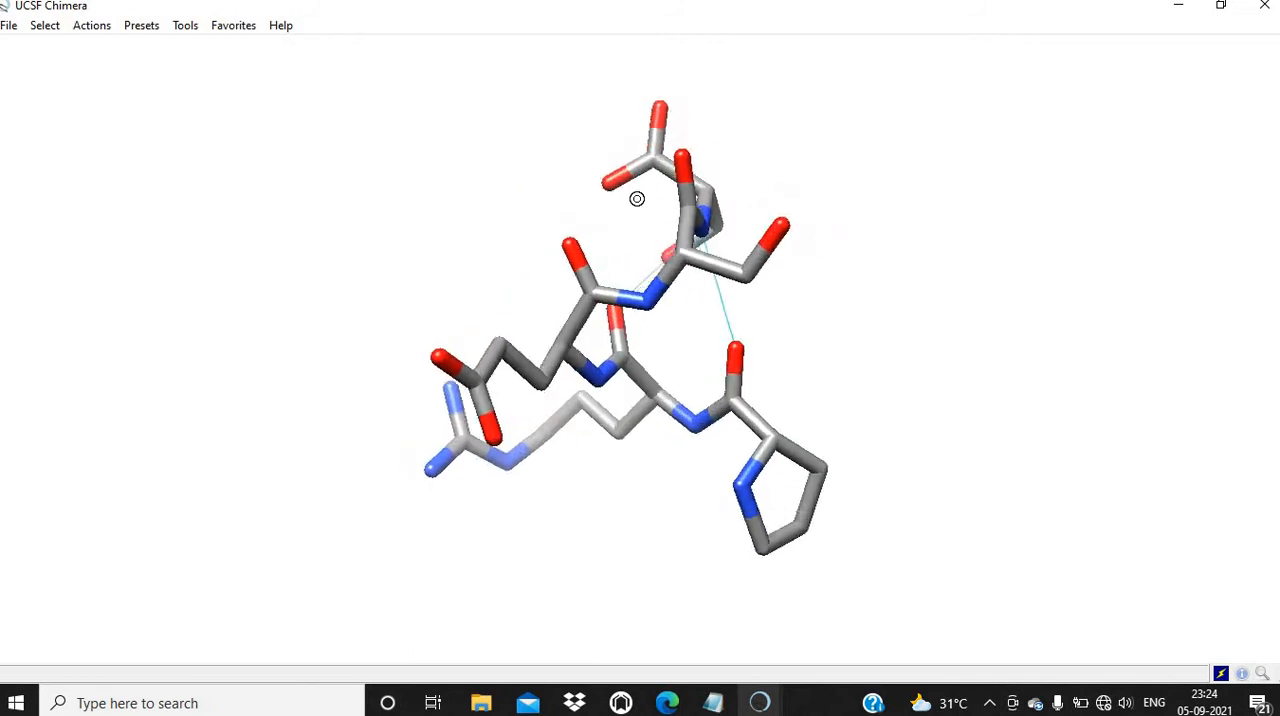
{"action": "left_click_drag", "start_coordinate": [636, 198], "coordinate": [676, 248]}
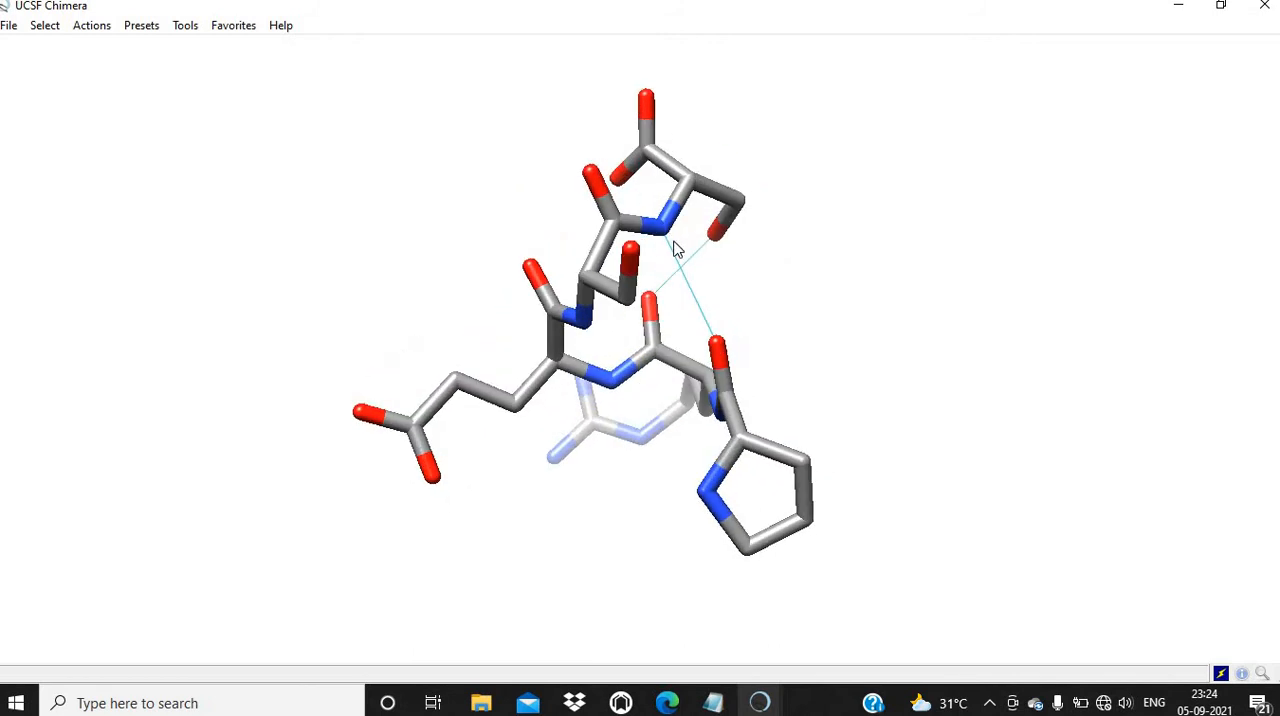
{"action": "mouse_move", "coordinate": [658, 236]}
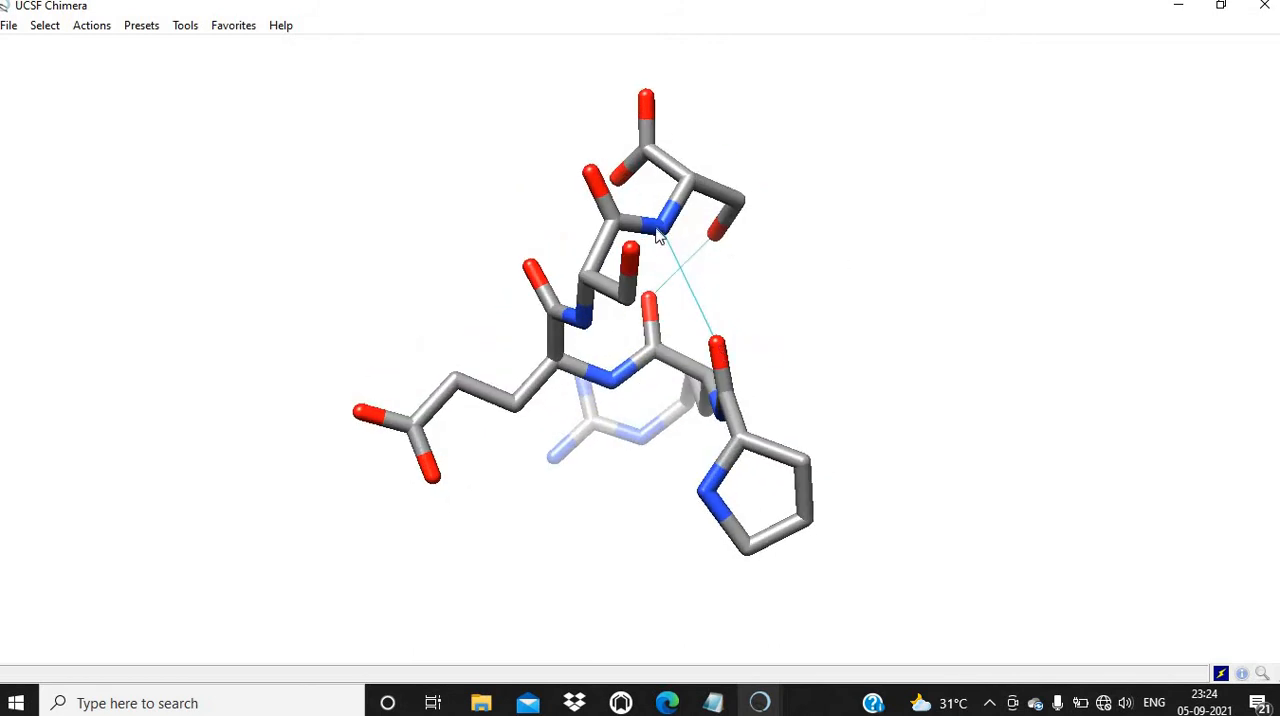
{"action": "left_click_drag", "start_coordinate": [660, 234], "coordinate": [782, 210]}
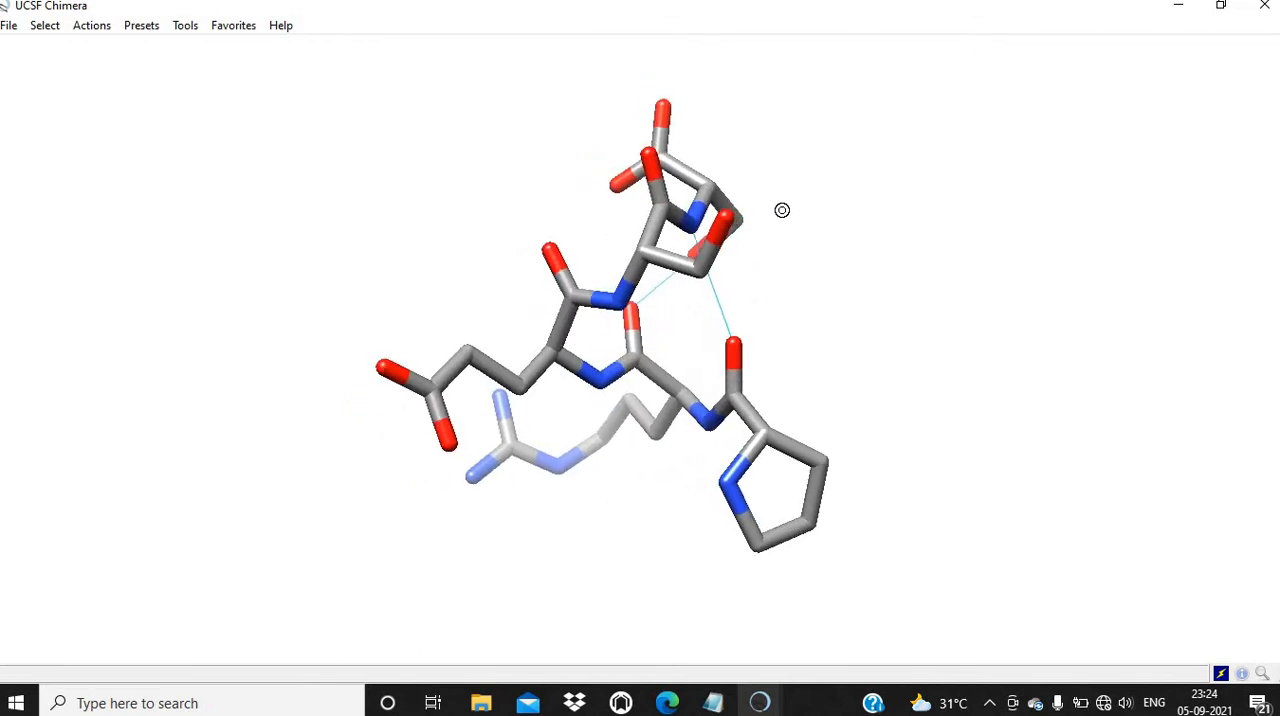
{"action": "left_click_drag", "start_coordinate": [782, 210], "coordinate": [784, 308]}
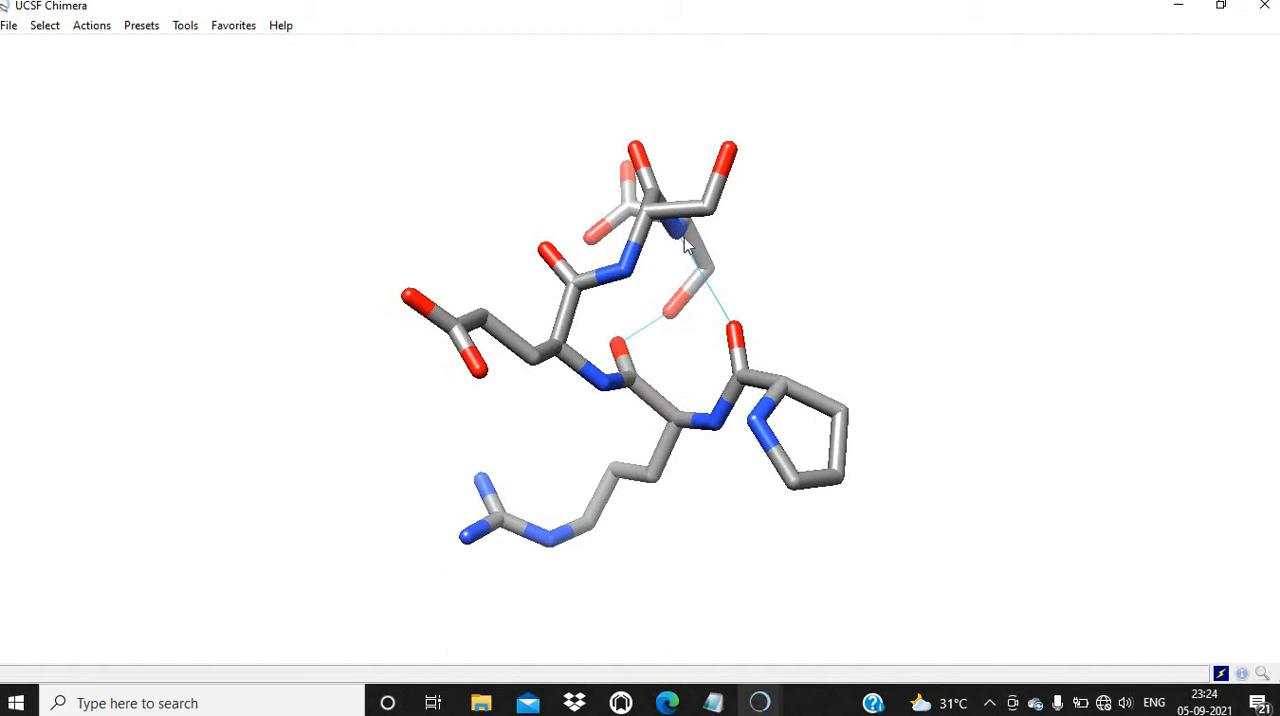
{"action": "left_click_drag", "start_coordinate": [684, 244], "coordinate": [680, 332]}
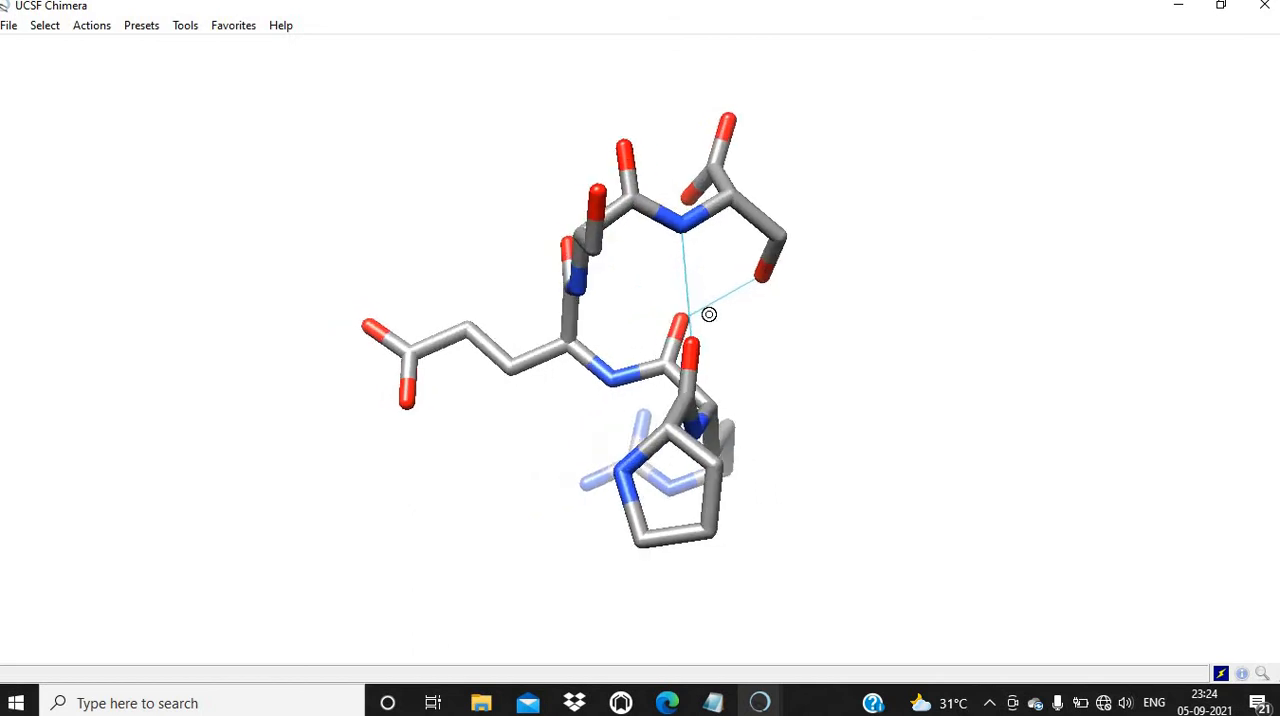
{"action": "left_click_drag", "start_coordinate": [708, 314], "coordinate": [808, 280]}
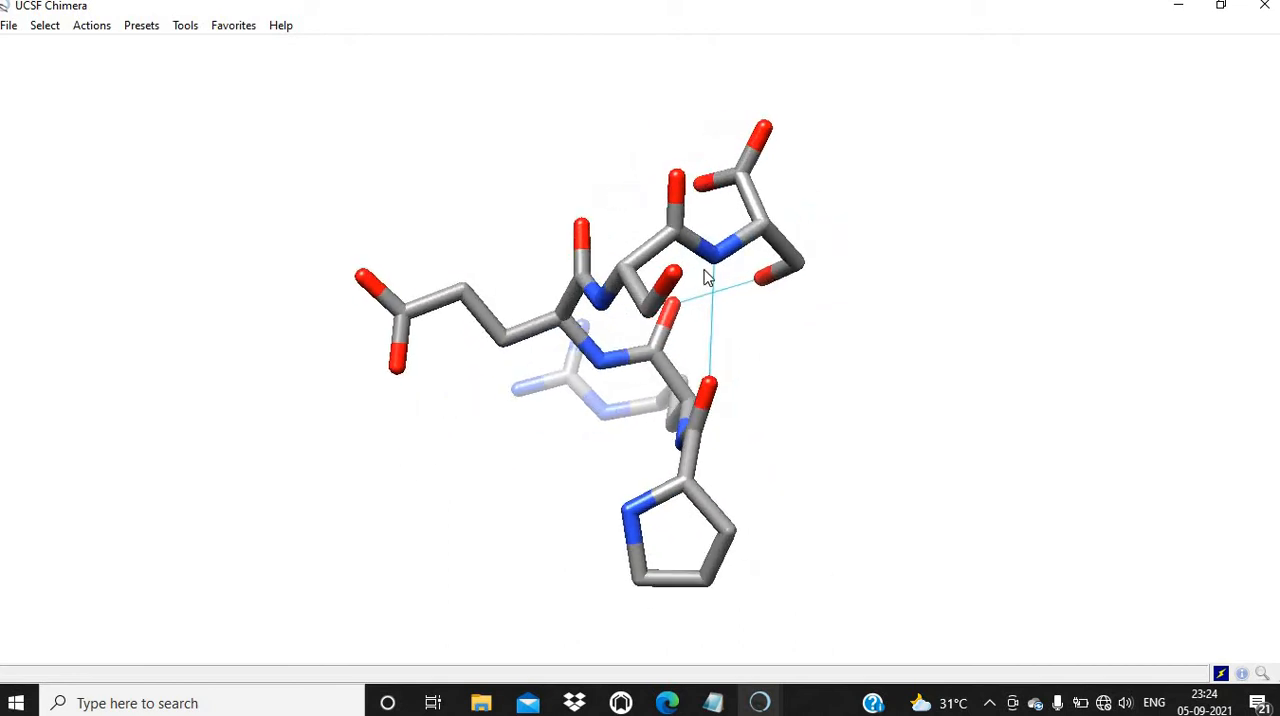
{"action": "mouse_move", "coordinate": [718, 308]}
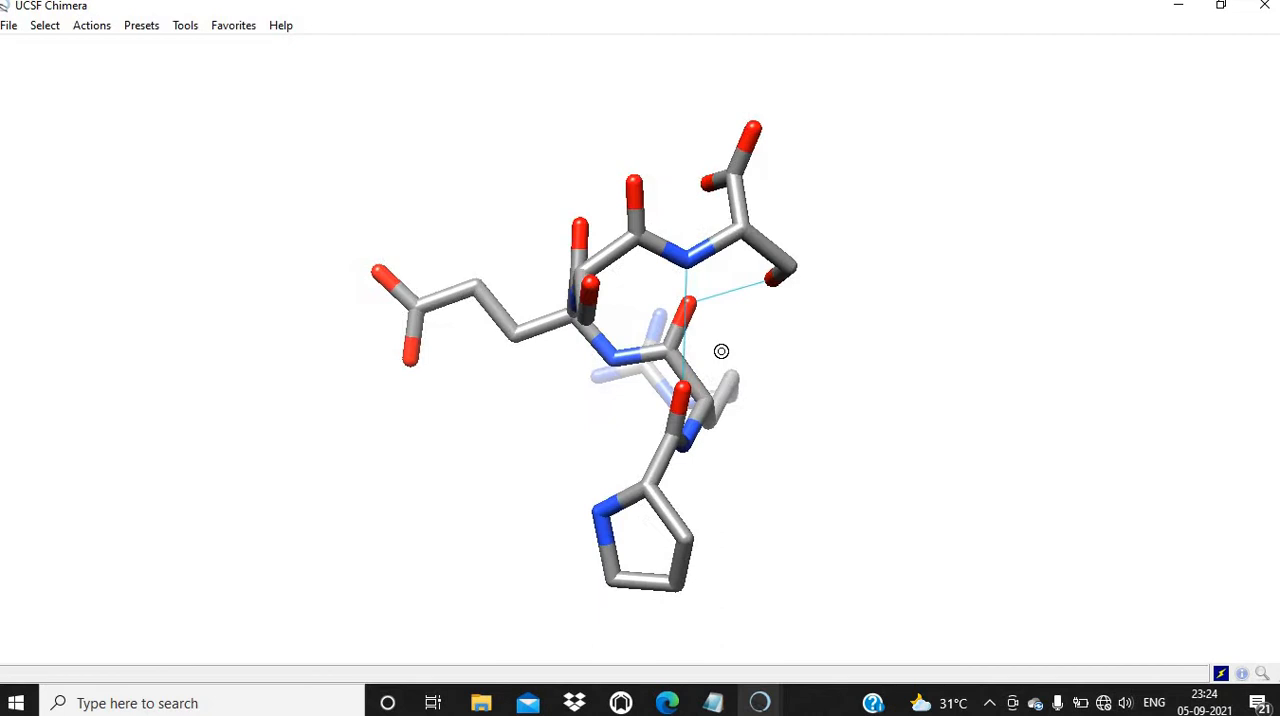
{"action": "left_click_drag", "start_coordinate": [720, 352], "coordinate": [828, 312]}
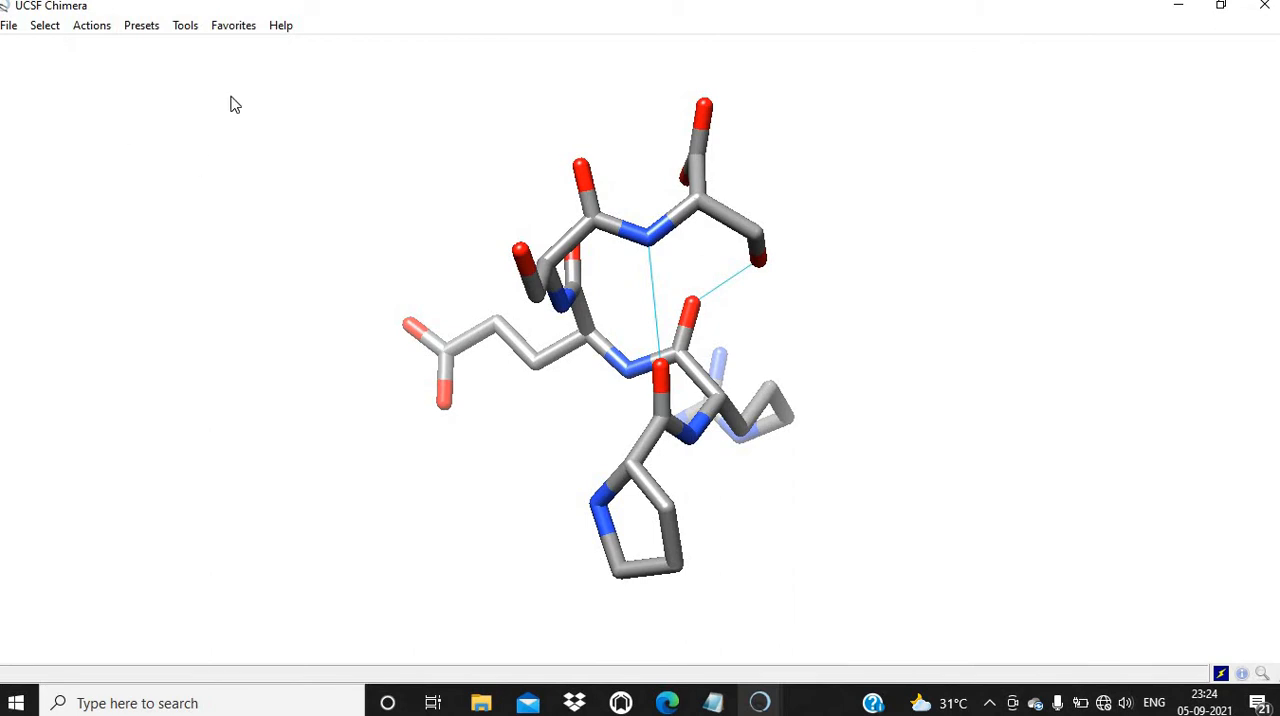
Step: Try labelling residues by name, then bring up the Select menu
{"action": "left_click", "coordinate": [140, 24]}
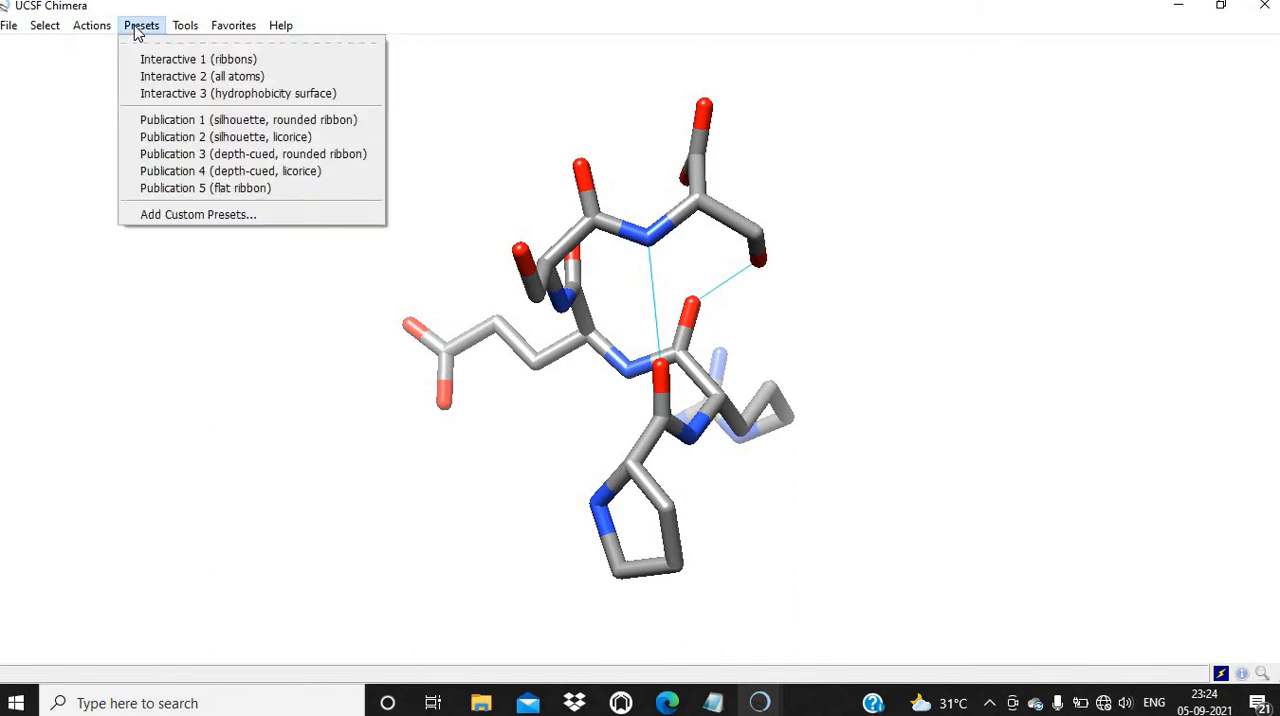
{"action": "left_click", "coordinate": [92, 24]}
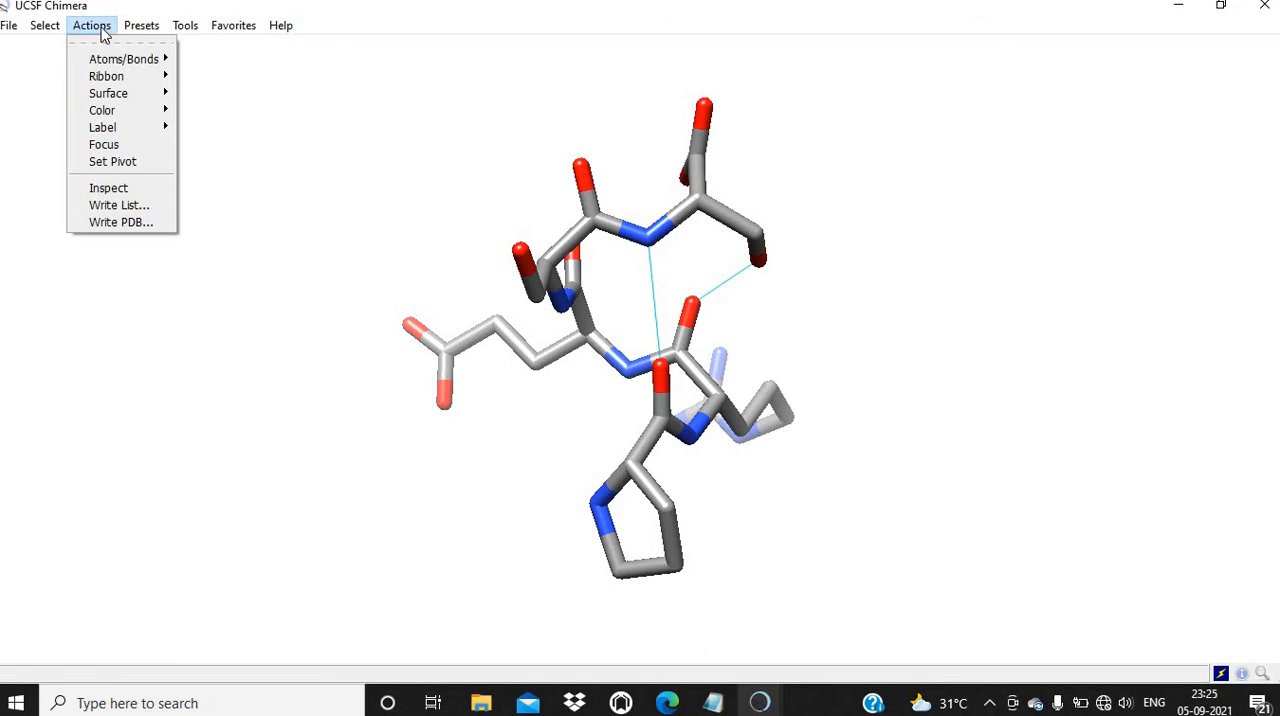
{"action": "mouse_move", "coordinate": [102, 128]}
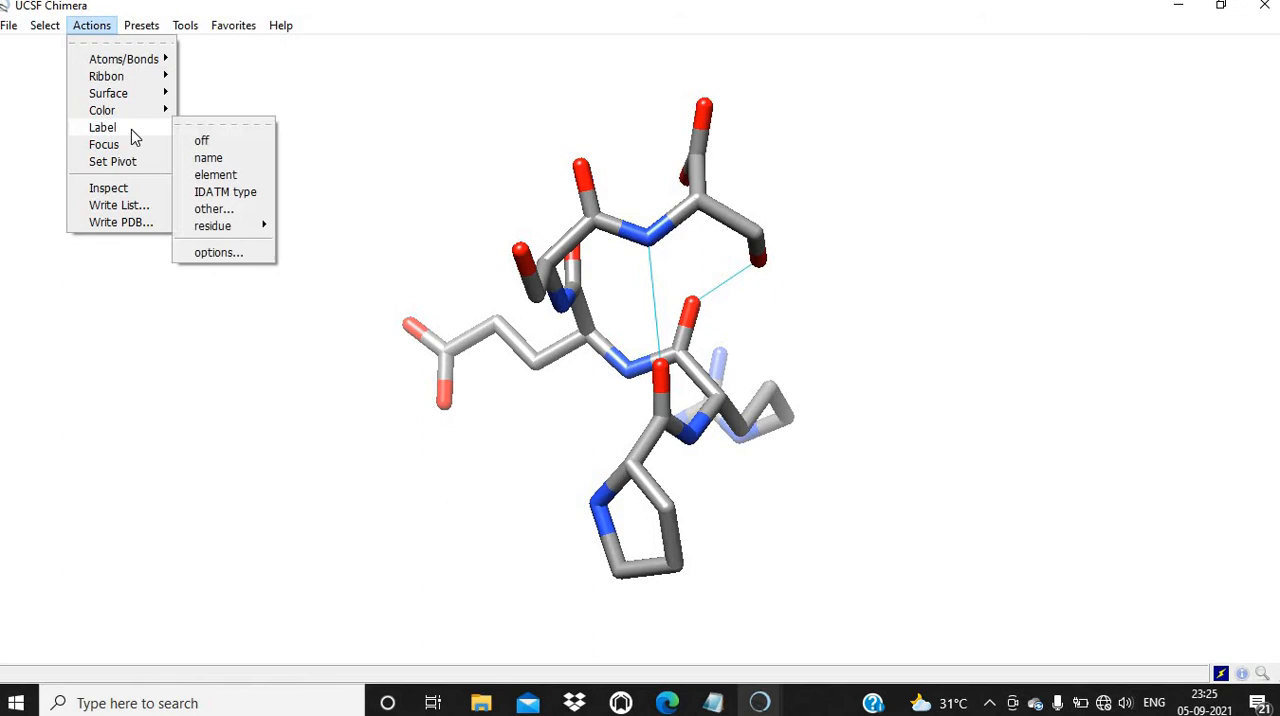
{"action": "mouse_move", "coordinate": [212, 224]}
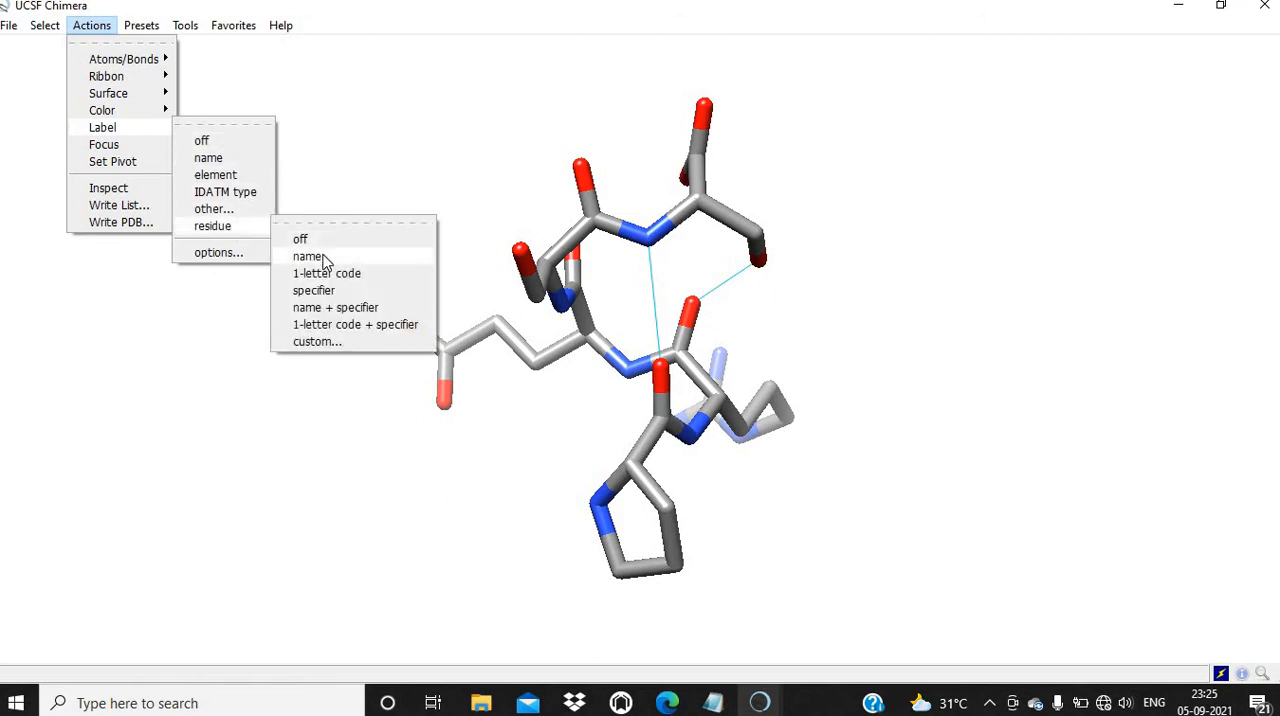
{"action": "left_click", "coordinate": [308, 256]}
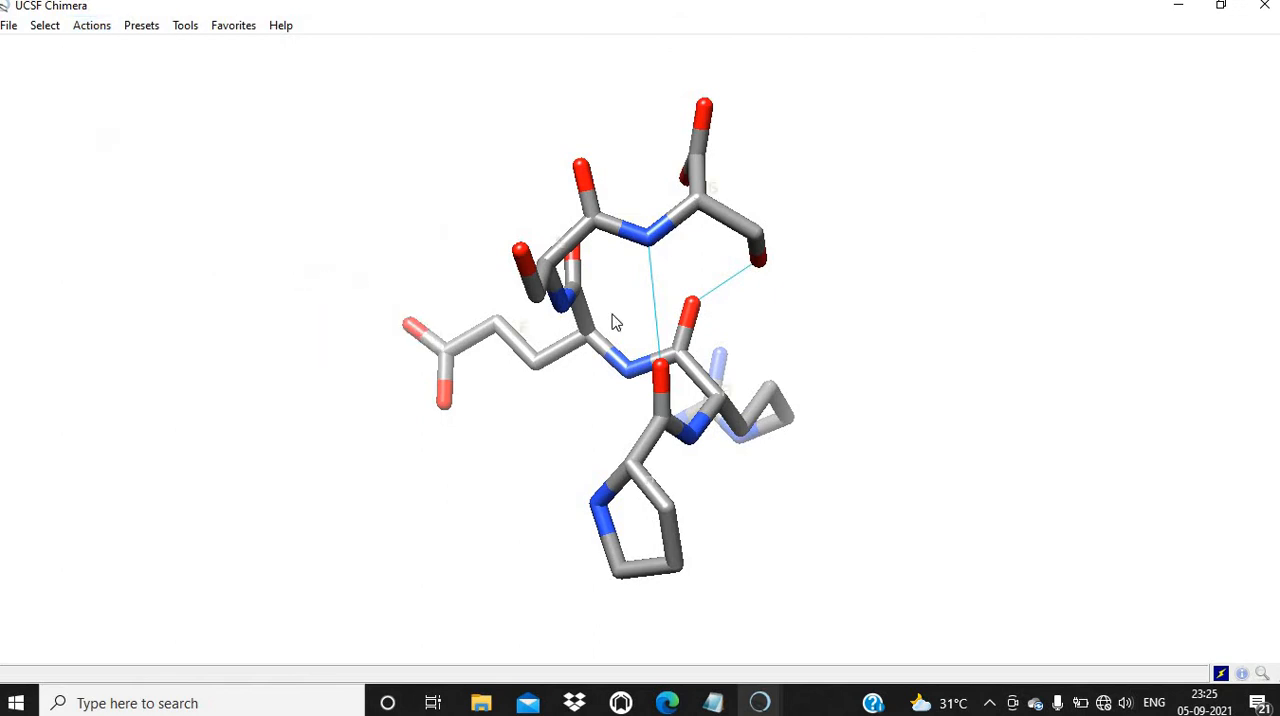
{"action": "left_click", "coordinate": [44, 24]}
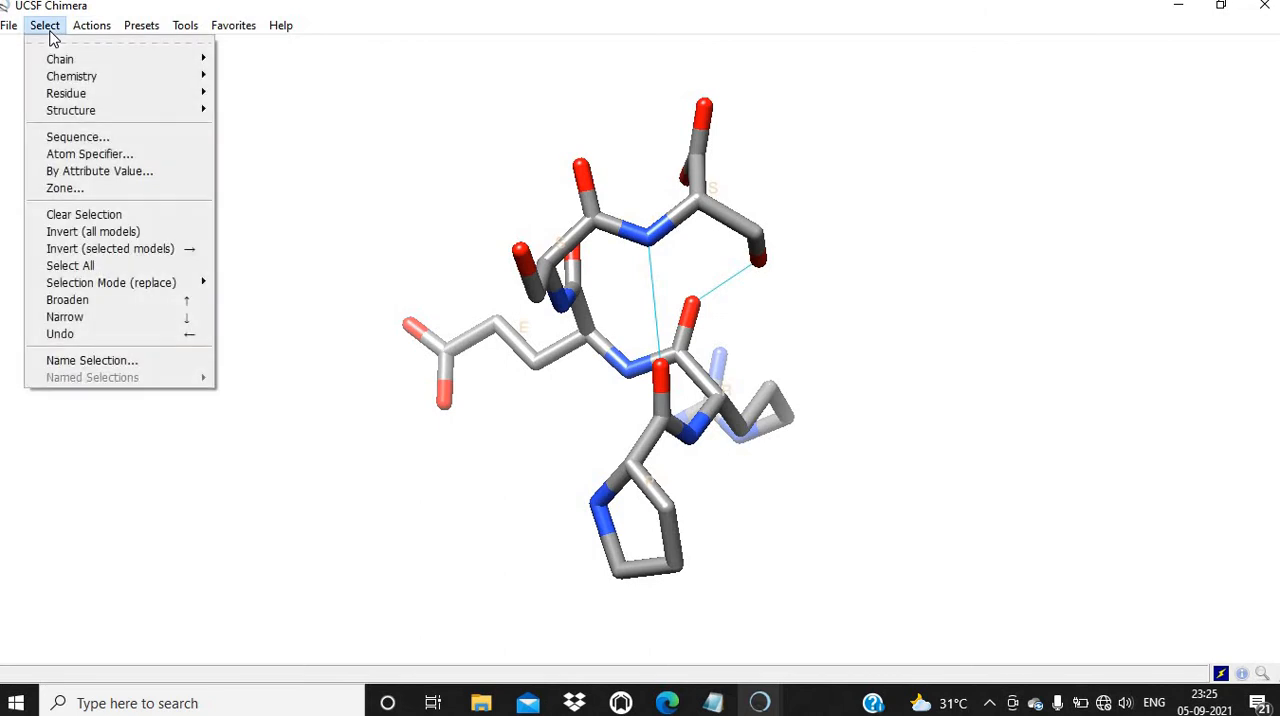
{"action": "mouse_move", "coordinate": [90, 140]}
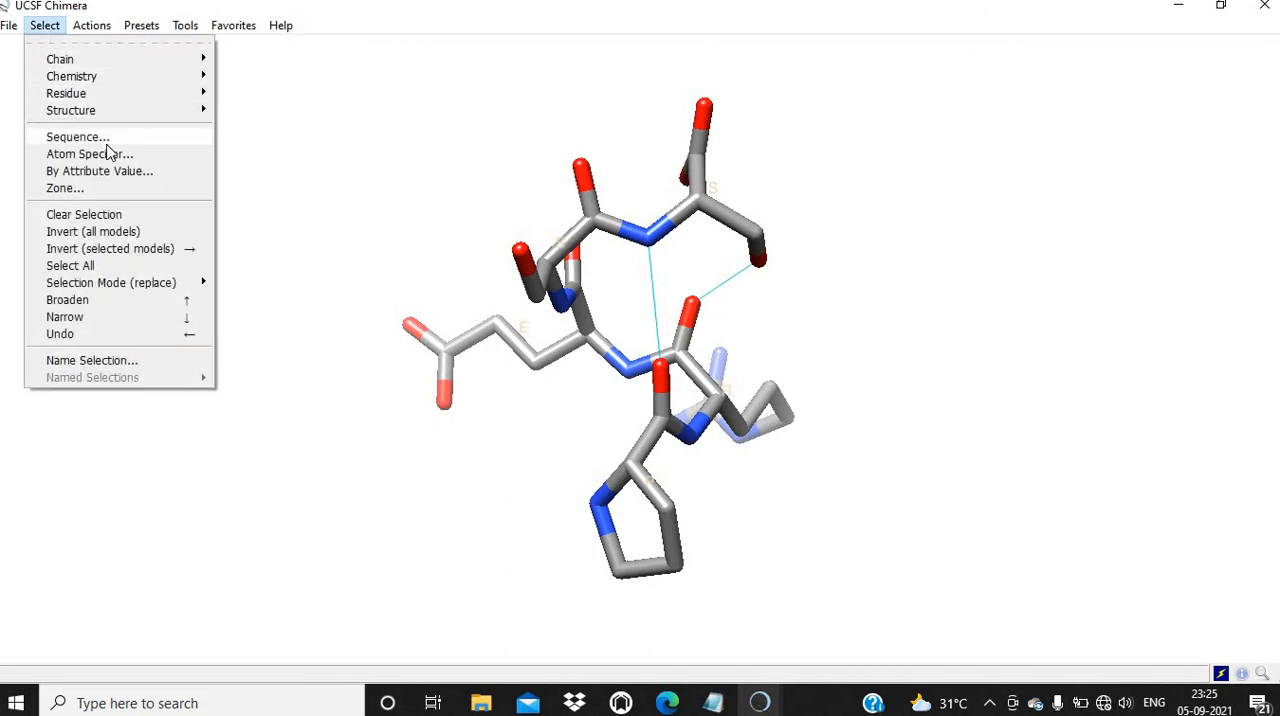
Step: Label residues with one-letter codes and rotate the peptide to check
{"action": "left_click", "coordinate": [92, 24]}
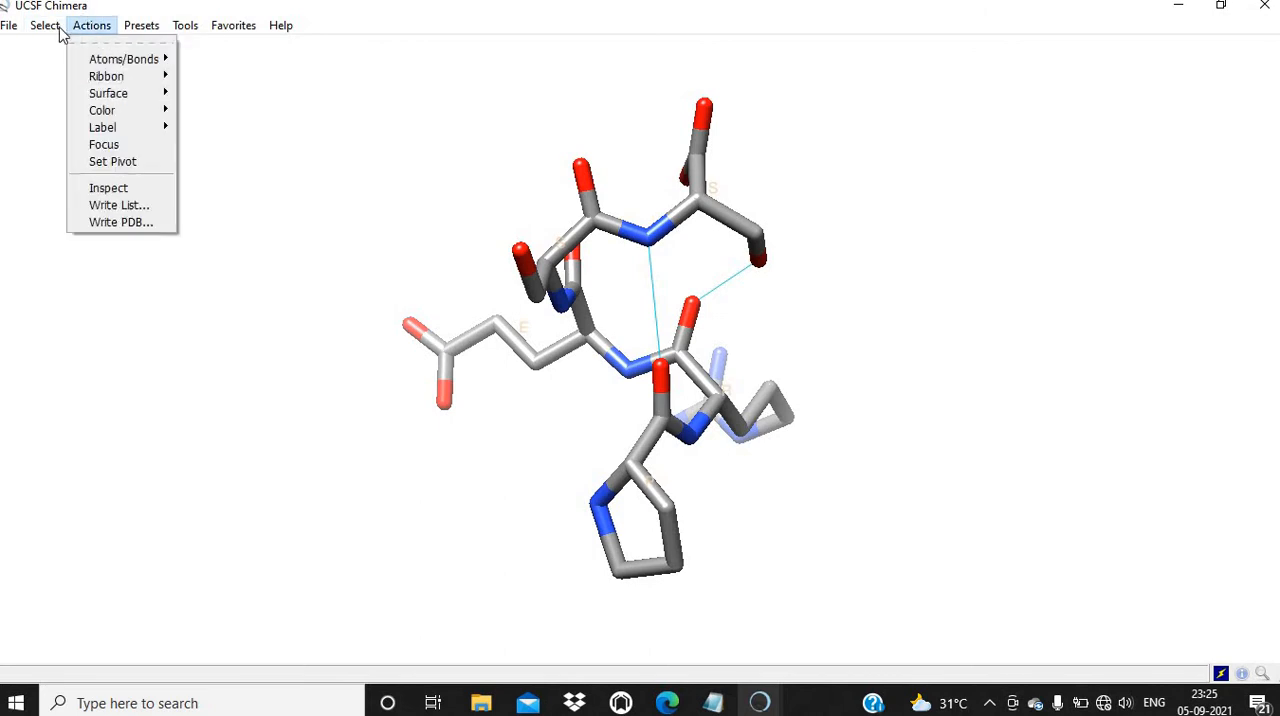
{"action": "left_click", "coordinate": [44, 24]}
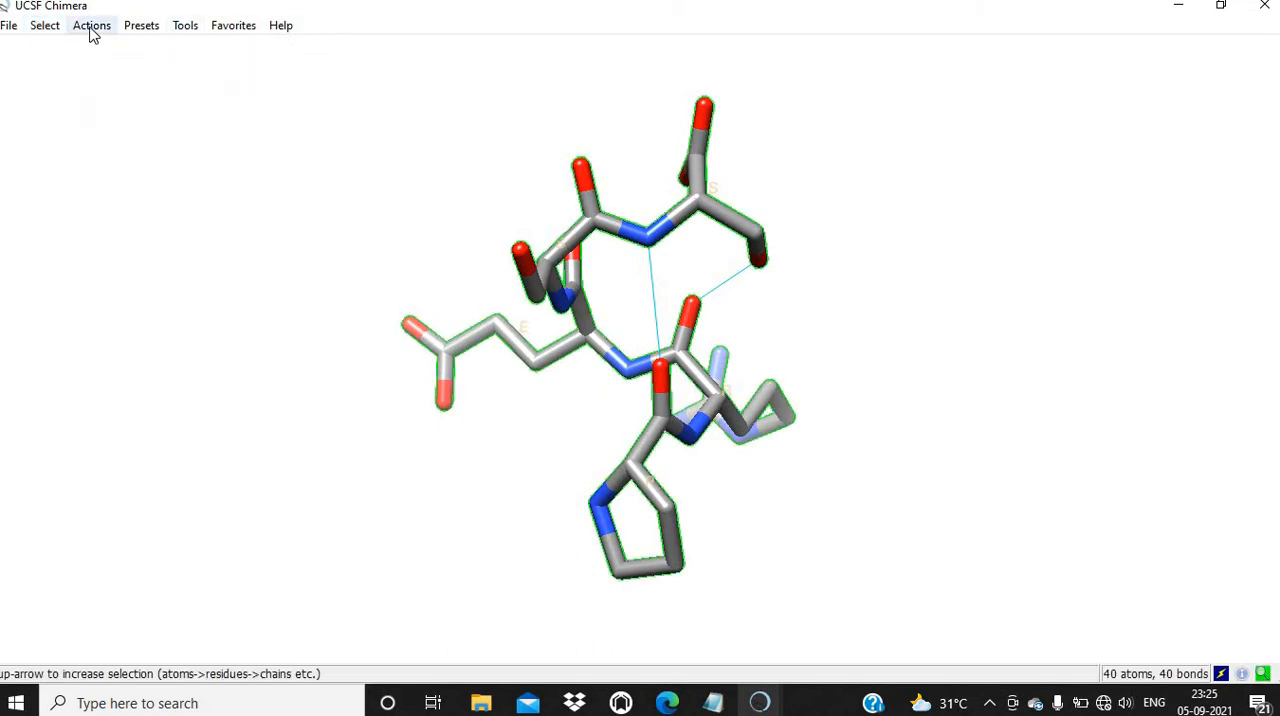
{"action": "left_click", "coordinate": [92, 24]}
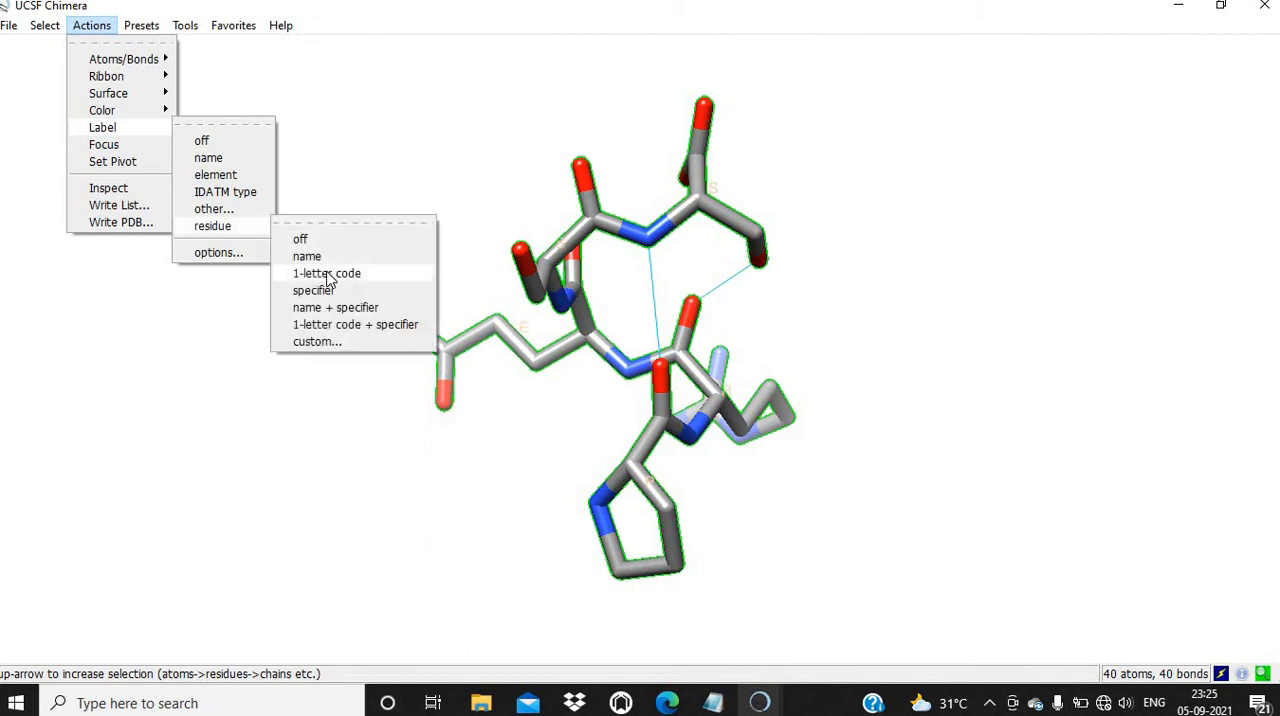
{"action": "left_click", "coordinate": [328, 272]}
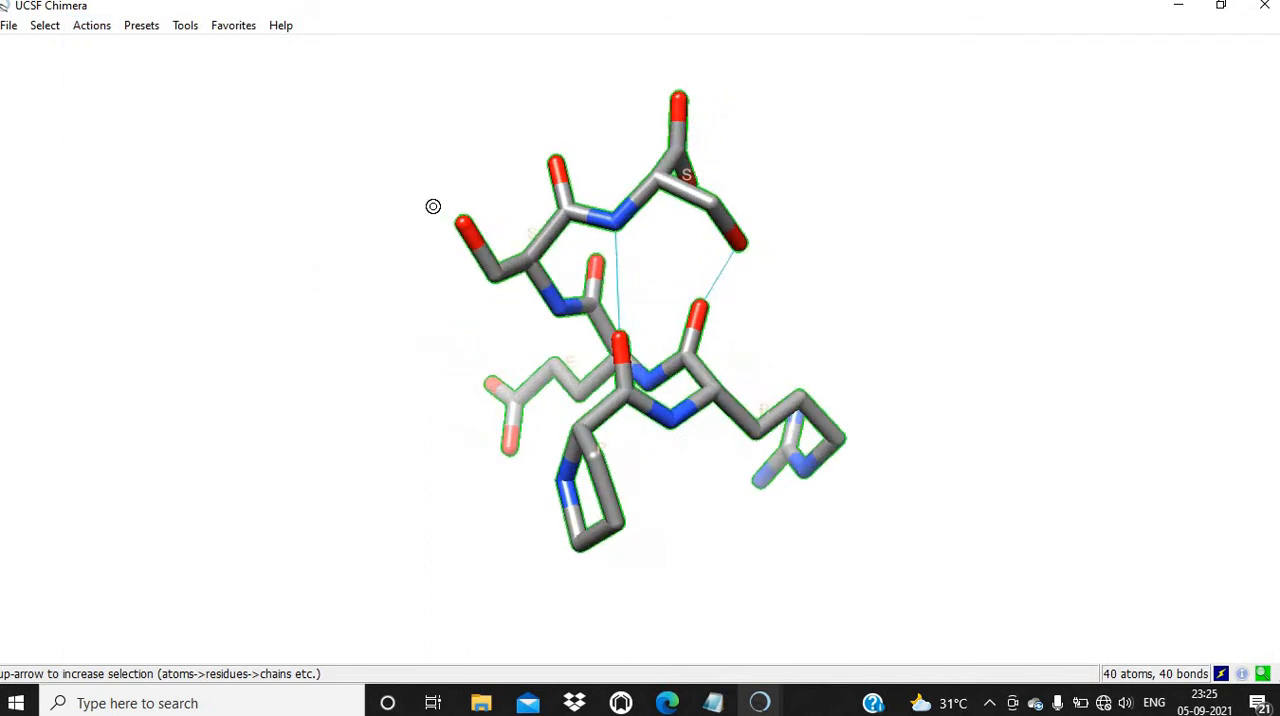
{"action": "left_click_drag", "start_coordinate": [432, 208], "coordinate": [548, 274]}
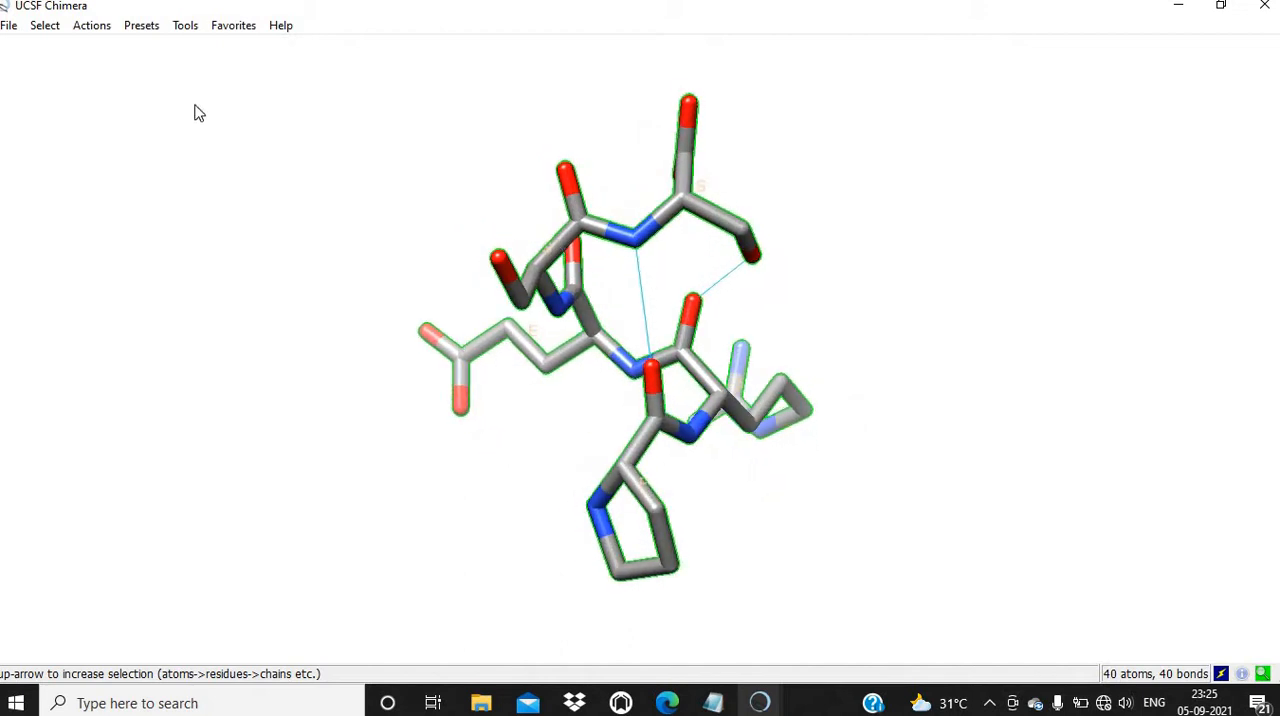
{"action": "left_click", "coordinate": [184, 24]}
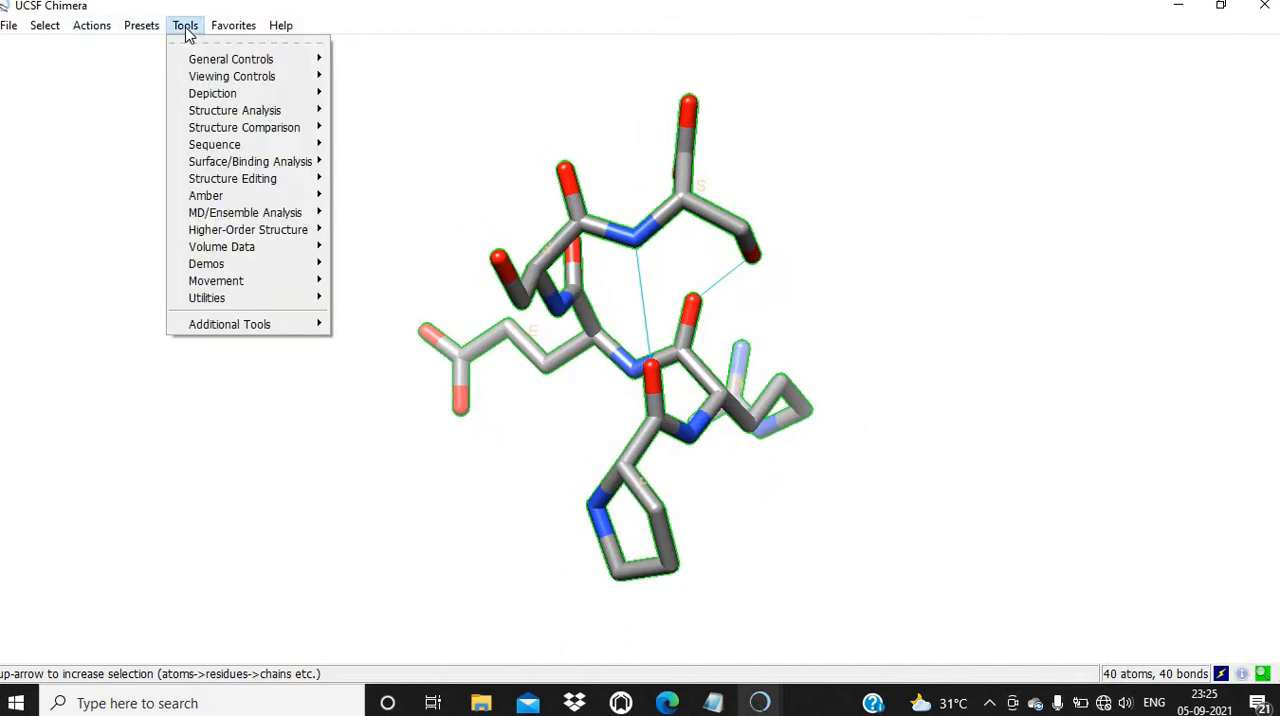
Step: Browse Actions and Tools, then bring up the Favorites list
{"action": "left_click", "coordinate": [92, 24]}
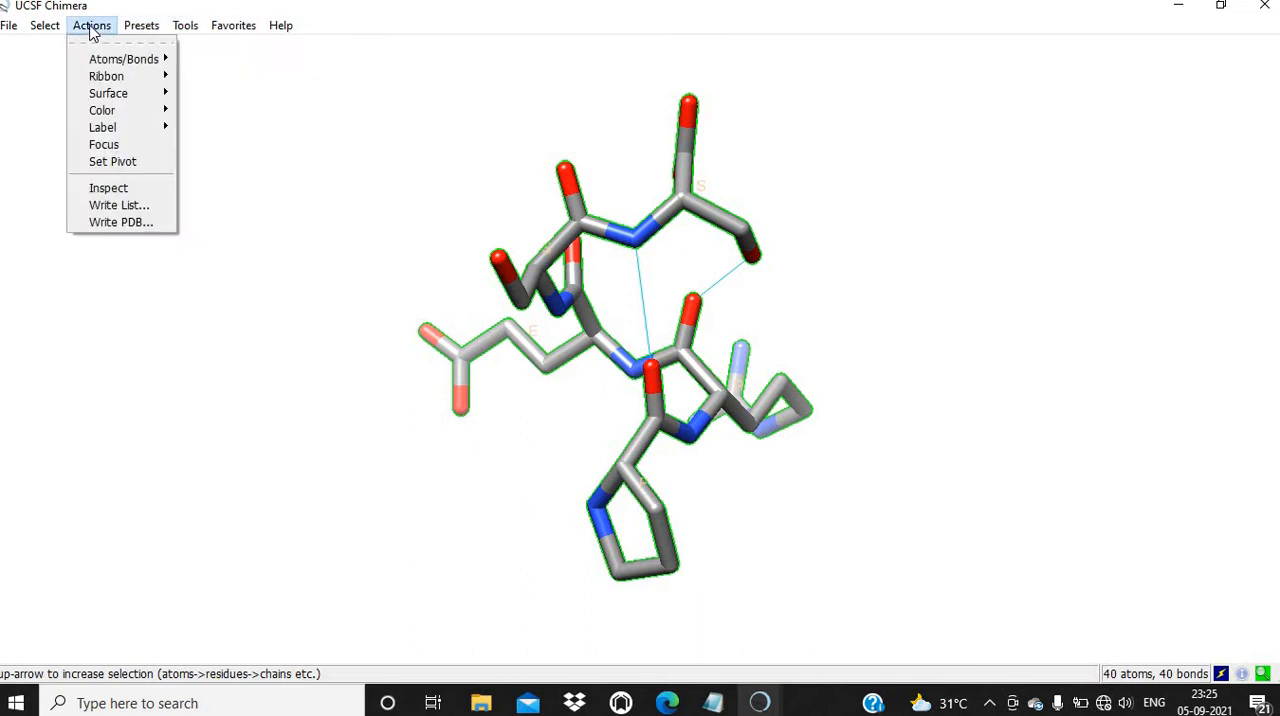
{"action": "mouse_move", "coordinate": [102, 128]}
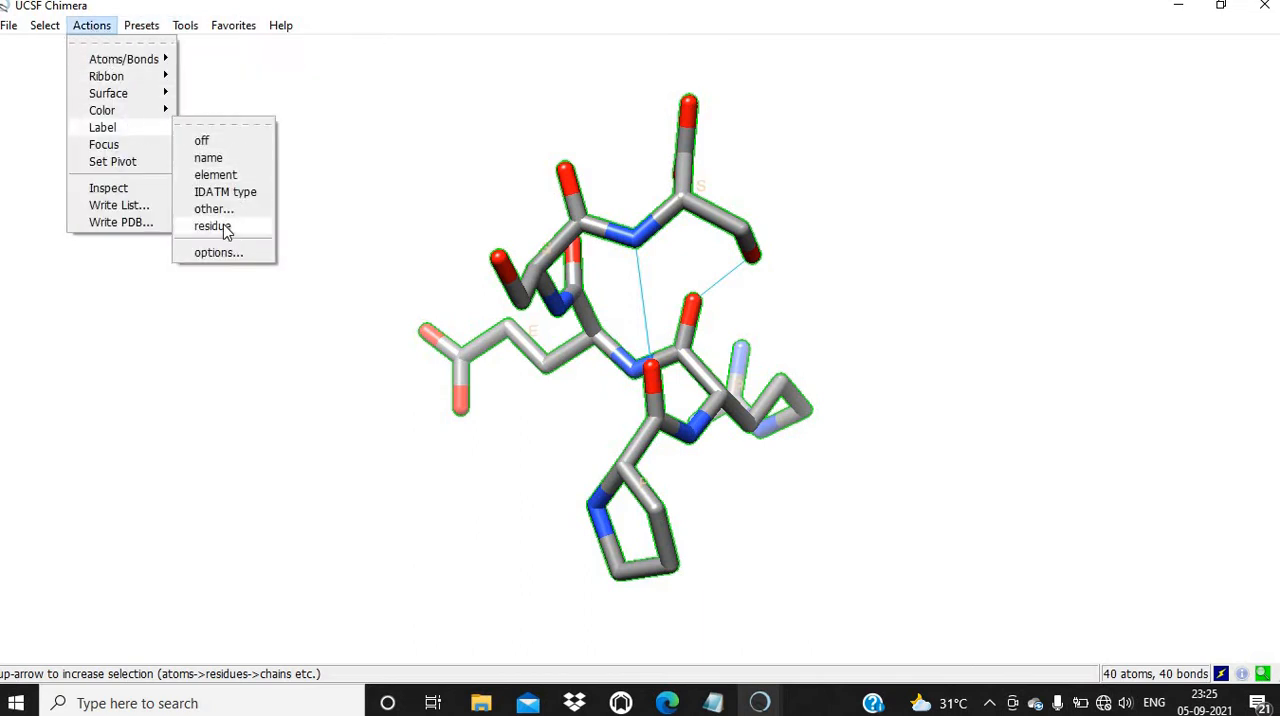
{"action": "mouse_move", "coordinate": [212, 224]}
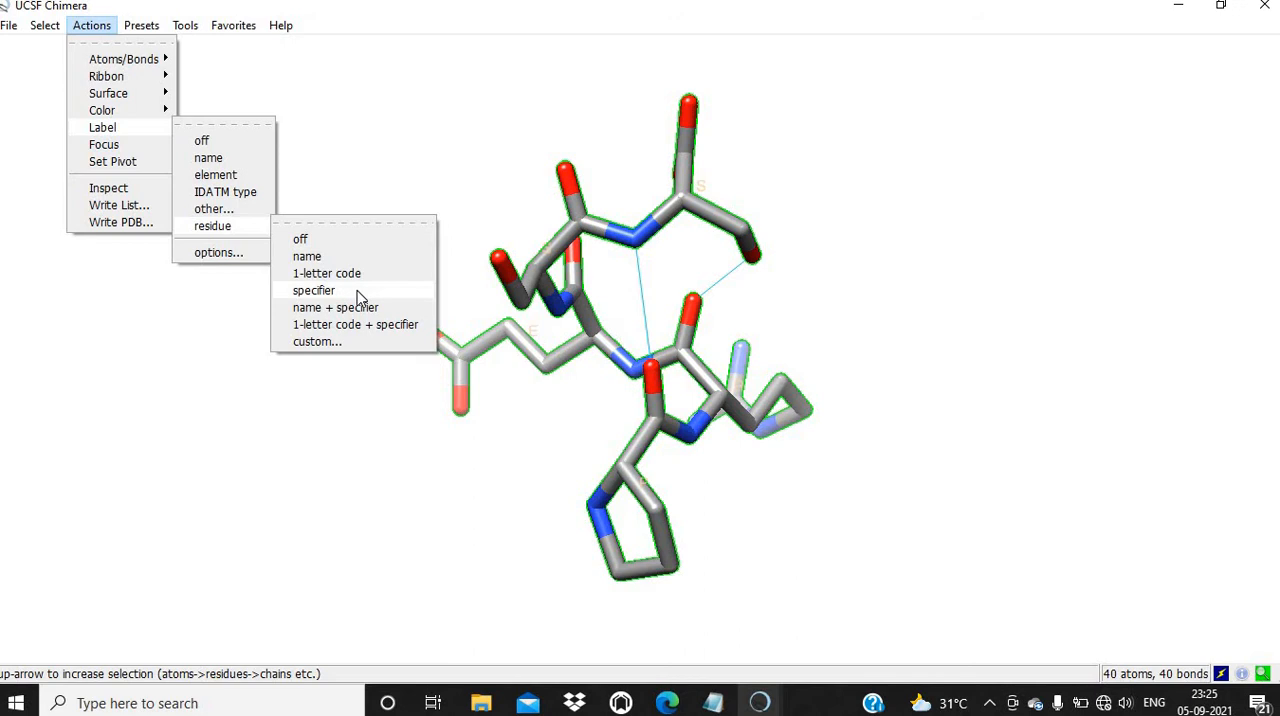
{"action": "left_click", "coordinate": [184, 24]}
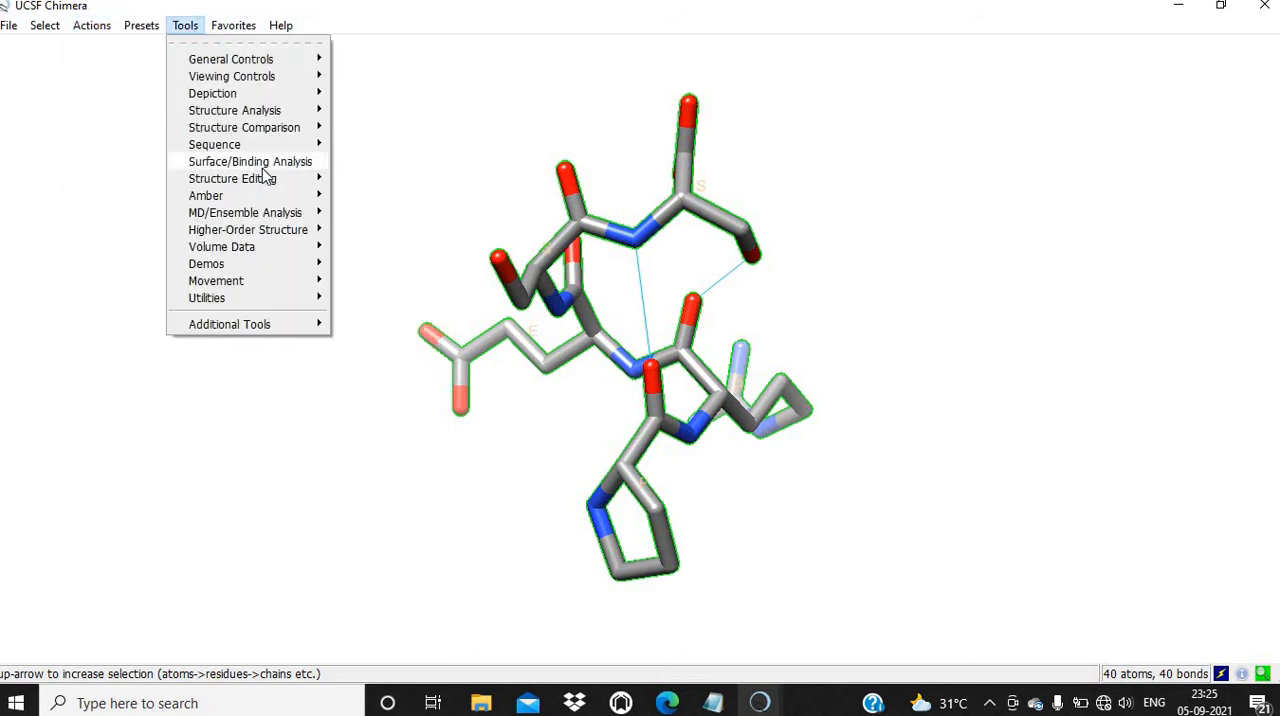
{"action": "left_click", "coordinate": [232, 24]}
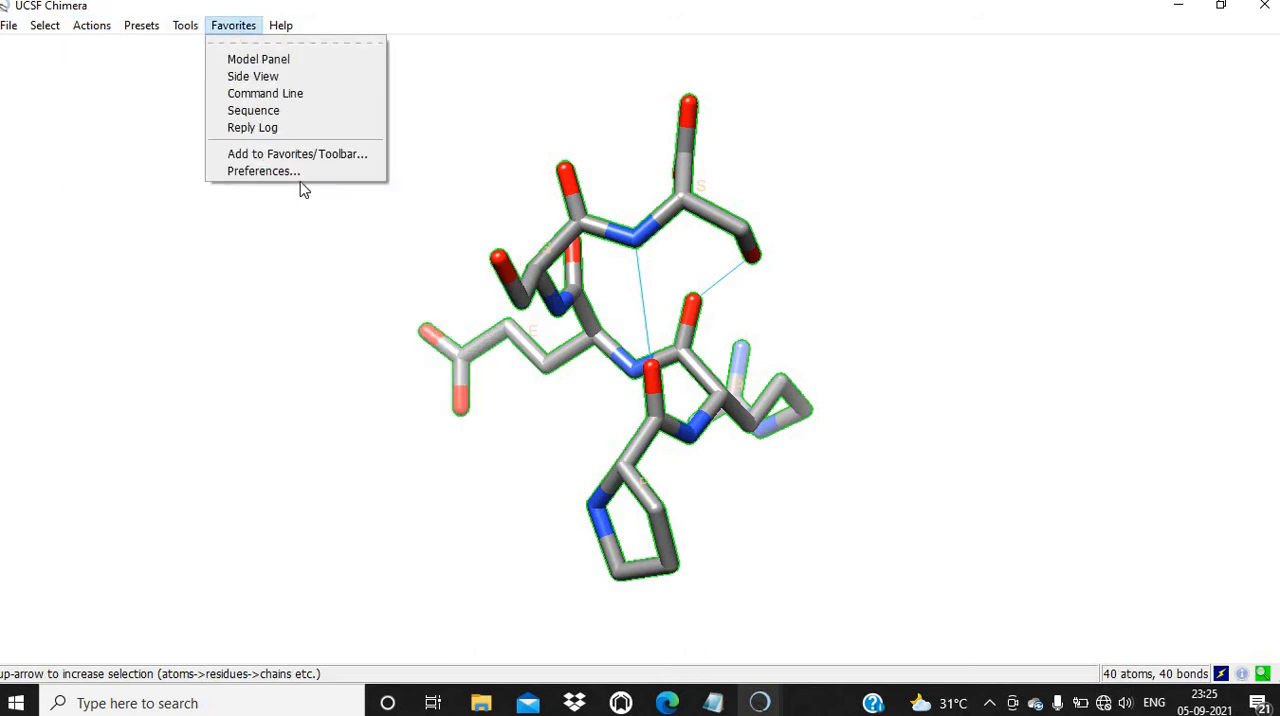
Step: In Preferences, switch to the Labels category and make the label font bold
{"action": "left_click", "coordinate": [264, 172]}
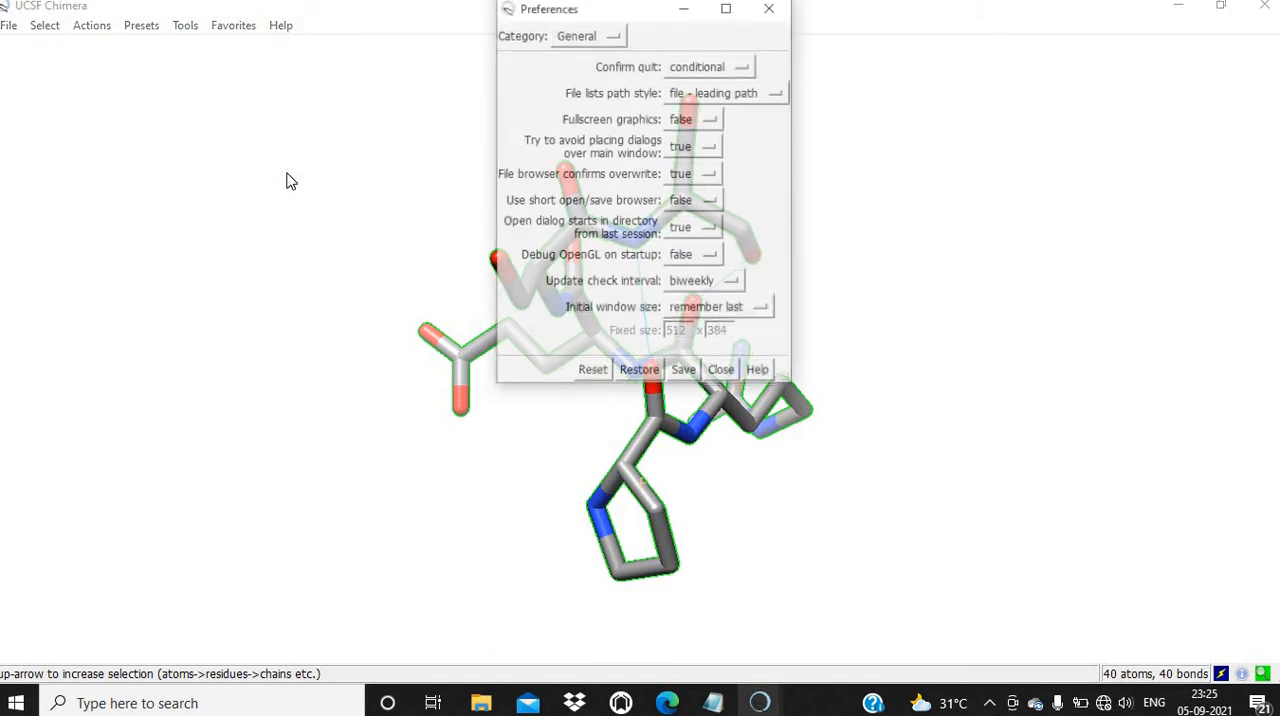
{"action": "left_click", "coordinate": [588, 36]}
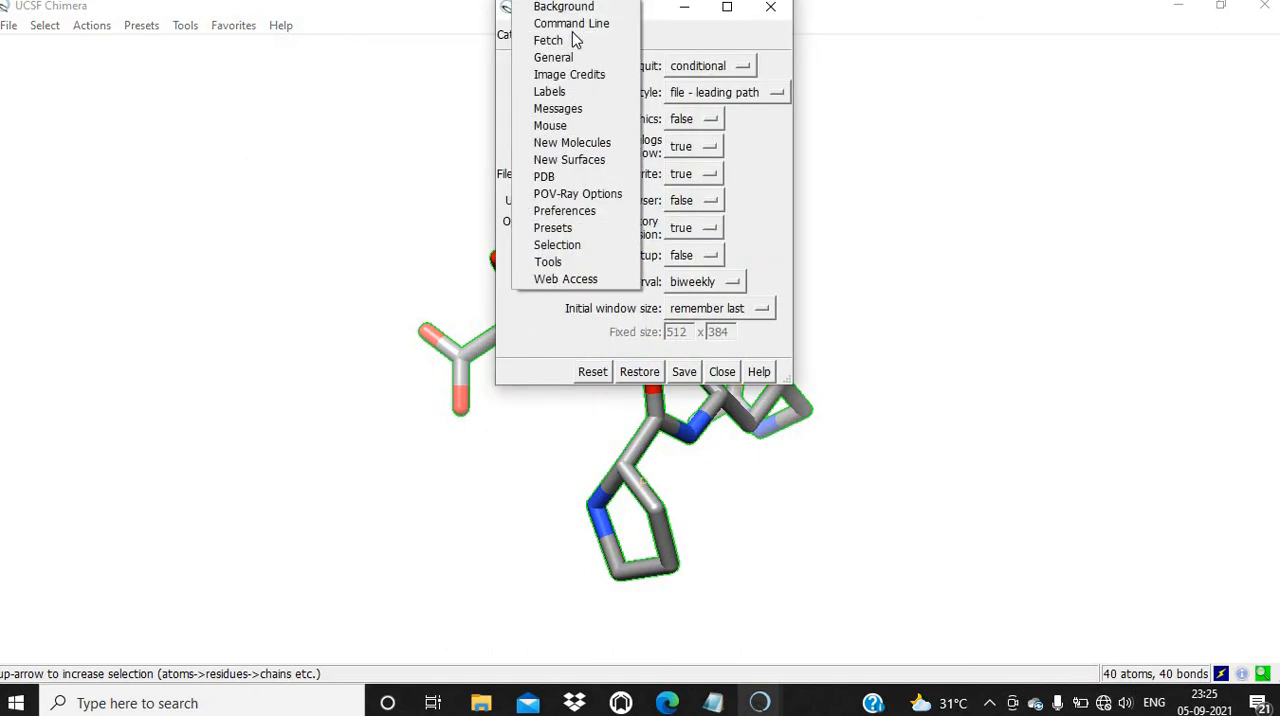
{"action": "mouse_move", "coordinate": [548, 92]}
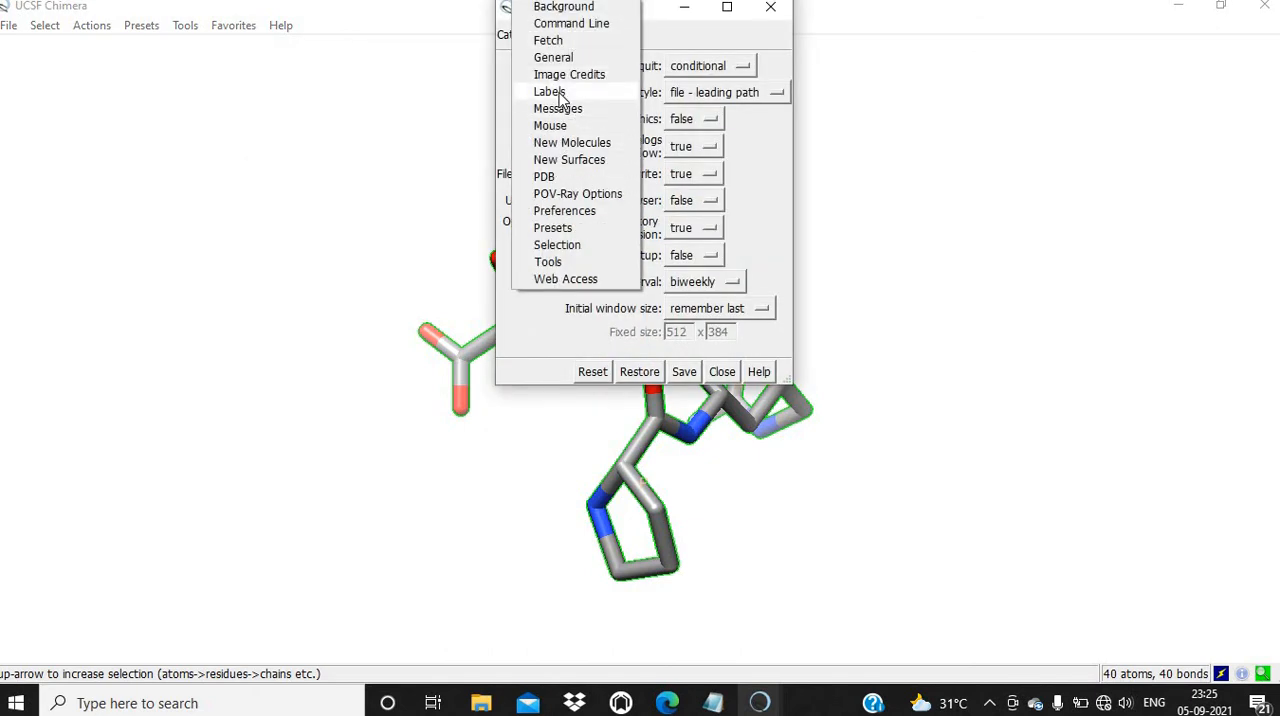
{"action": "left_click", "coordinate": [548, 92]}
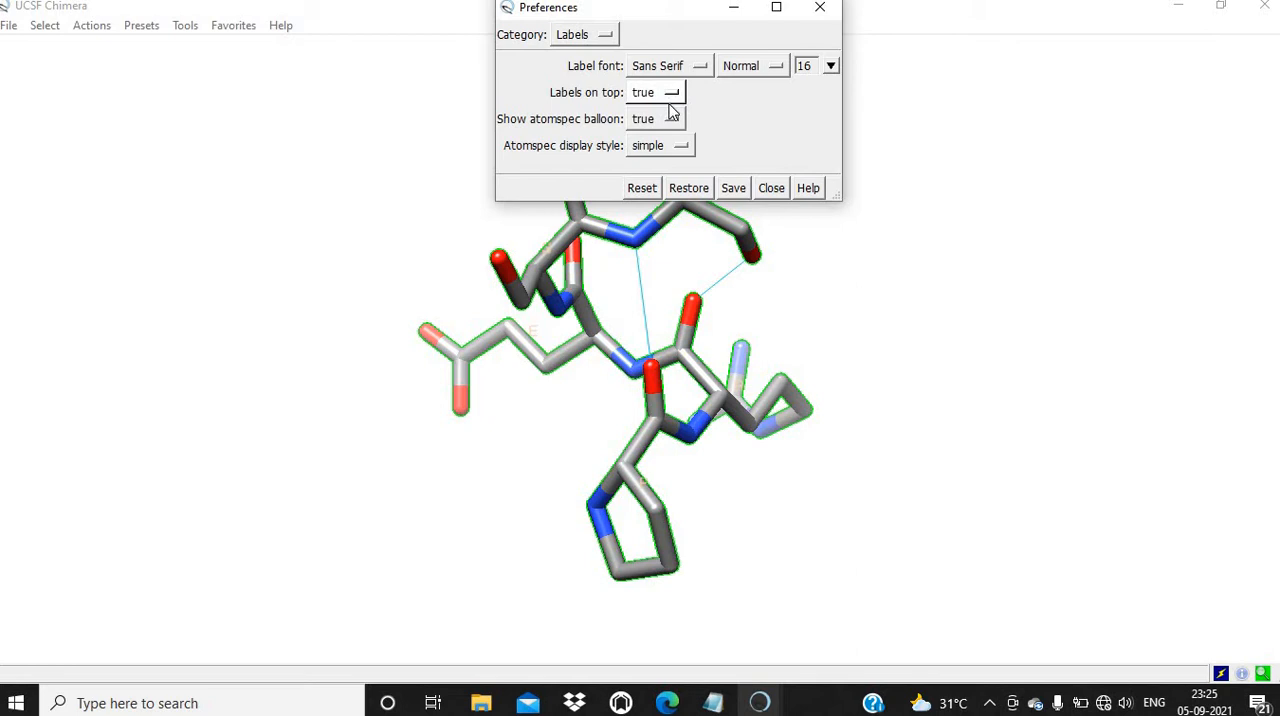
{"action": "left_click", "coordinate": [660, 144]}
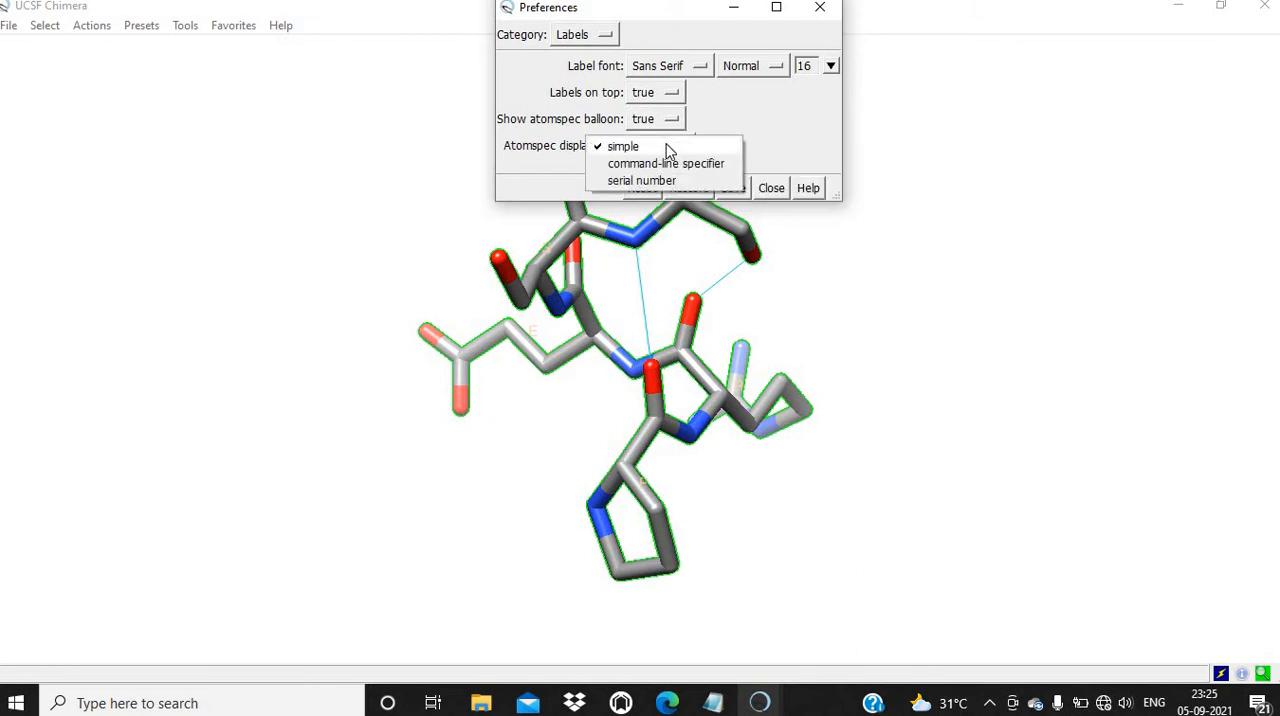
{"action": "left_click", "coordinate": [752, 64]}
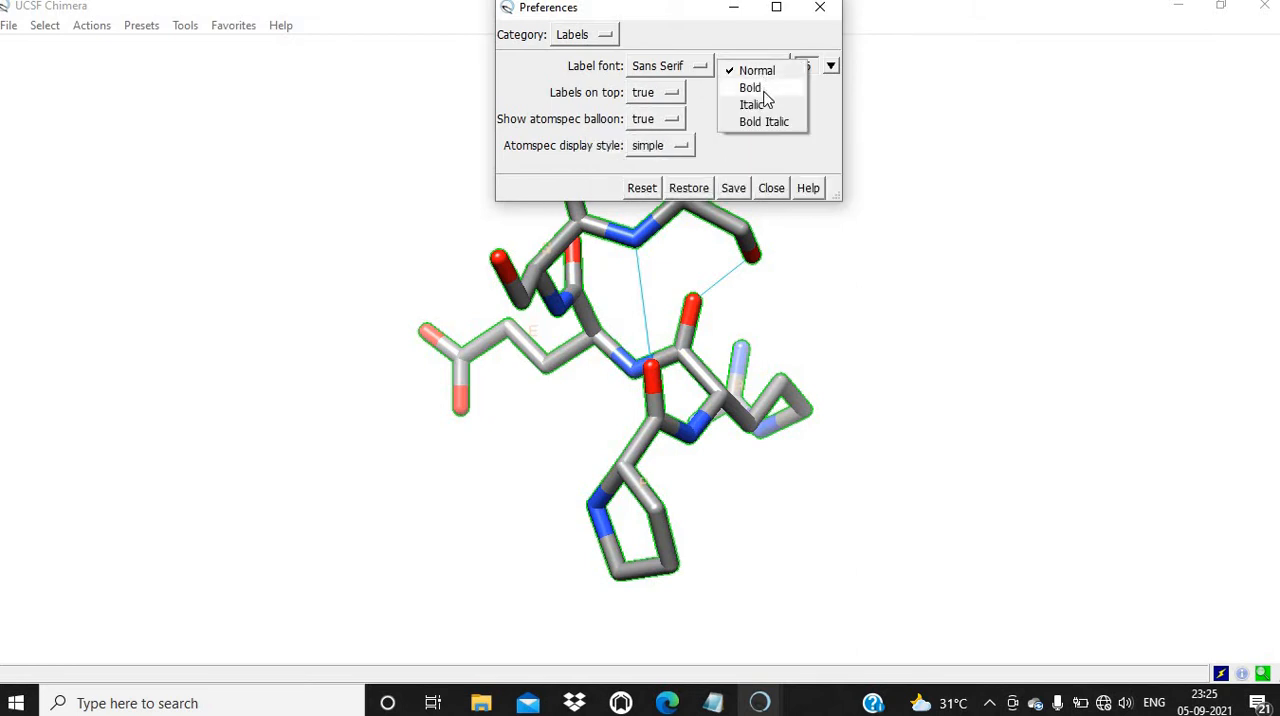
{"action": "left_click", "coordinate": [748, 88]}
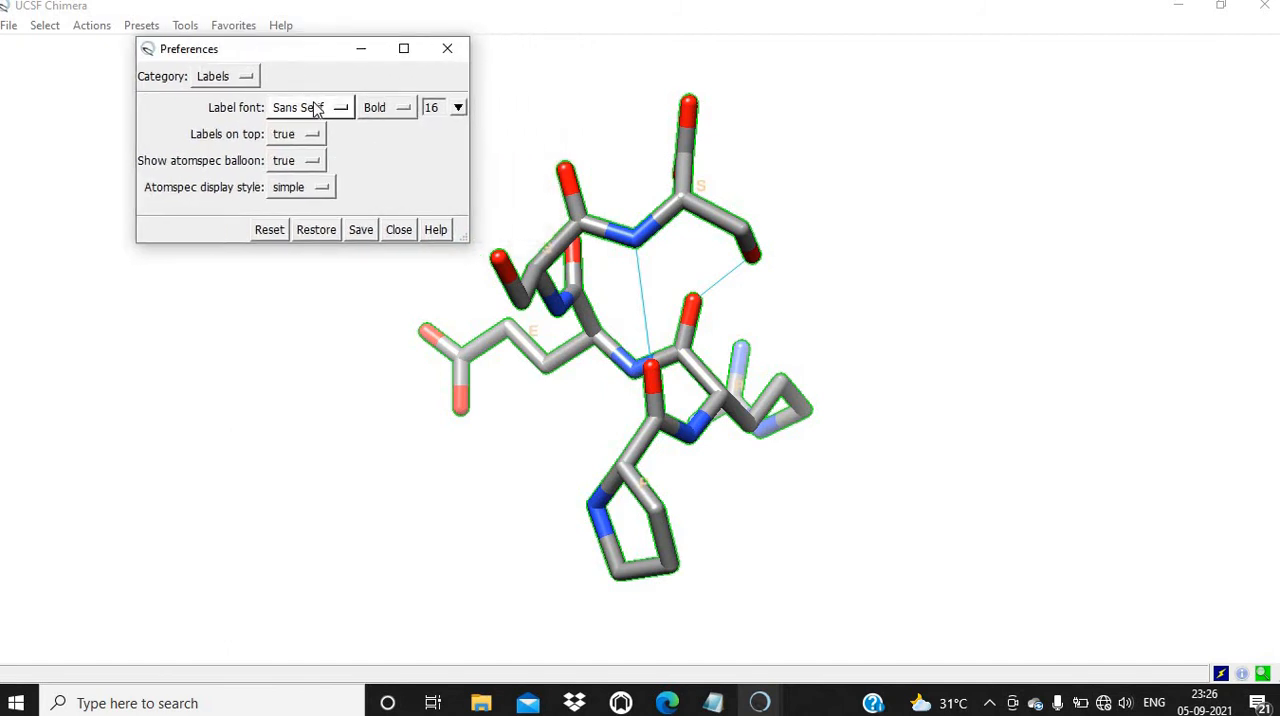
Step: Set label size 18, save the label preferences, and switch to Background
{"action": "left_click", "coordinate": [310, 108]}
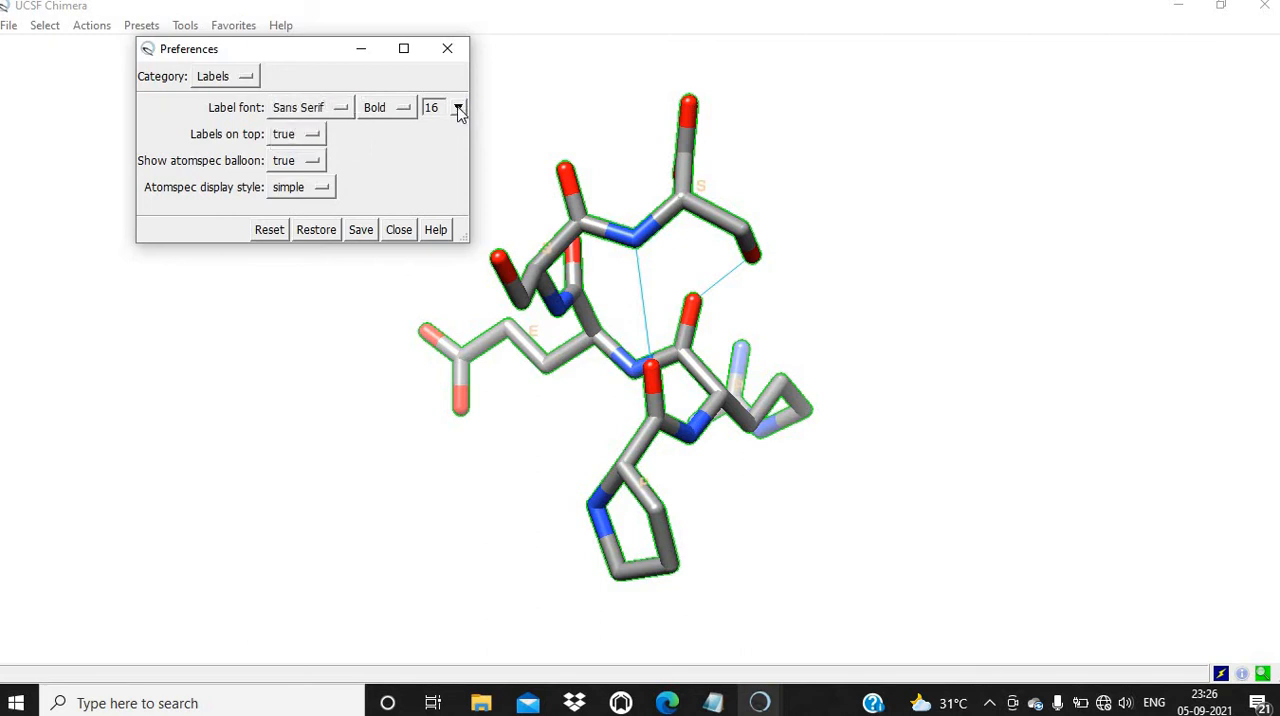
{"action": "left_click", "coordinate": [458, 104]}
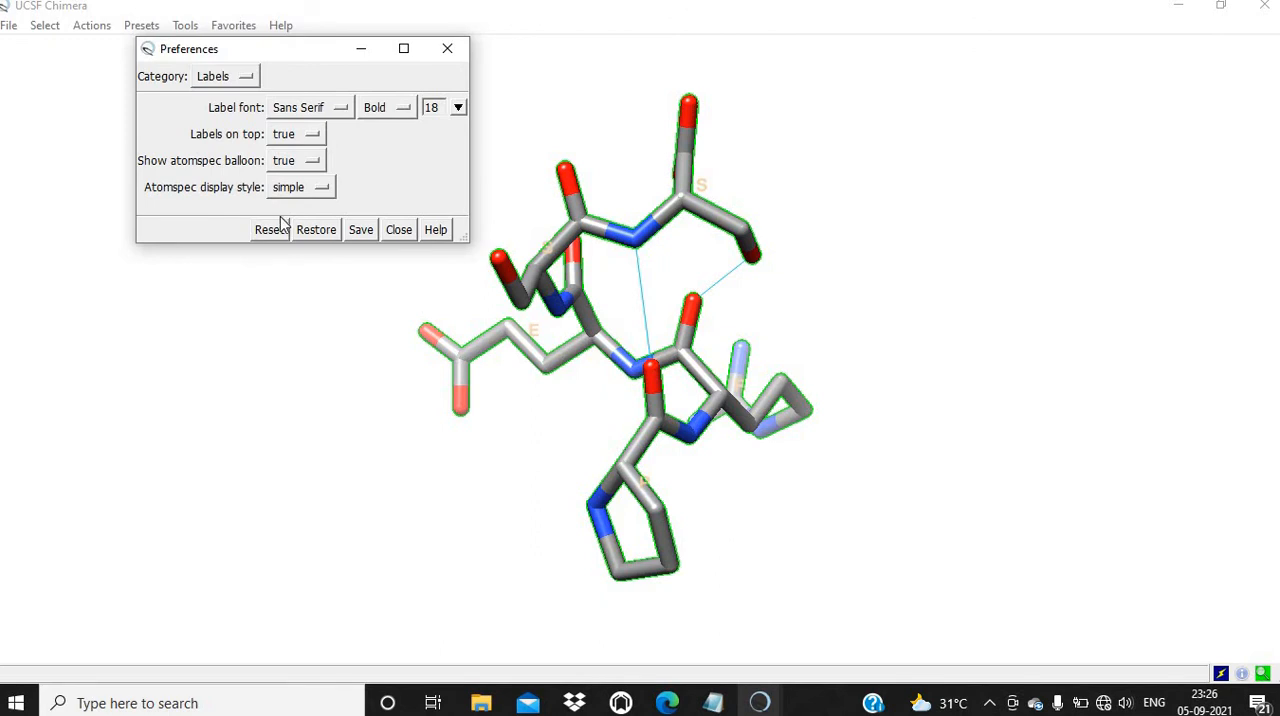
{"action": "left_click", "coordinate": [360, 228]}
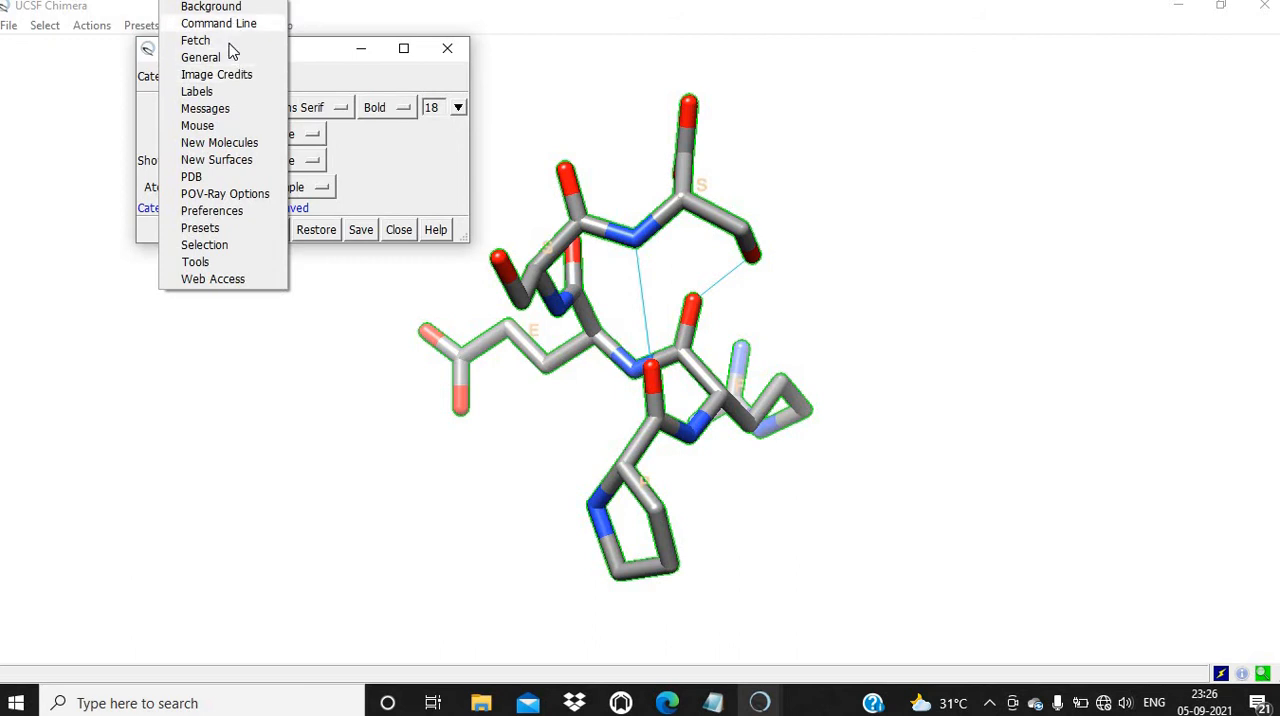
{"action": "mouse_move", "coordinate": [212, 10]}
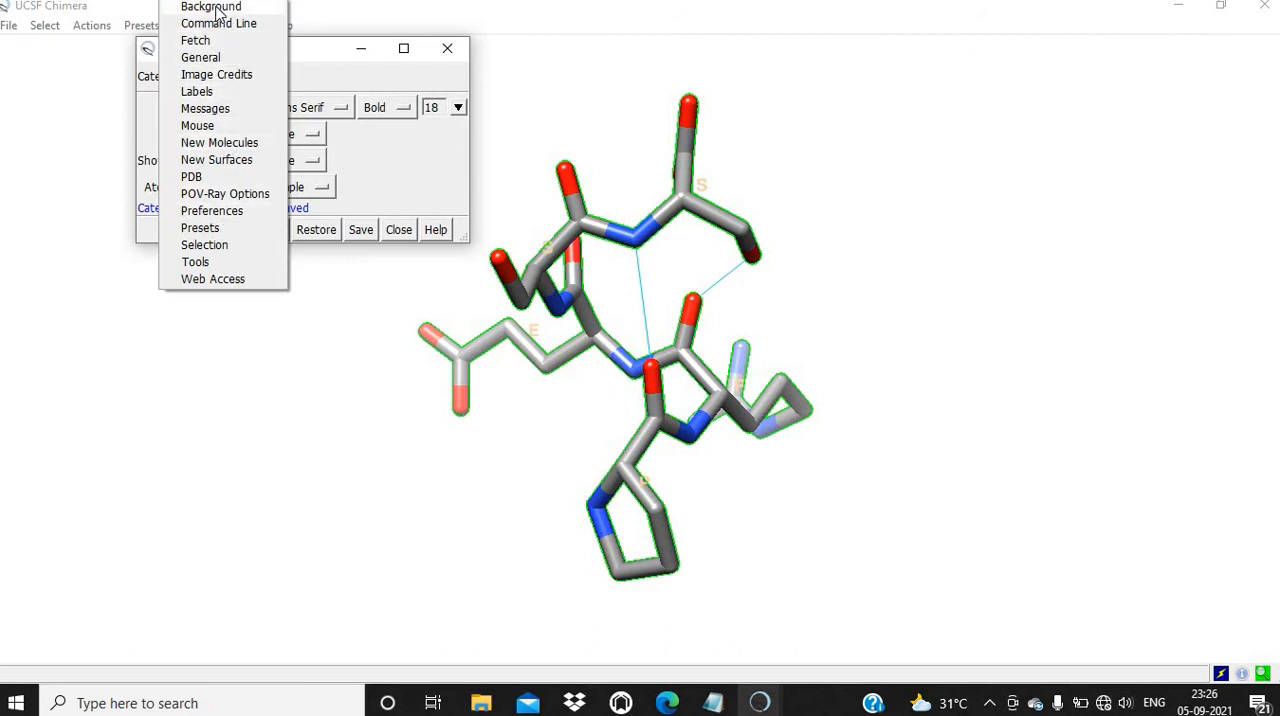
{"action": "left_click", "coordinate": [210, 8]}
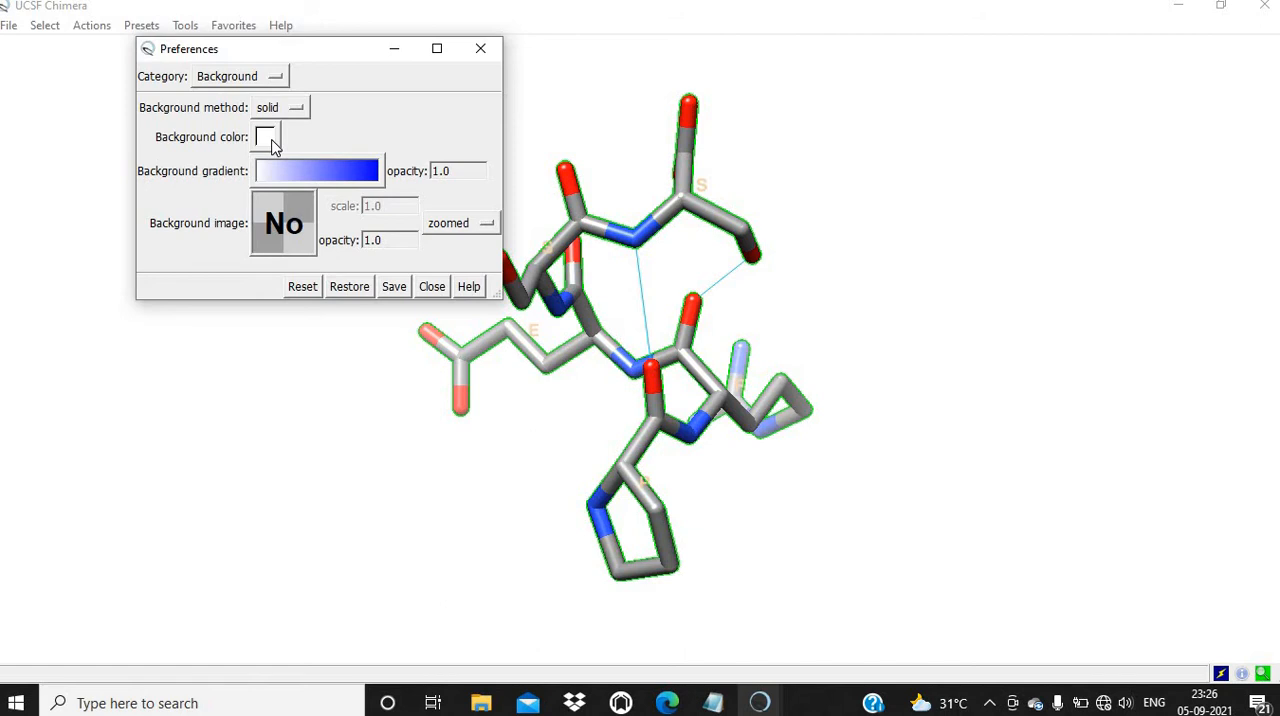
Step: Set the viewer background colour to black via the Color Editor's RGB sliders
{"action": "left_click", "coordinate": [266, 136]}
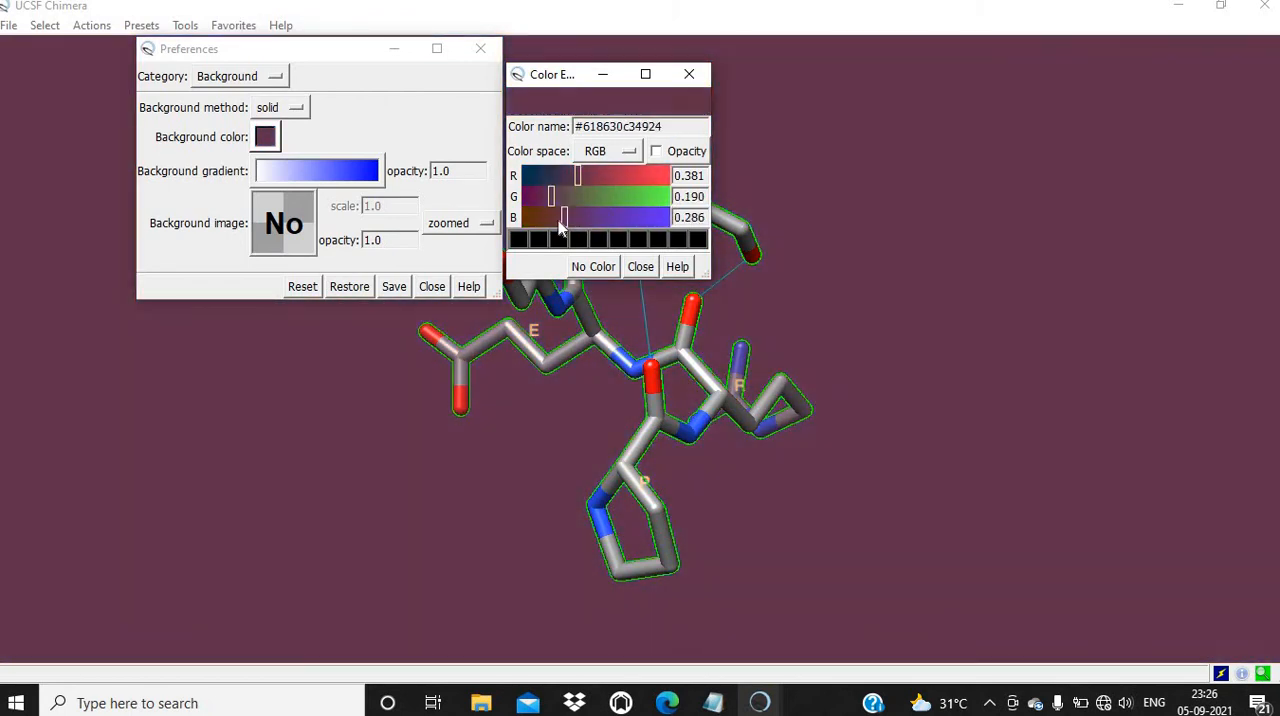
{"action": "left_click_drag", "start_coordinate": [564, 218], "coordinate": [544, 218]}
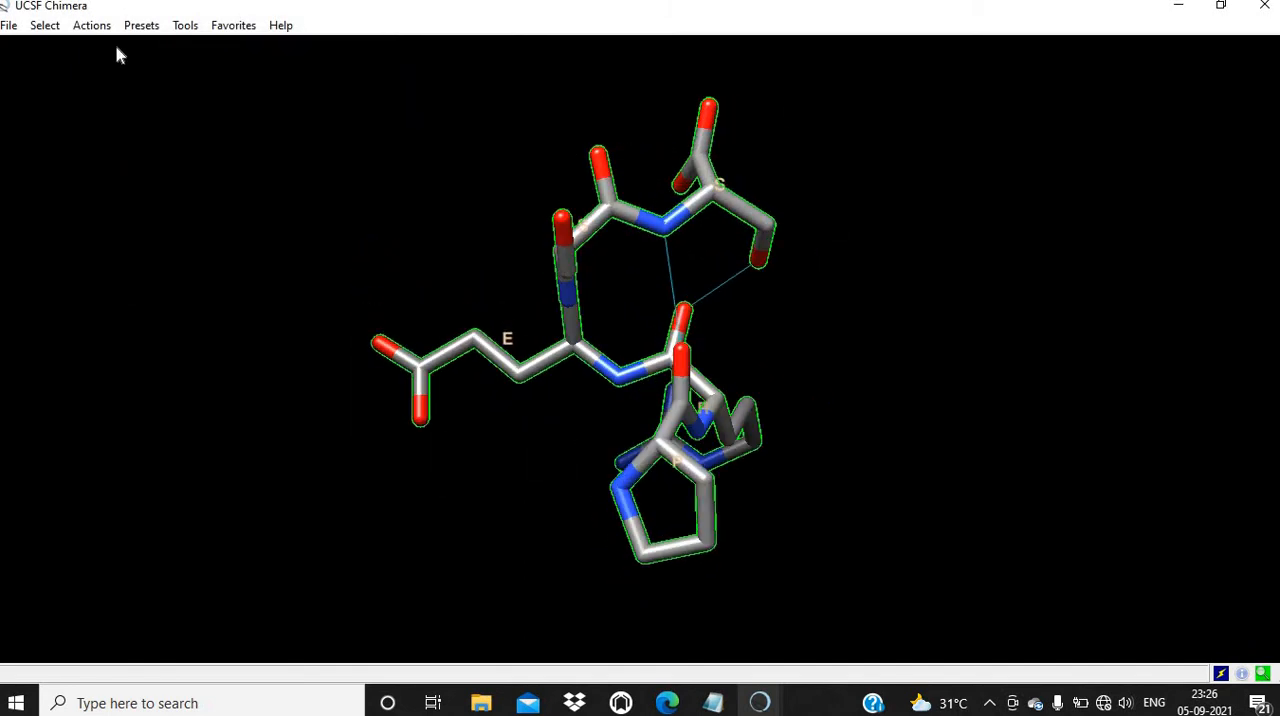
{"action": "left_click", "coordinate": [44, 24]}
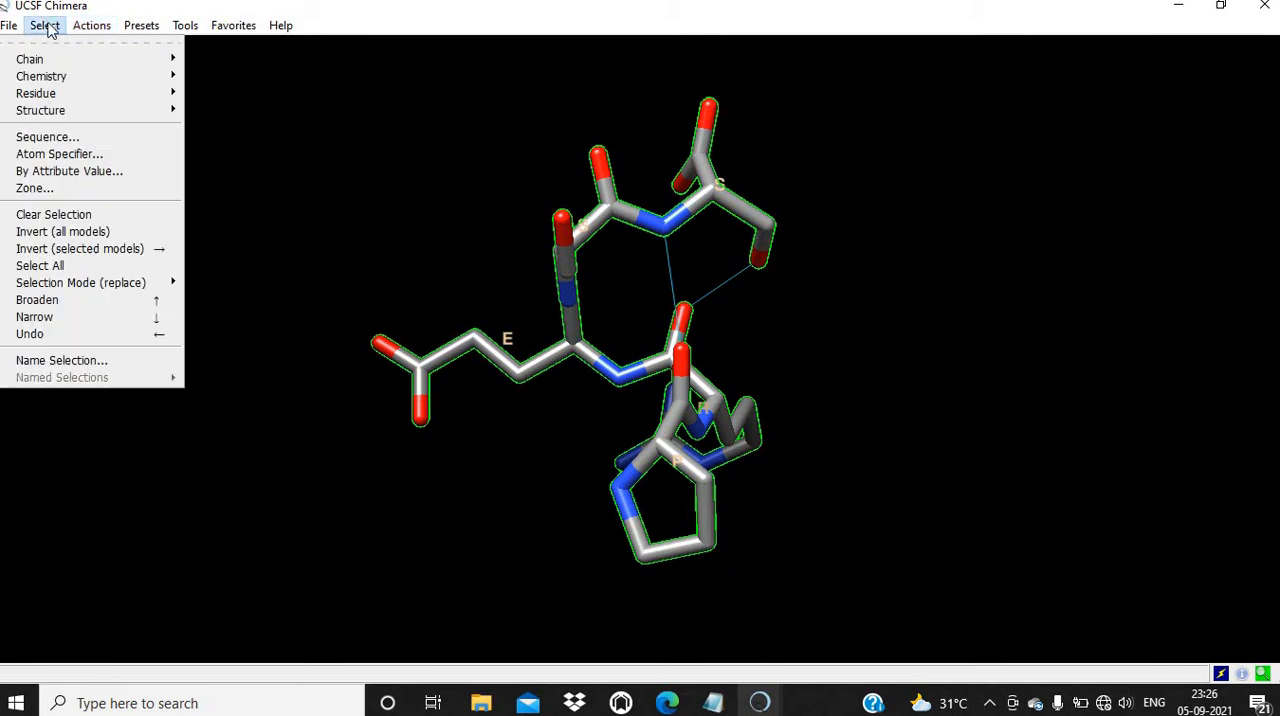
{"action": "mouse_move", "coordinate": [64, 220]}
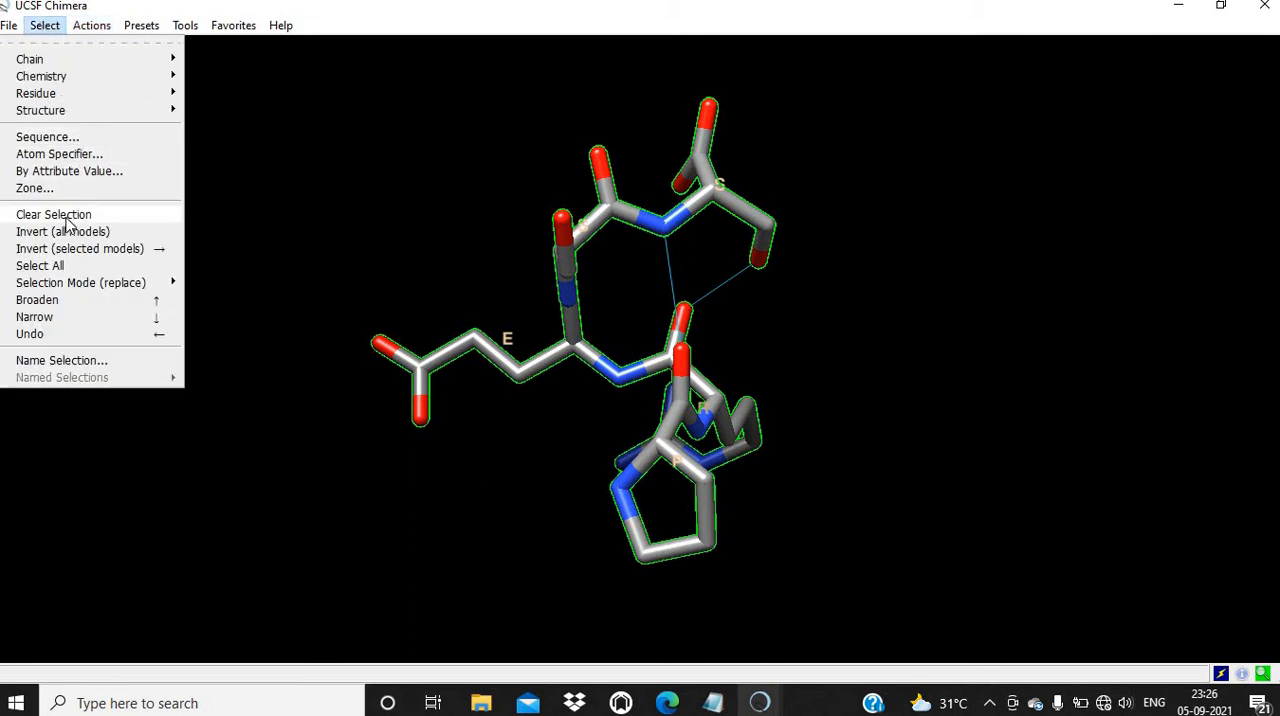
Step: Clear the selection so the PRESS peptide shows its labels without outlines, rotating to check
{"action": "left_click", "coordinate": [52, 214]}
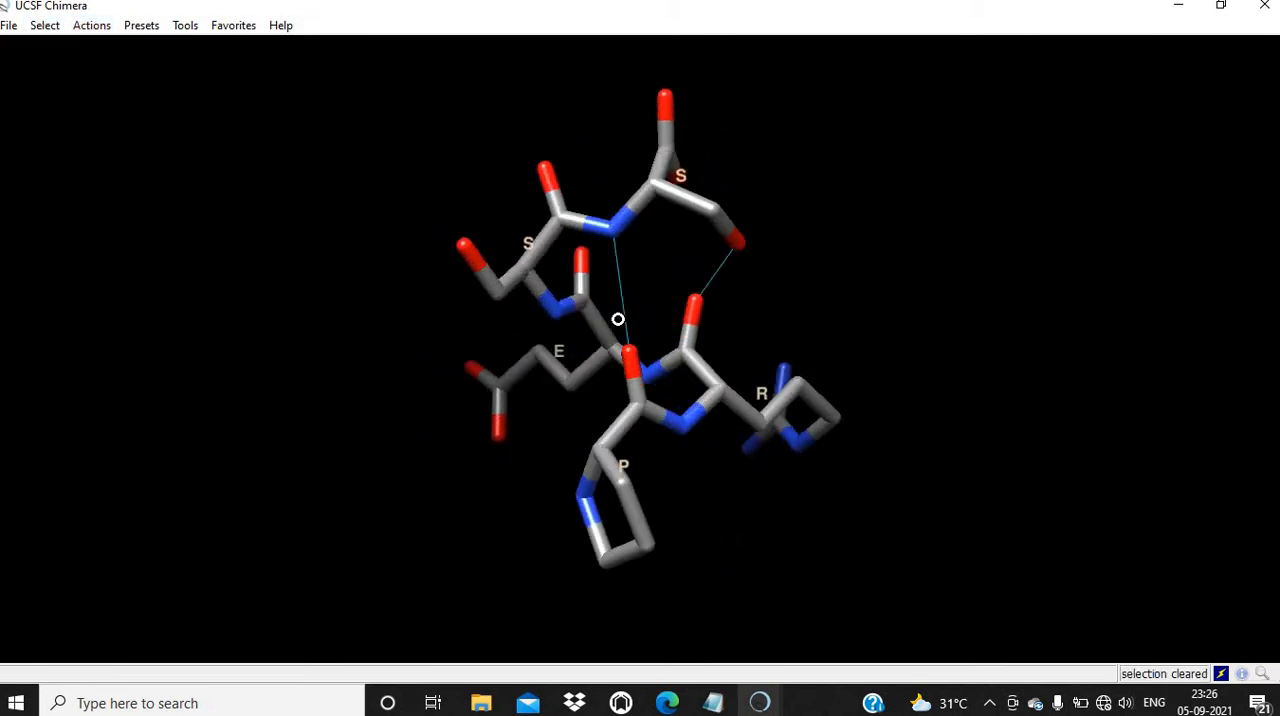
{"action": "left_click_drag", "start_coordinate": [618, 320], "coordinate": [800, 324]}
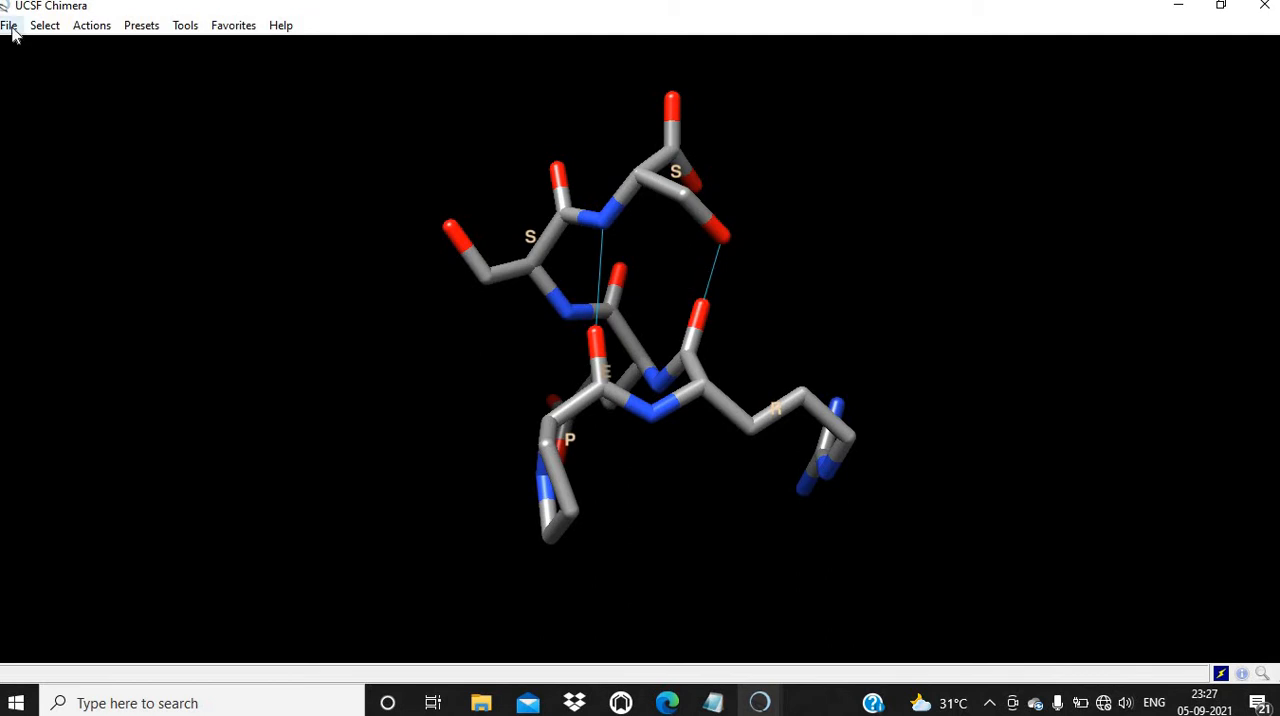
{"action": "left_click", "coordinate": [8, 24]}
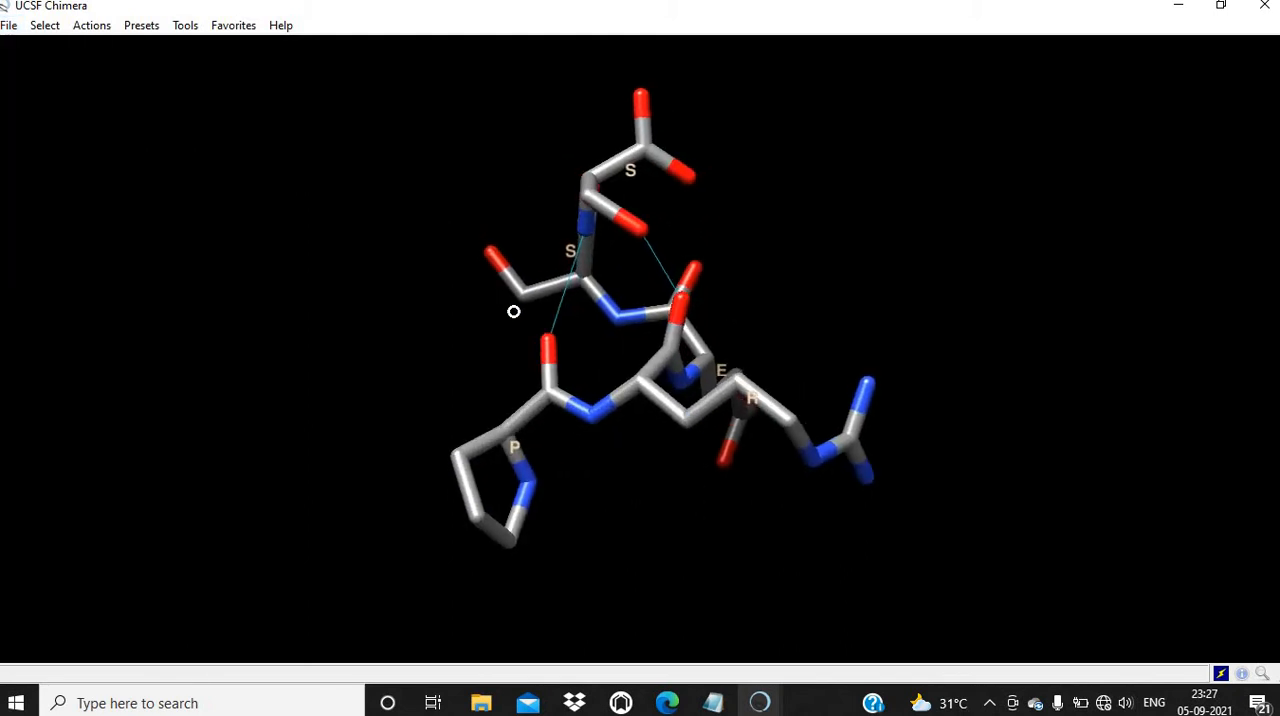
{"action": "left_click", "coordinate": [8, 24]}
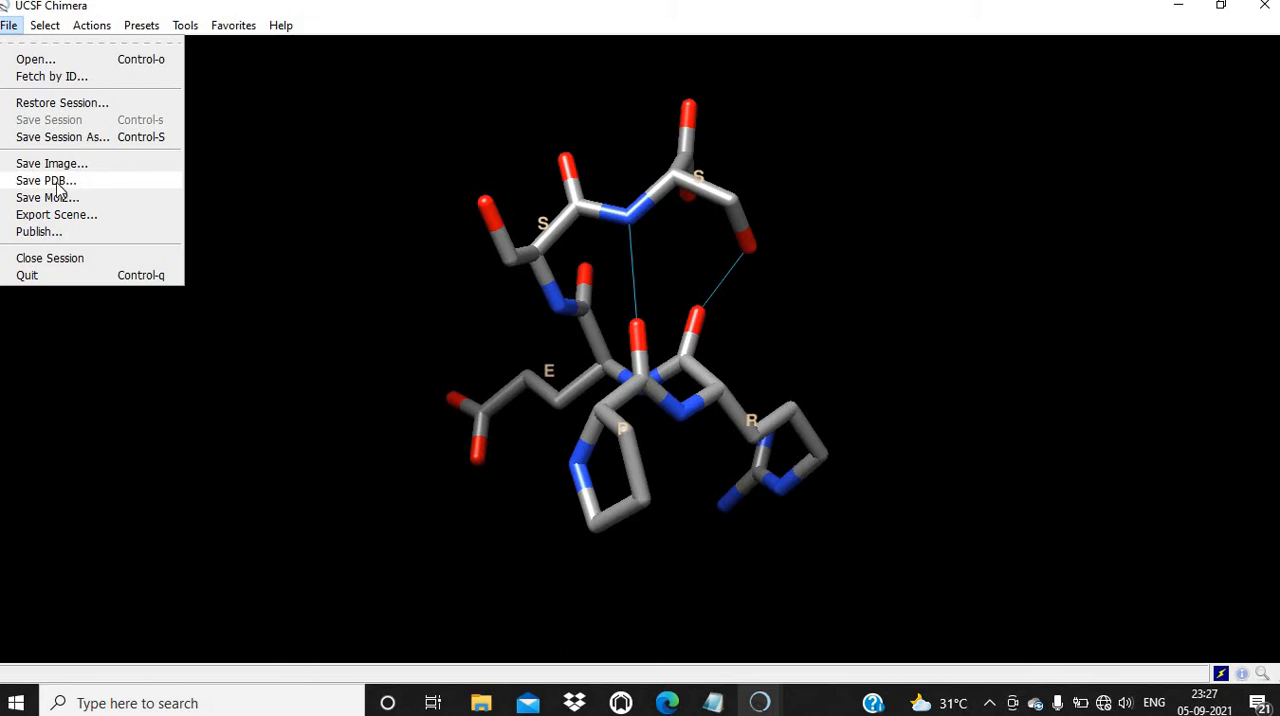
Step: Save the TEST peptide model as a PDB file named Peptide.pdb
{"action": "left_click", "coordinate": [44, 180]}
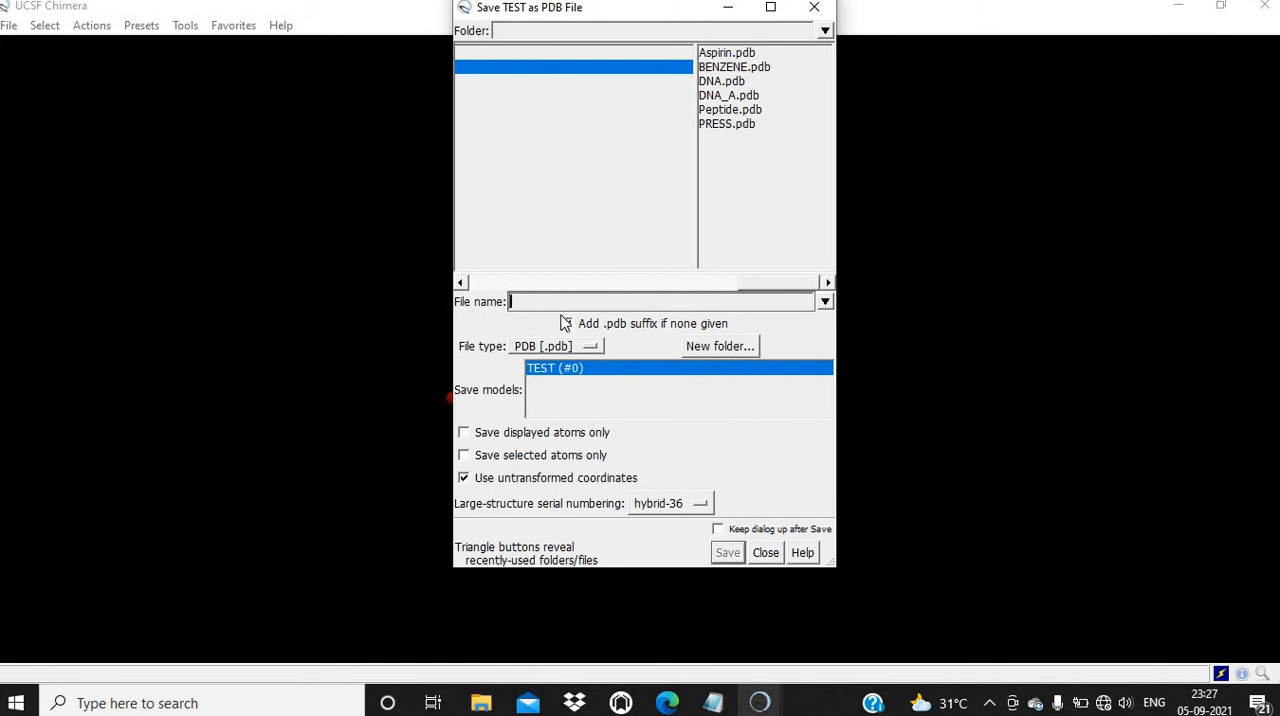
{"action": "type", "text": "p"}
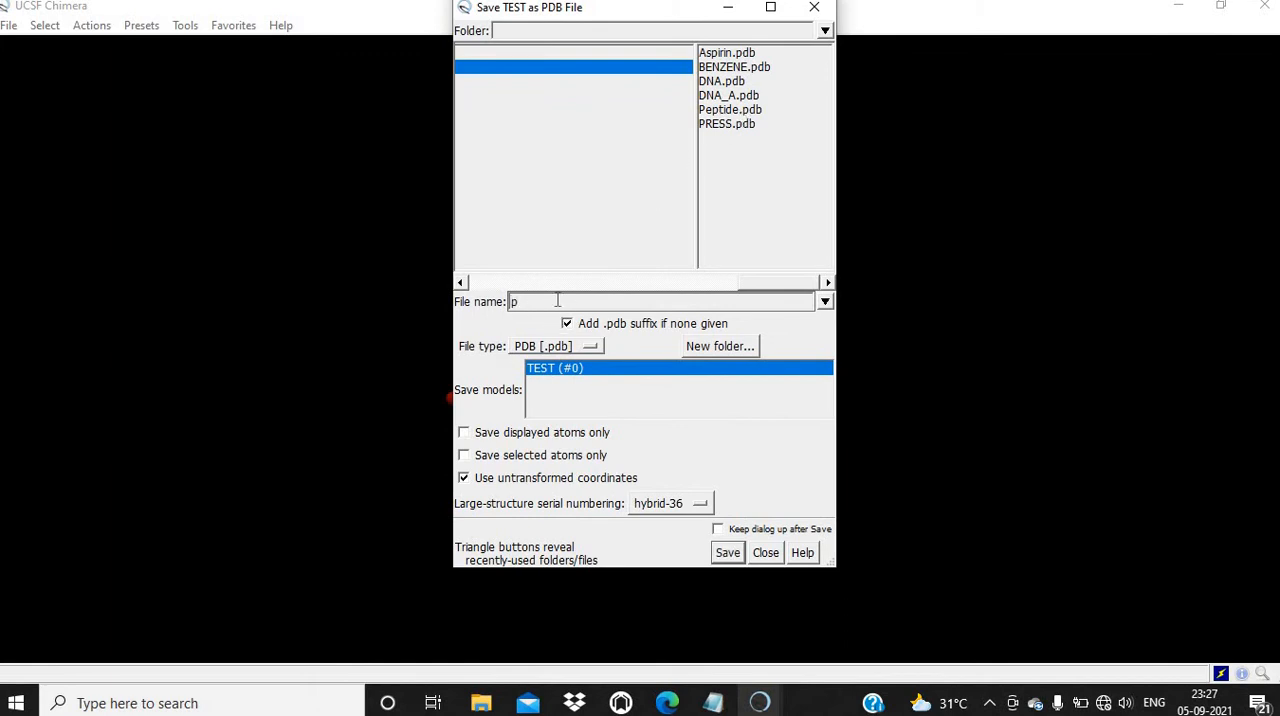
{"action": "type", "text": "P"}
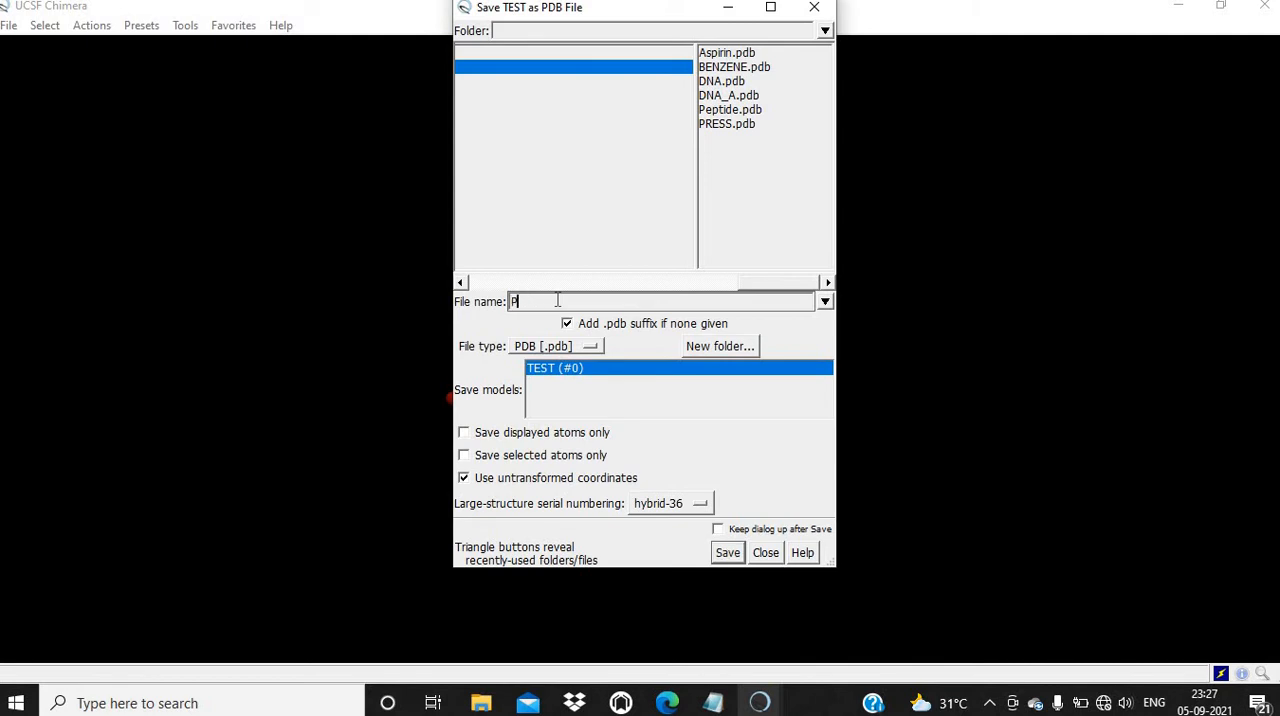
{"action": "type", "text": "eptide"}
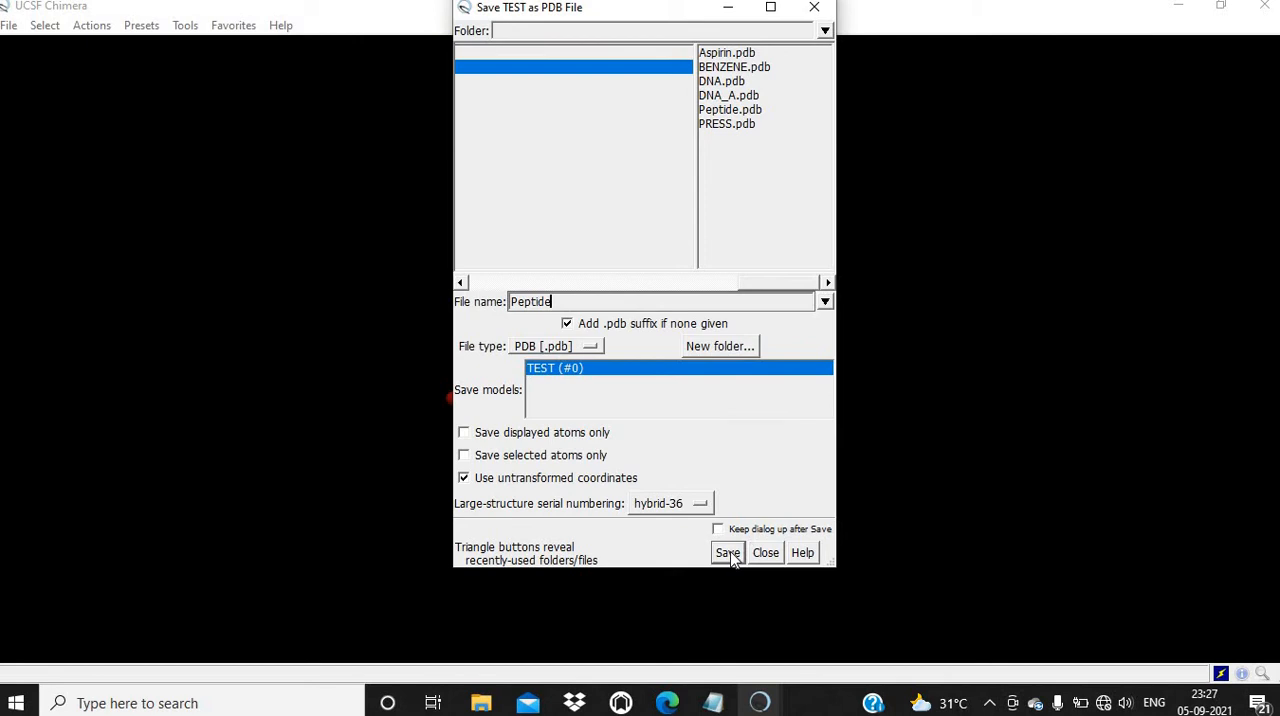
{"action": "left_click", "coordinate": [728, 552]}
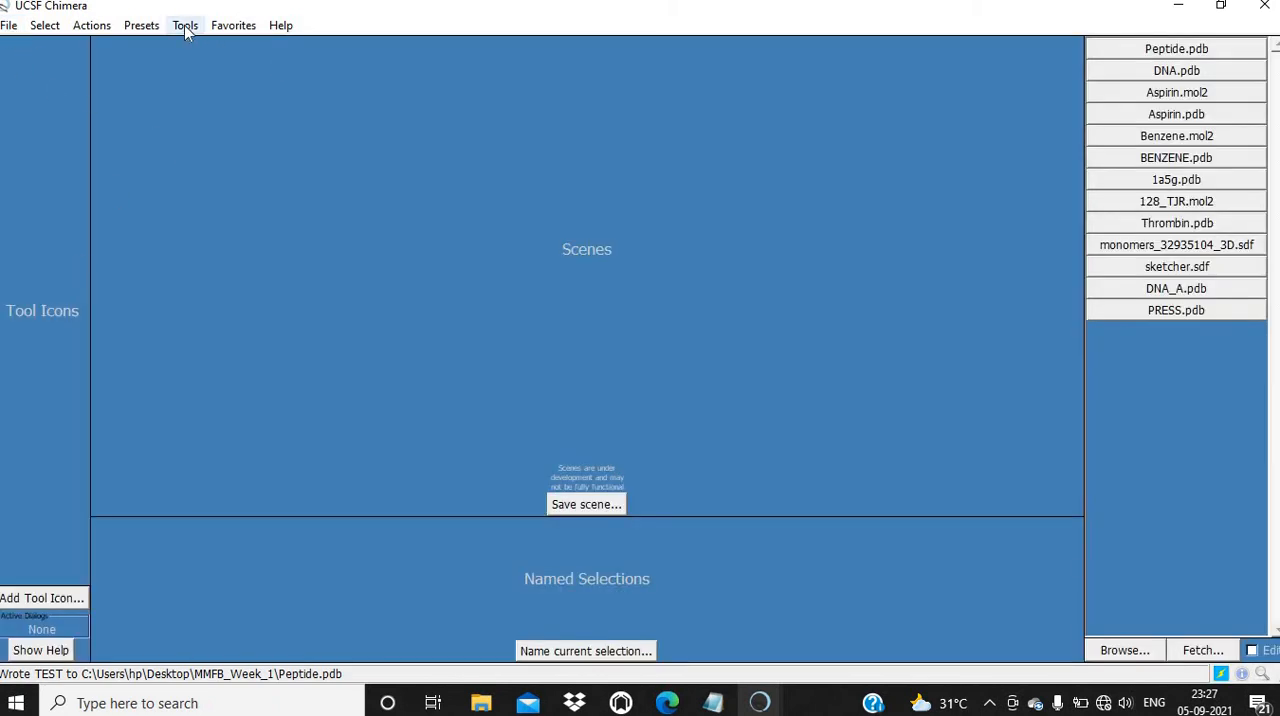
Step: Bring up Build Structure from Tools > Structure Editing, still holding sequence PRESS
{"action": "left_click", "coordinate": [184, 24]}
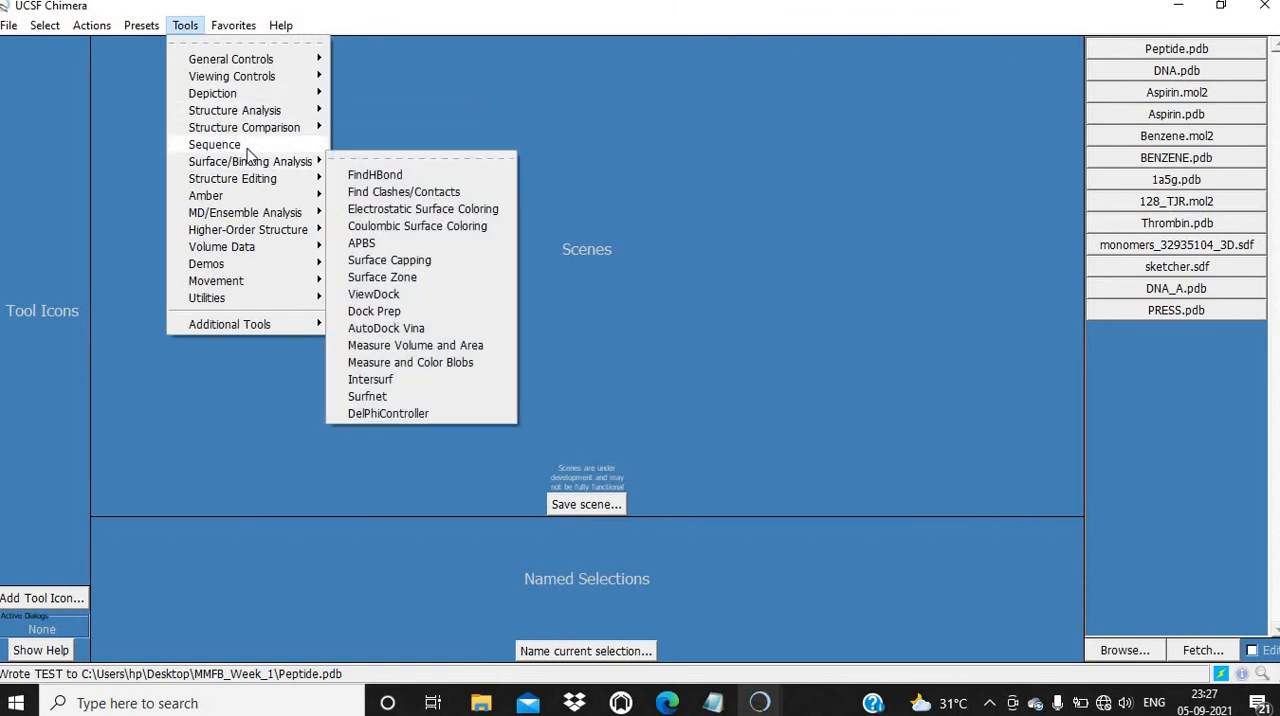
{"action": "mouse_move", "coordinate": [232, 178]}
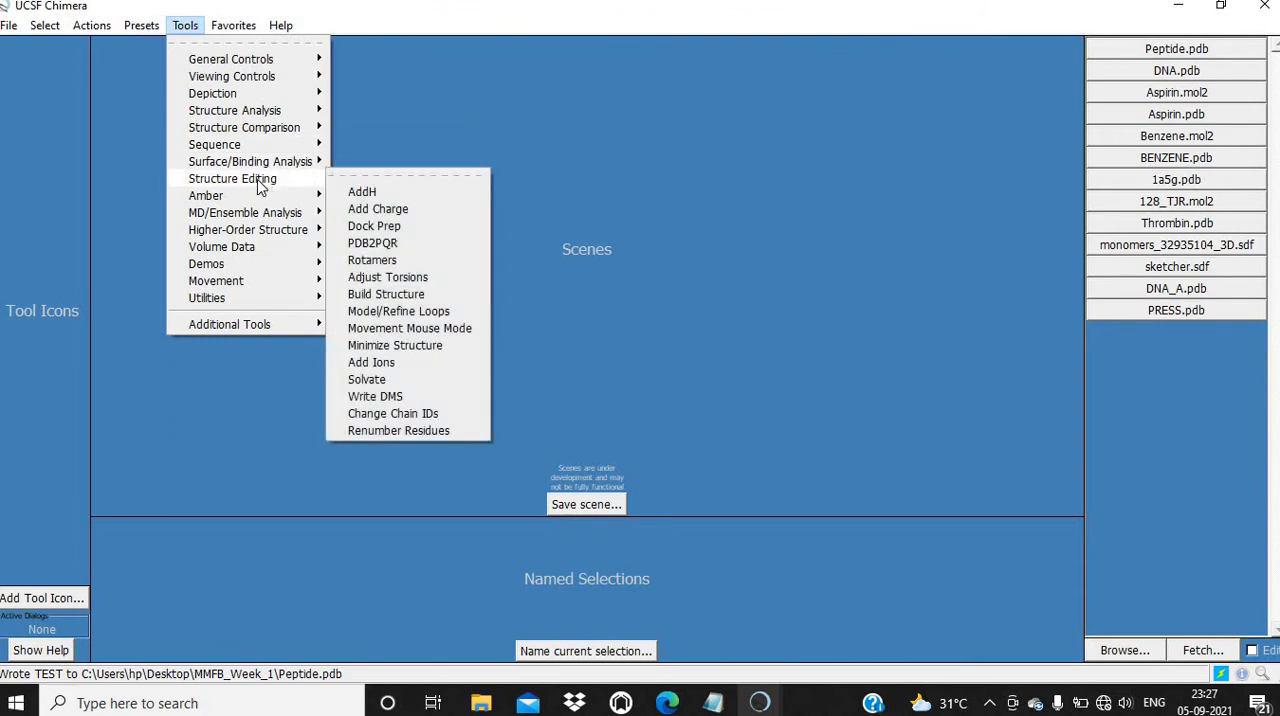
{"action": "mouse_move", "coordinate": [224, 188]}
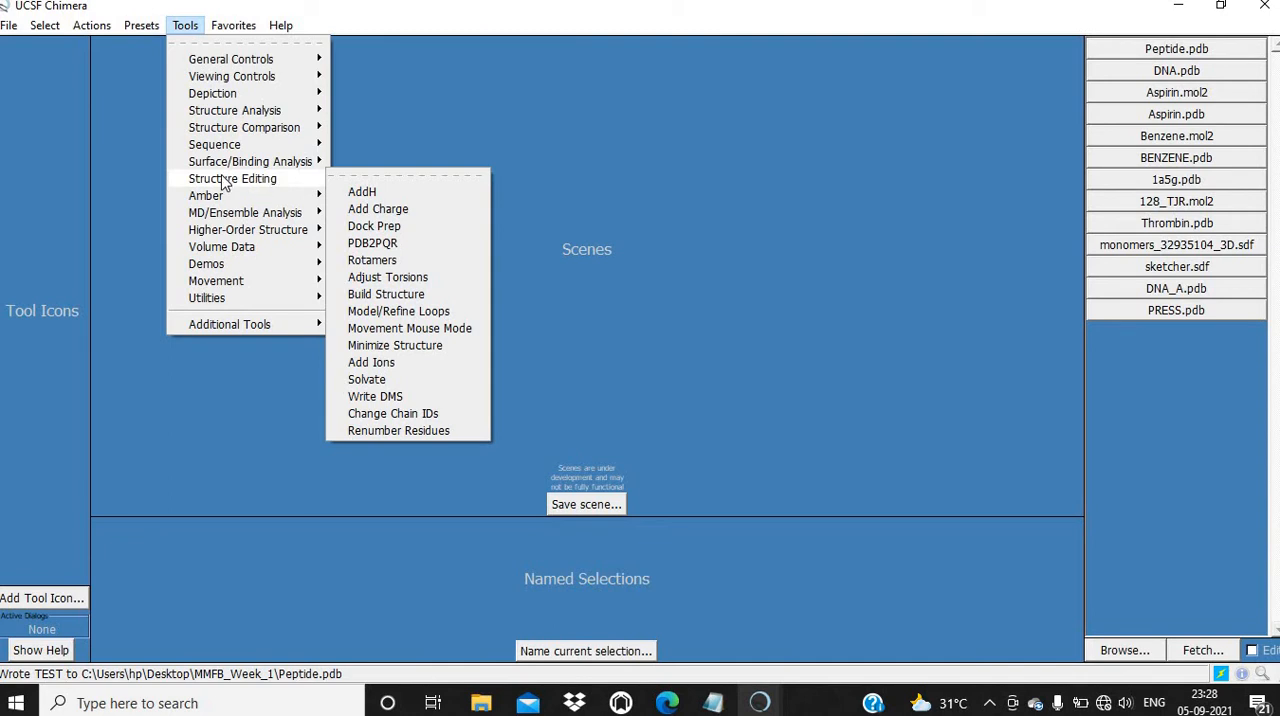
{"action": "mouse_move", "coordinate": [264, 186]}
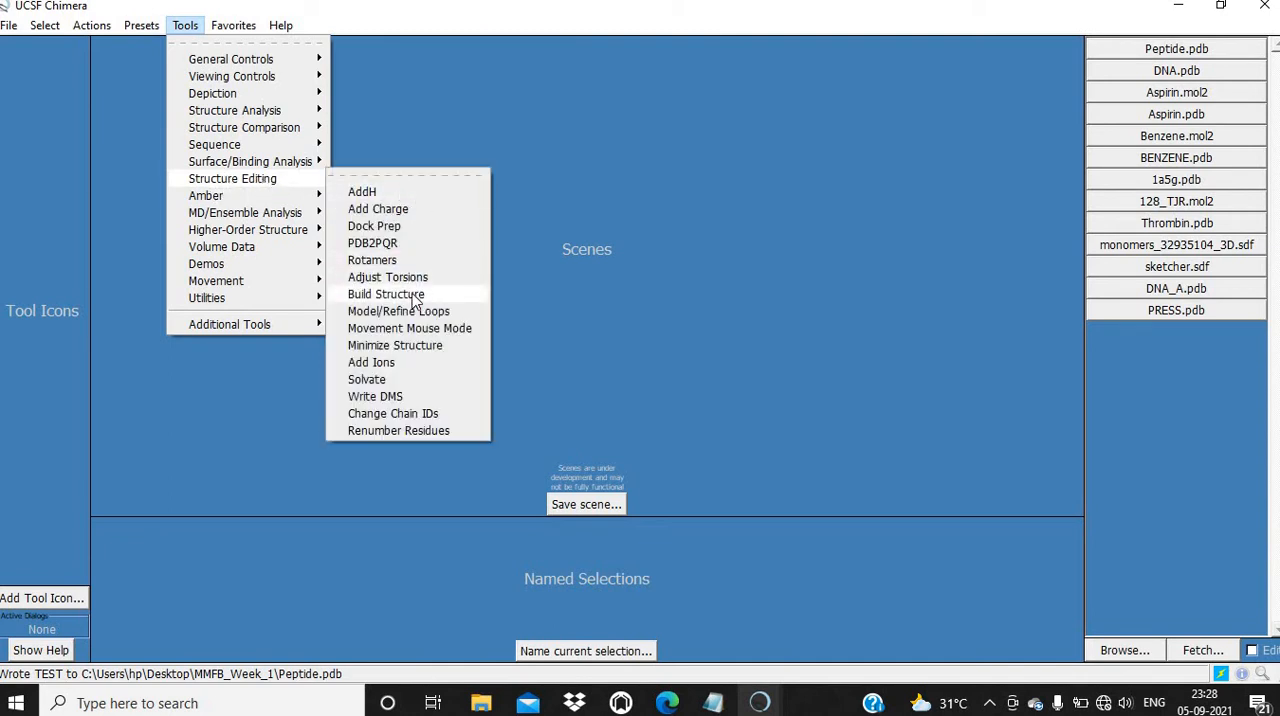
{"action": "left_click", "coordinate": [384, 294]}
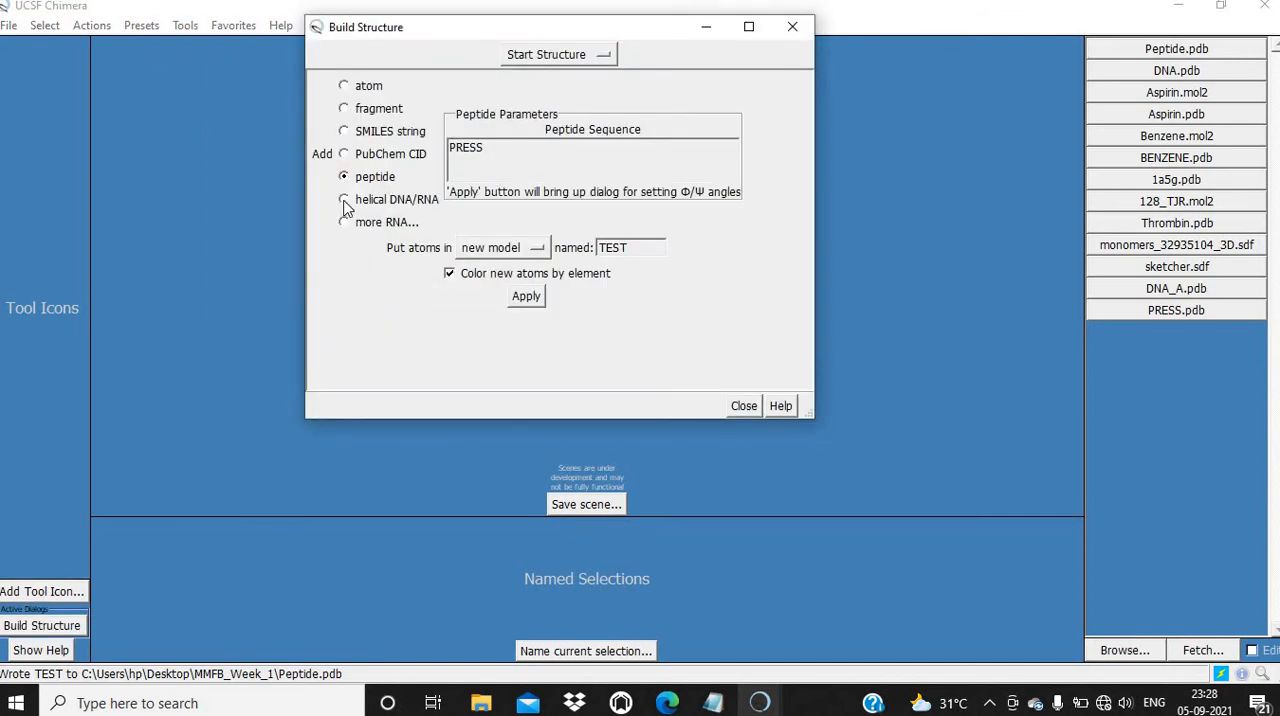
Step: Generate a B-form helical DNA double helix named TEST from sequence TATAAT
{"action": "left_click", "coordinate": [344, 200]}
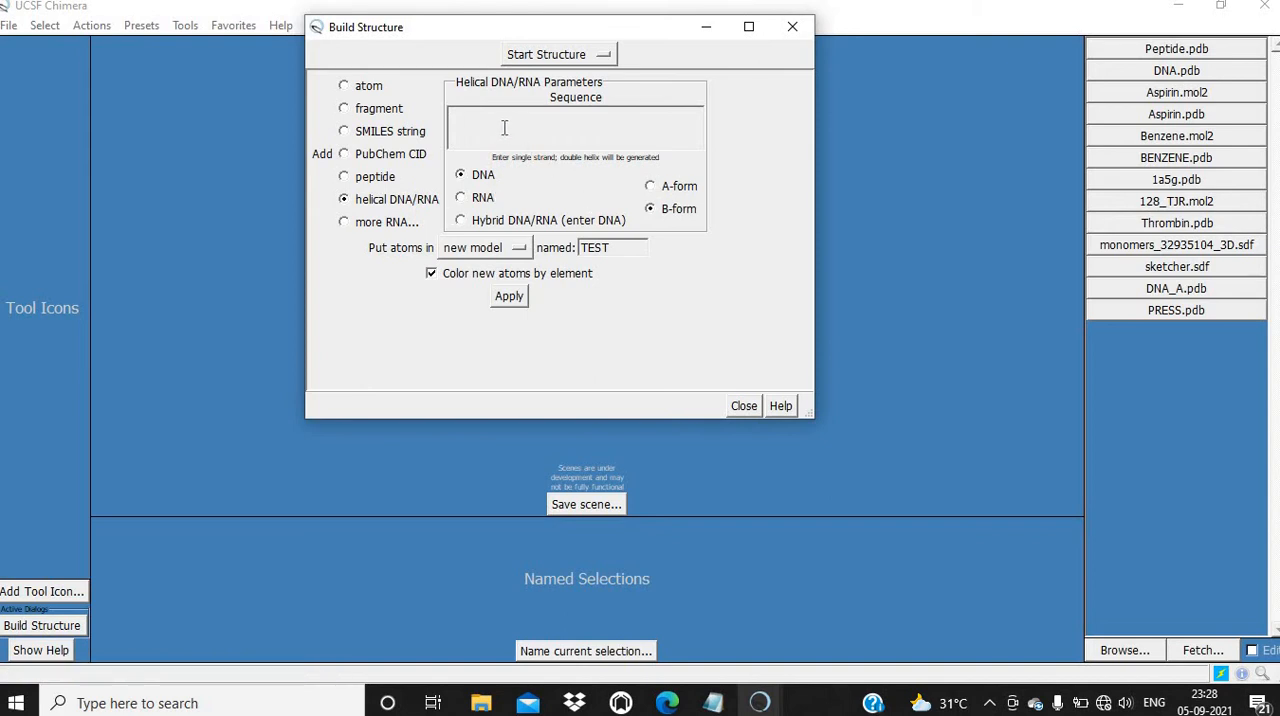
{"action": "type", "text": "T"}
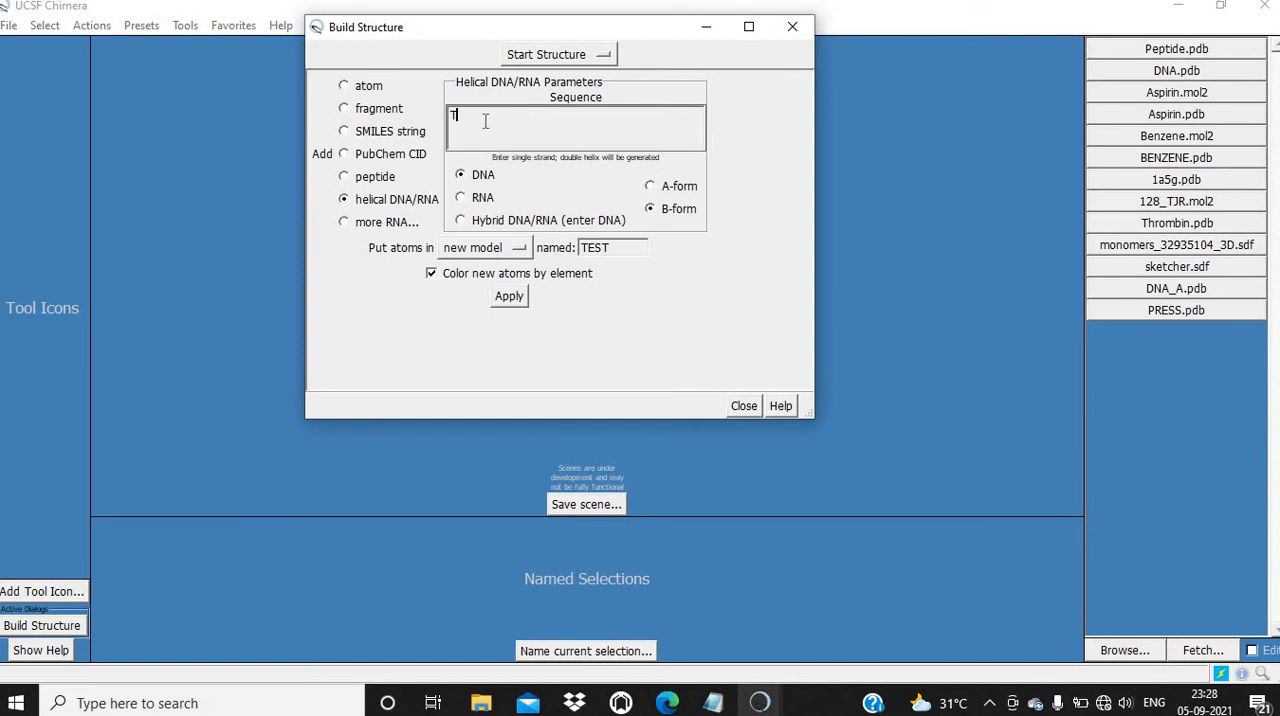
{"action": "type", "text": "ATA"}
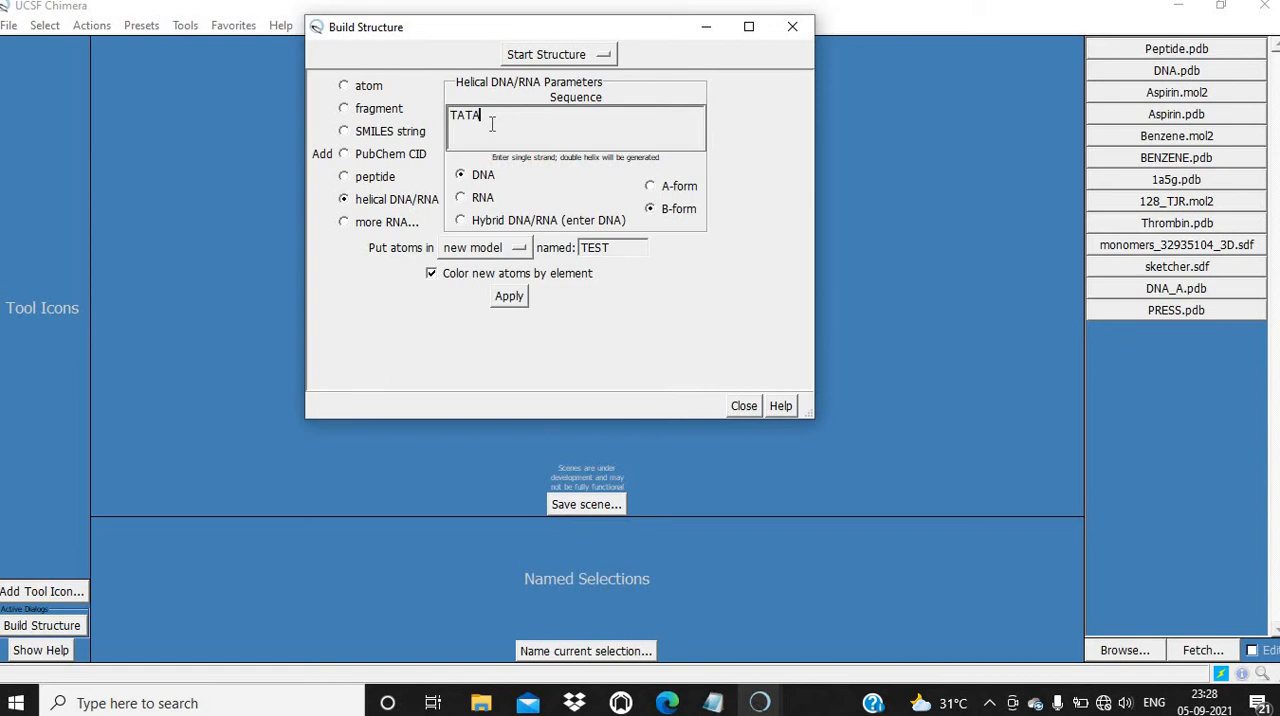
{"action": "type", "text": "AT"}
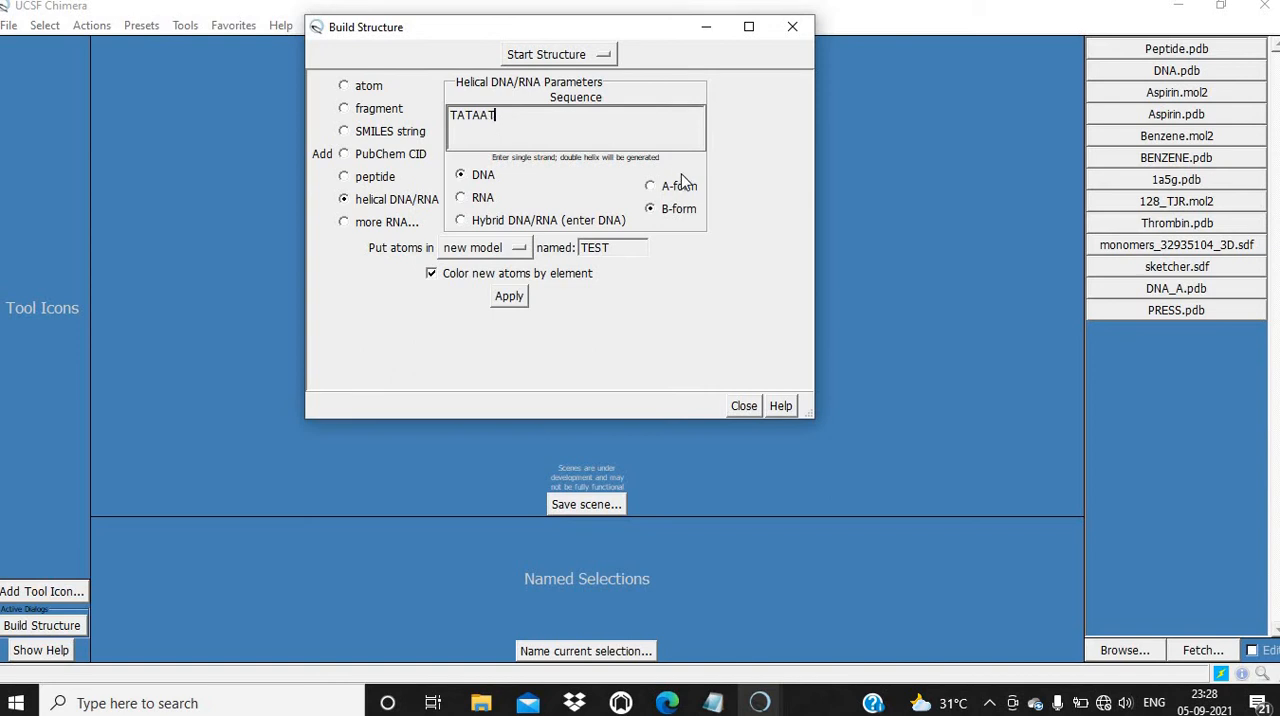
{"action": "mouse_move", "coordinate": [548, 200]}
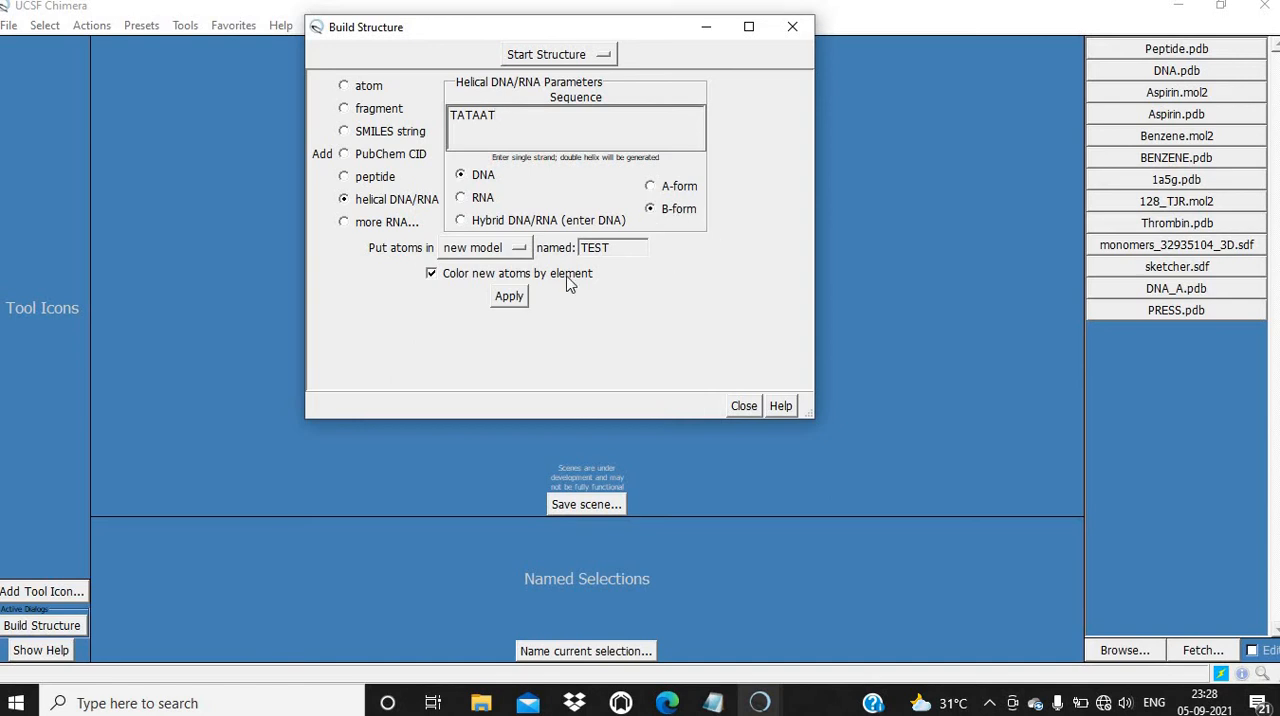
{"action": "left_click", "coordinate": [508, 296]}
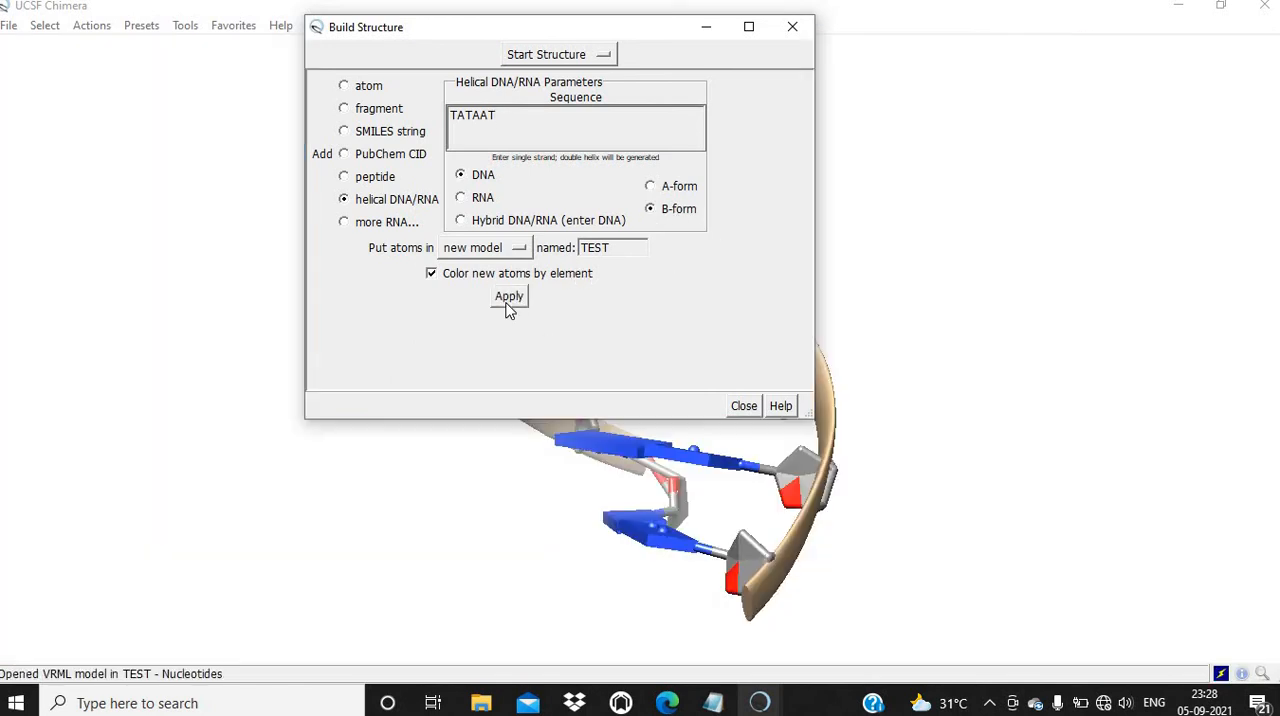
{"action": "left_click", "coordinate": [744, 404]}
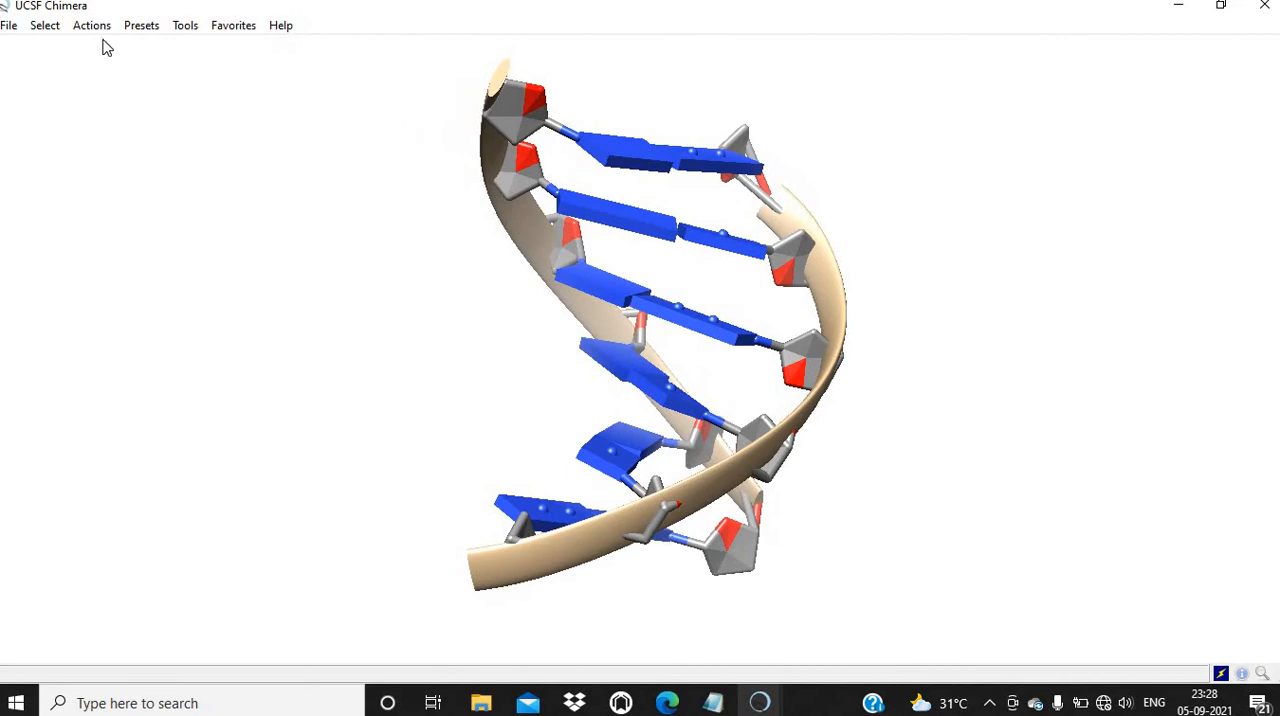
Step: Set nucleotide display so backbone and sugars/bases both show as atoms & bonds
{"action": "left_click", "coordinate": [92, 24]}
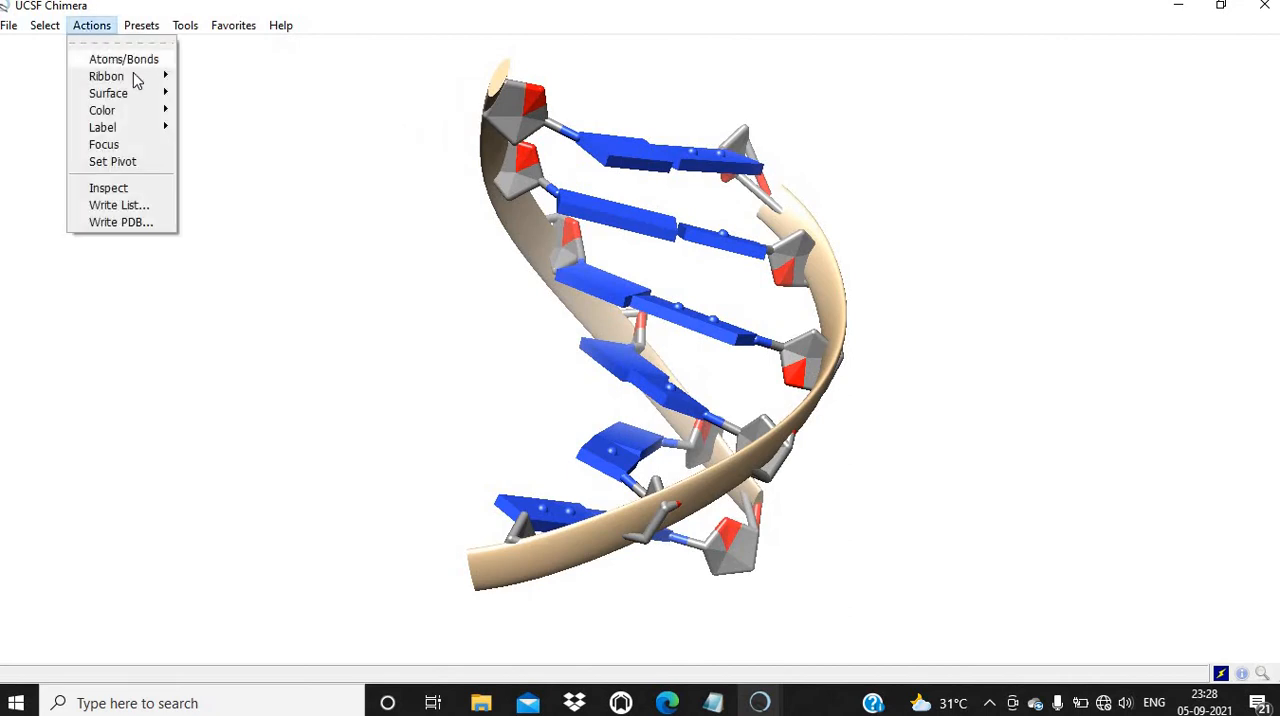
{"action": "mouse_move", "coordinate": [124, 58]}
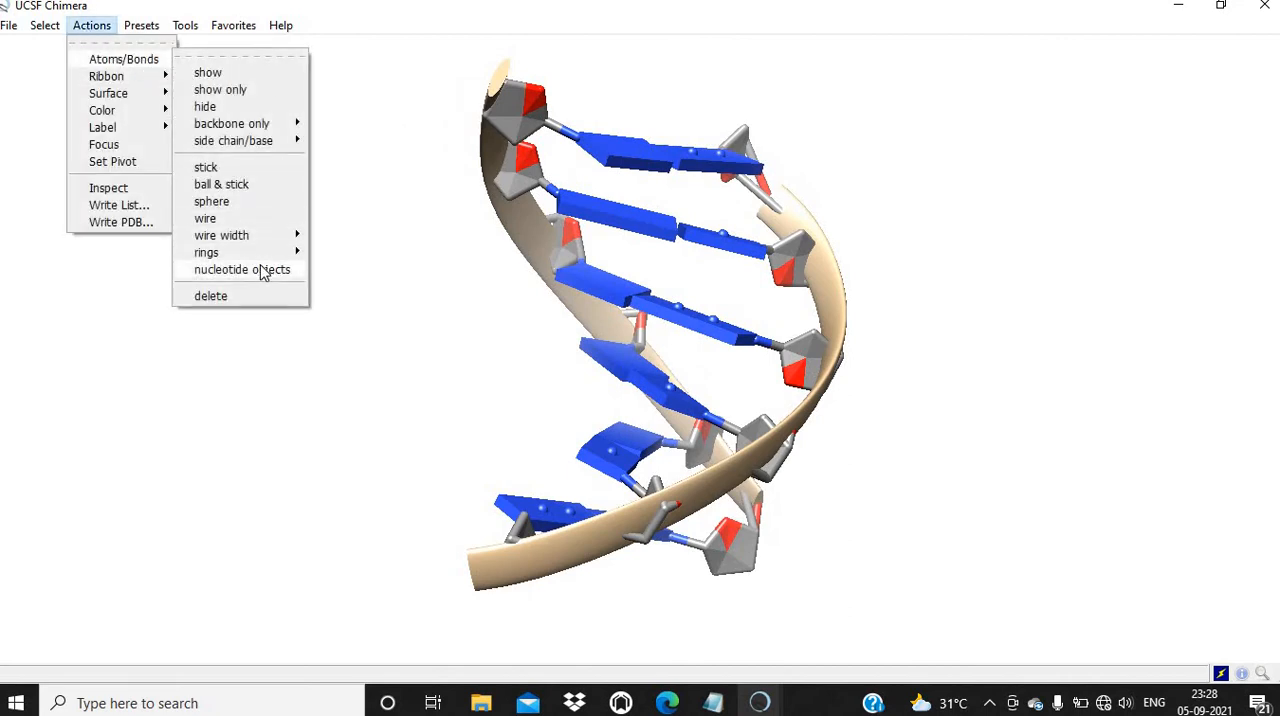
{"action": "mouse_move", "coordinate": [242, 268]}
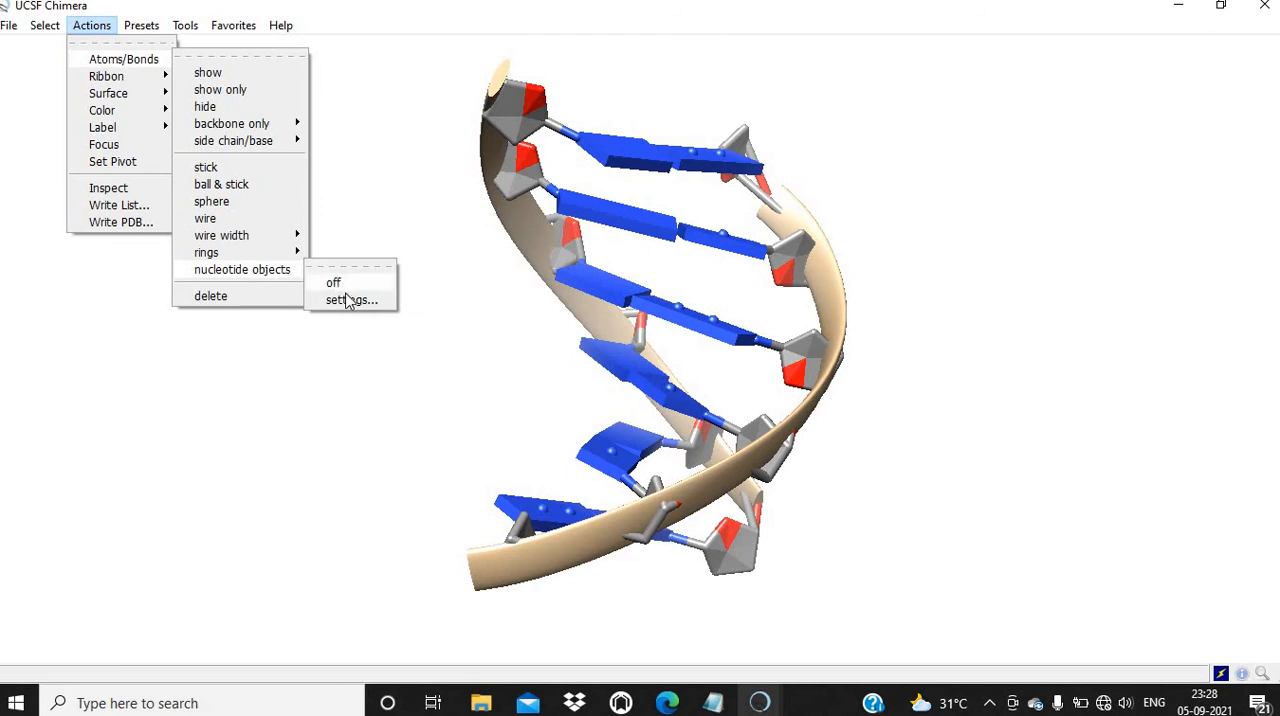
{"action": "left_click", "coordinate": [352, 300]}
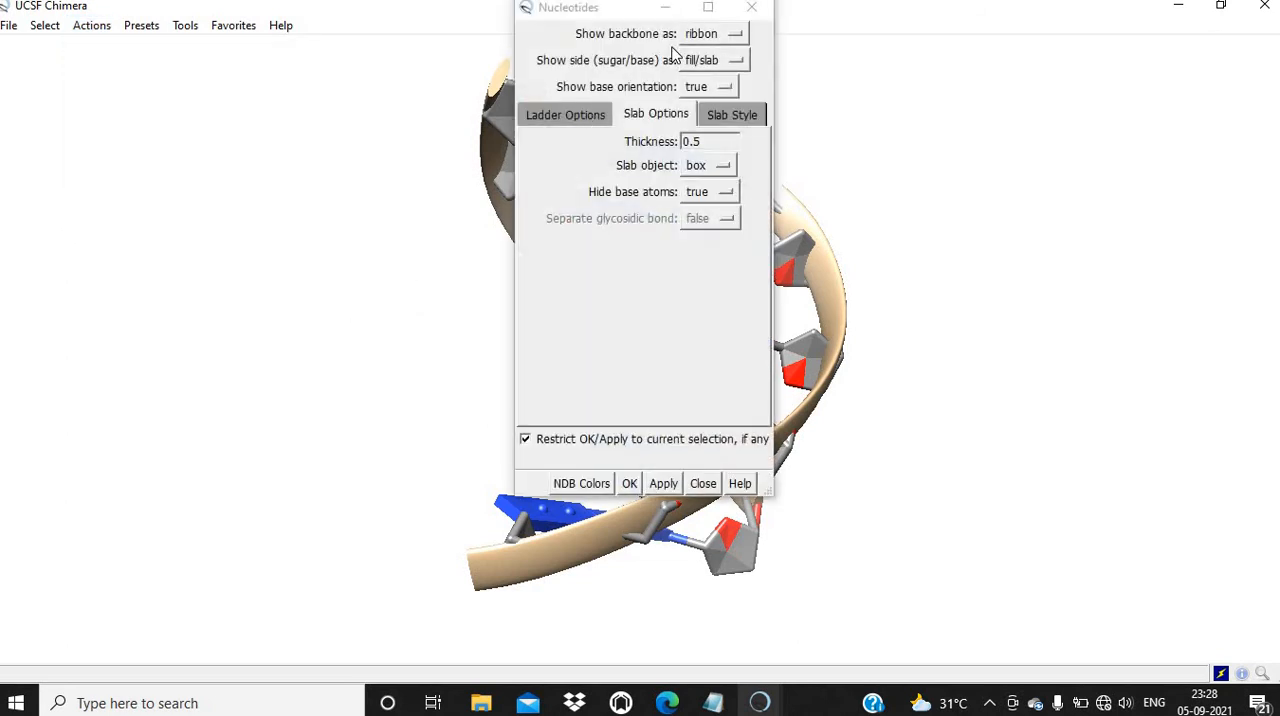
{"action": "left_click", "coordinate": [712, 32]}
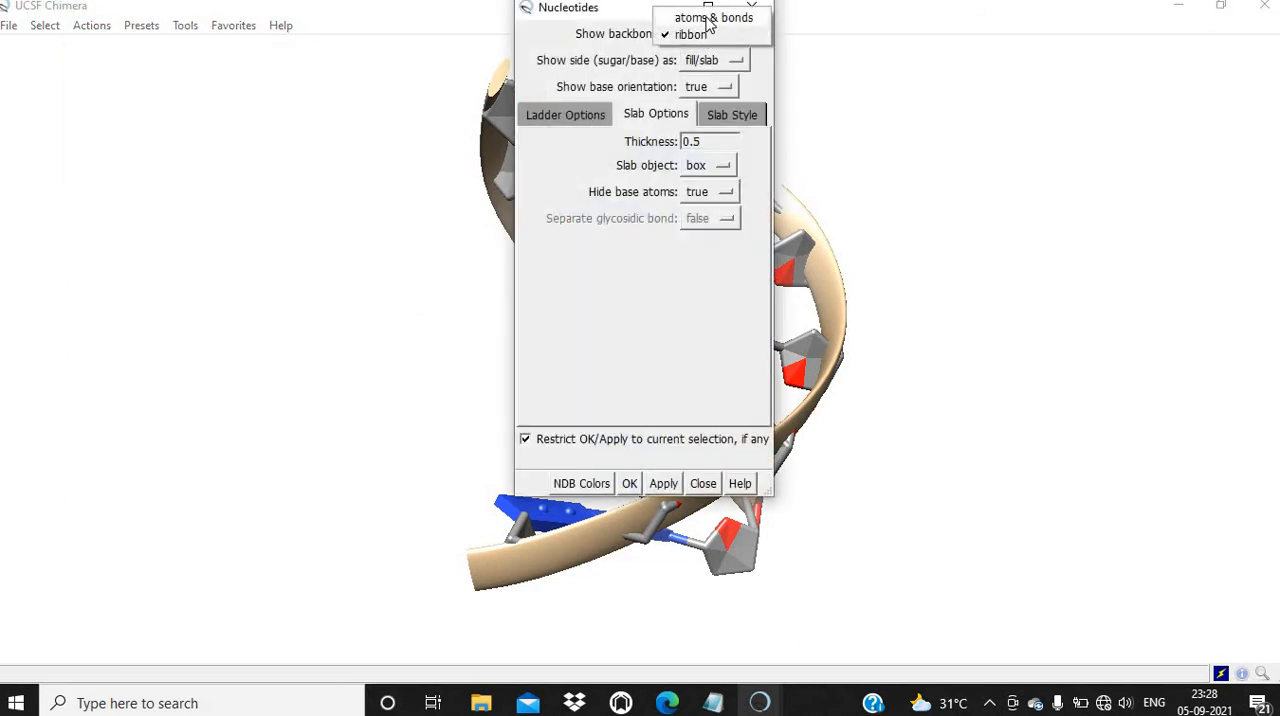
{"action": "left_click", "coordinate": [712, 16]}
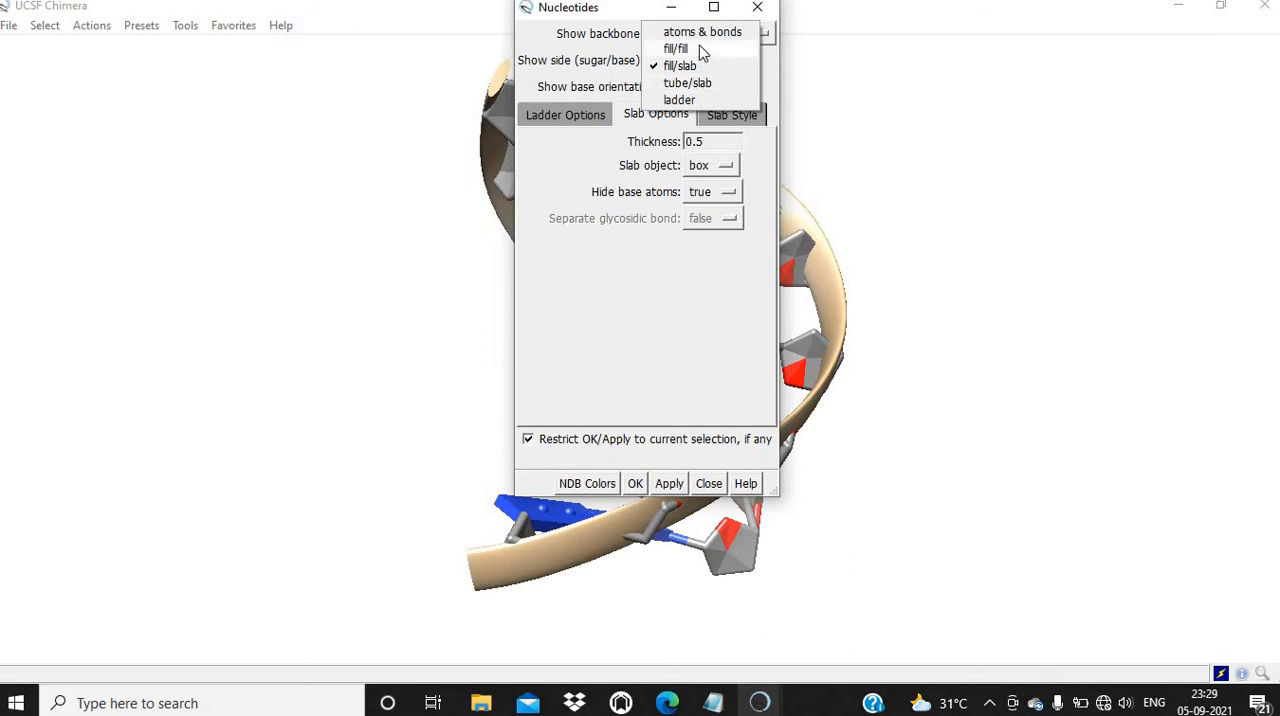
{"action": "left_click", "coordinate": [702, 32]}
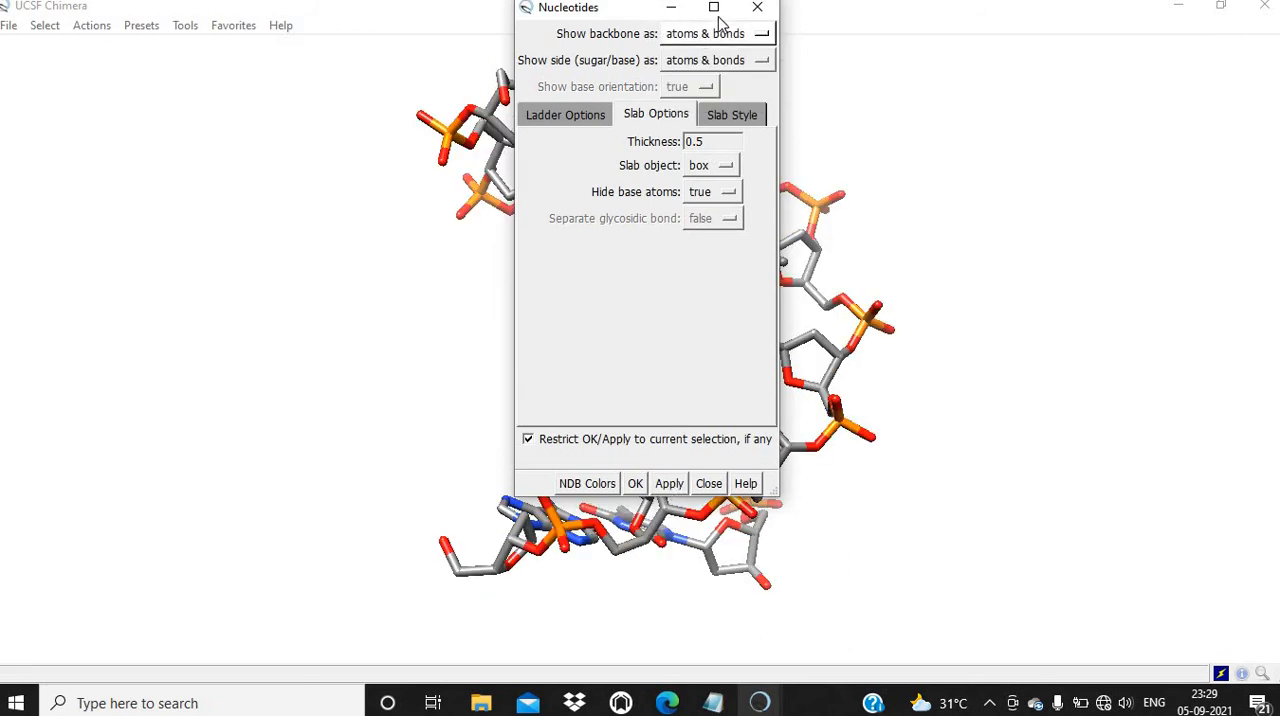
{"action": "left_click", "coordinate": [708, 484]}
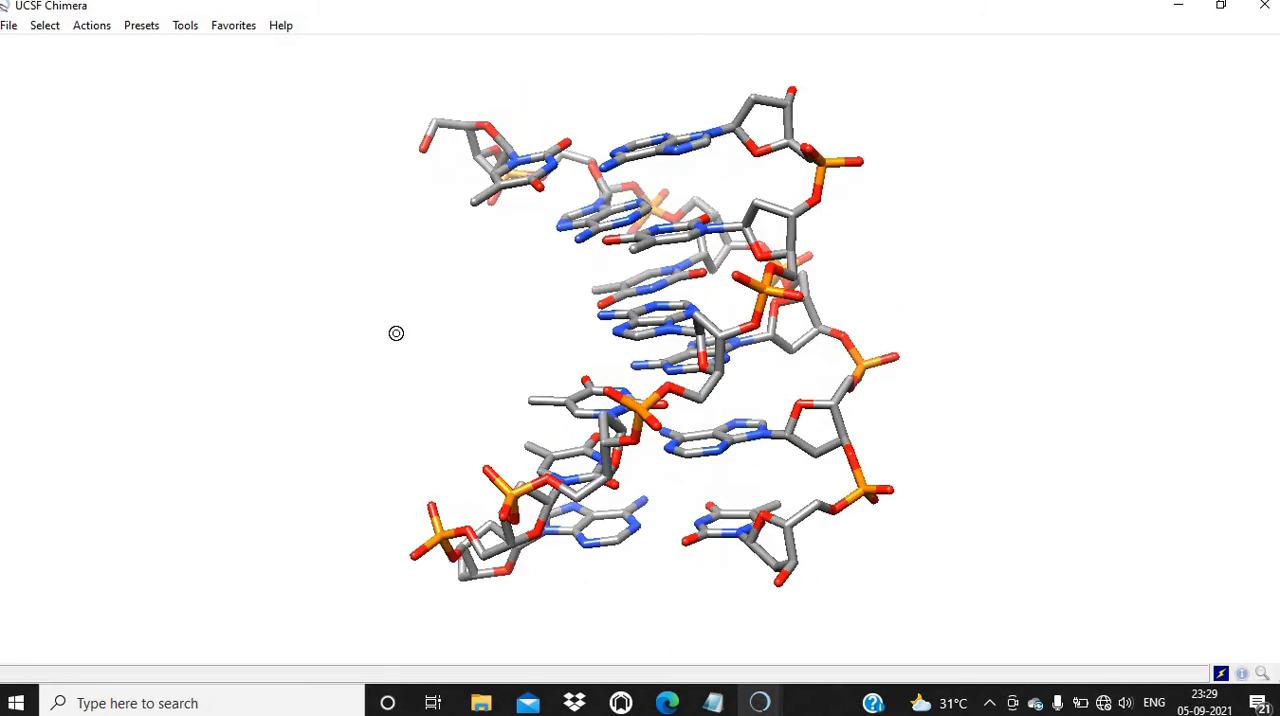
{"action": "left_click_drag", "start_coordinate": [396, 332], "coordinate": [700, 368]}
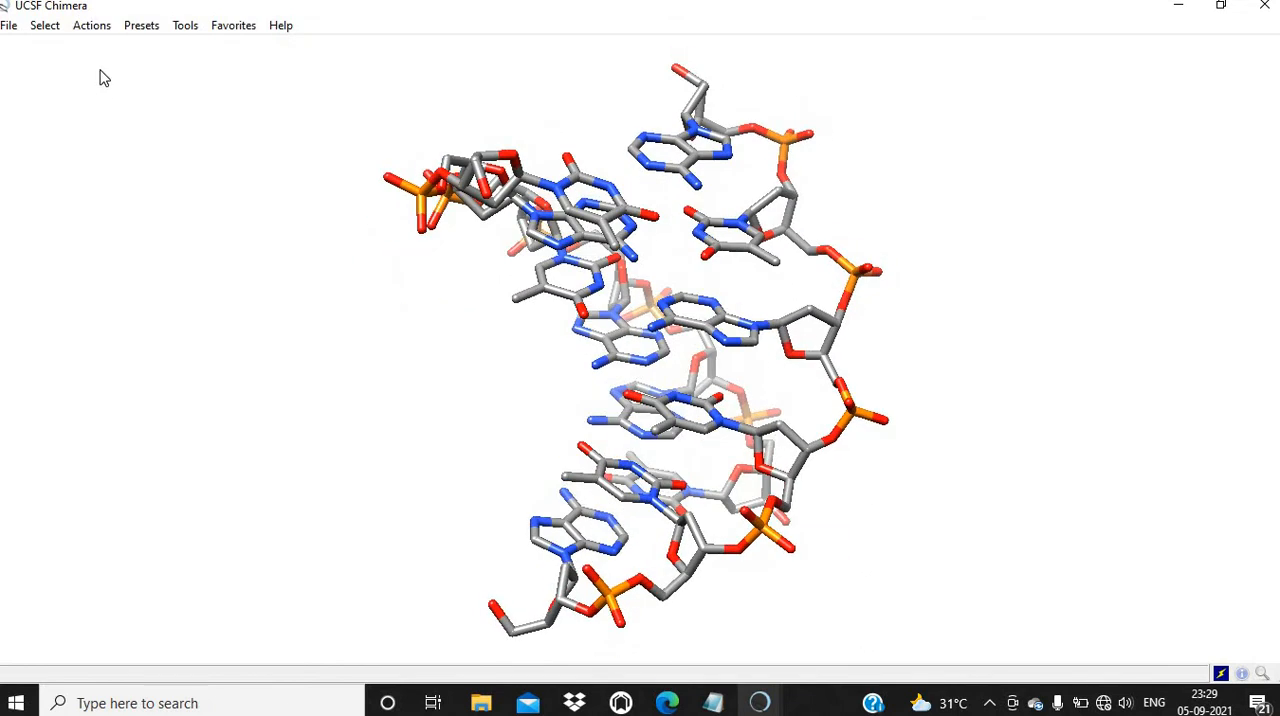
Step: Run FindHBond to draw the 12 base-pair hydrogen bonds, rotating to inspect them
{"action": "left_click", "coordinate": [184, 24]}
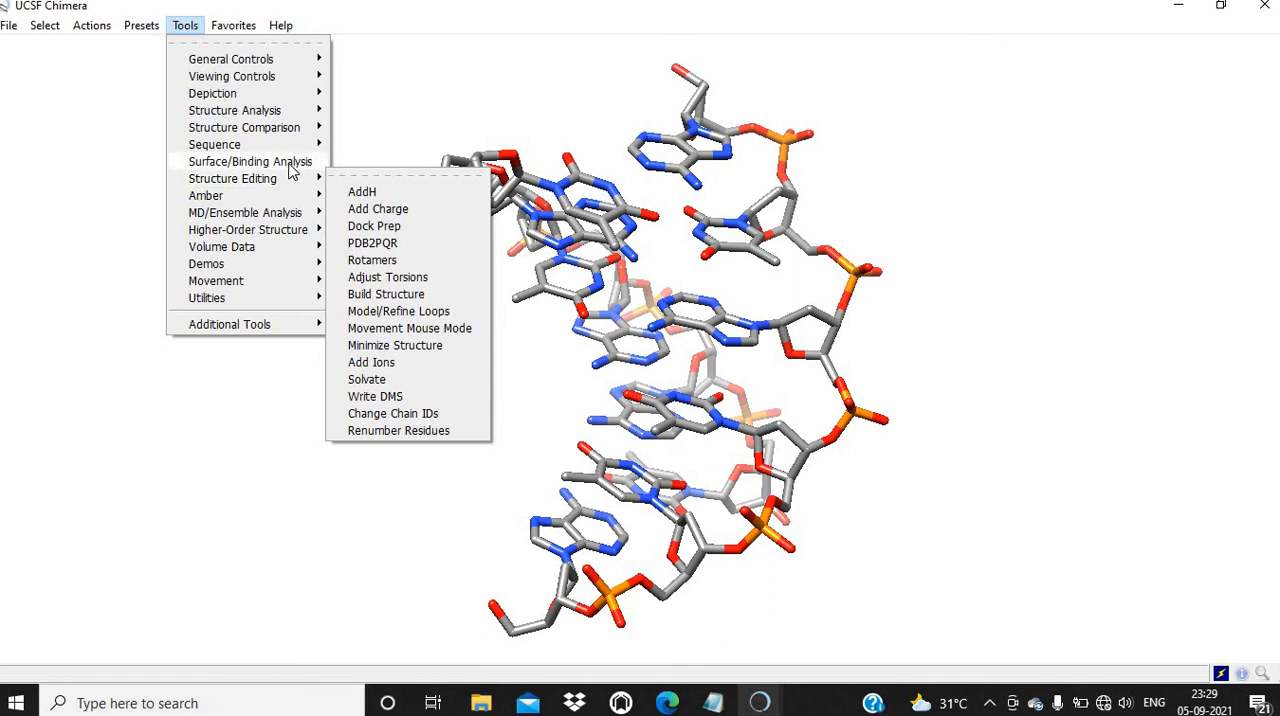
{"action": "mouse_move", "coordinate": [250, 160]}
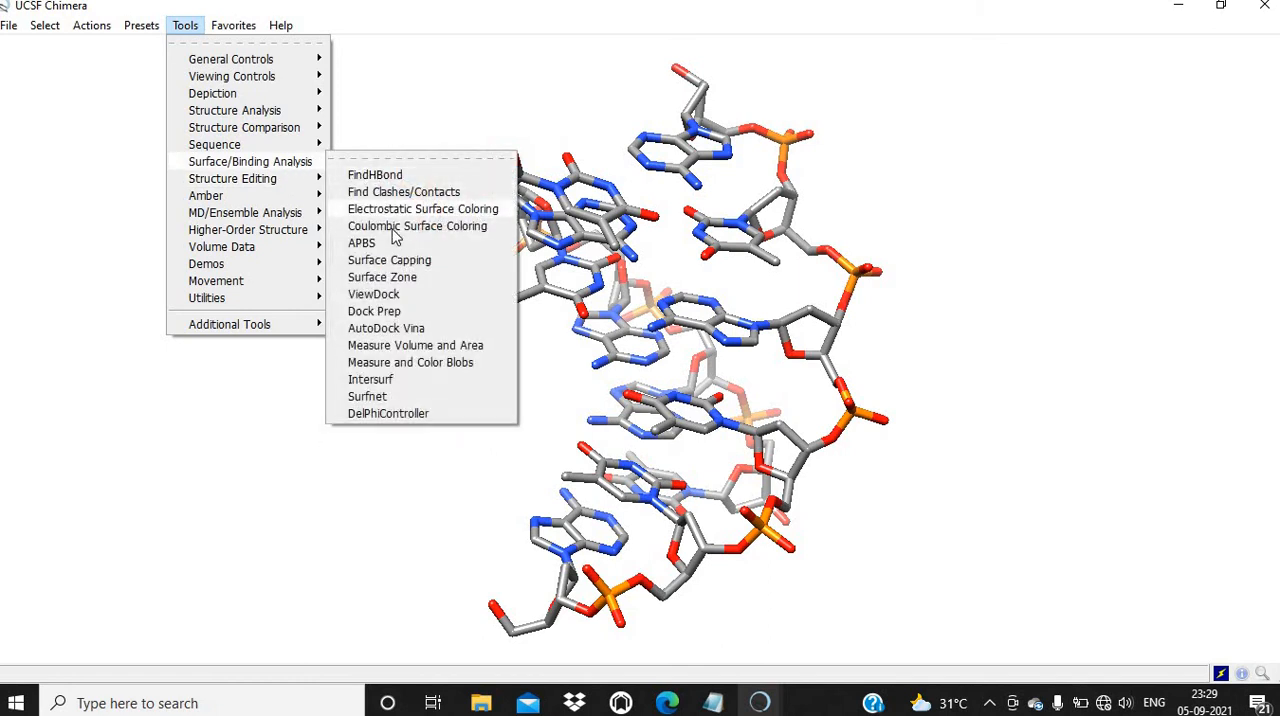
{"action": "left_click", "coordinate": [374, 174]}
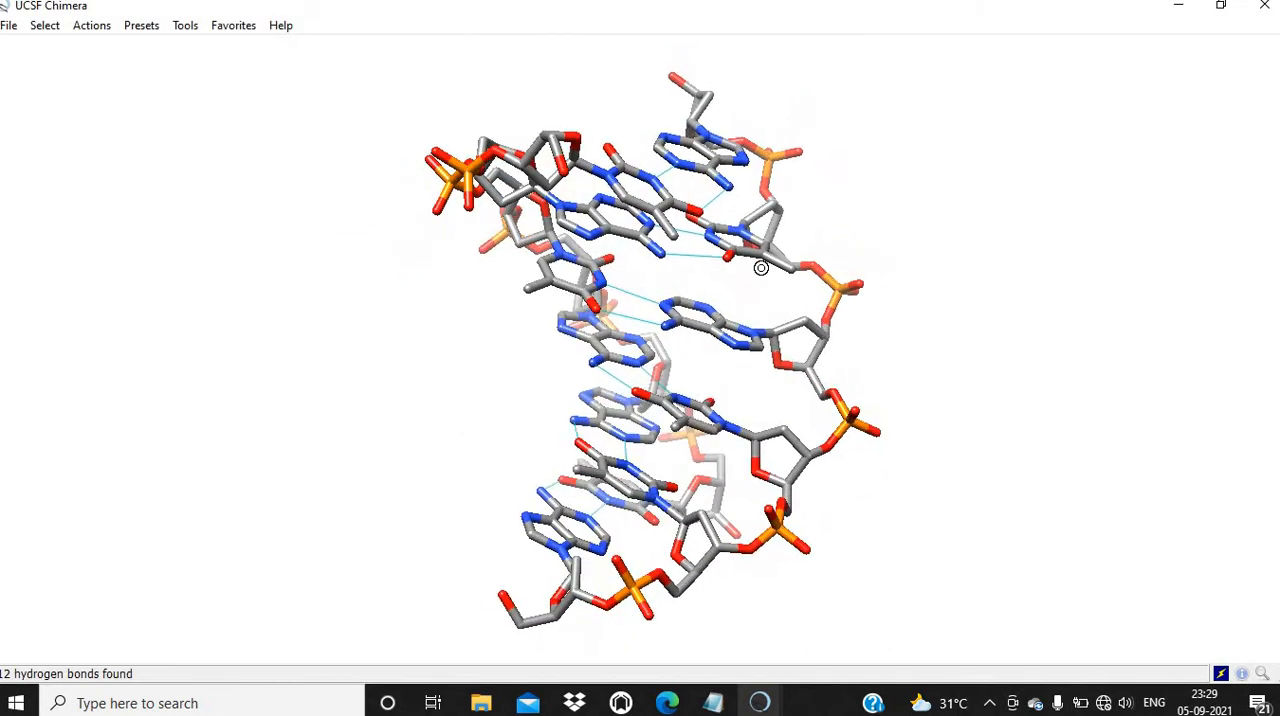
{"action": "left_click_drag", "start_coordinate": [760, 268], "coordinate": [788, 308]}
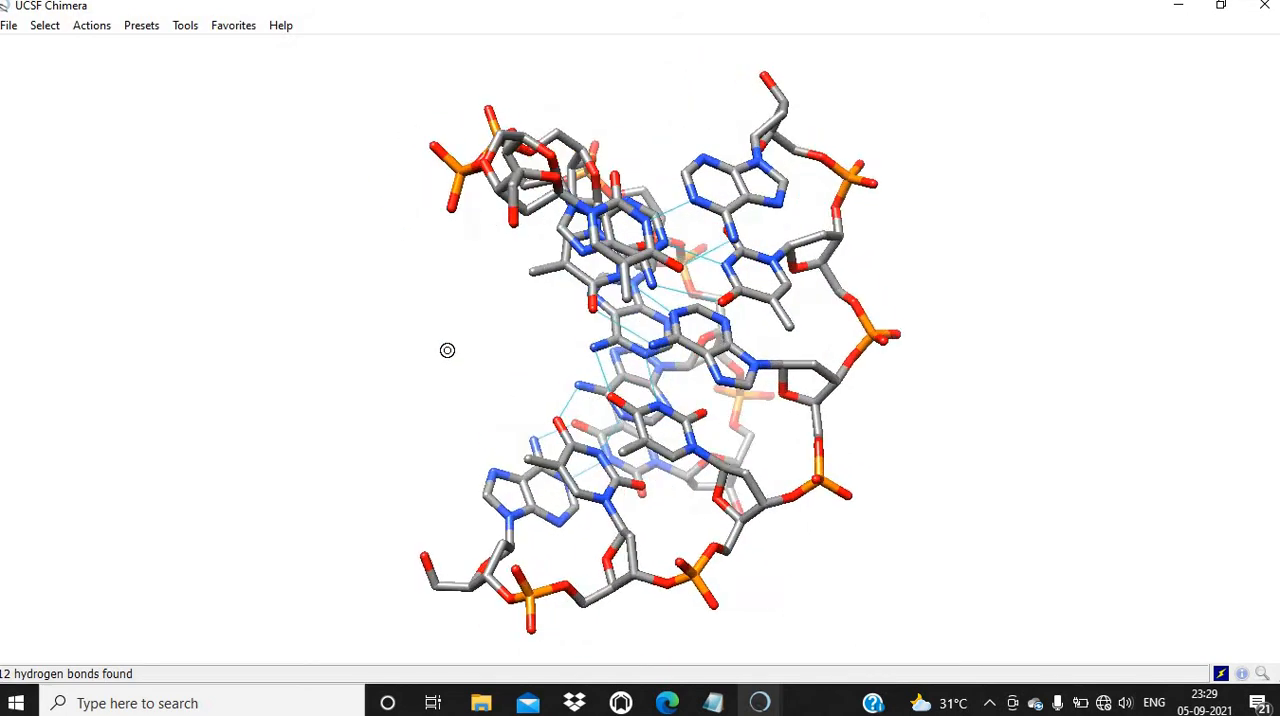
{"action": "left_click_drag", "start_coordinate": [448, 350], "coordinate": [560, 336]}
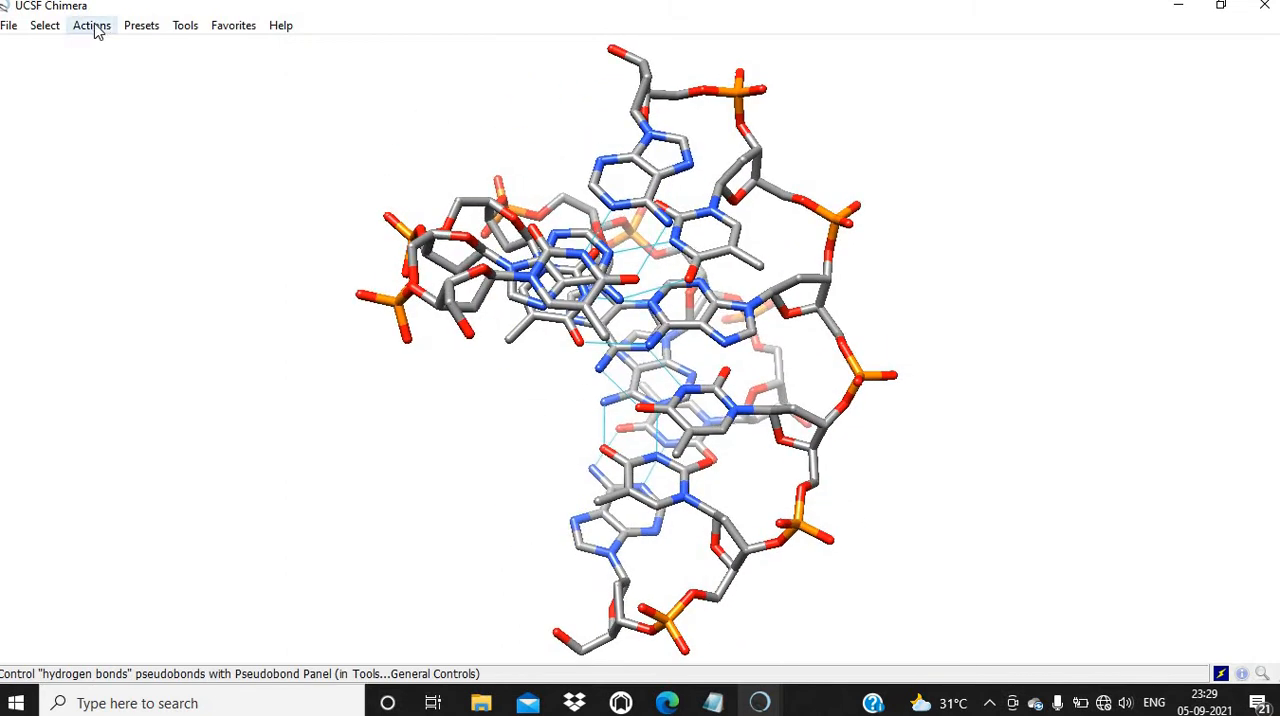
{"action": "left_click", "coordinate": [92, 24]}
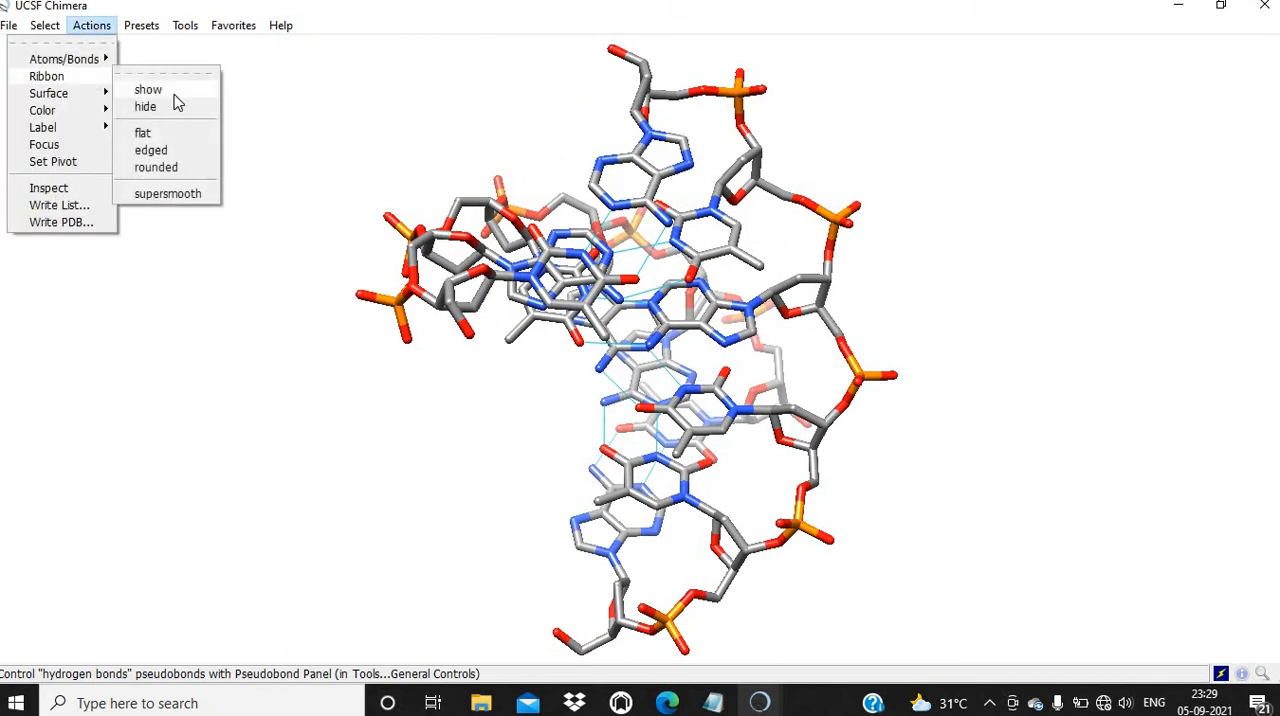
{"action": "left_click", "coordinate": [148, 88]}
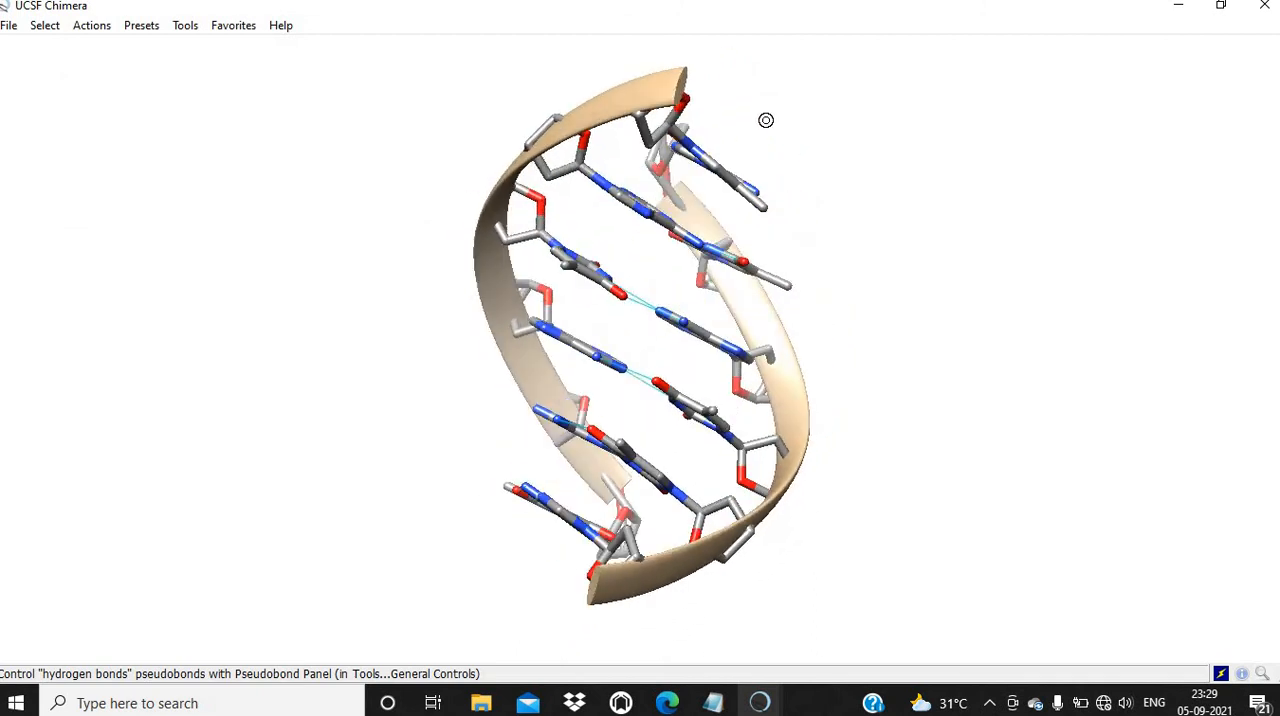
{"action": "left_click_drag", "start_coordinate": [764, 120], "coordinate": [648, 316]}
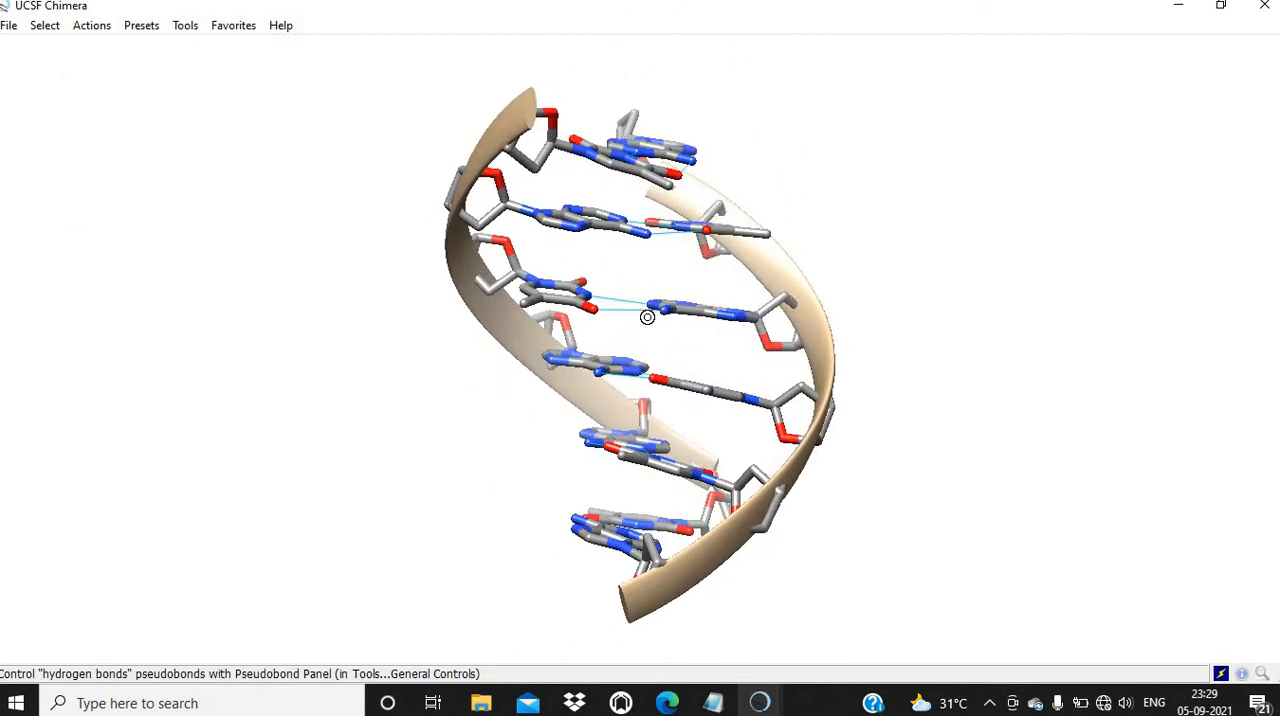
{"action": "left_click", "coordinate": [44, 24]}
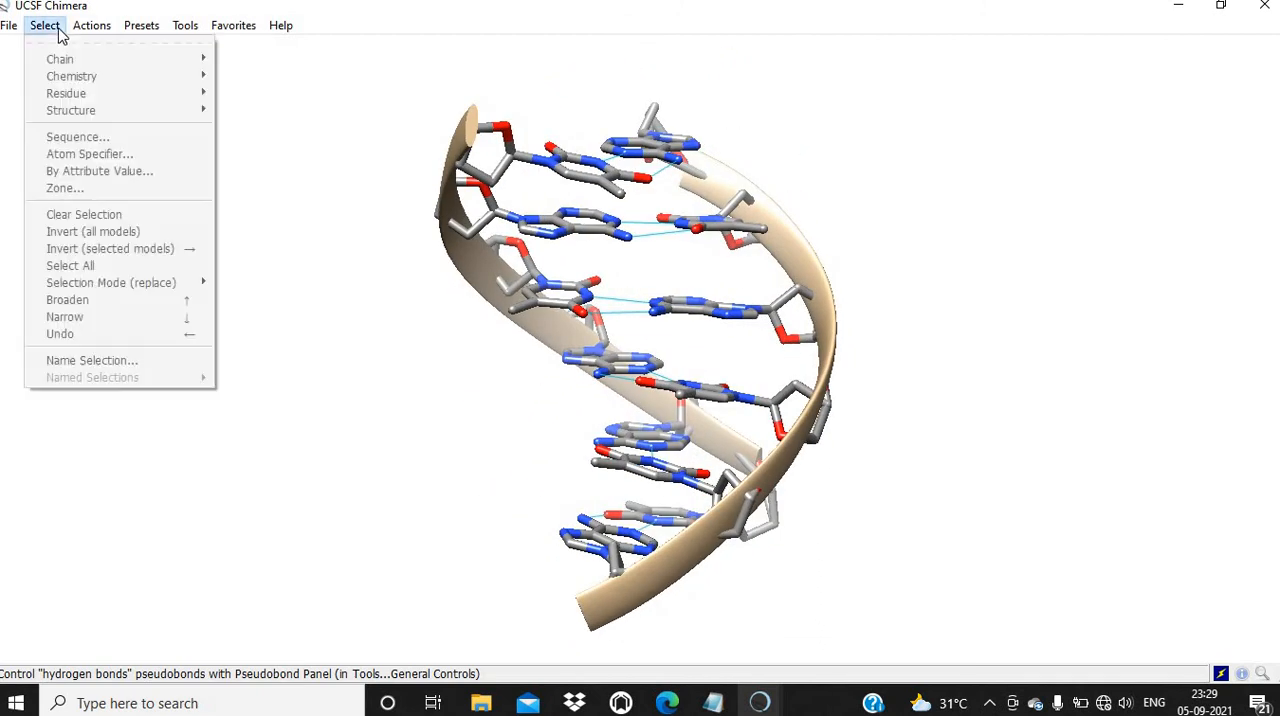
{"action": "mouse_move", "coordinate": [60, 60]}
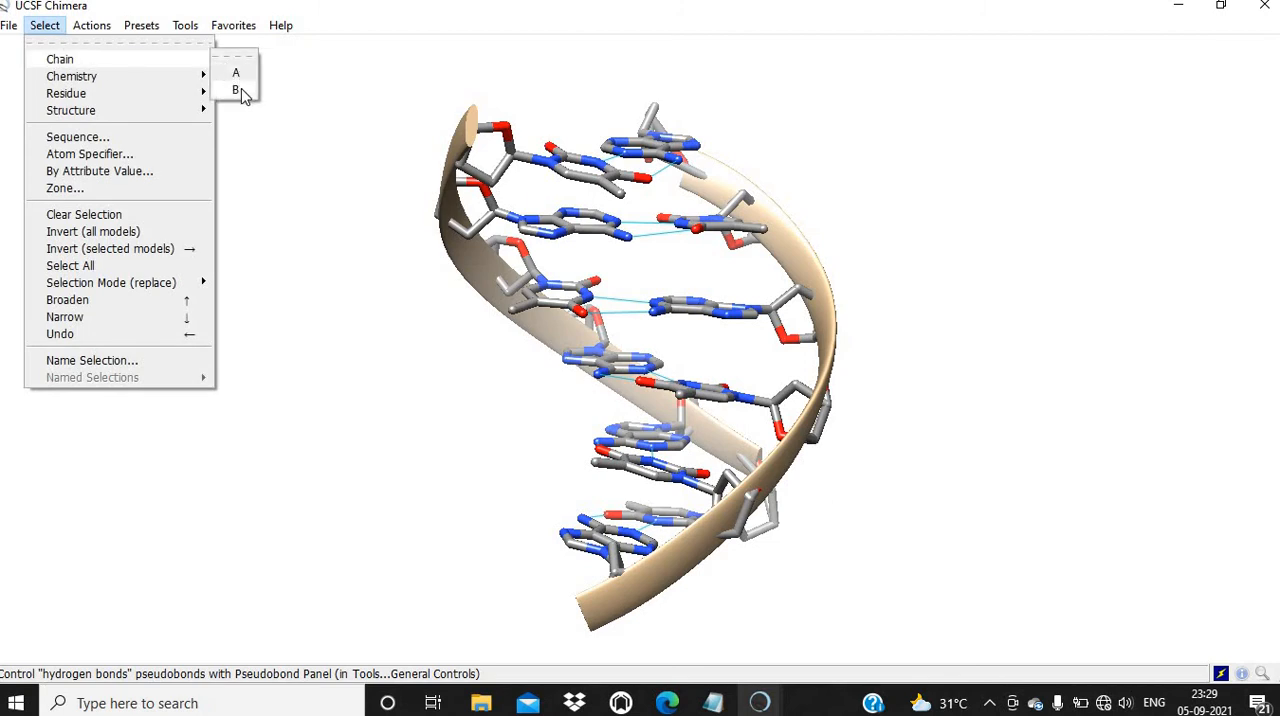
{"action": "left_click", "coordinate": [92, 24]}
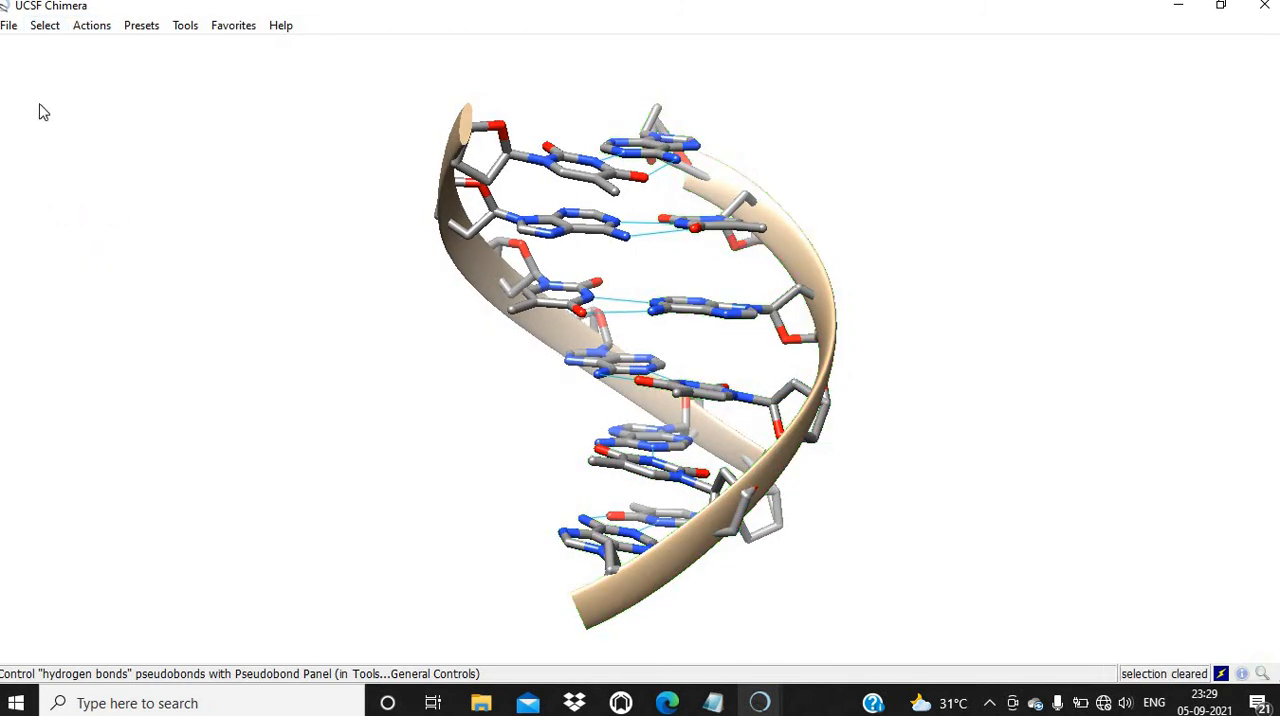
Step: Write the TEST helix to DNA.pdb in MMFB_Week_1 and close the session
{"action": "left_click", "coordinate": [8, 24]}
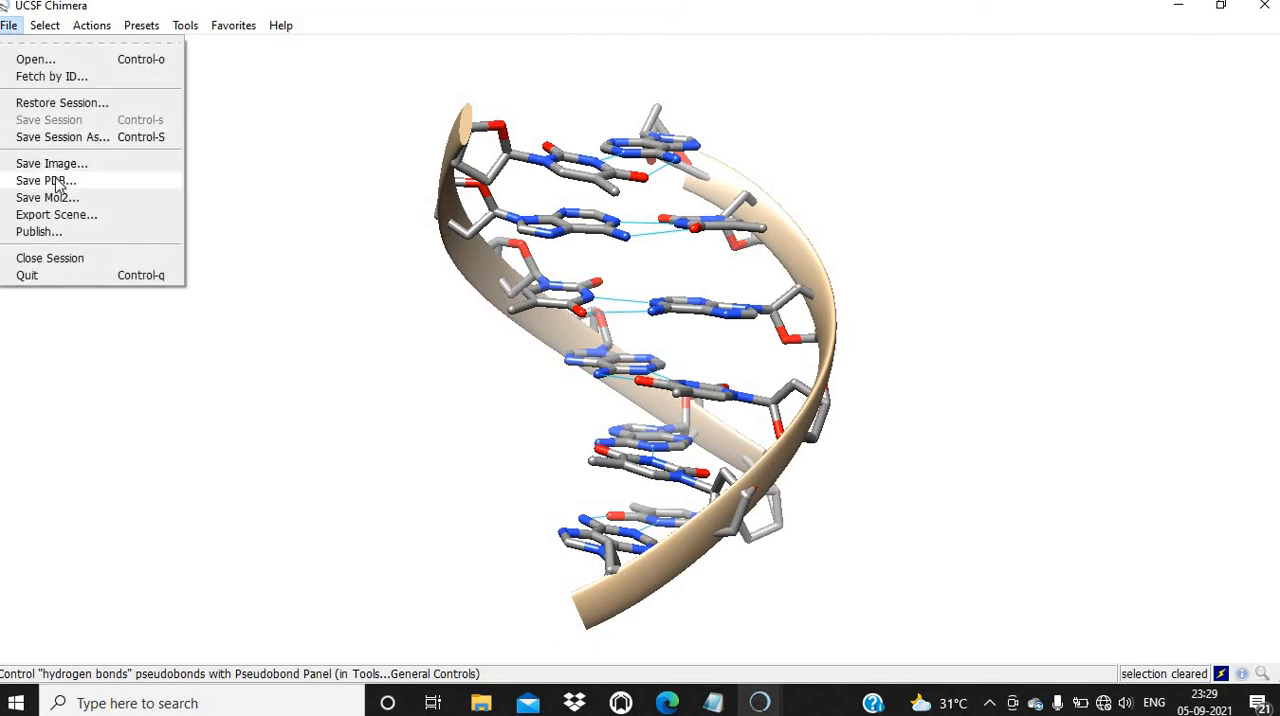
{"action": "left_click", "coordinate": [44, 182]}
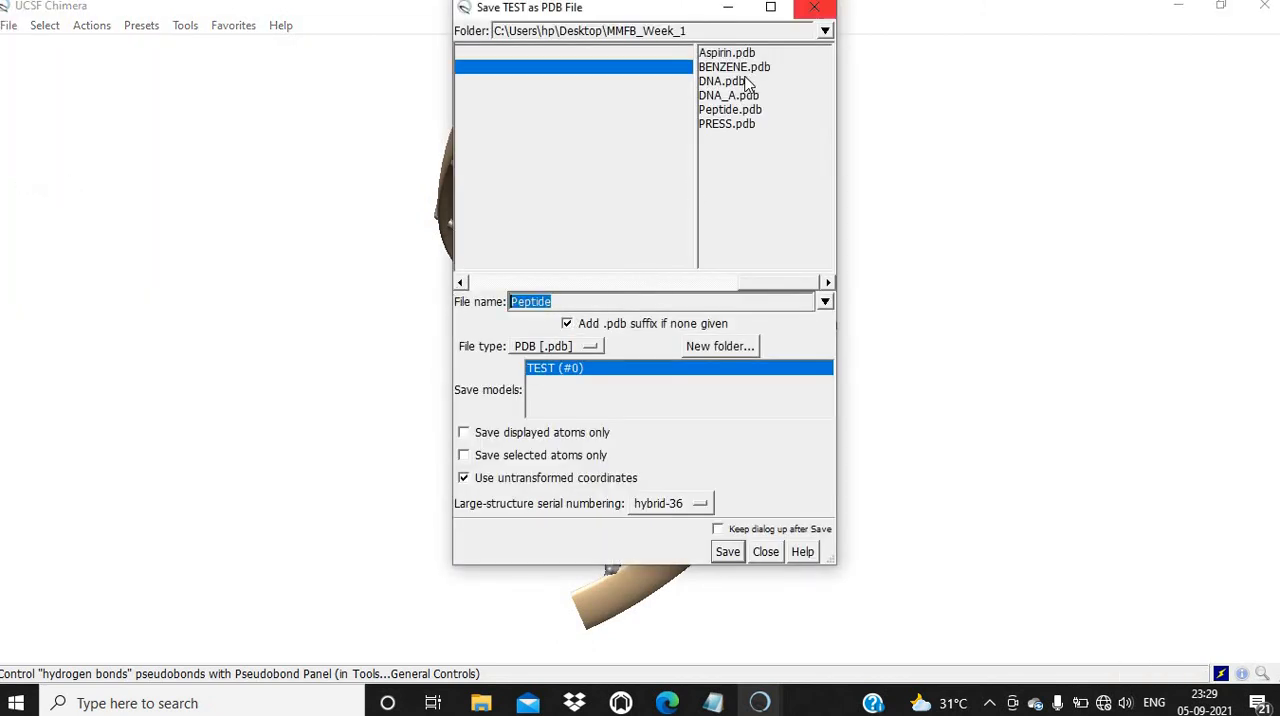
{"action": "left_click", "coordinate": [720, 80]}
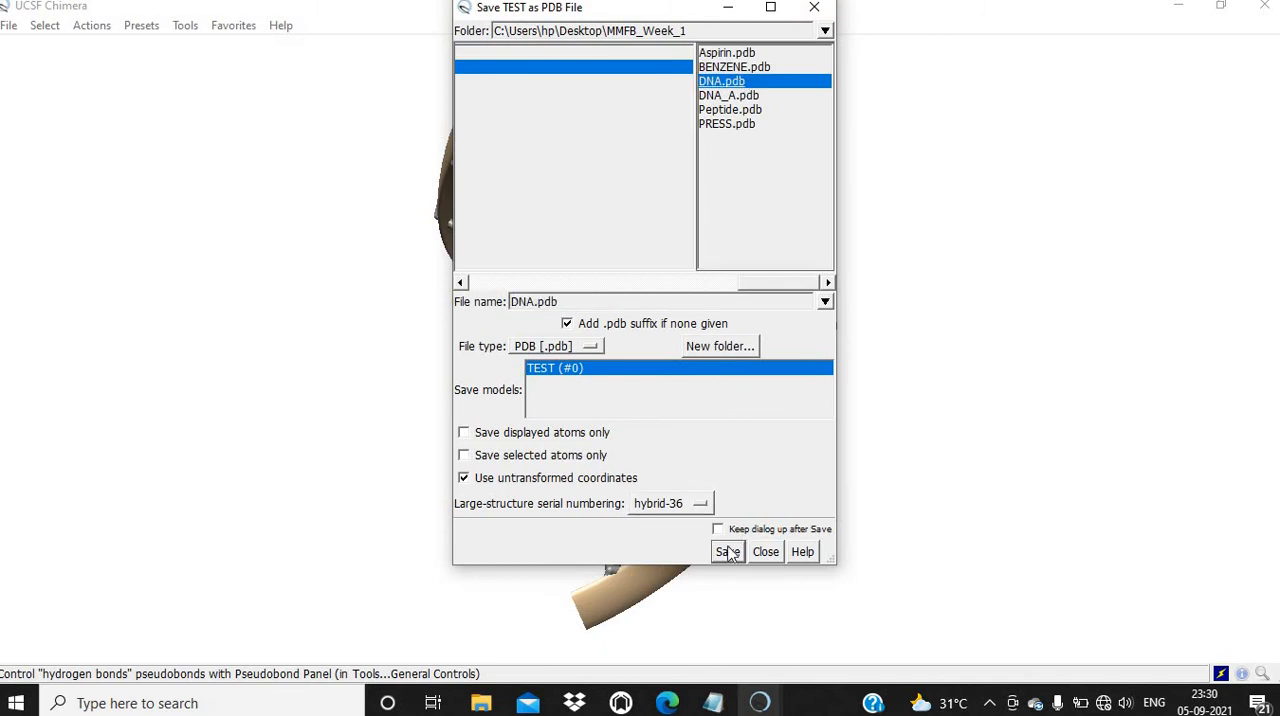
{"action": "left_click", "coordinate": [728, 552]}
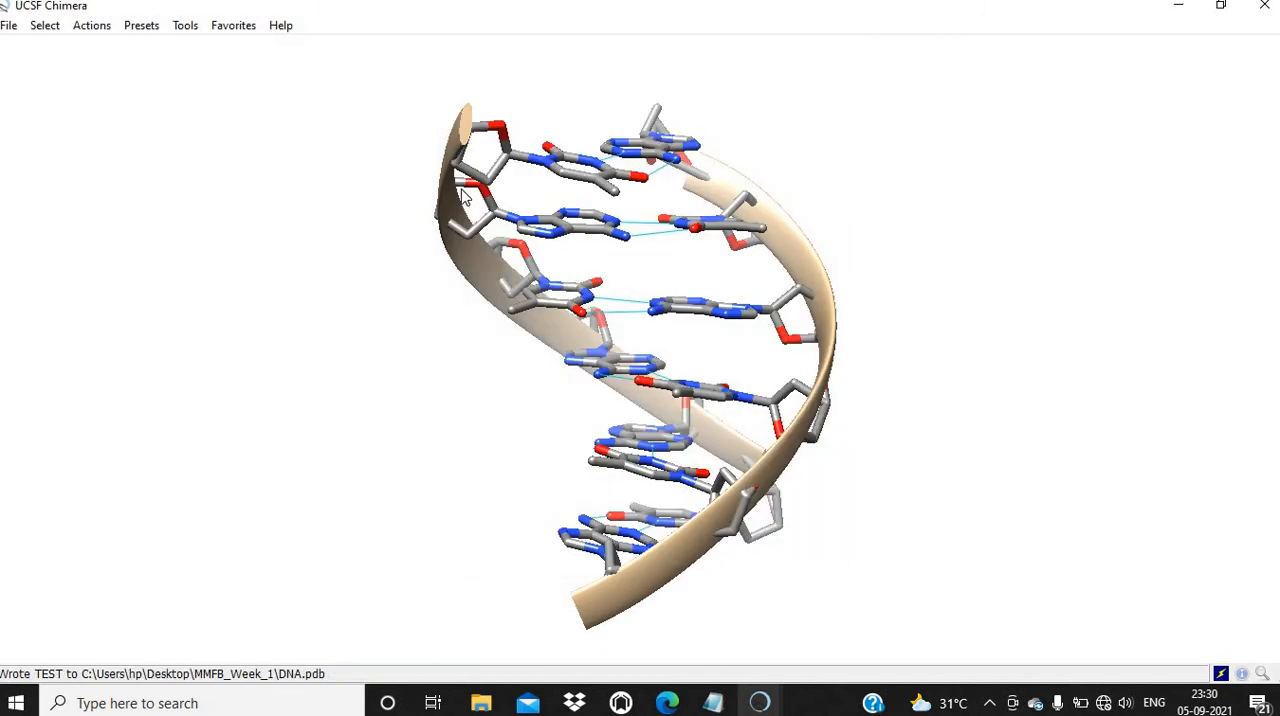
{"action": "left_click", "coordinate": [8, 24]}
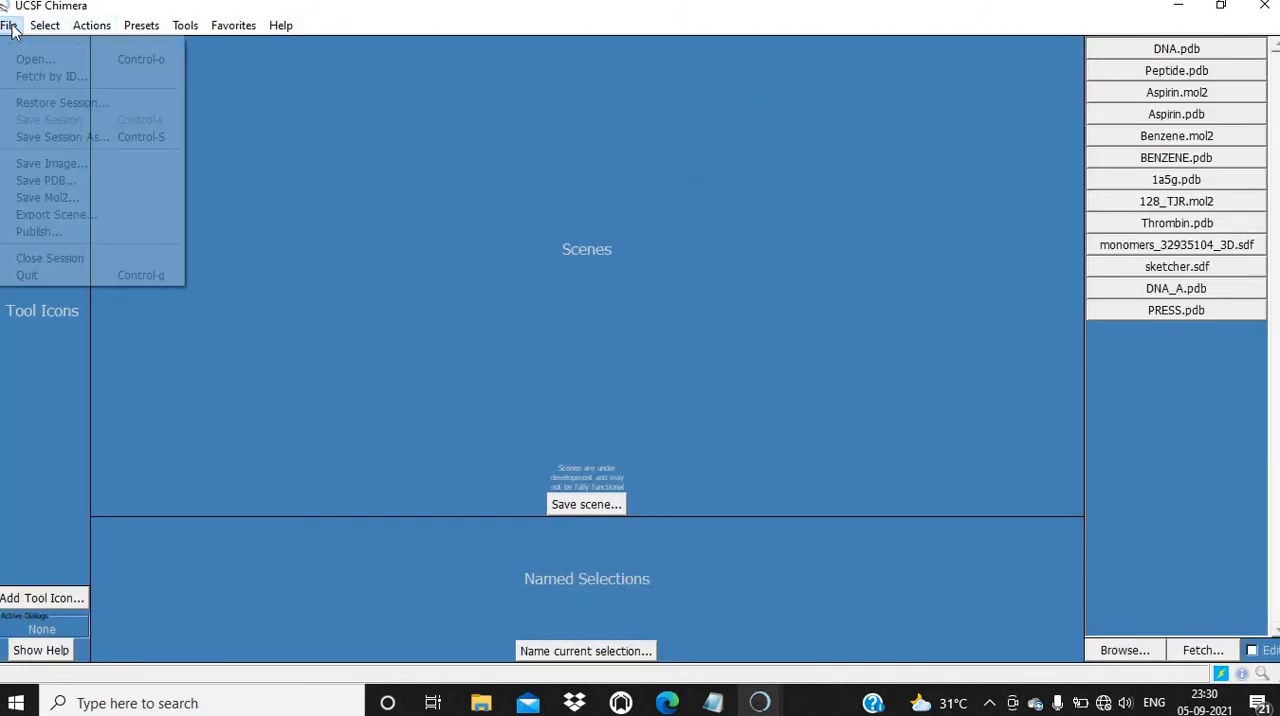
Step: Reopen DNA.pdb and delete chain B, leaving a single 12-residue strand
{"action": "left_click", "coordinate": [36, 60]}
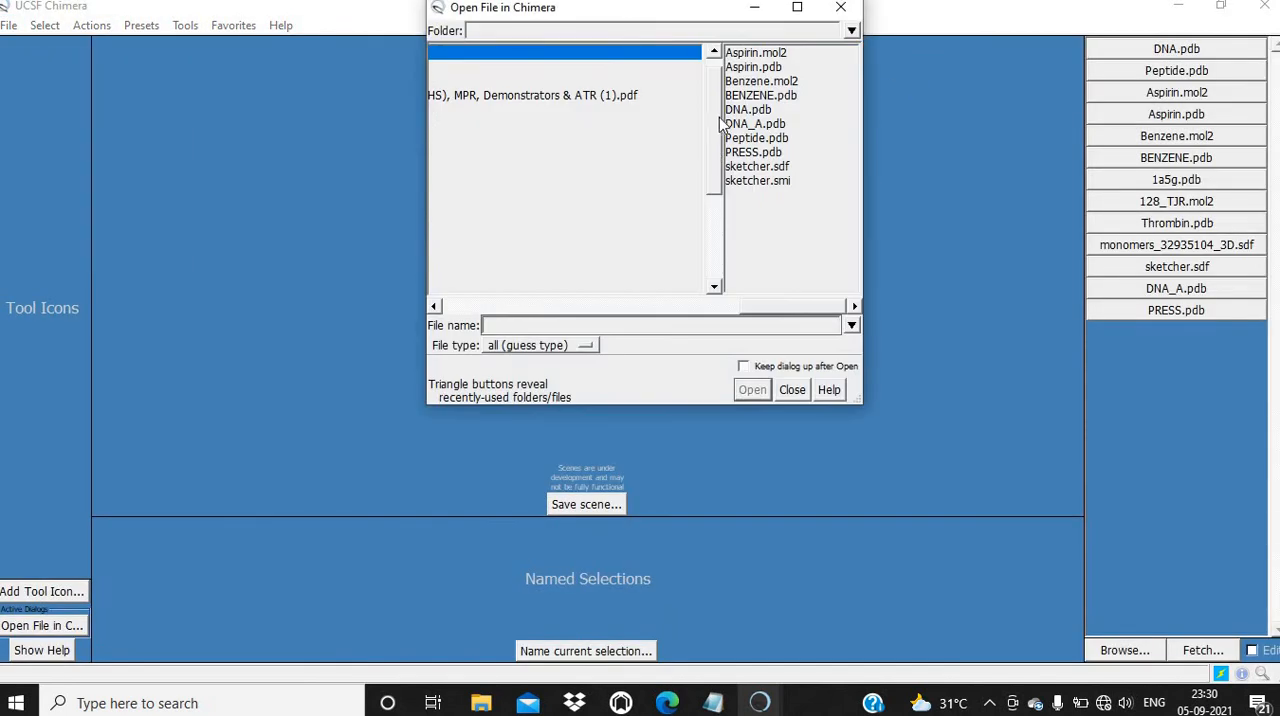
{"action": "left_click", "coordinate": [752, 390]}
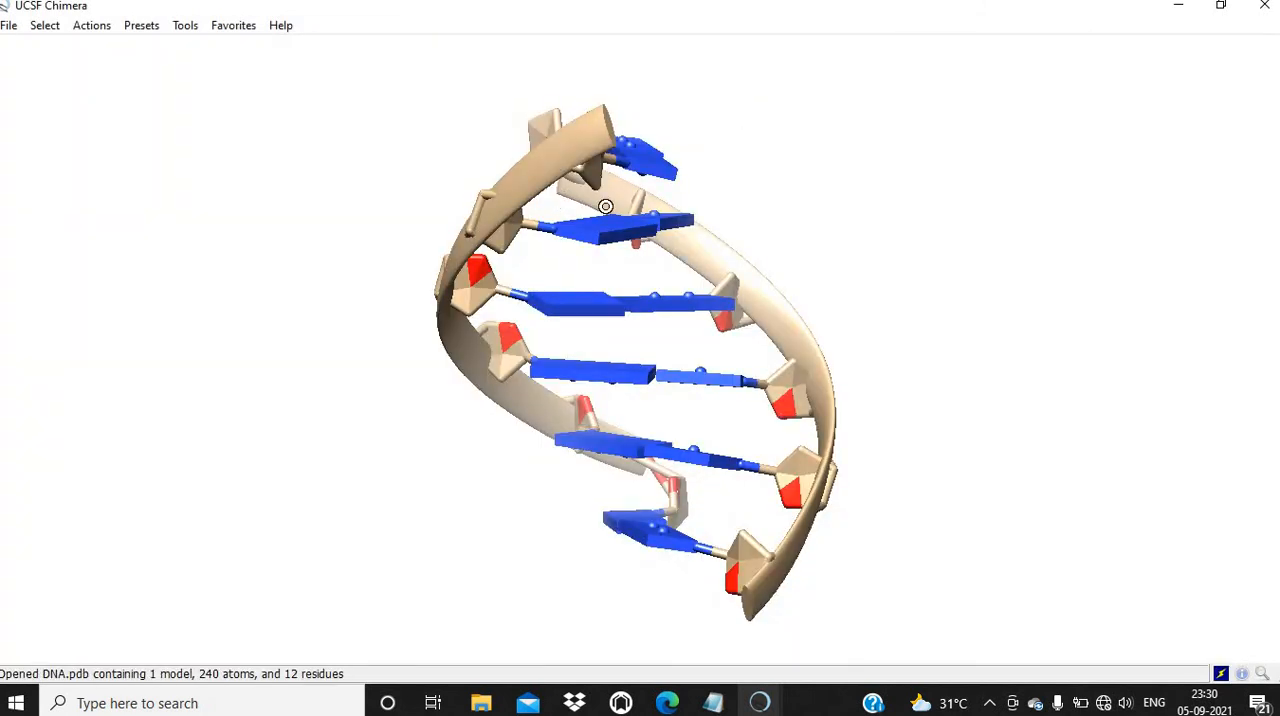
{"action": "left_click", "coordinate": [44, 24]}
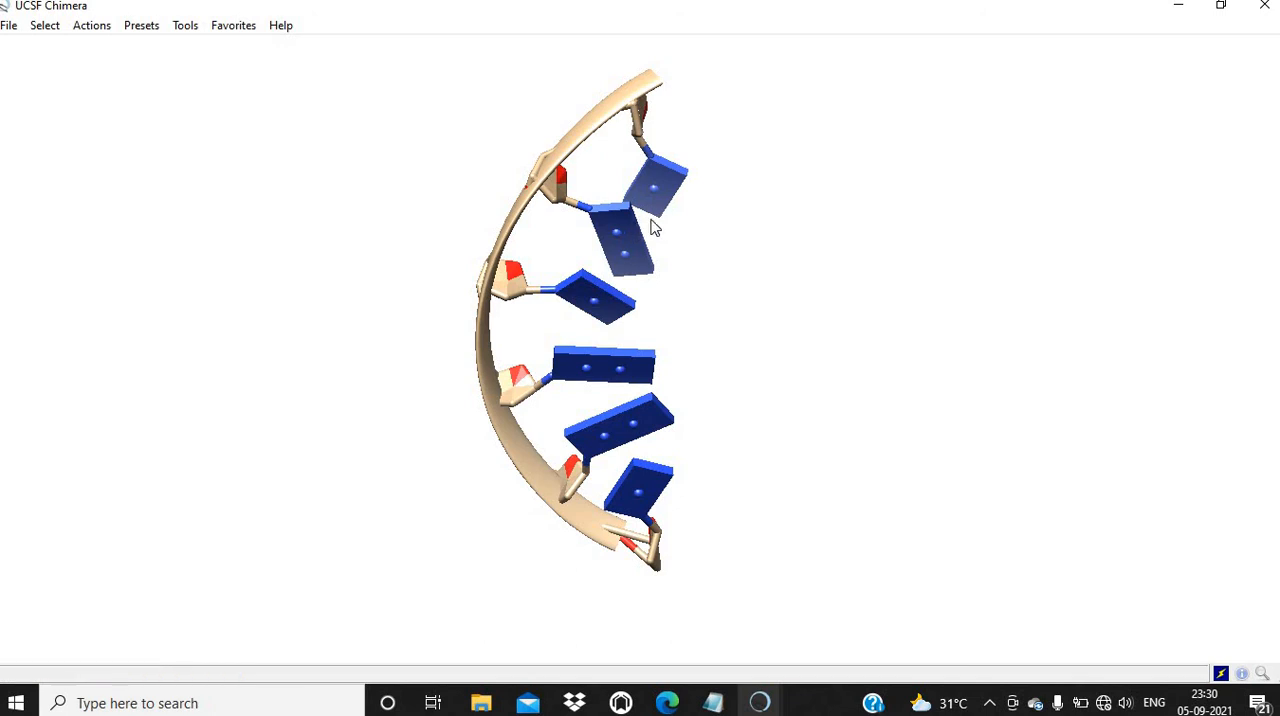
{"action": "left_click_drag", "start_coordinate": [650, 224], "coordinate": [510, 224]}
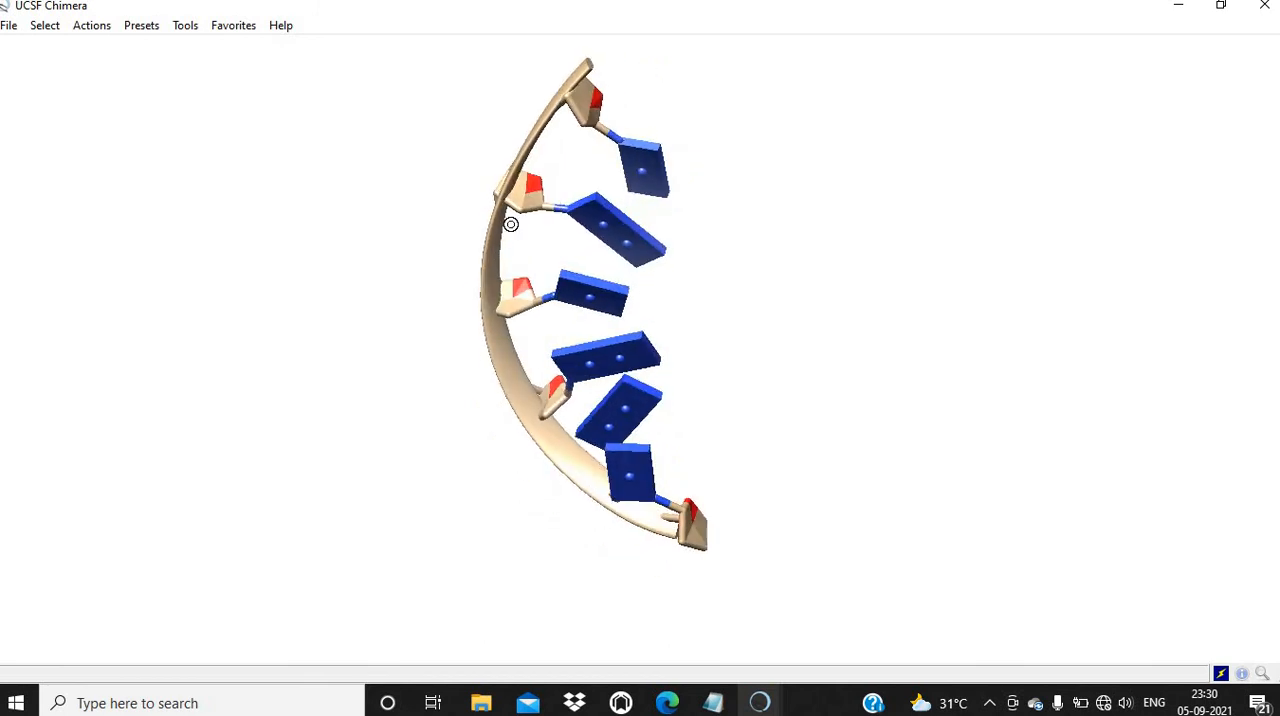
{"action": "left_click_drag", "start_coordinate": [512, 224], "coordinate": [408, 186]}
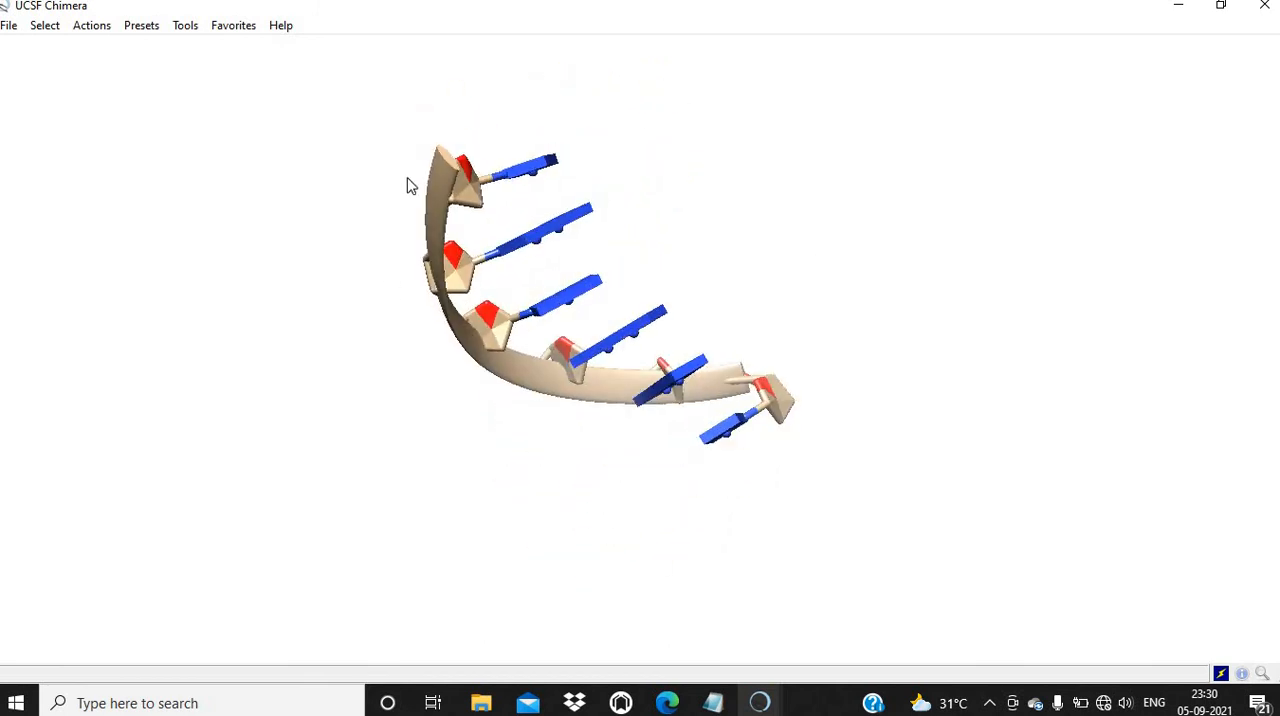
Step: Save the remaining strand as DNA_A.pdb in MMFB_Week_1, confirming the overwrite
{"action": "left_click", "coordinate": [8, 24]}
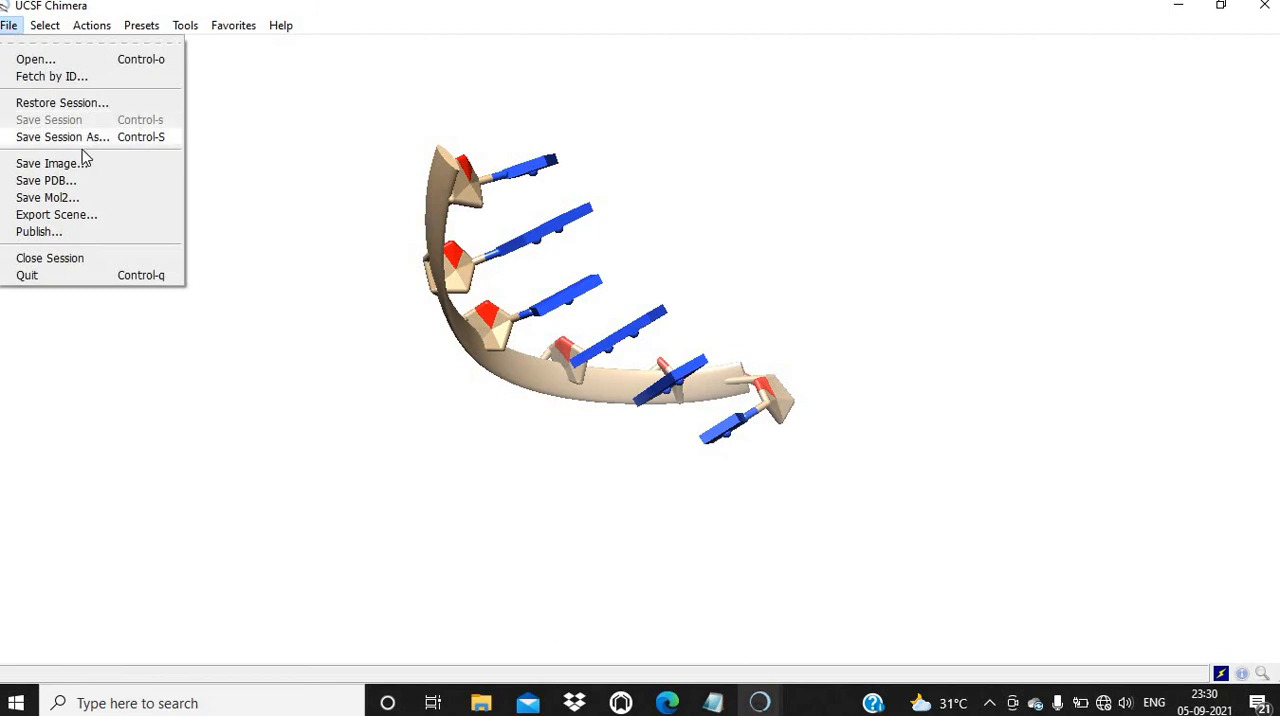
{"action": "left_click", "coordinate": [46, 180]}
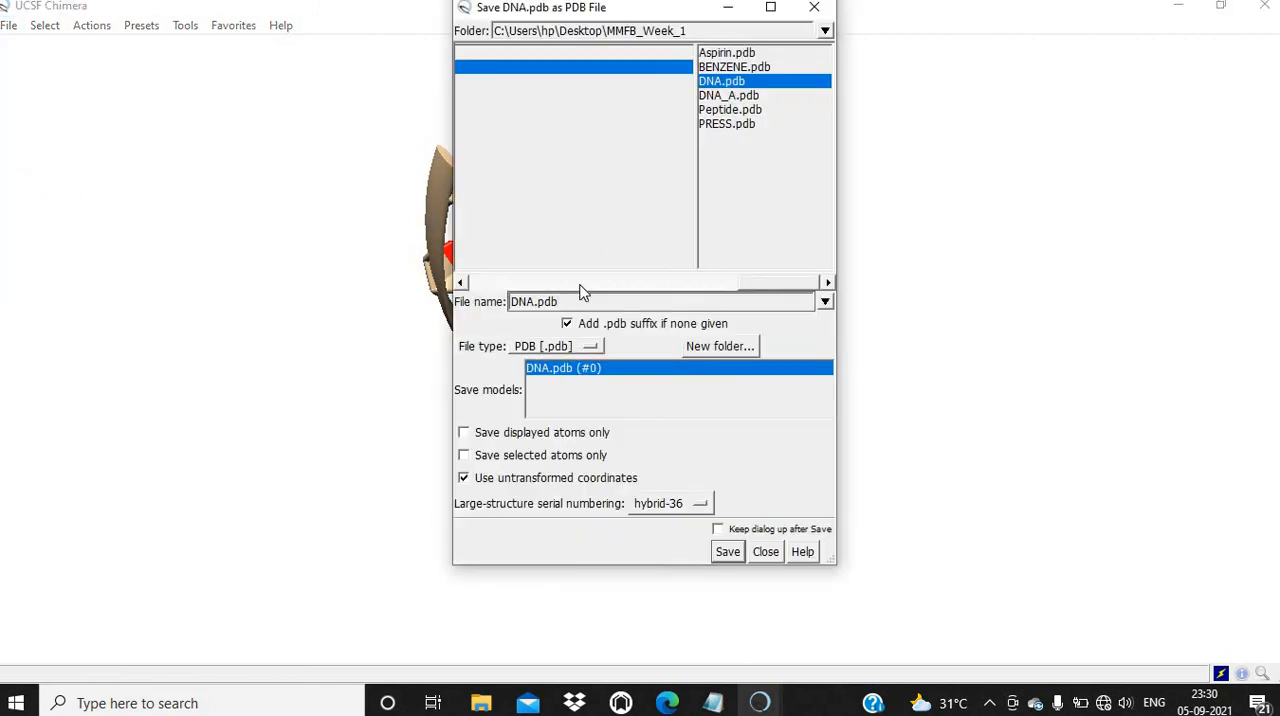
{"action": "left_click", "coordinate": [532, 300]}
{"action": "type", "text": "A_"}
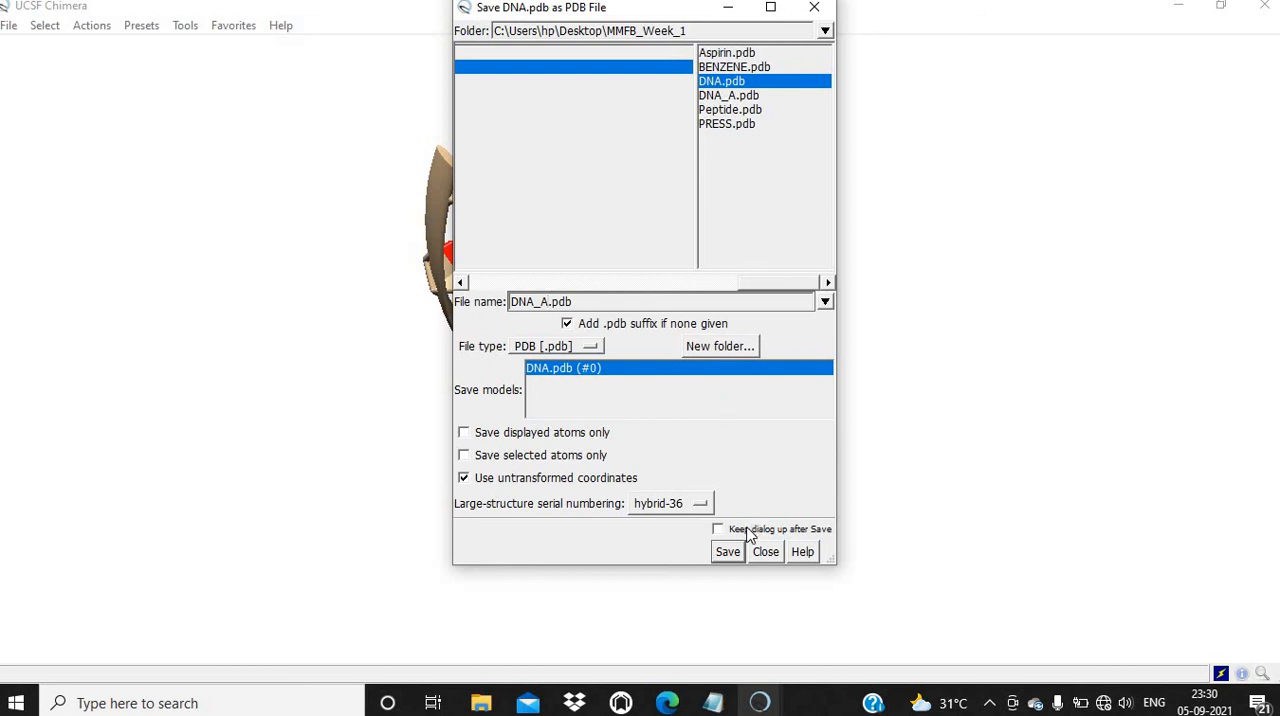
{"action": "left_click", "coordinate": [728, 552]}
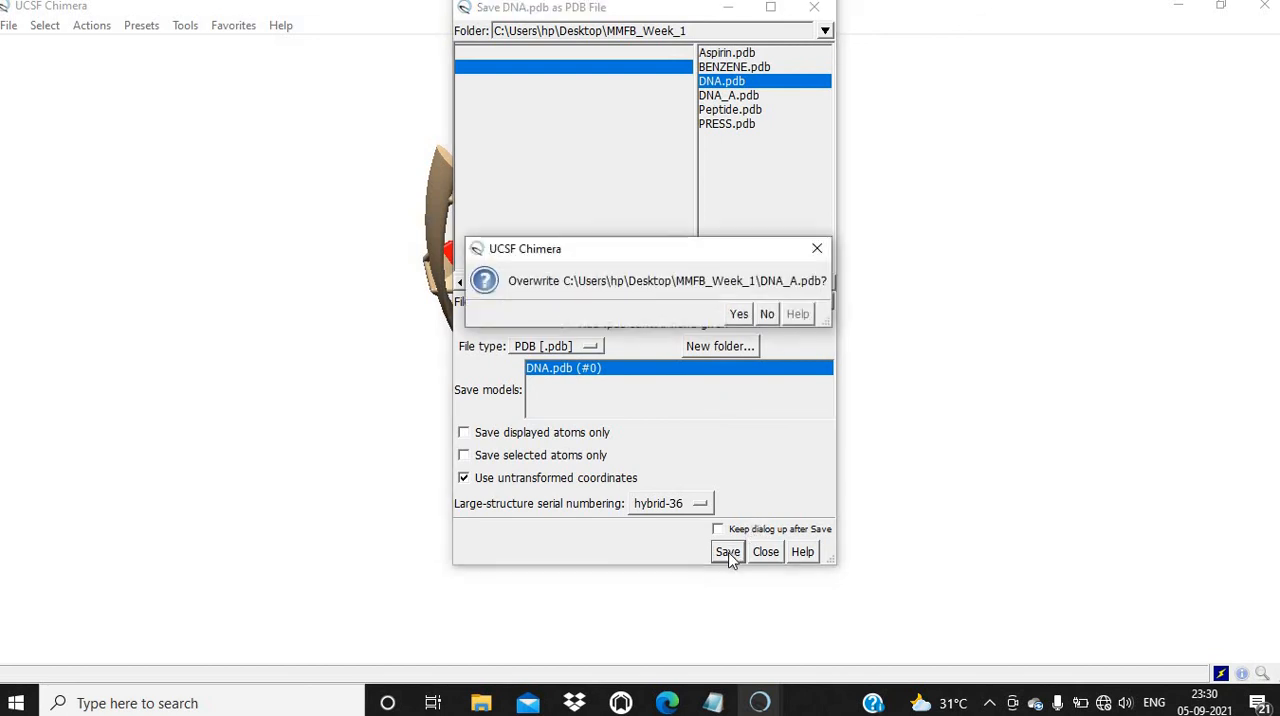
{"action": "left_click", "coordinate": [738, 312]}
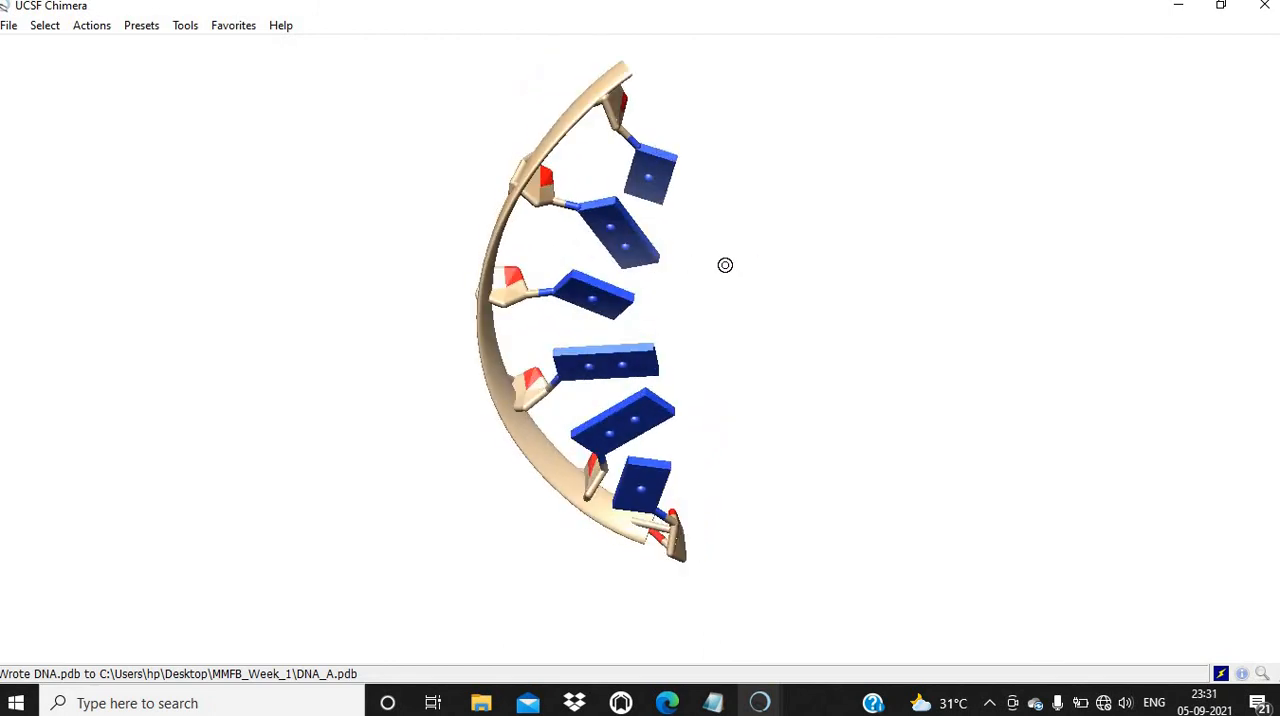
Step: Rotate the saved DNA_A strand to view its bases from several angles, then go to File
{"action": "left_click_drag", "start_coordinate": [724, 264], "coordinate": [580, 264]}
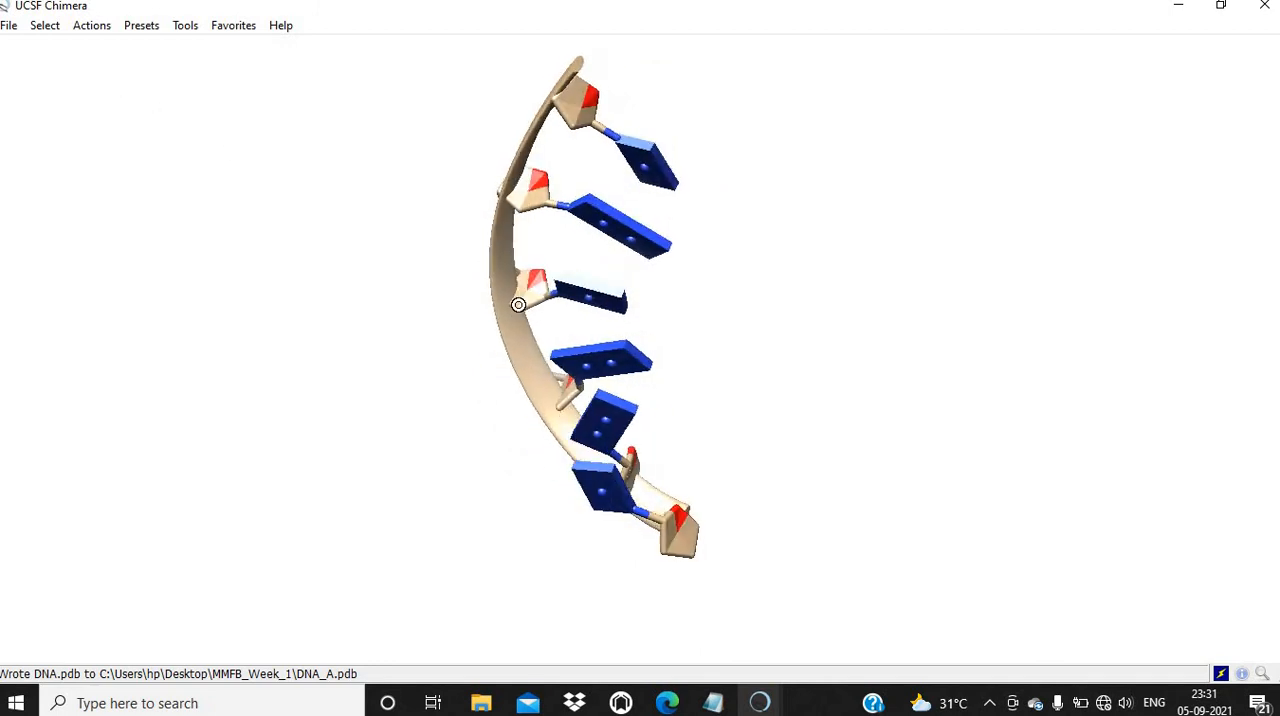
{"action": "left_click_drag", "start_coordinate": [518, 304], "coordinate": [712, 268]}
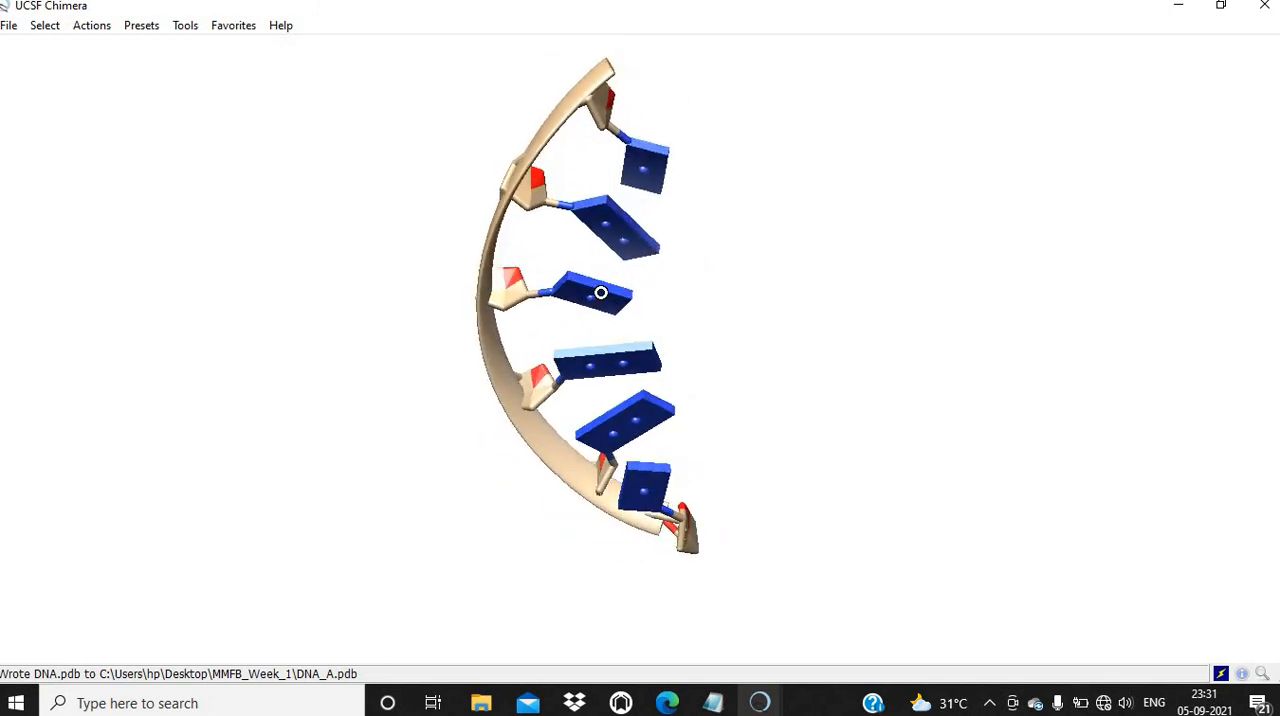
{"action": "left_click_drag", "start_coordinate": [600, 292], "coordinate": [600, 300]}
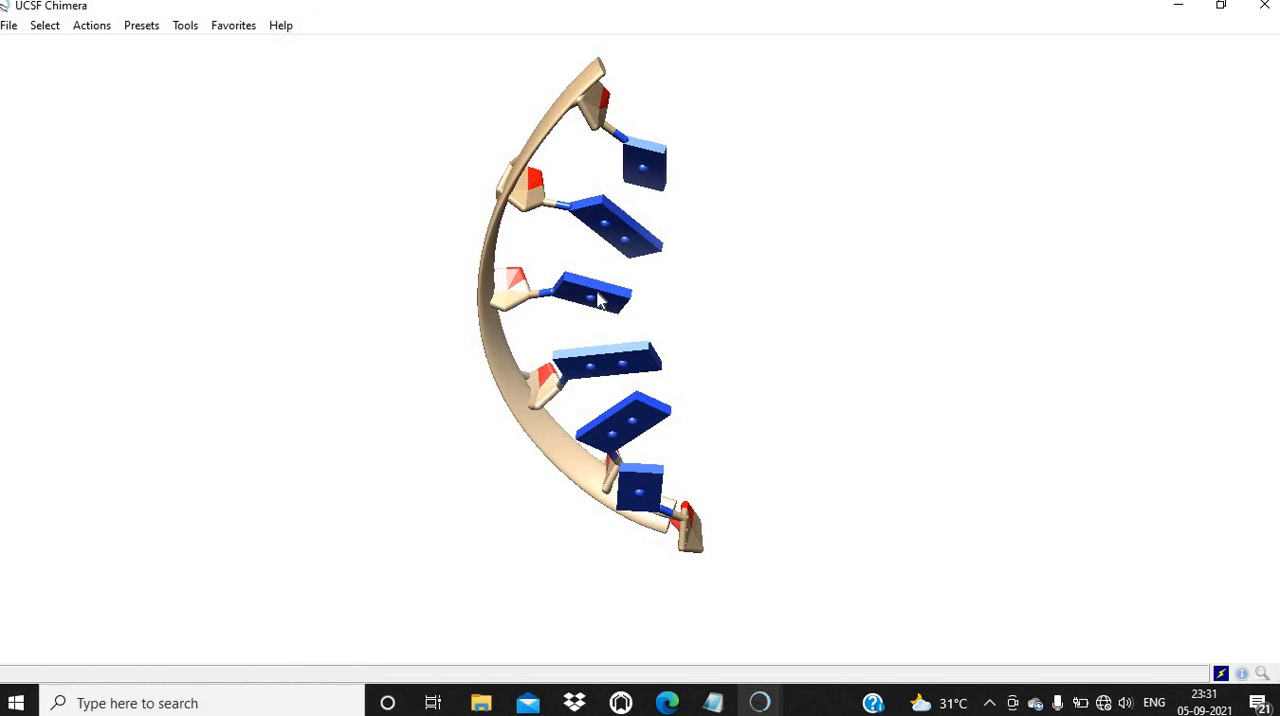
{"action": "mouse_move", "coordinate": [758, 256]}
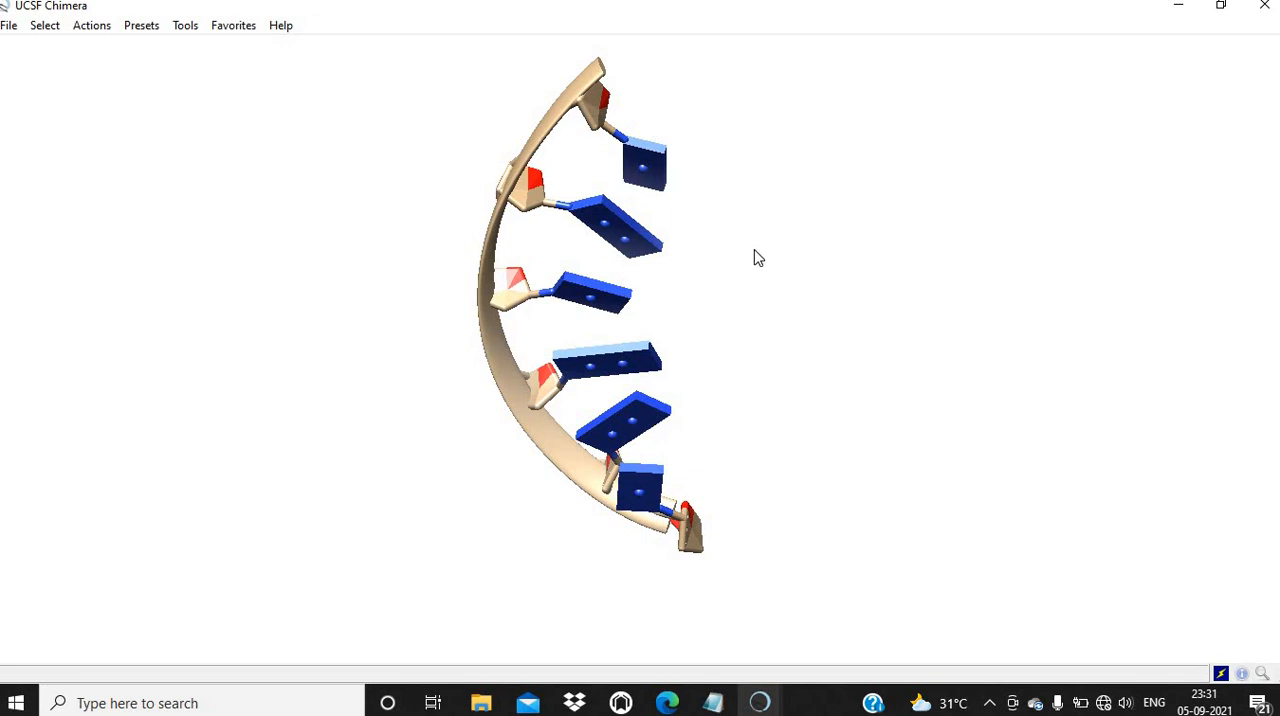
{"action": "mouse_move", "coordinate": [338, 132]}
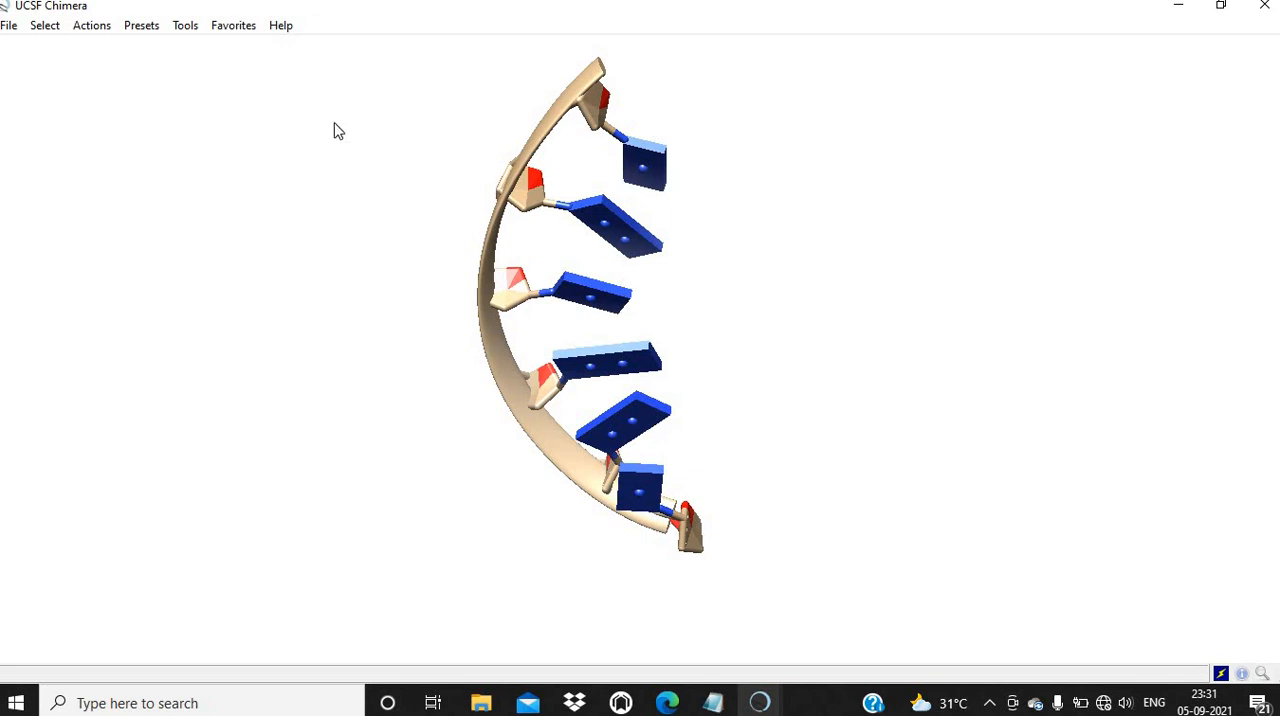
{"action": "mouse_move", "coordinate": [64, 46]}
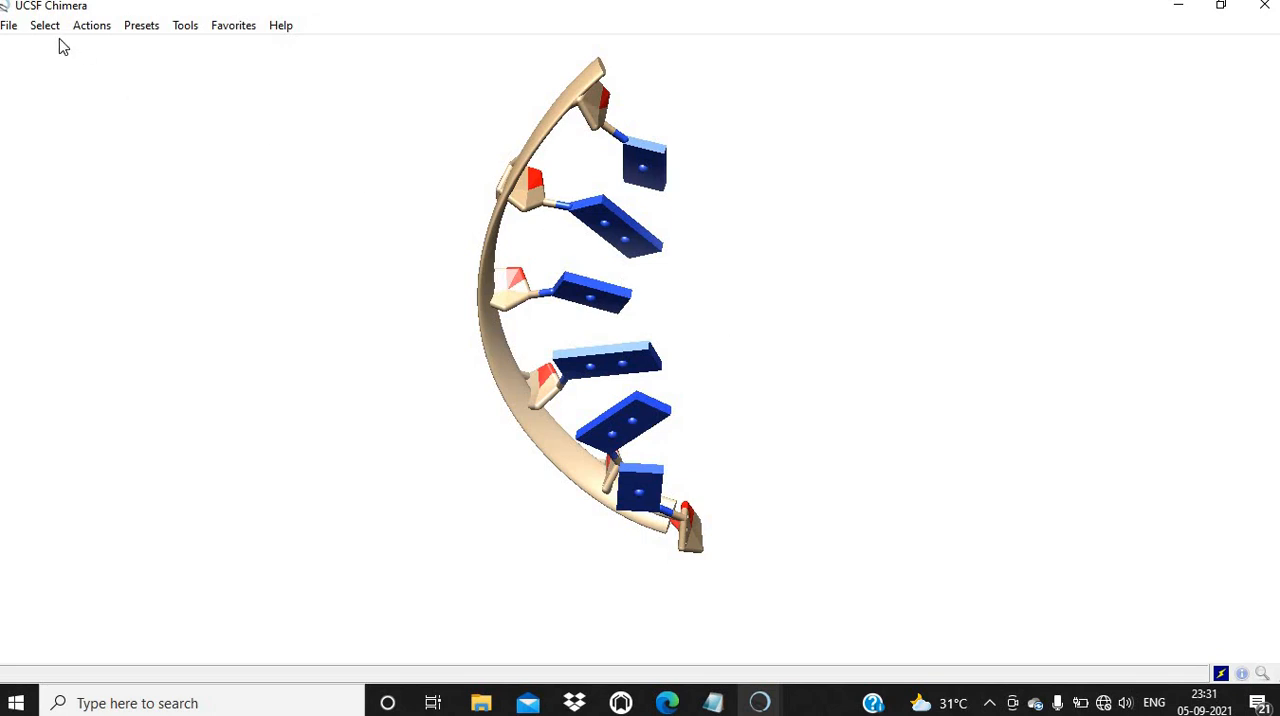
{"action": "mouse_move", "coordinate": [144, 118]}
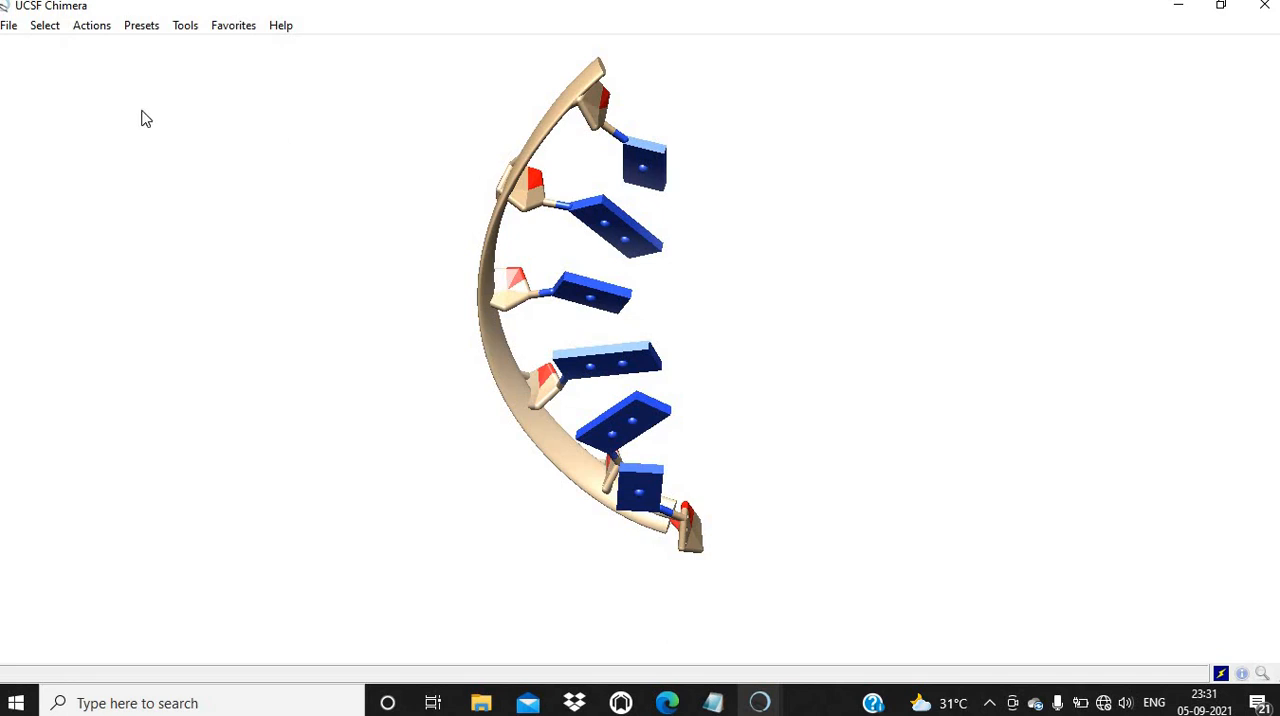
{"action": "left_click", "coordinate": [8, 24]}
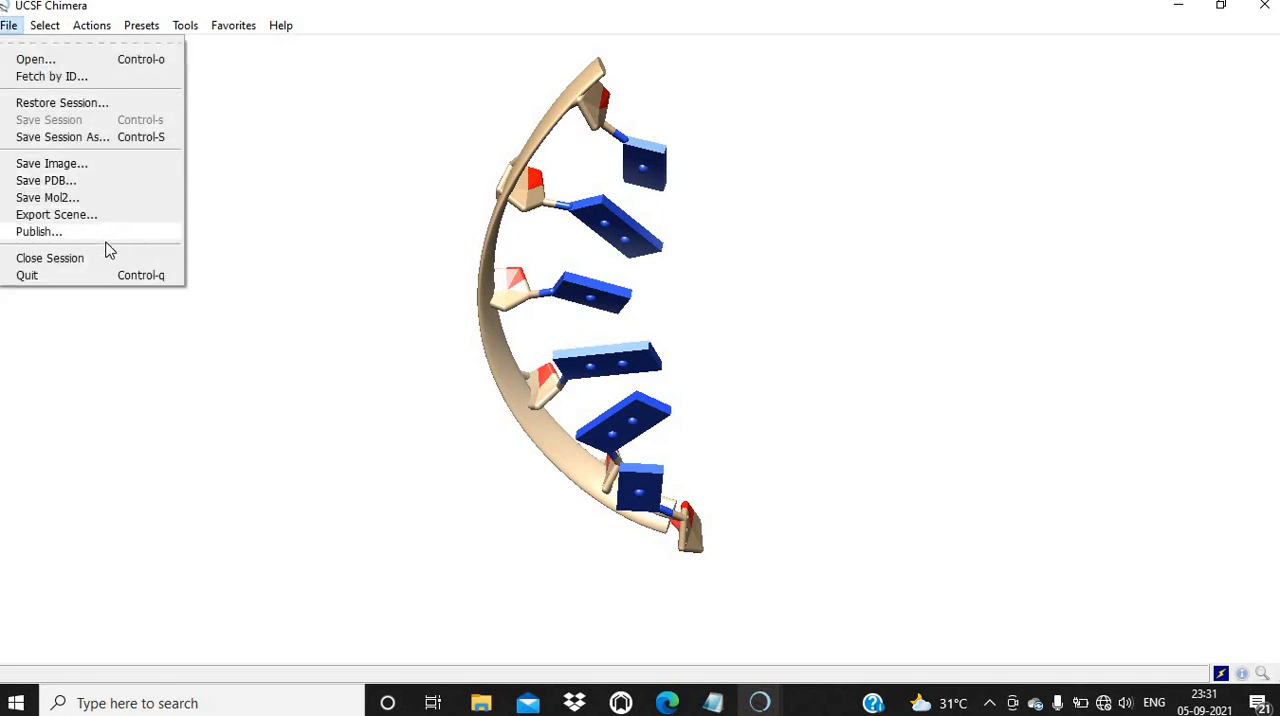